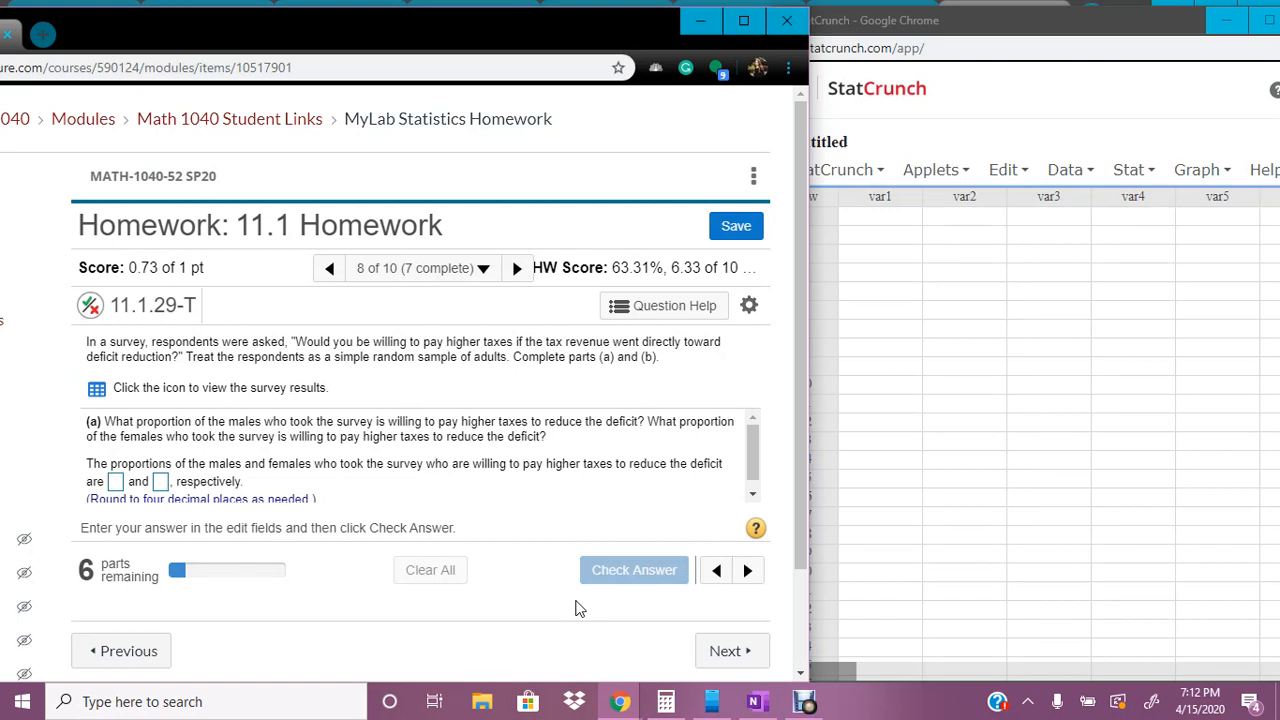
Open the survey's full Gender and Response data set from the results table in StatCrunch.
left_click(94, 388)
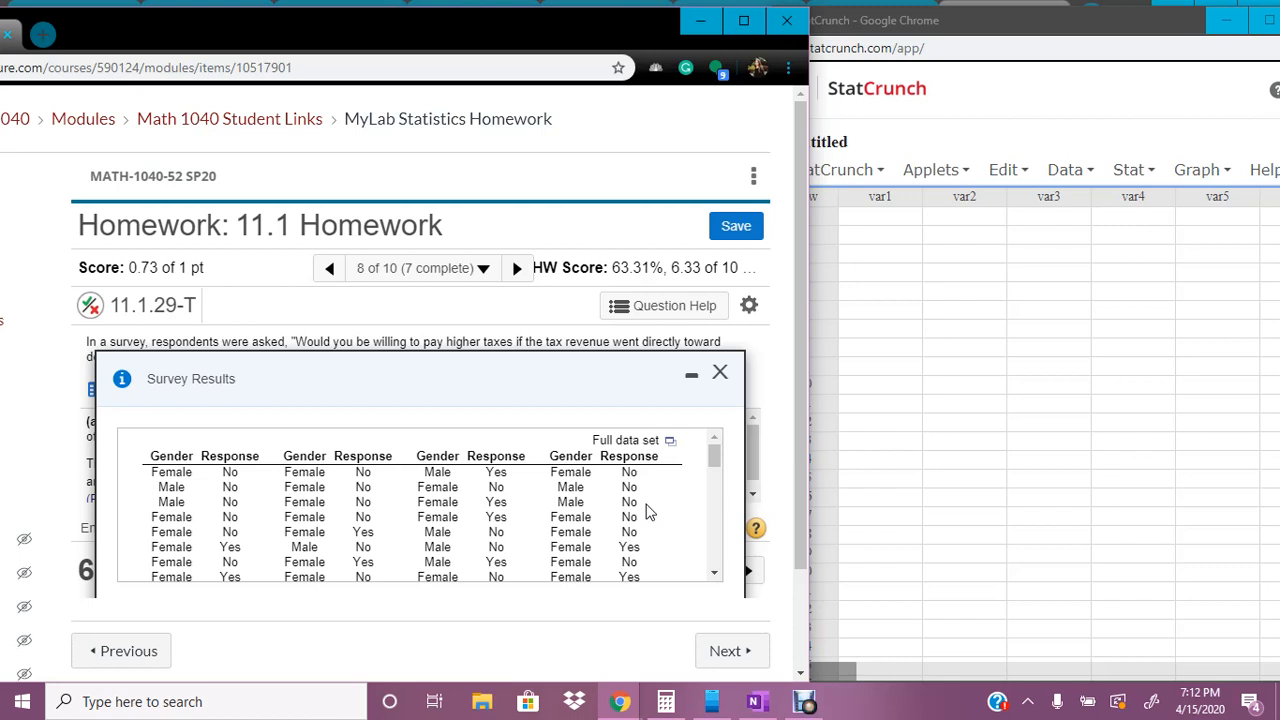
mouse_move(927, 710)
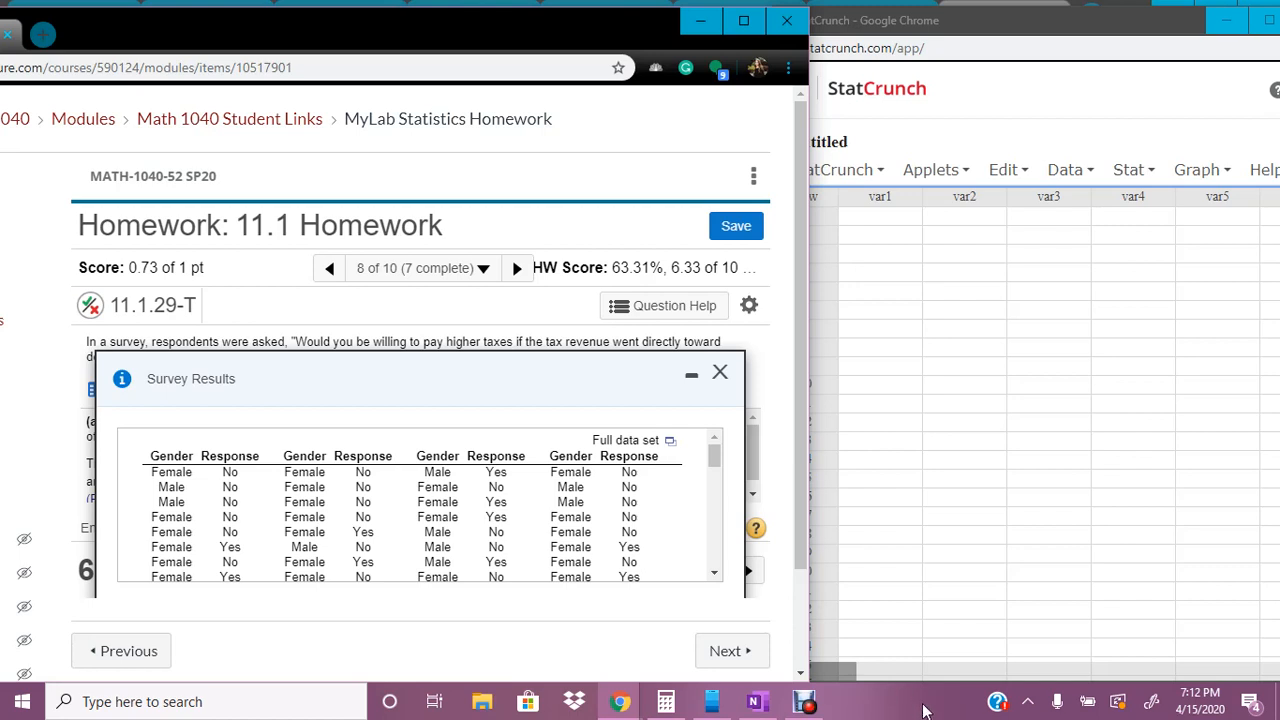
left_click(668, 441)
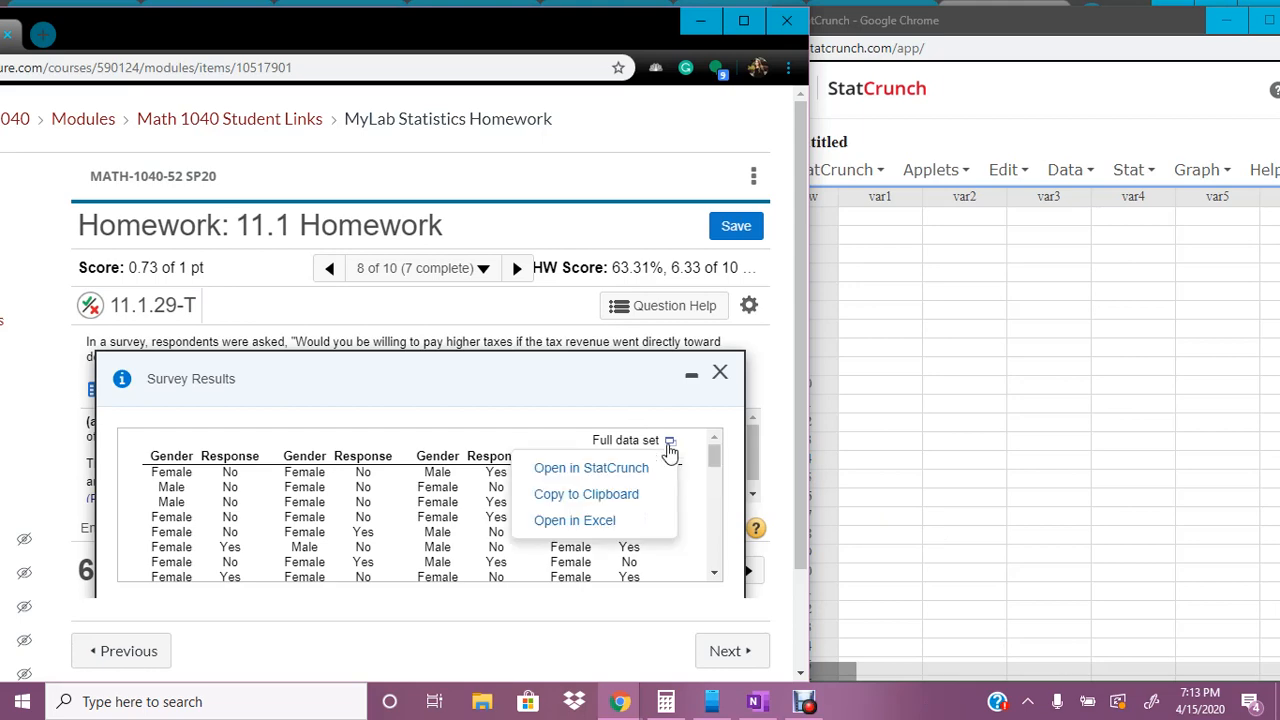
left_click(591, 467)
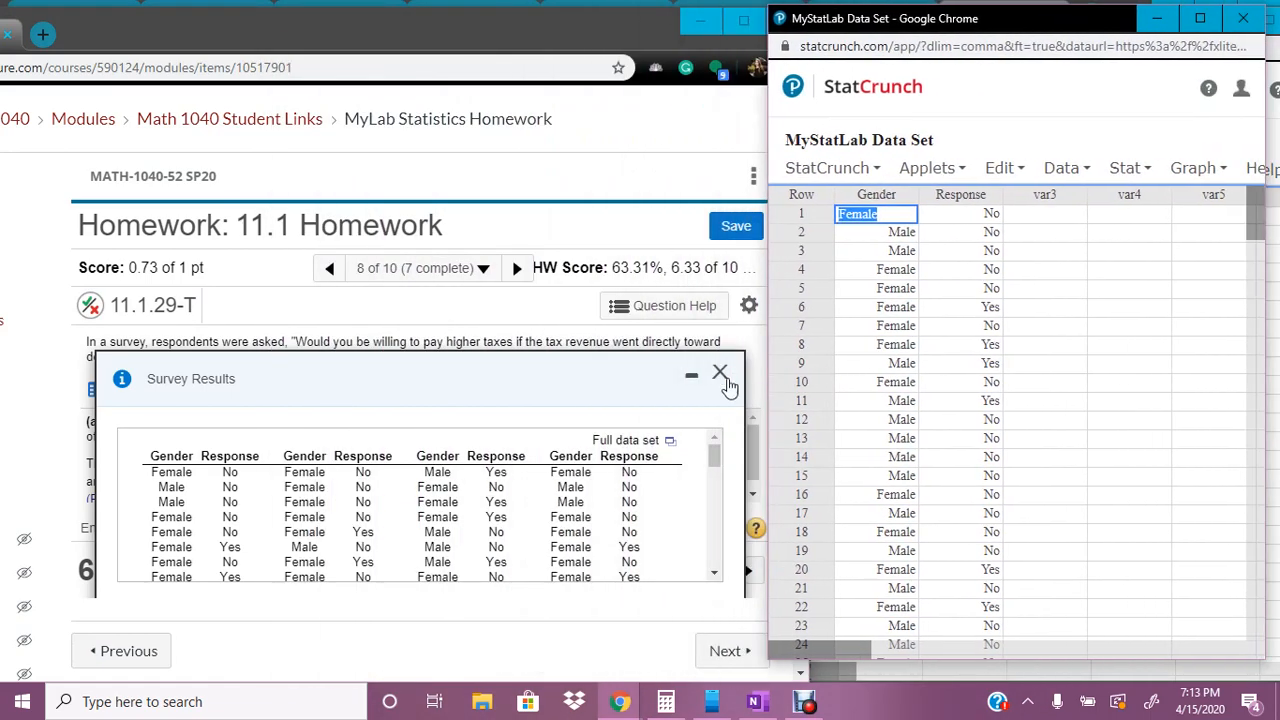
Close the survey popup and sort the table descending by Gender, putting Male rows first.
left_click(719, 372)
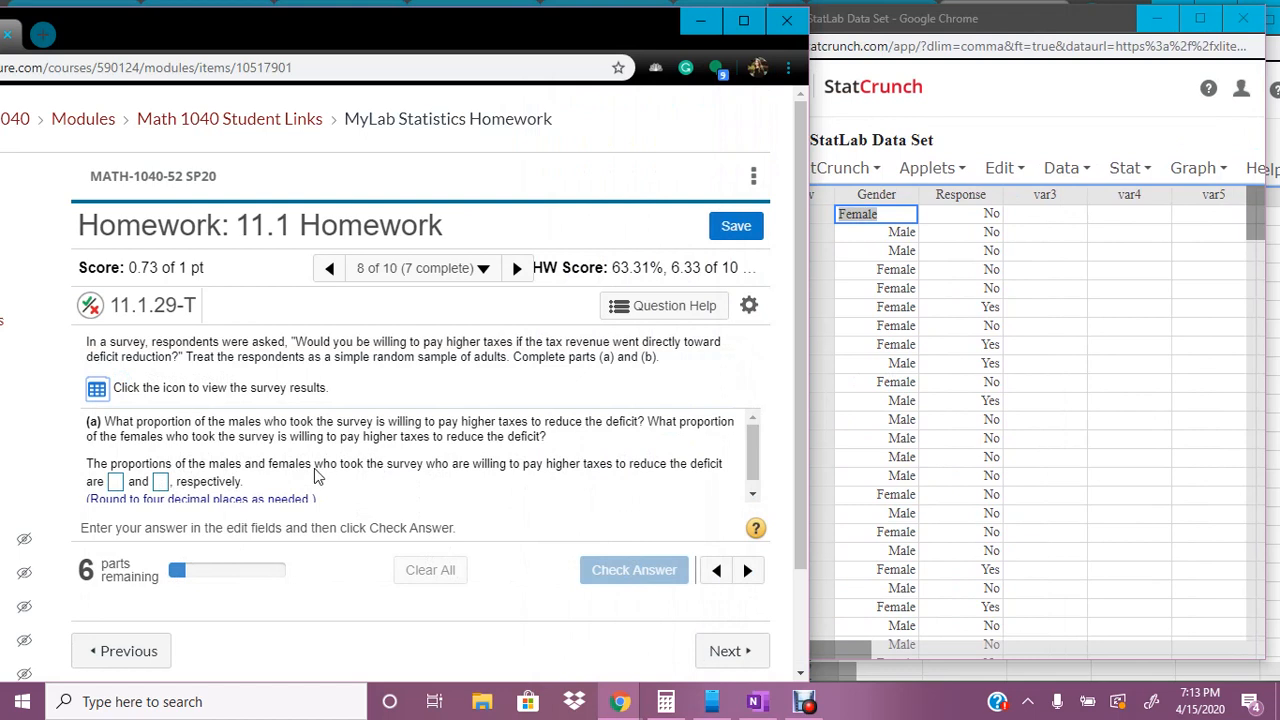
mouse_move(292, 463)
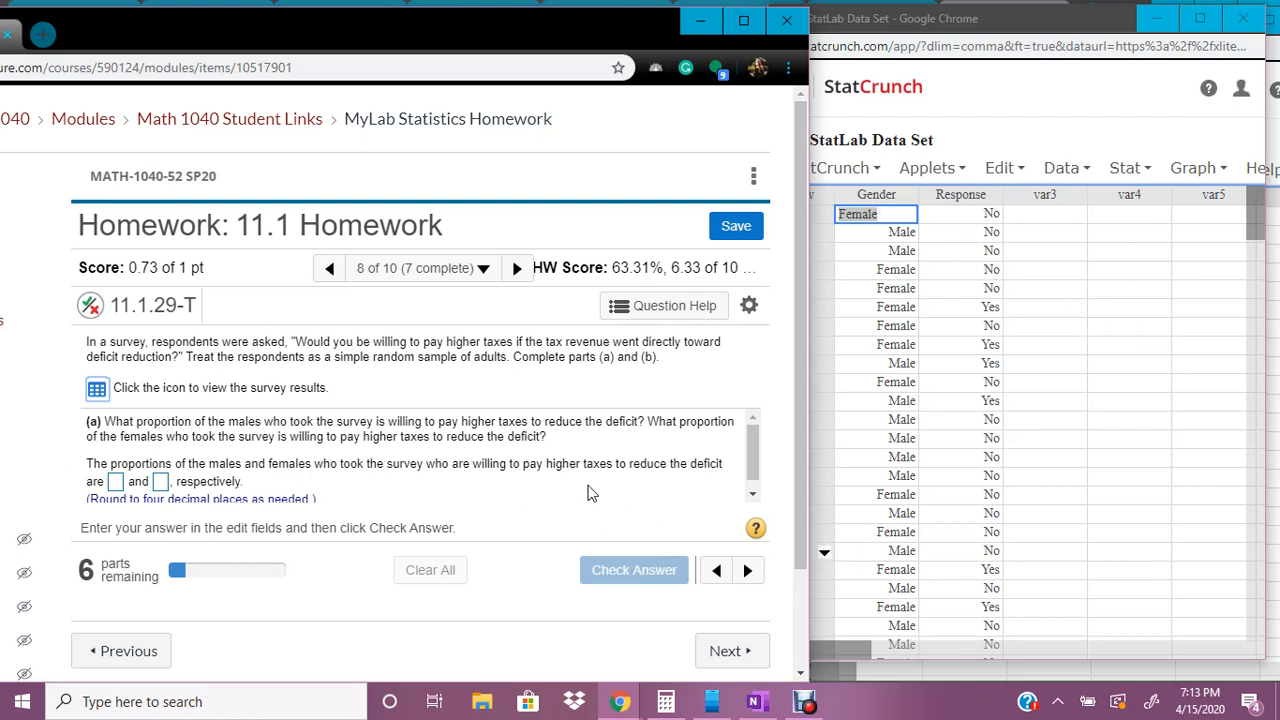
mouse_move(908, 200)
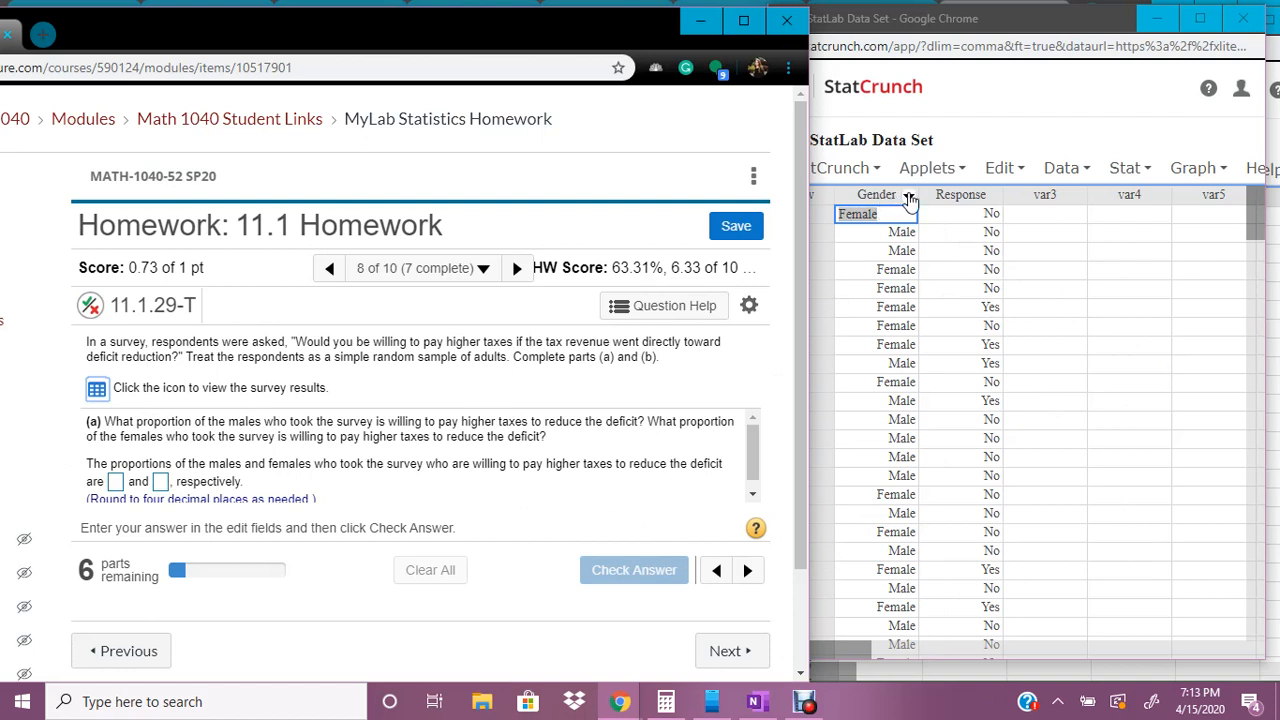
left_click(908, 194)
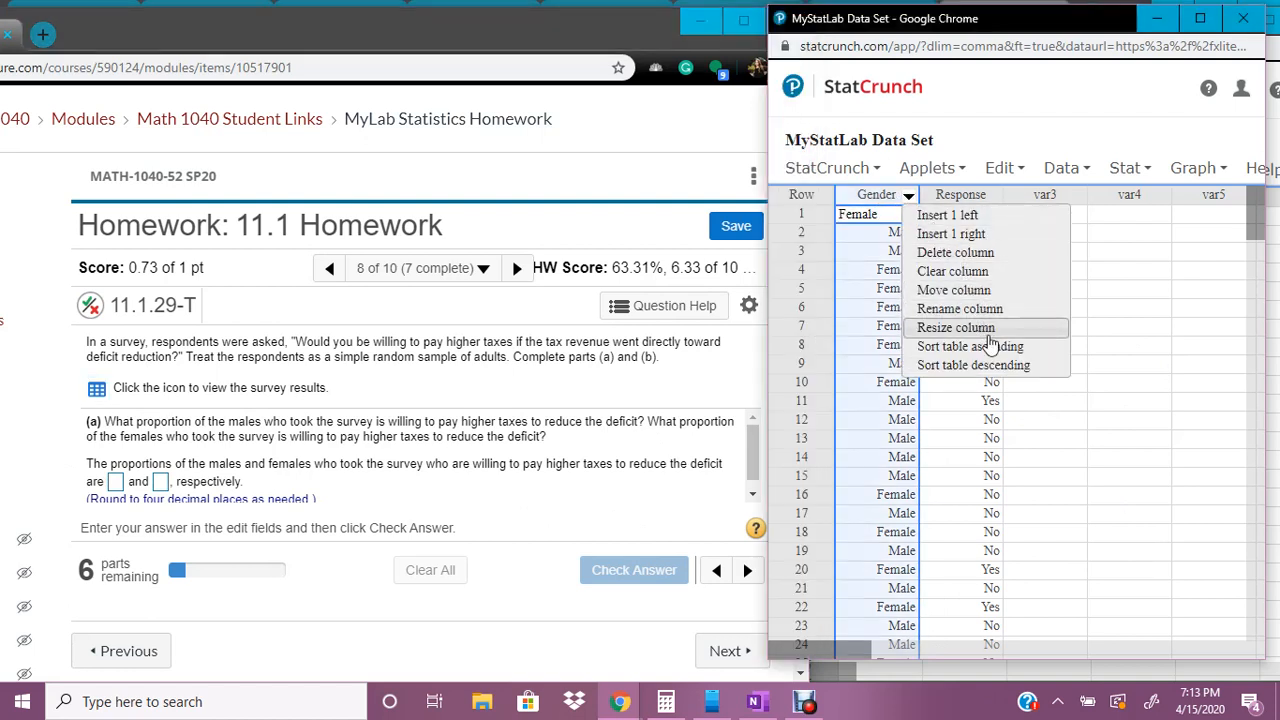
mouse_move(988, 365)
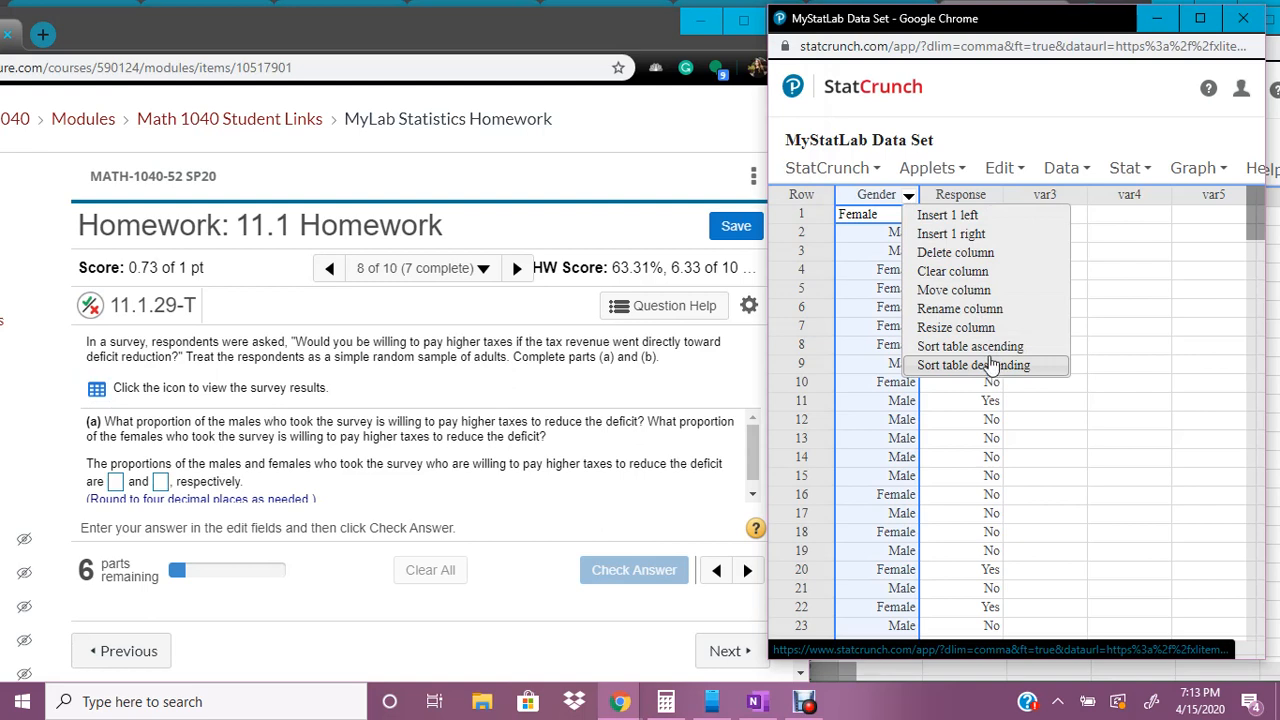
left_click(985, 365)
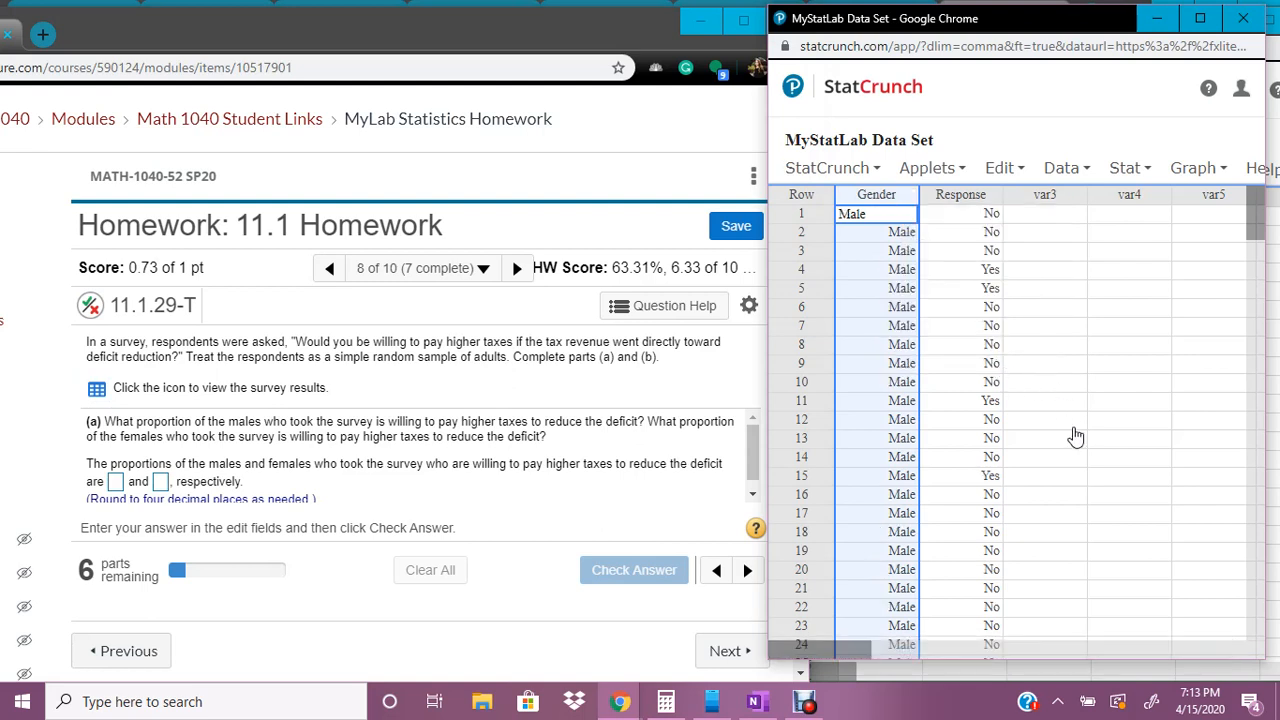
mouse_move(1143, 437)
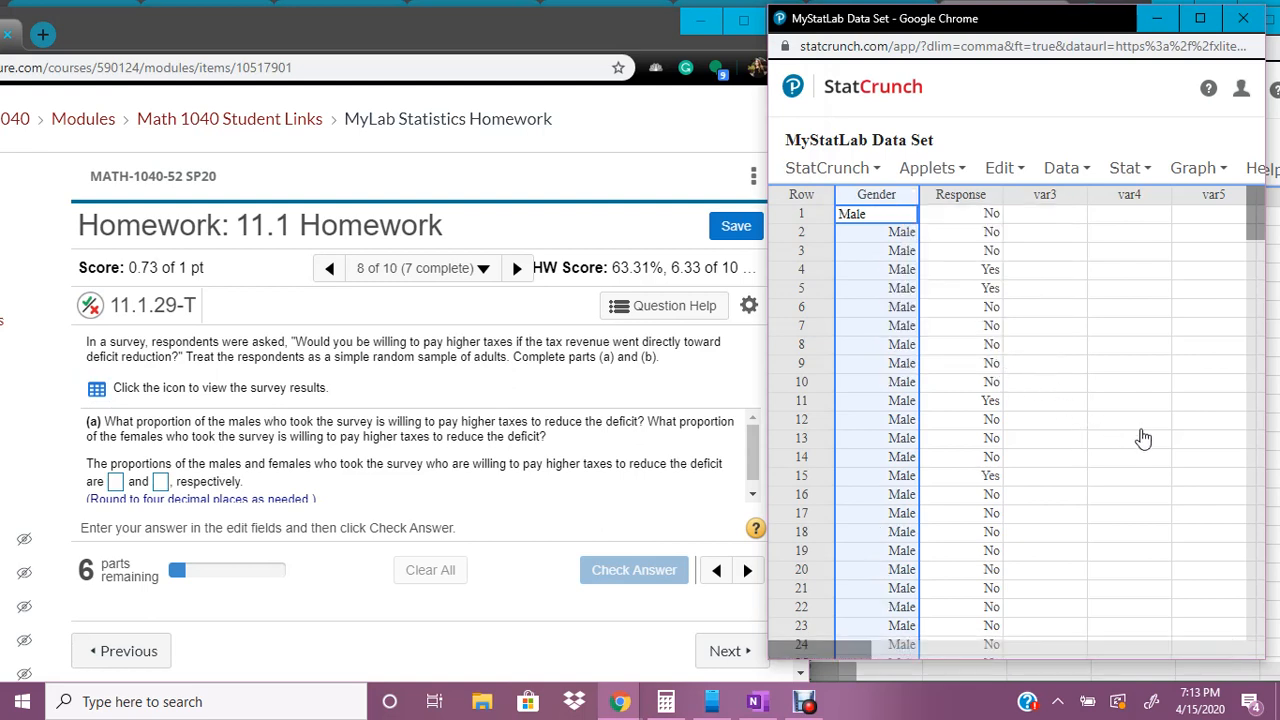
mouse_move(1129, 432)
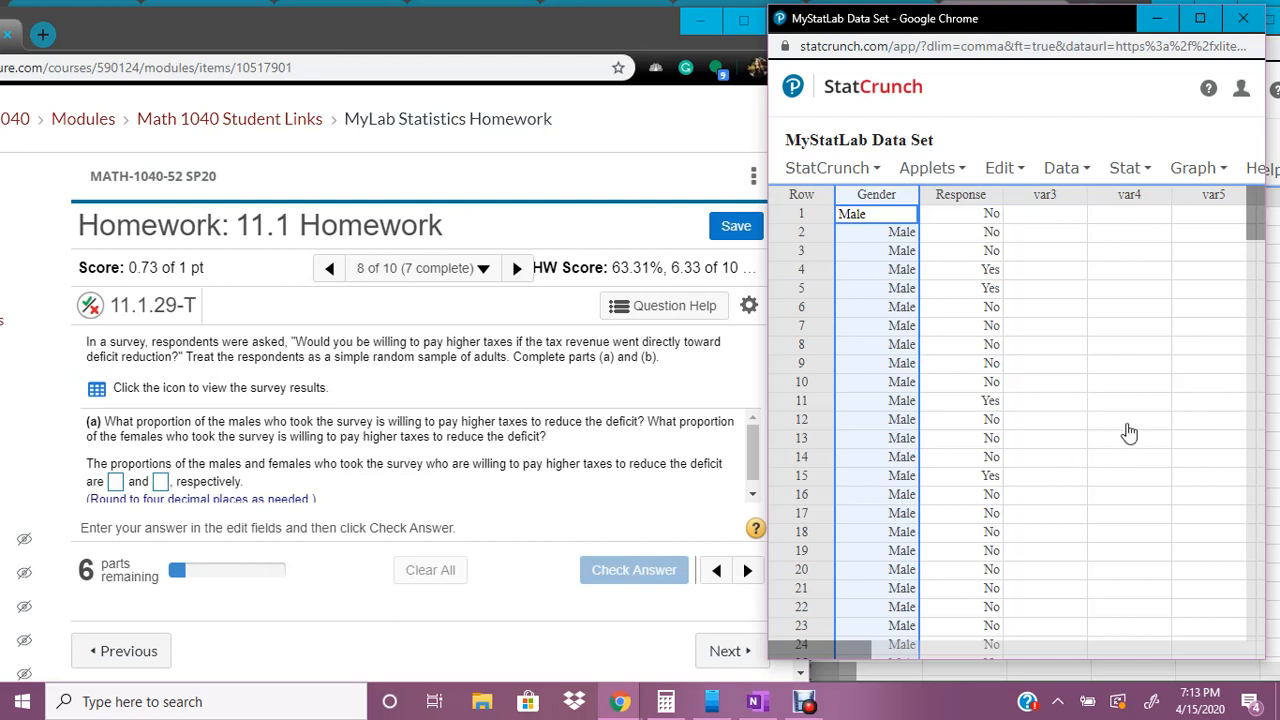
left_click(1128, 420)
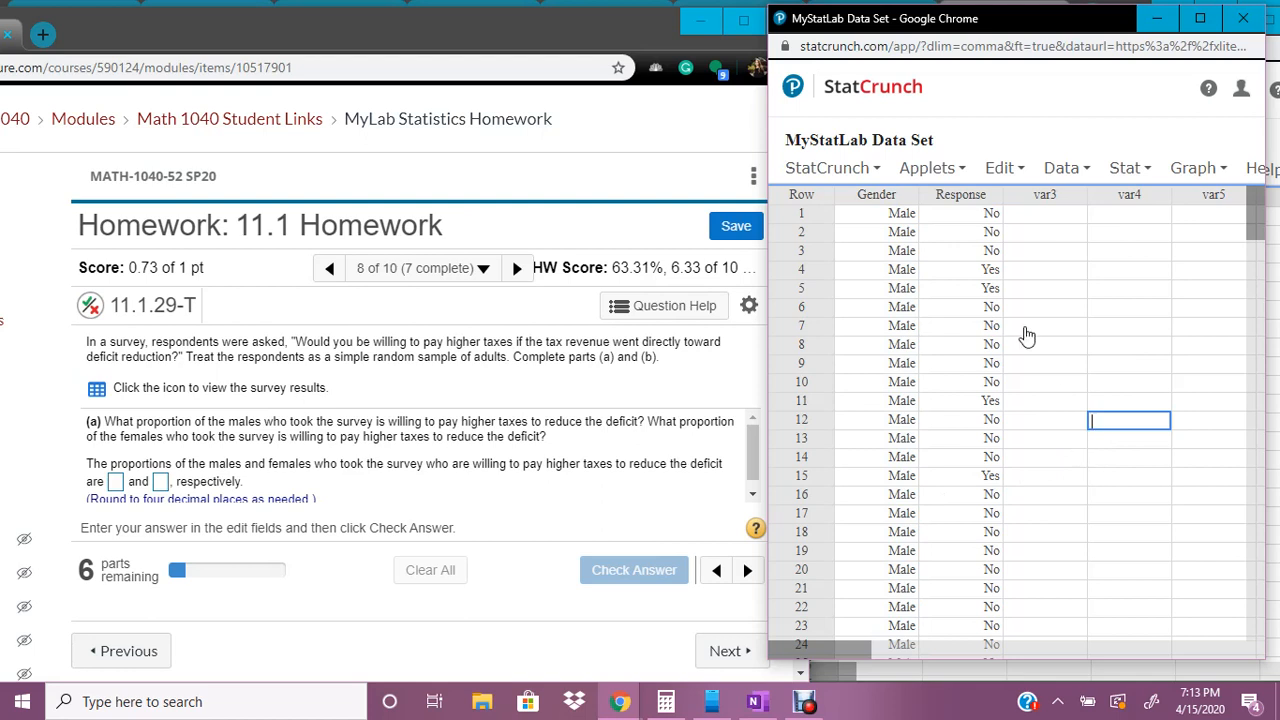
Scroll down to the Female rows and start selecting their Gender and Response values.
scroll("down", 3)
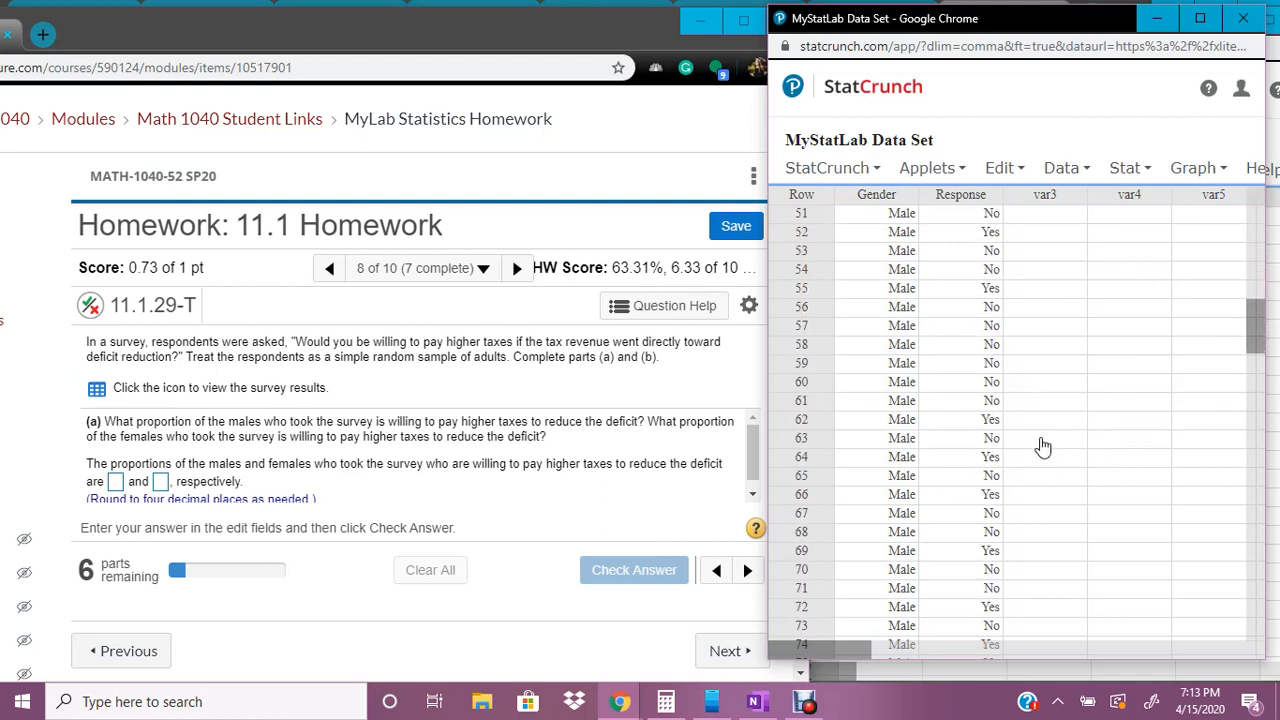
scroll("down", 3)
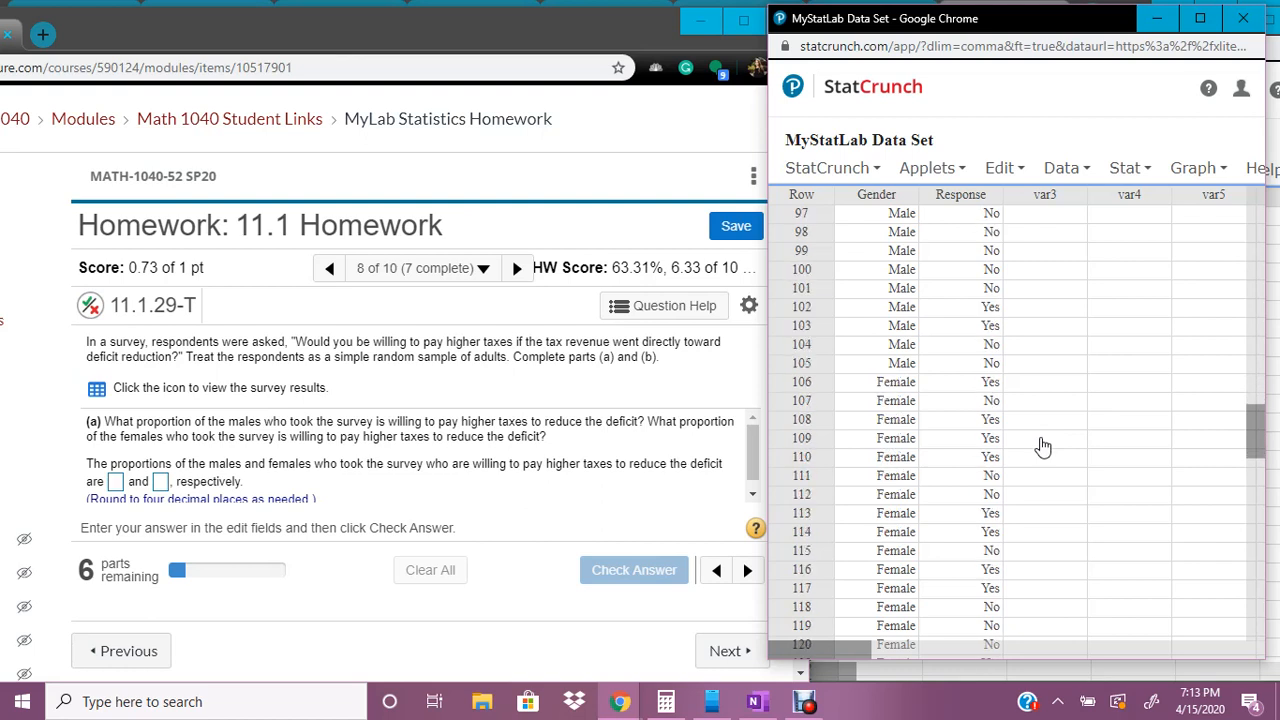
left_click(875, 382)
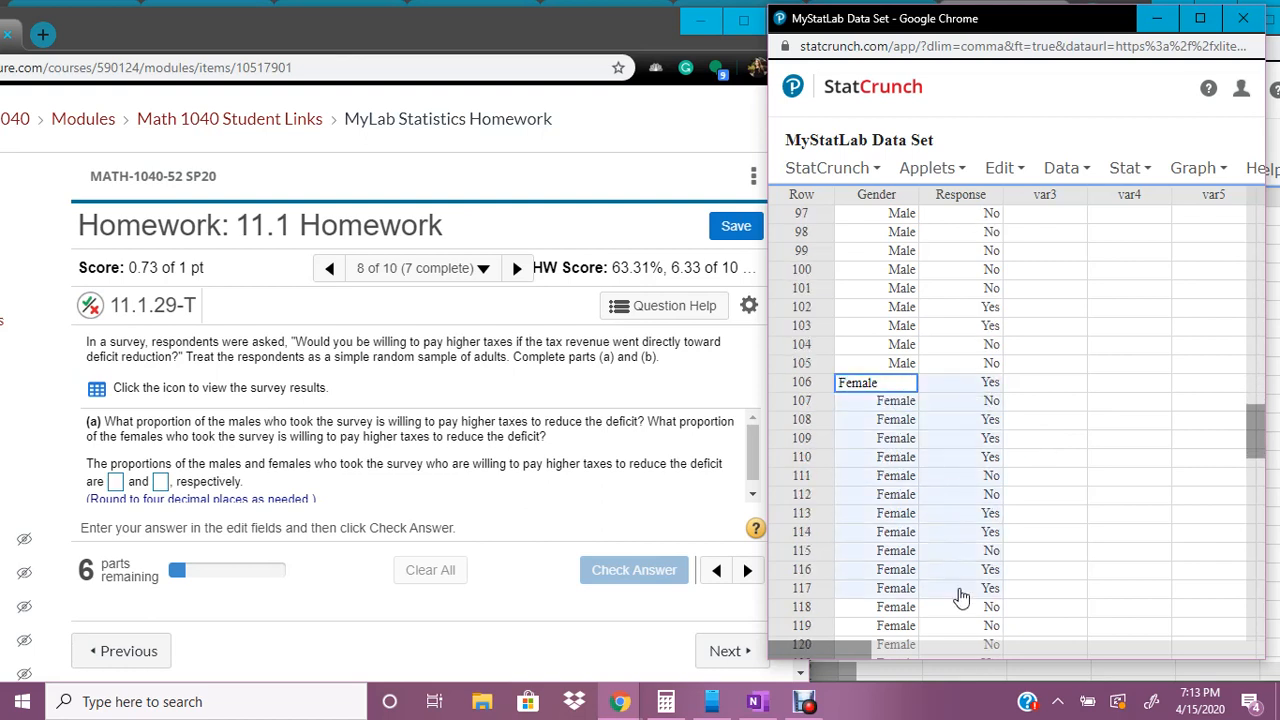
scroll("down", 3)
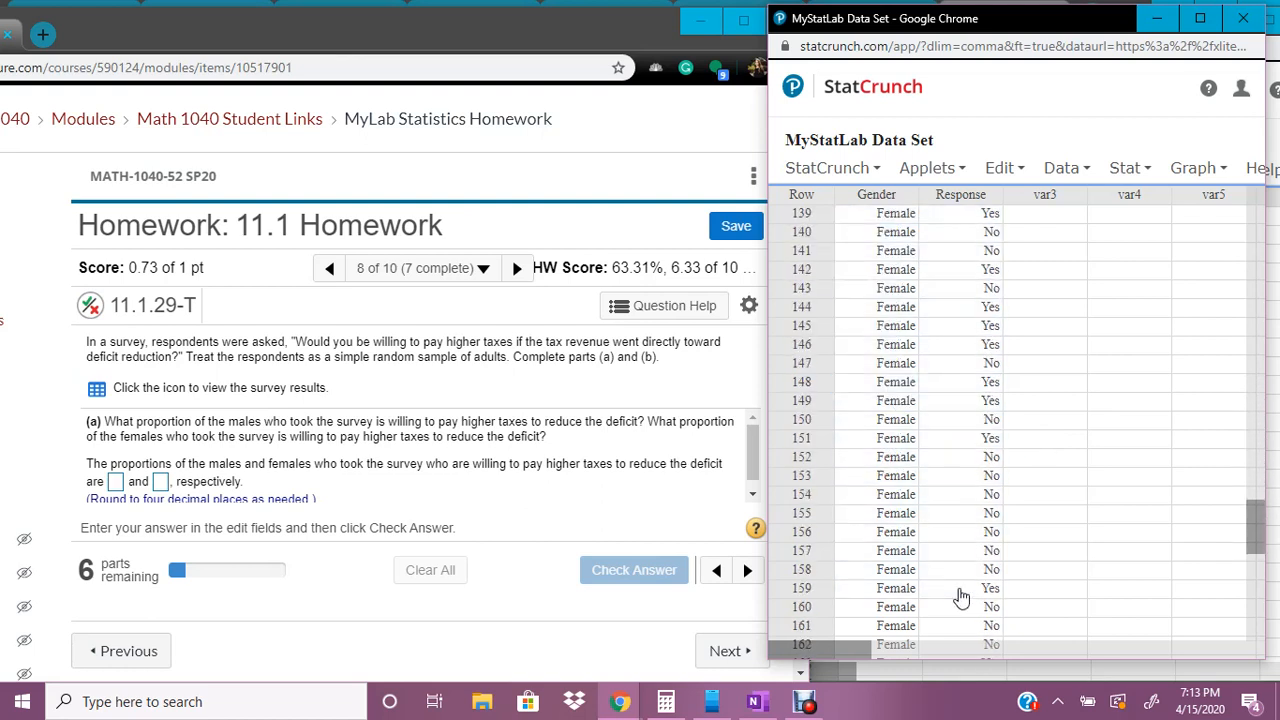
scroll("down", 3)
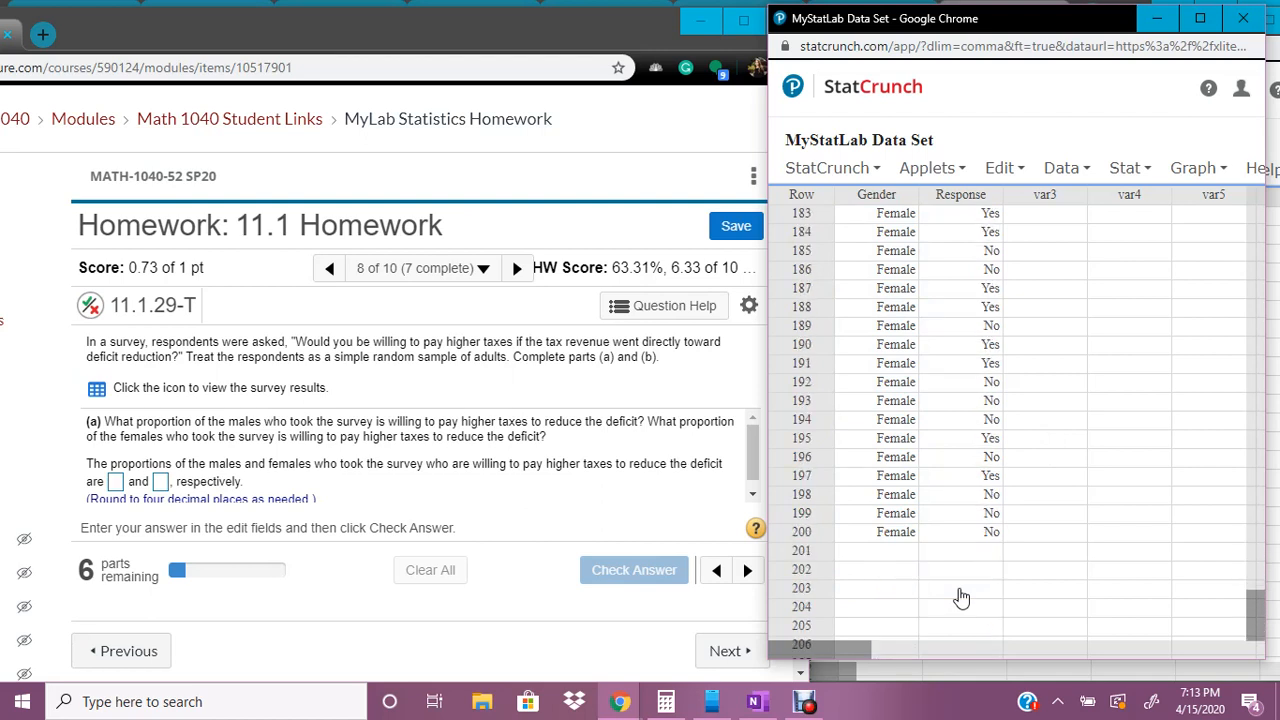
scroll("down", 3)
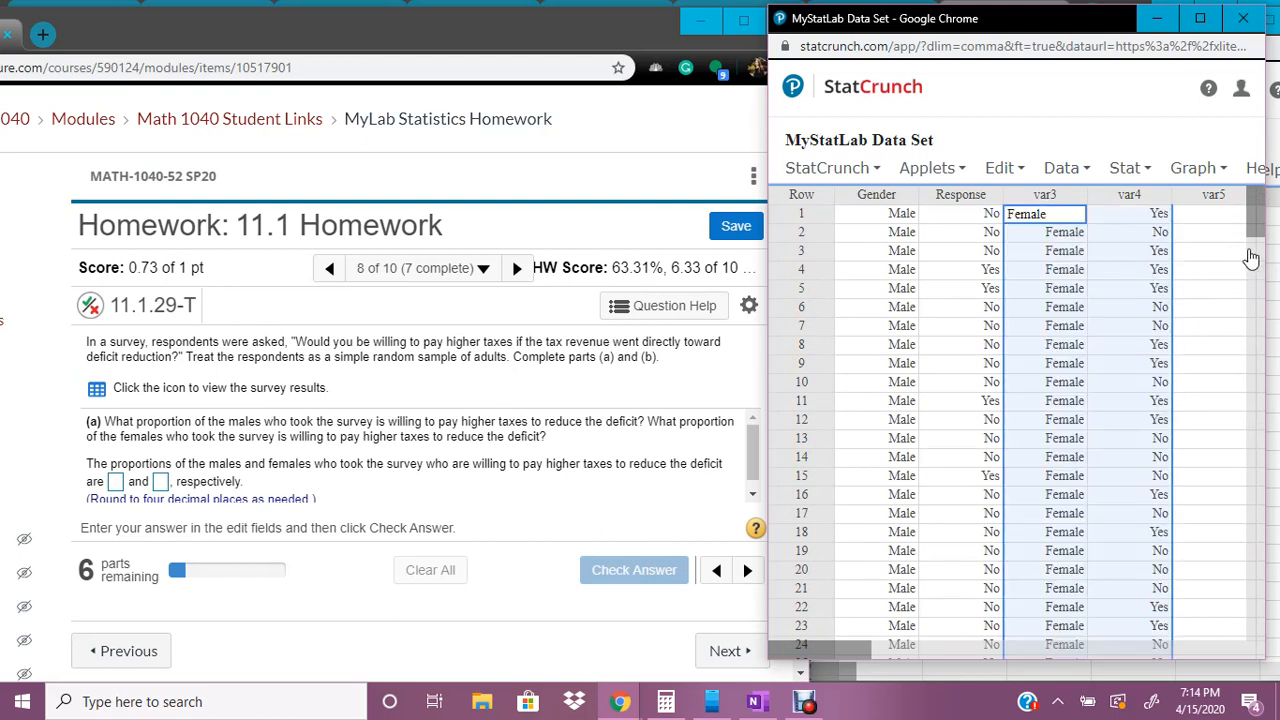
mouse_move(1212, 291)
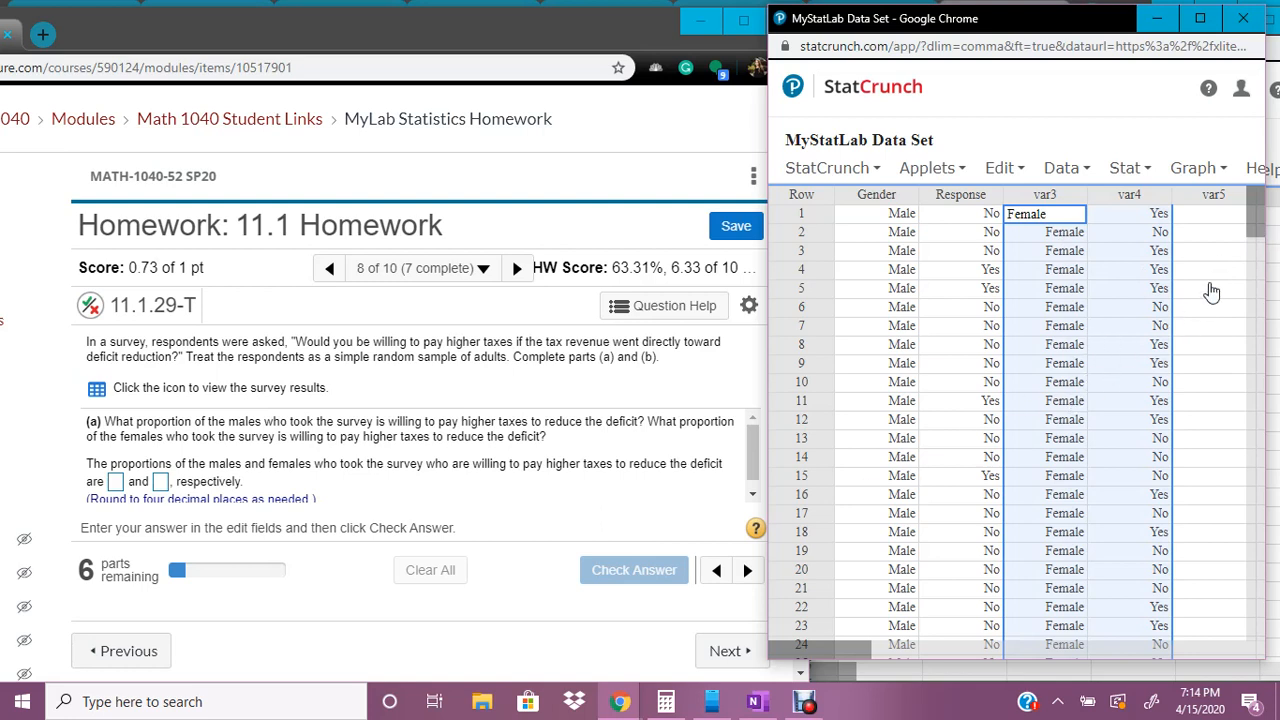
mouse_move(937, 227)
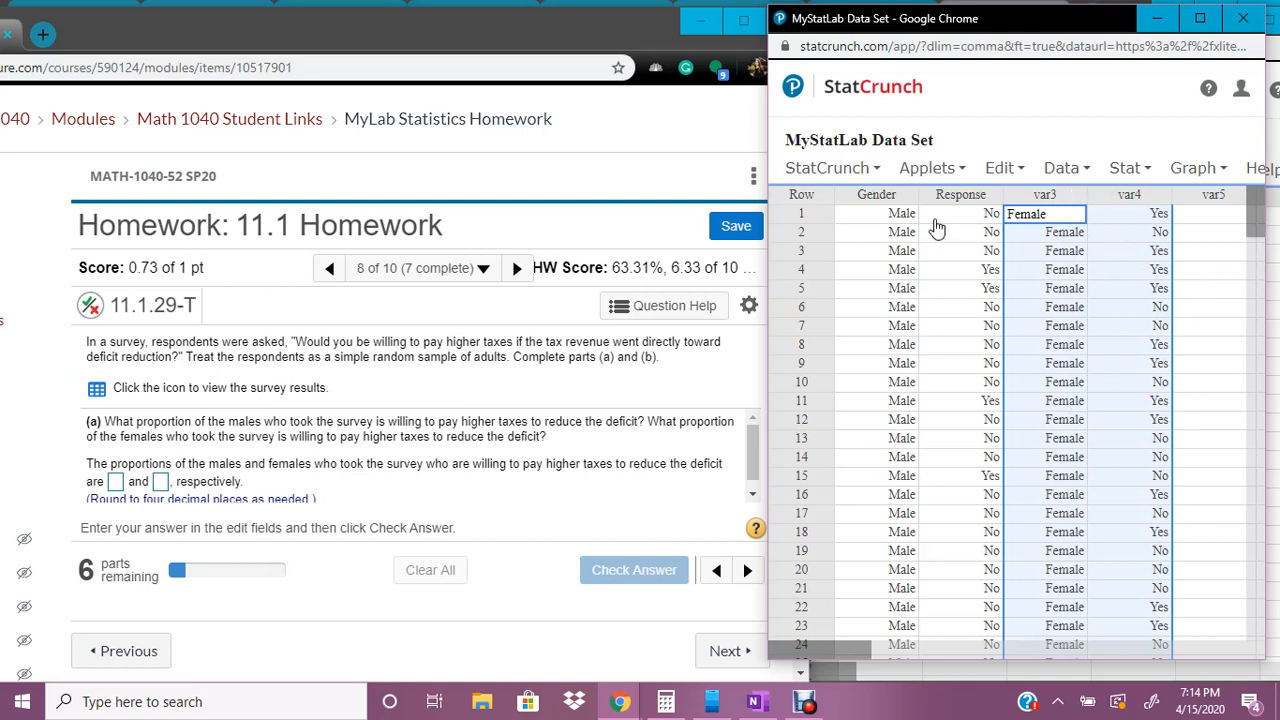
Rename the four columns gender male, Response M, gender F and Response F.
left_click(875, 194)
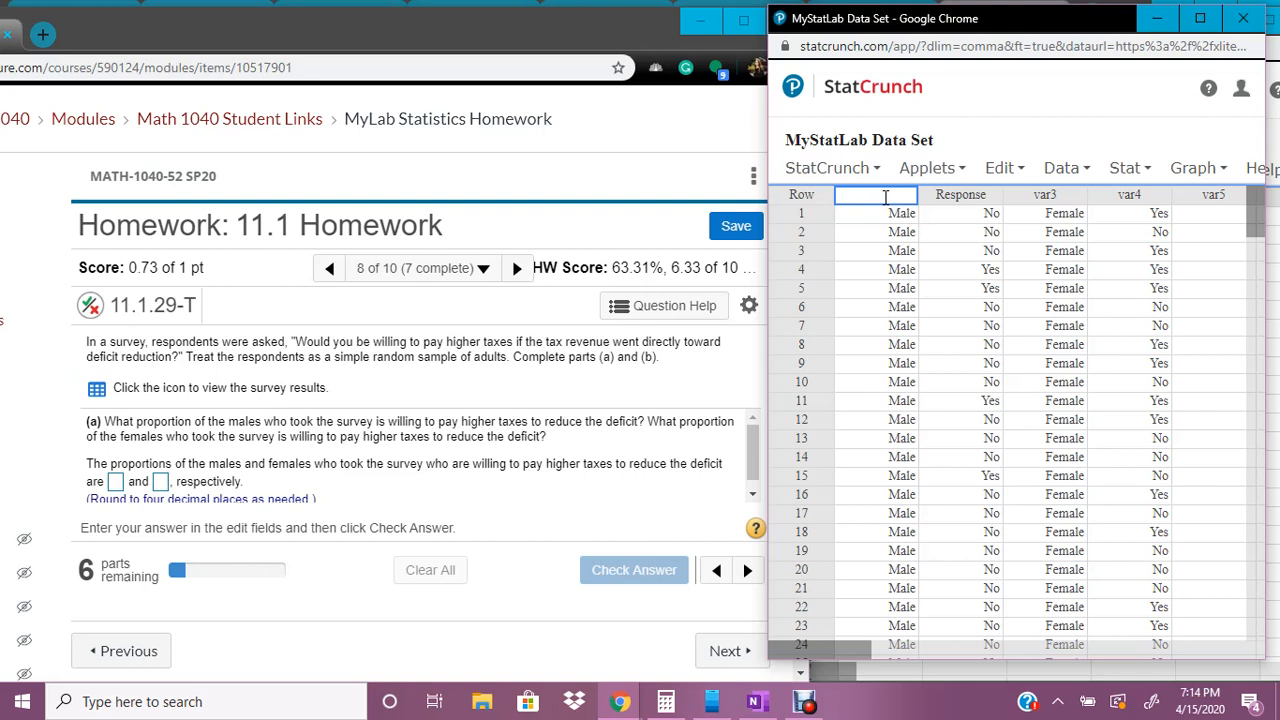
type("gender male")
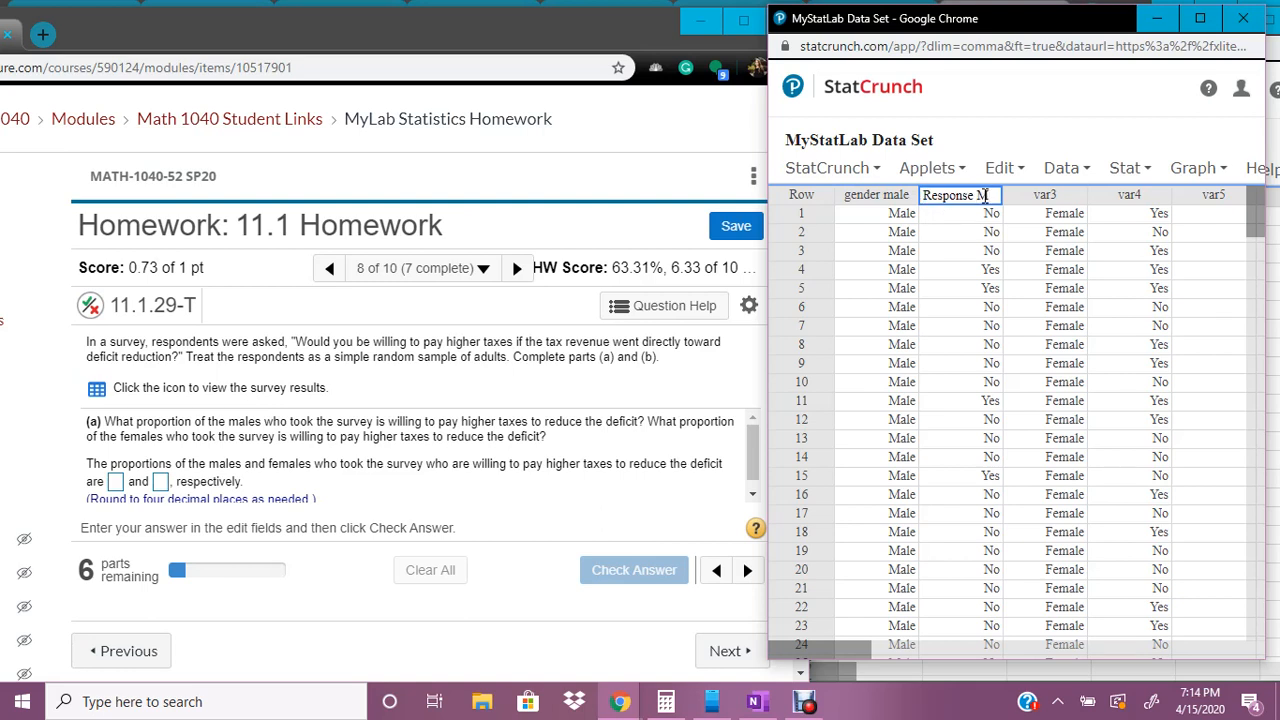
type("gender F")
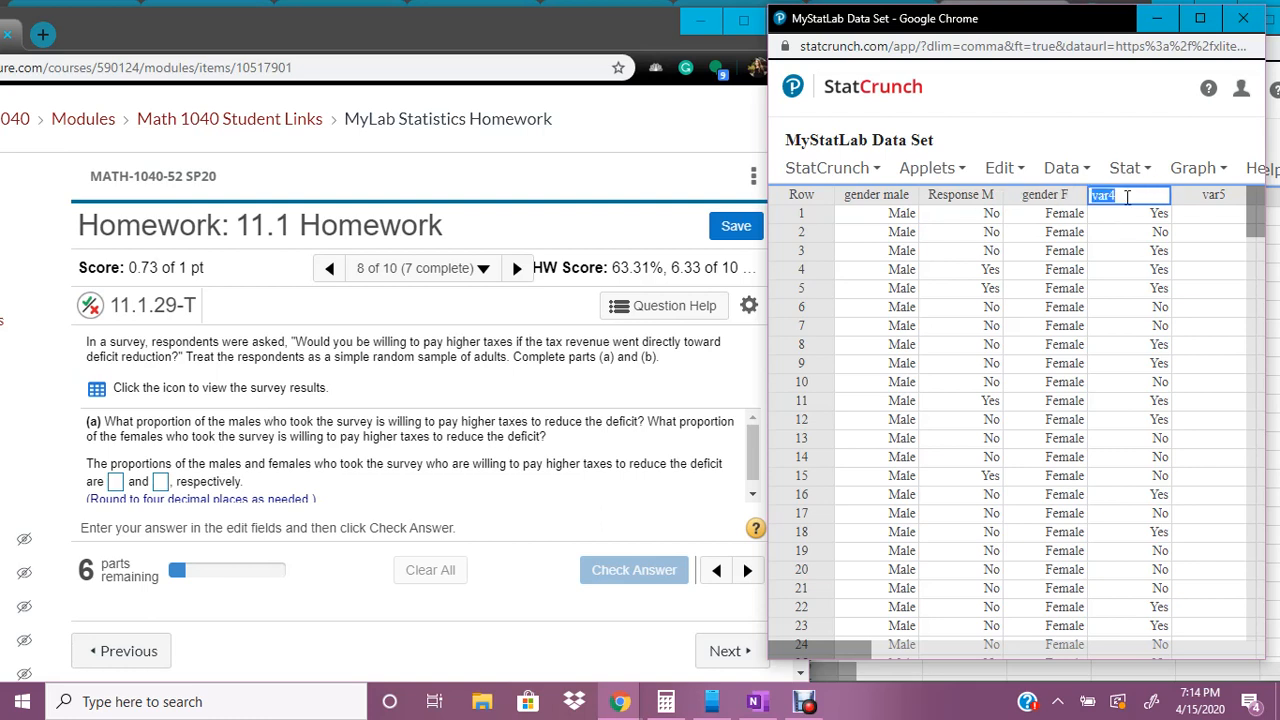
type("Response")
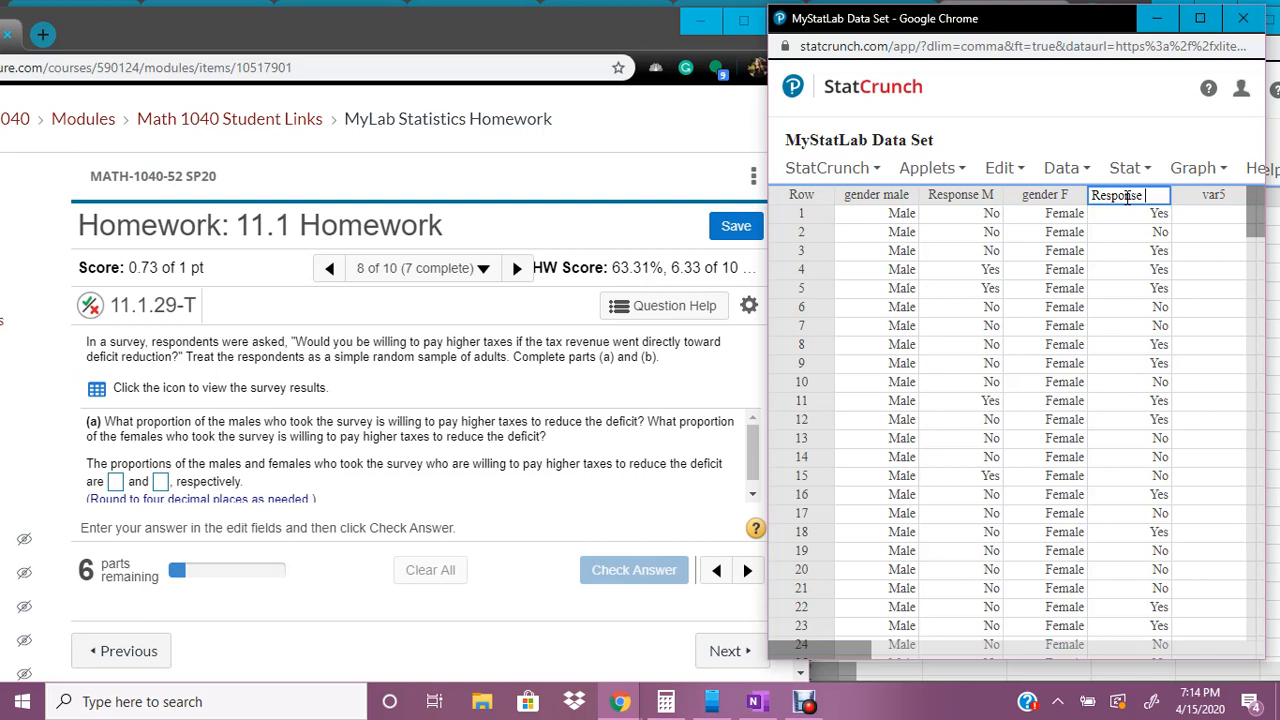
left_click(1193, 167)
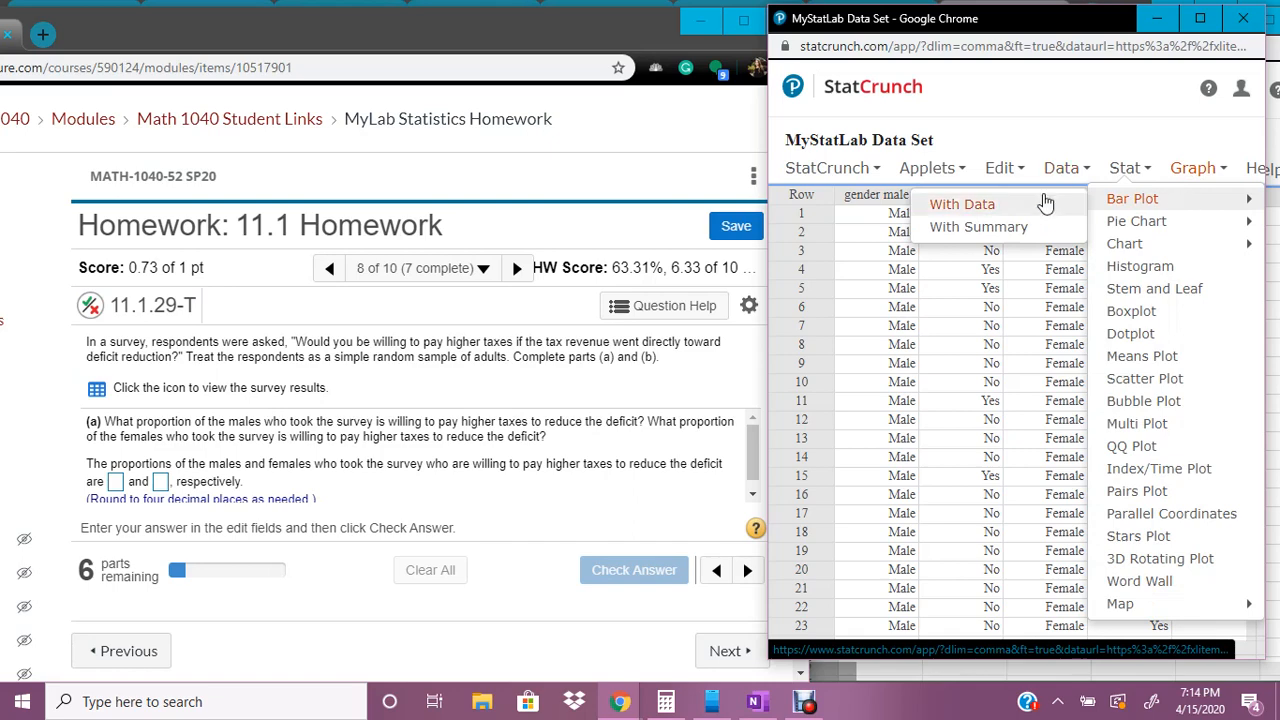
Bar-plot gender male and Response M with values shown above the bars.
left_click(962, 204)
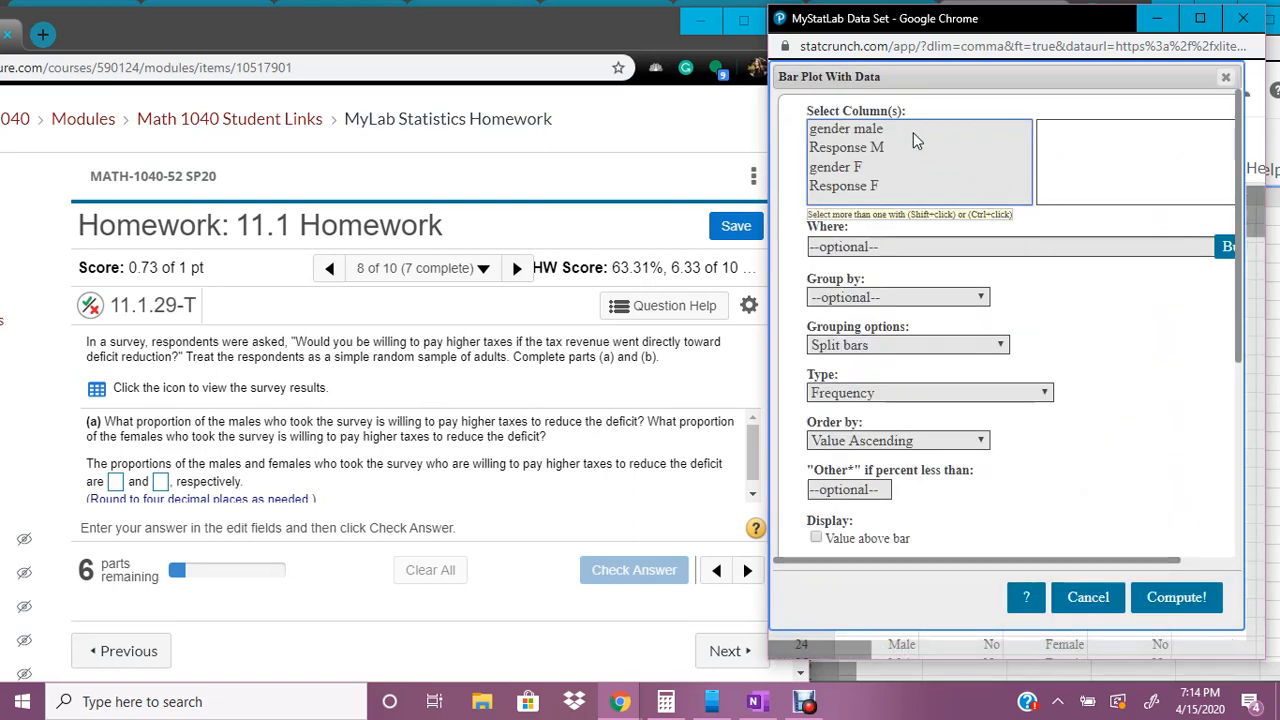
left_click(847, 147)
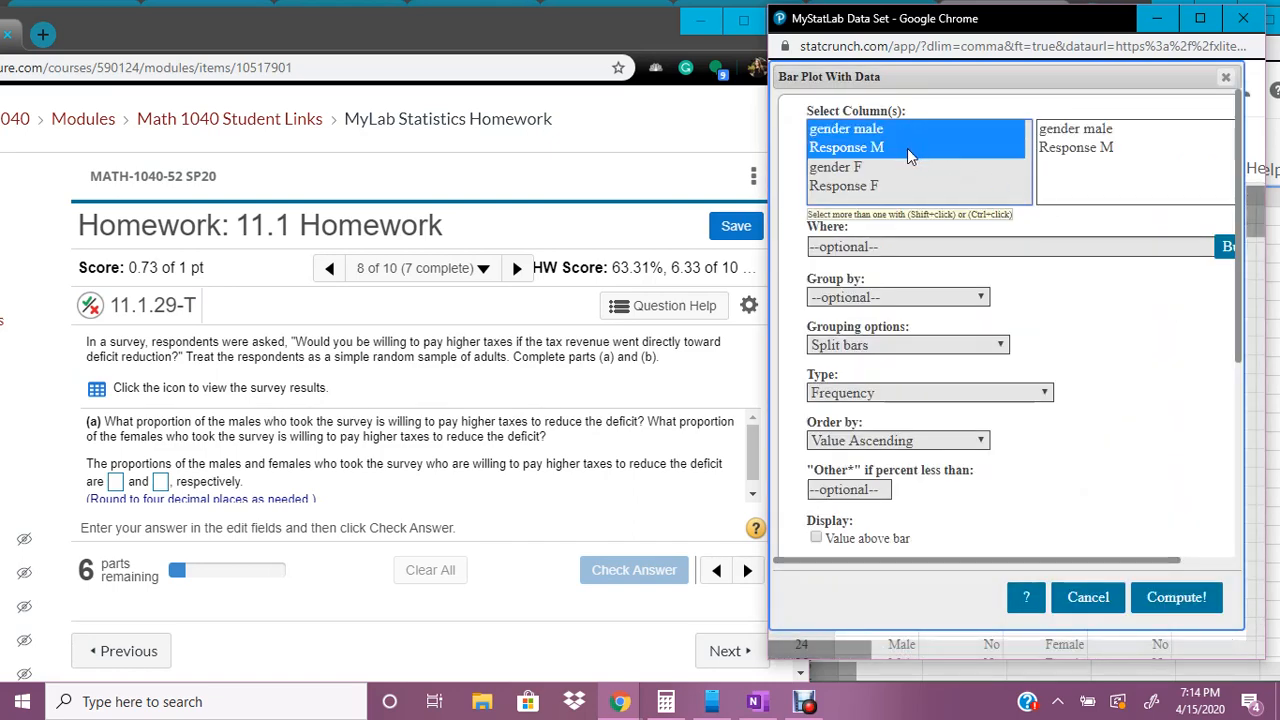
mouse_move(924, 178)
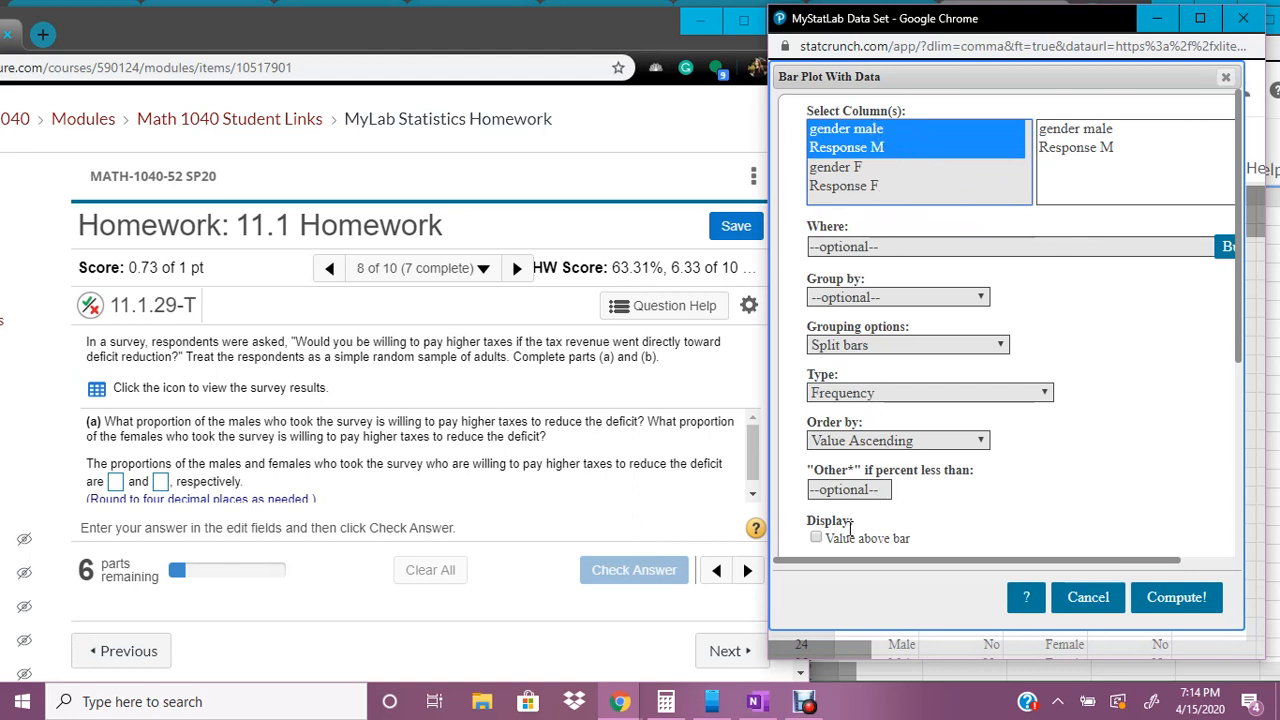
left_click(816, 537)
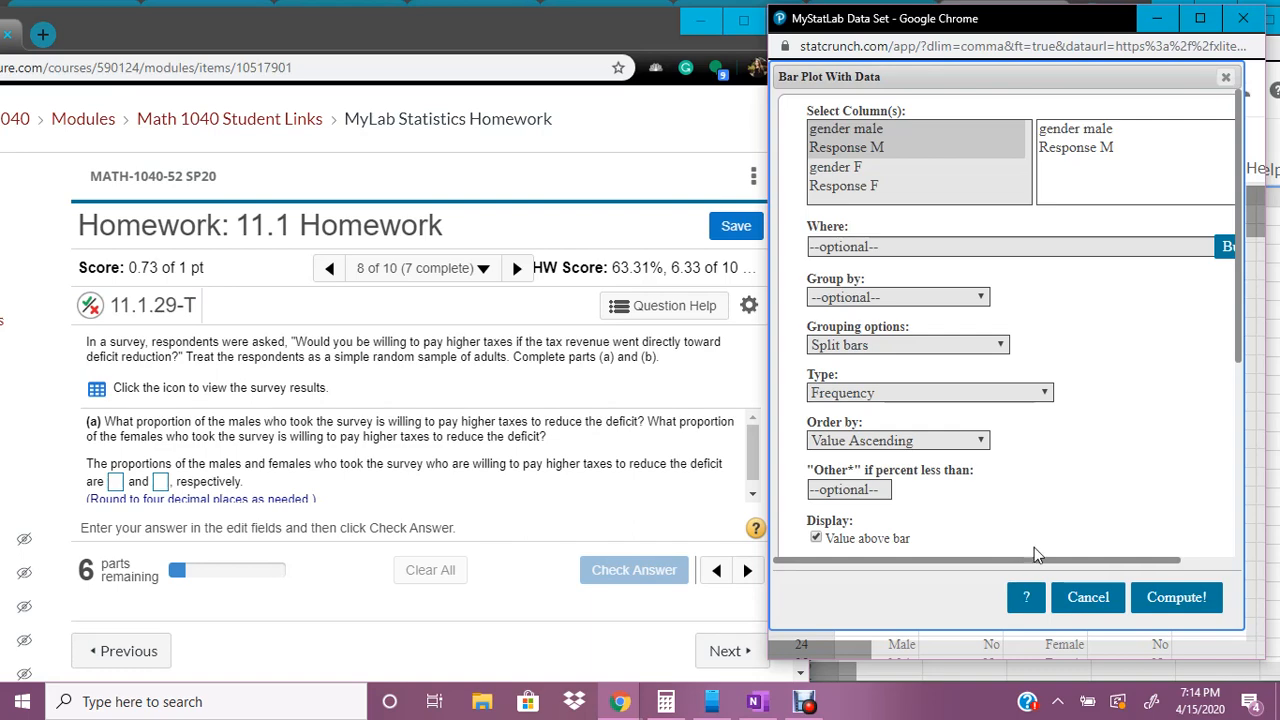
left_click(1178, 597)
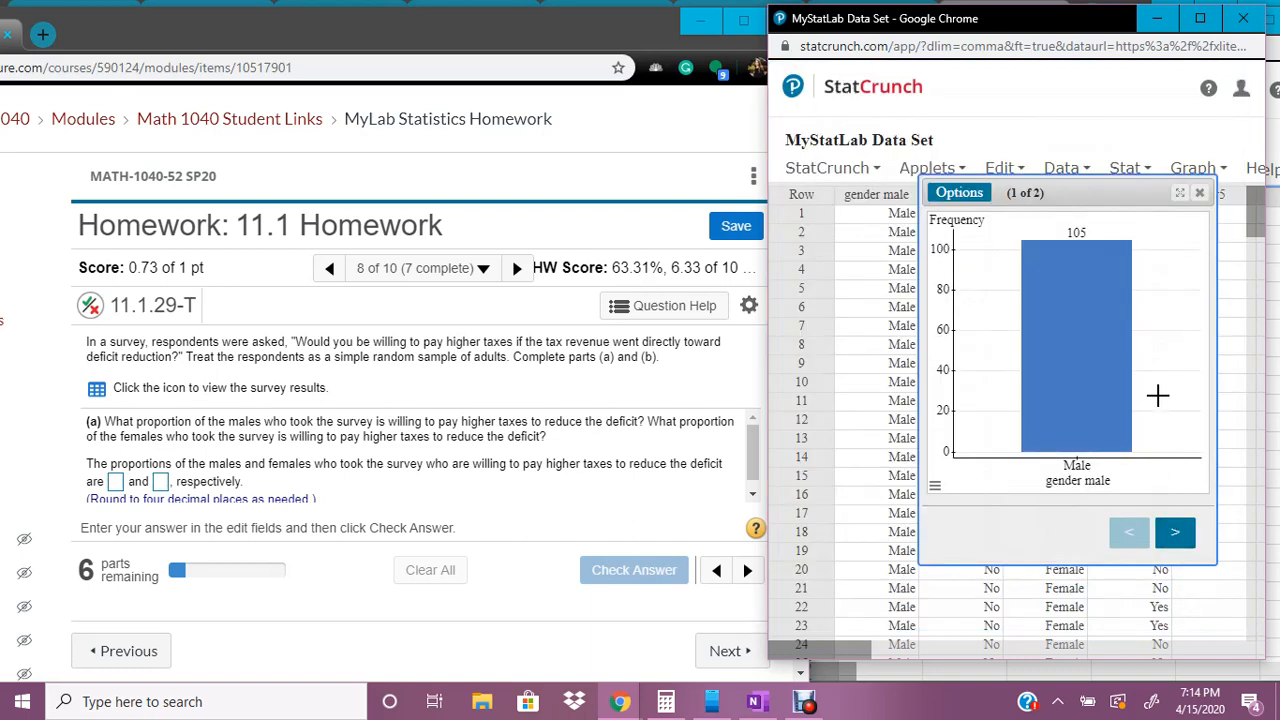
mouse_move(1160, 325)
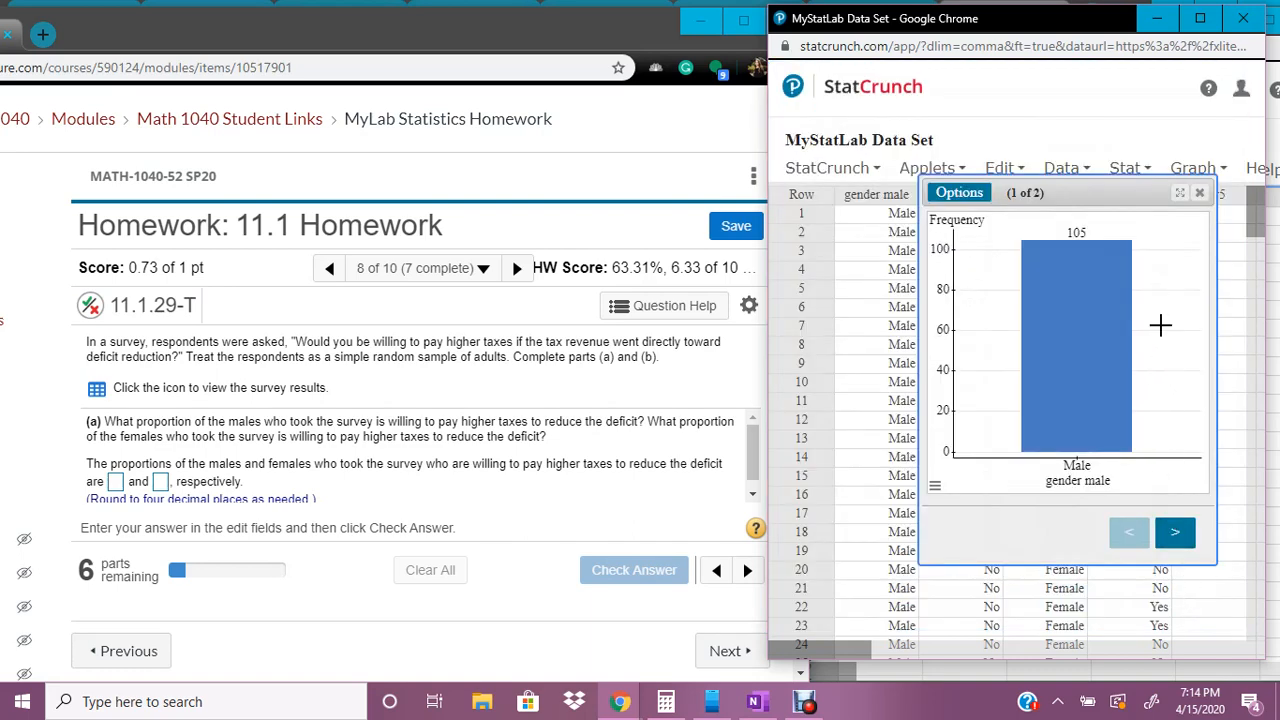
mouse_move(1080, 228)
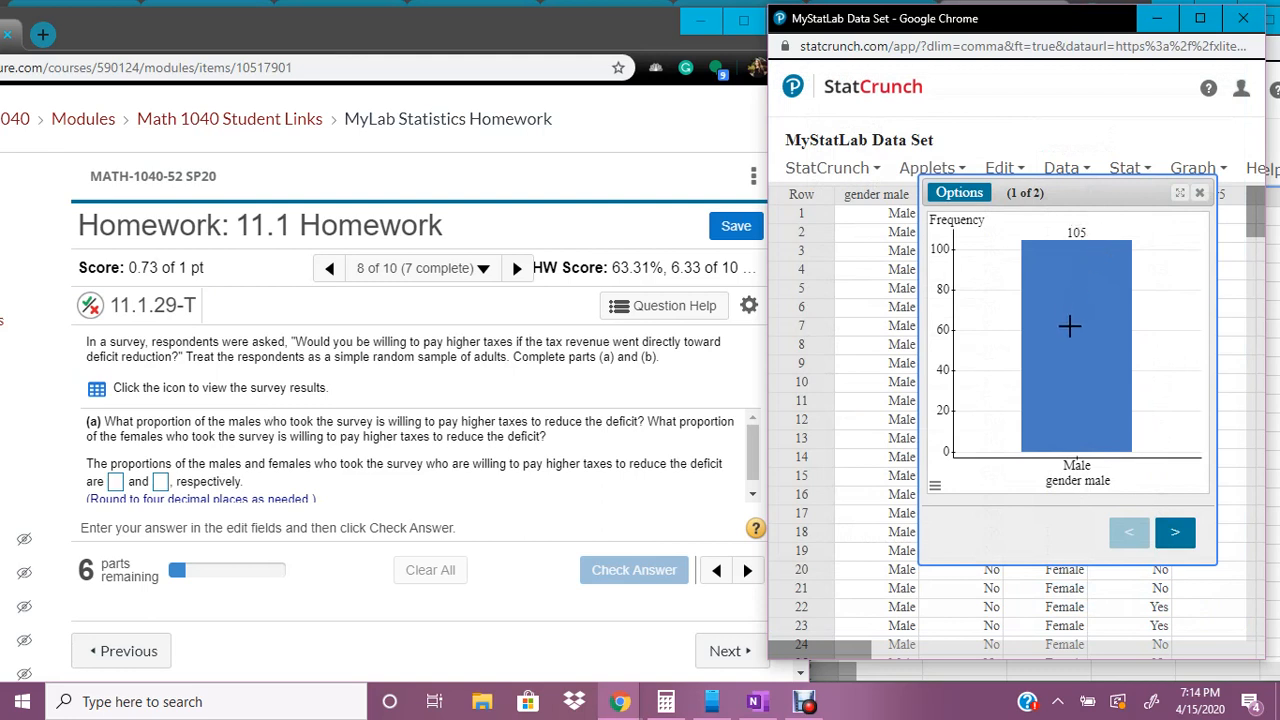
Page between the male charts to read 105 males, then 78 No and 27 Yes.
left_click(1176, 533)
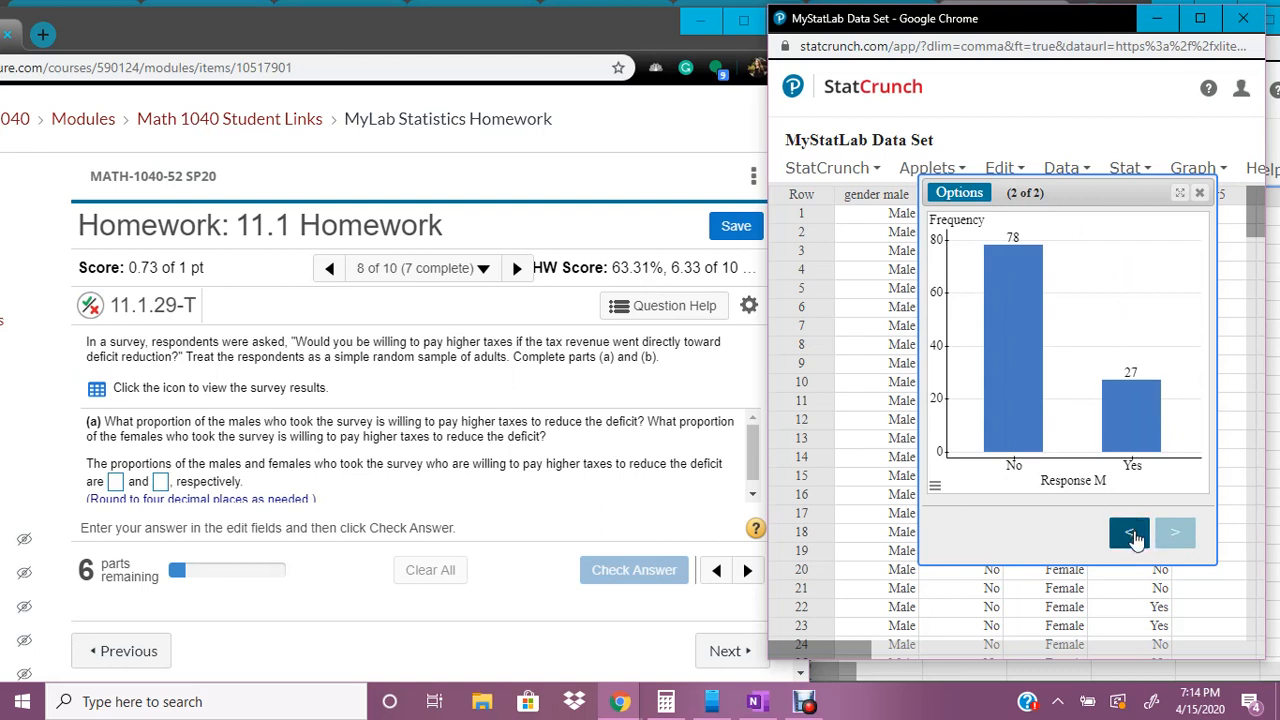
left_click(1128, 533)
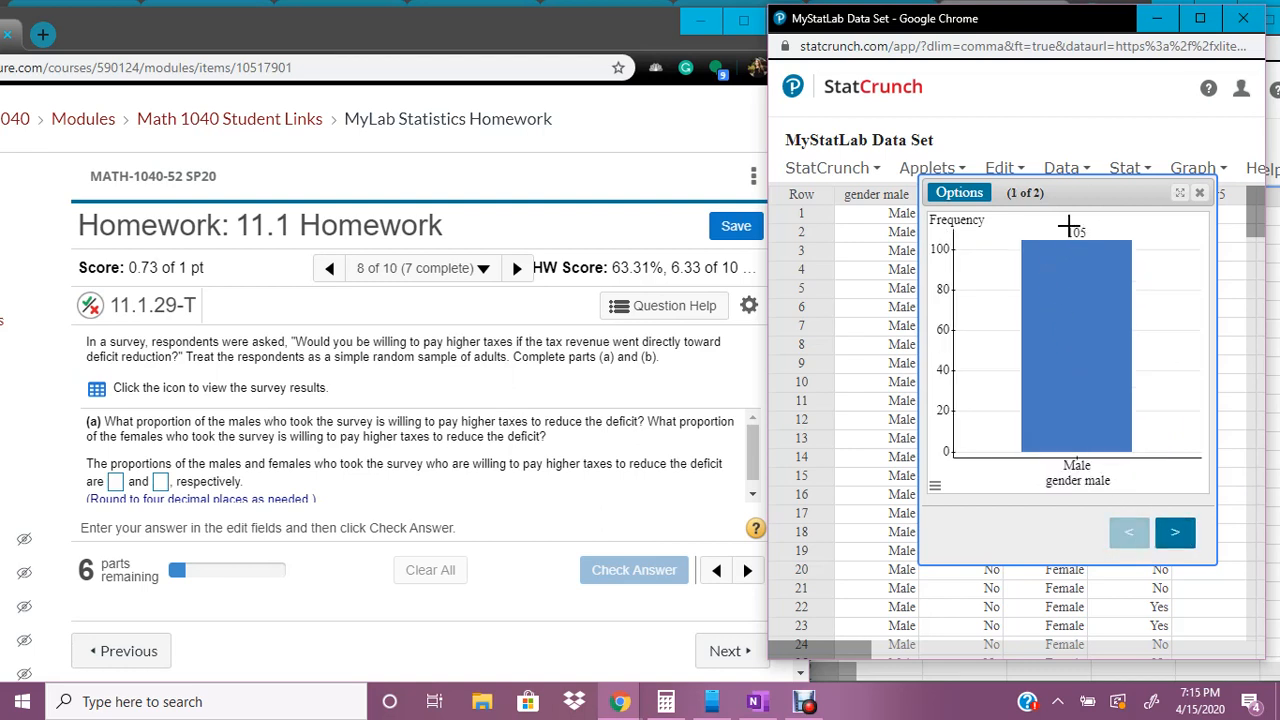
left_click(1175, 533)
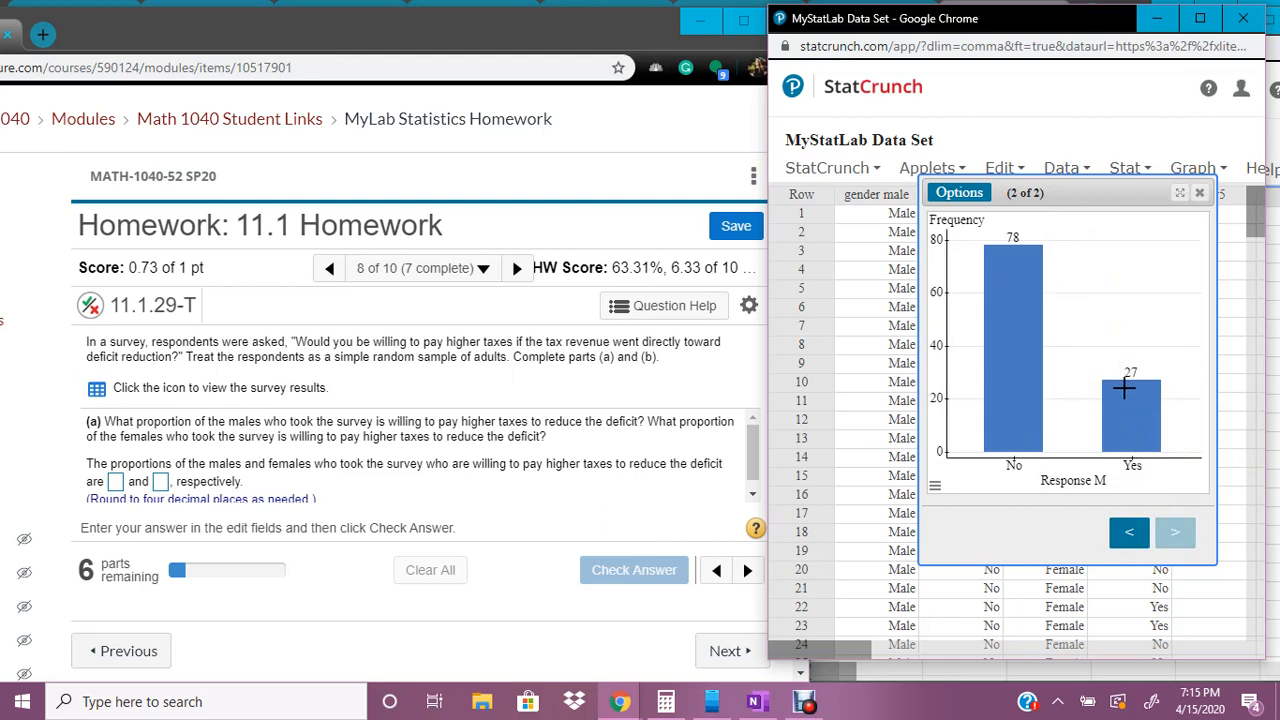
mouse_move(245, 430)
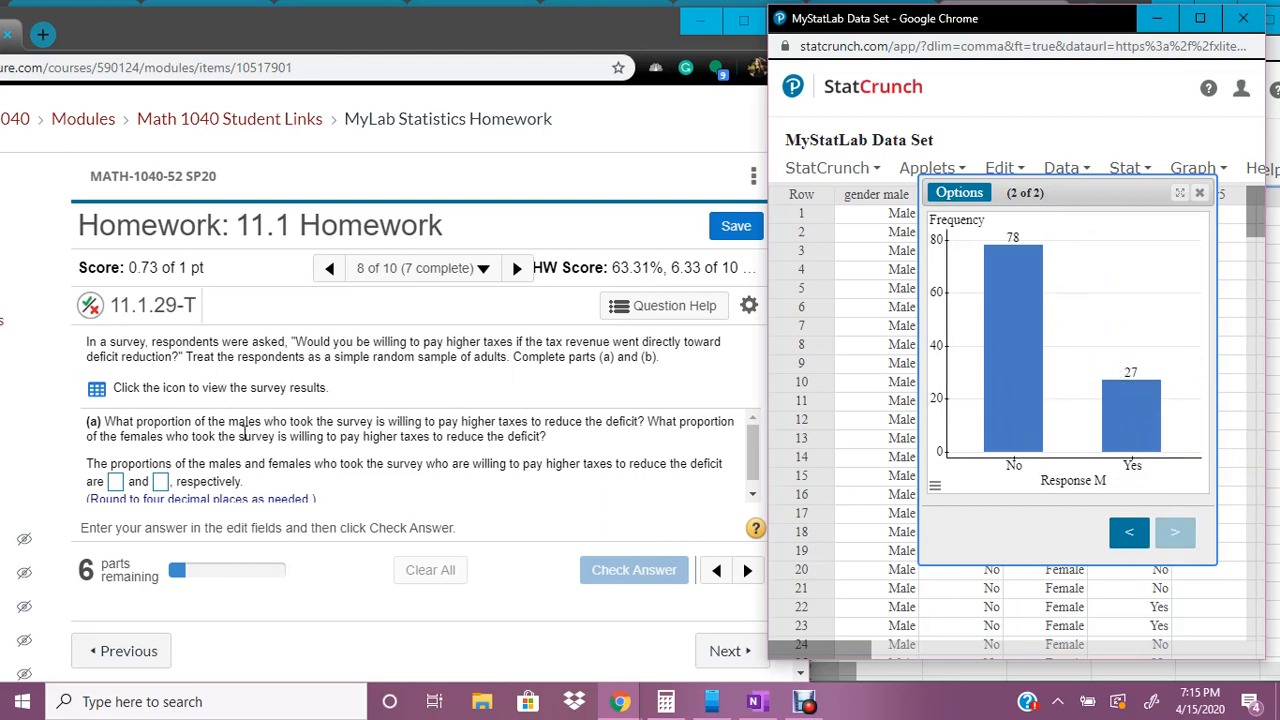
mouse_move(378, 473)
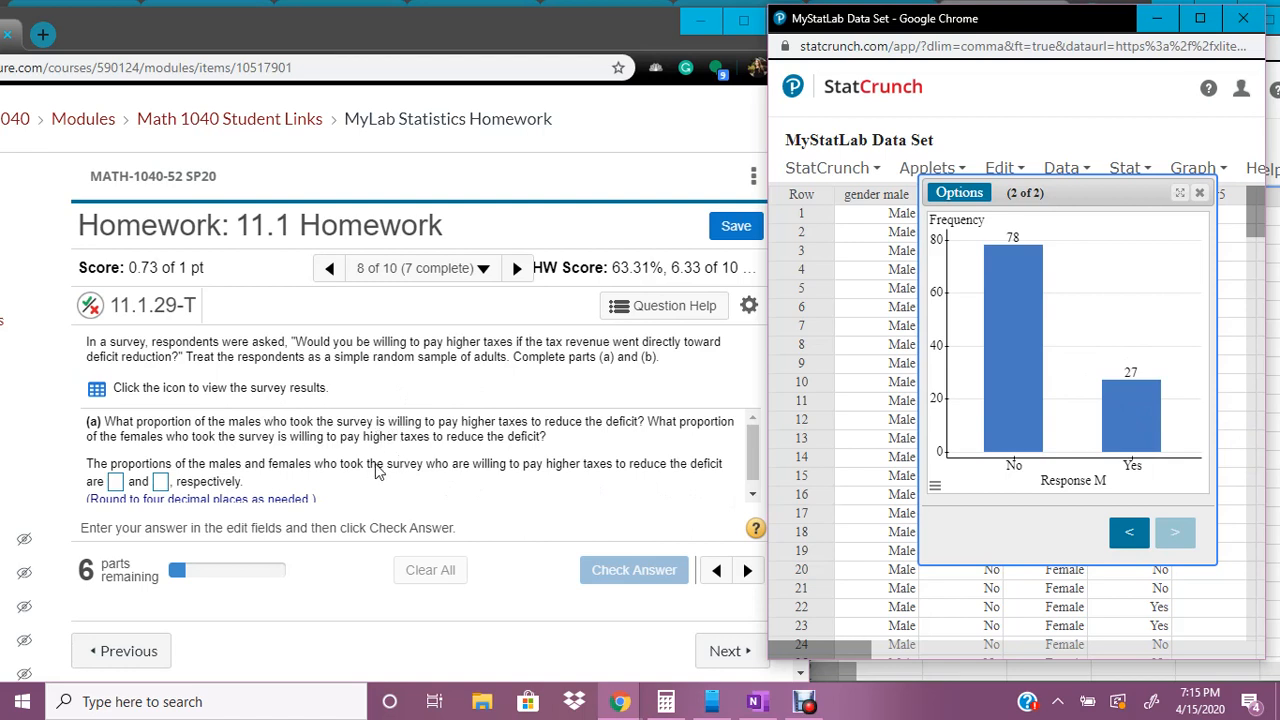
mouse_move(364, 356)
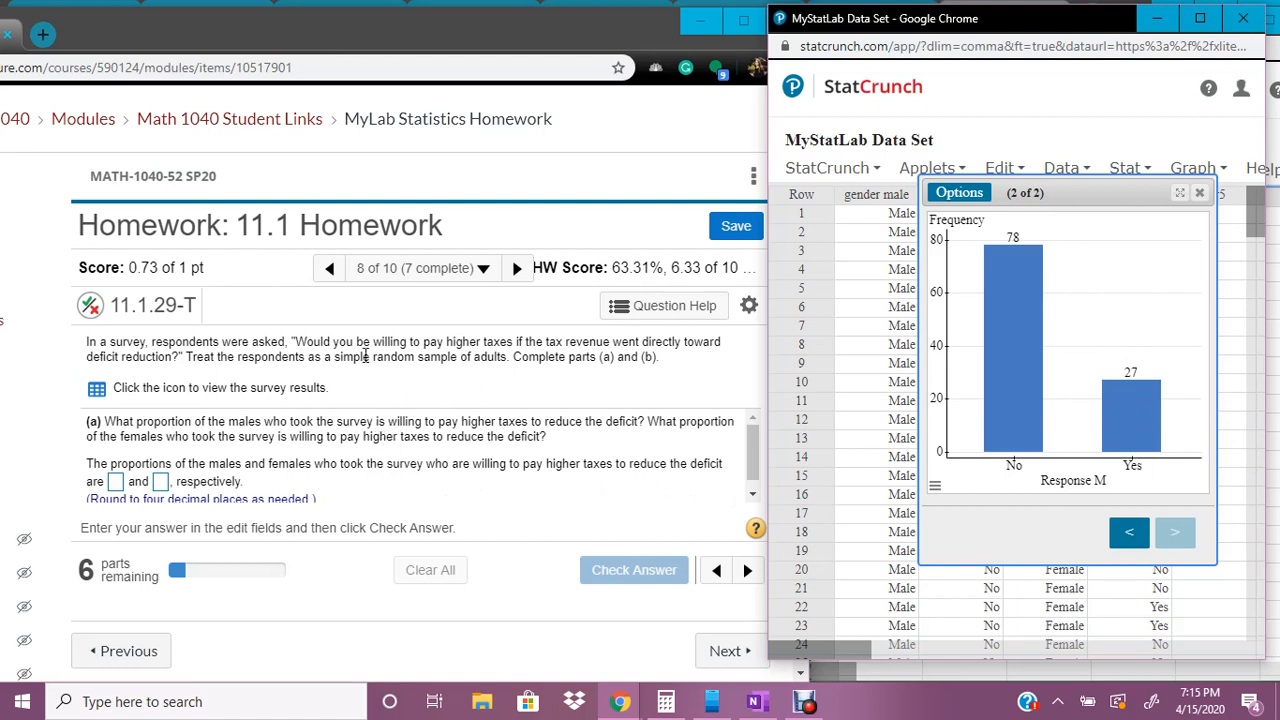
mouse_move(460, 418)
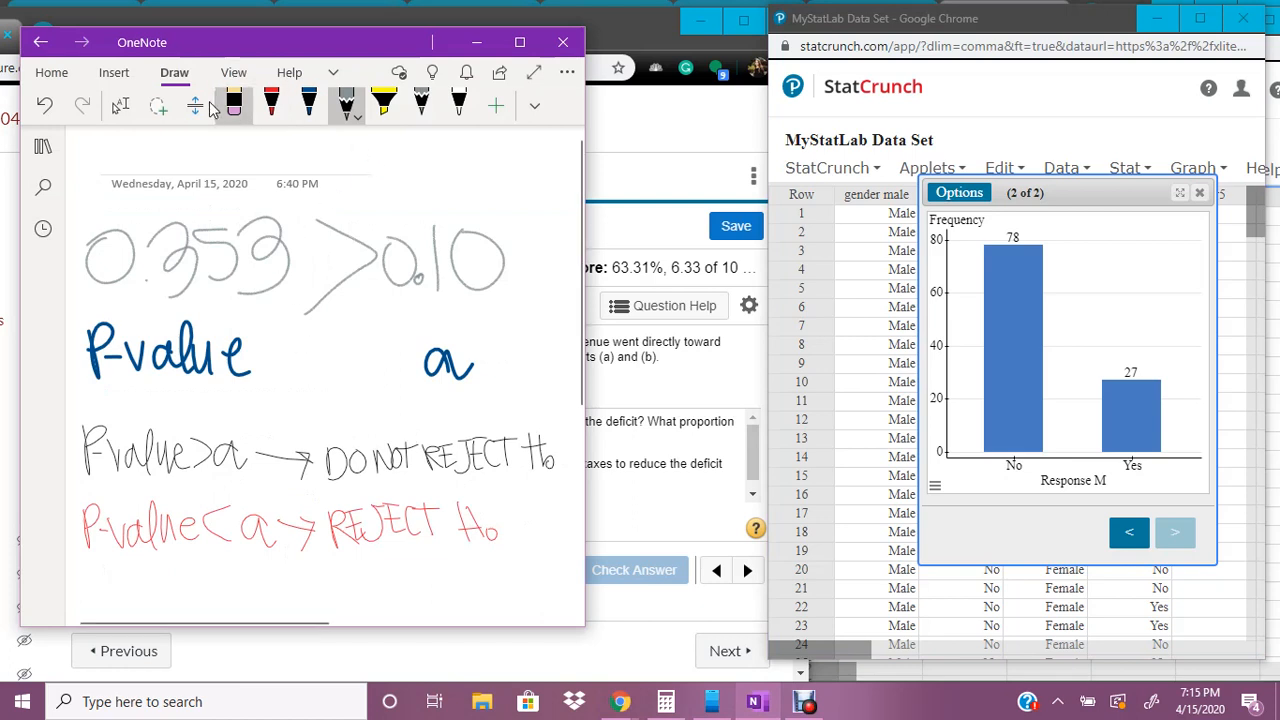
Add a new OneNote page and handwrite M = 27/105, confirming the 105 total.
left_click(43, 146)
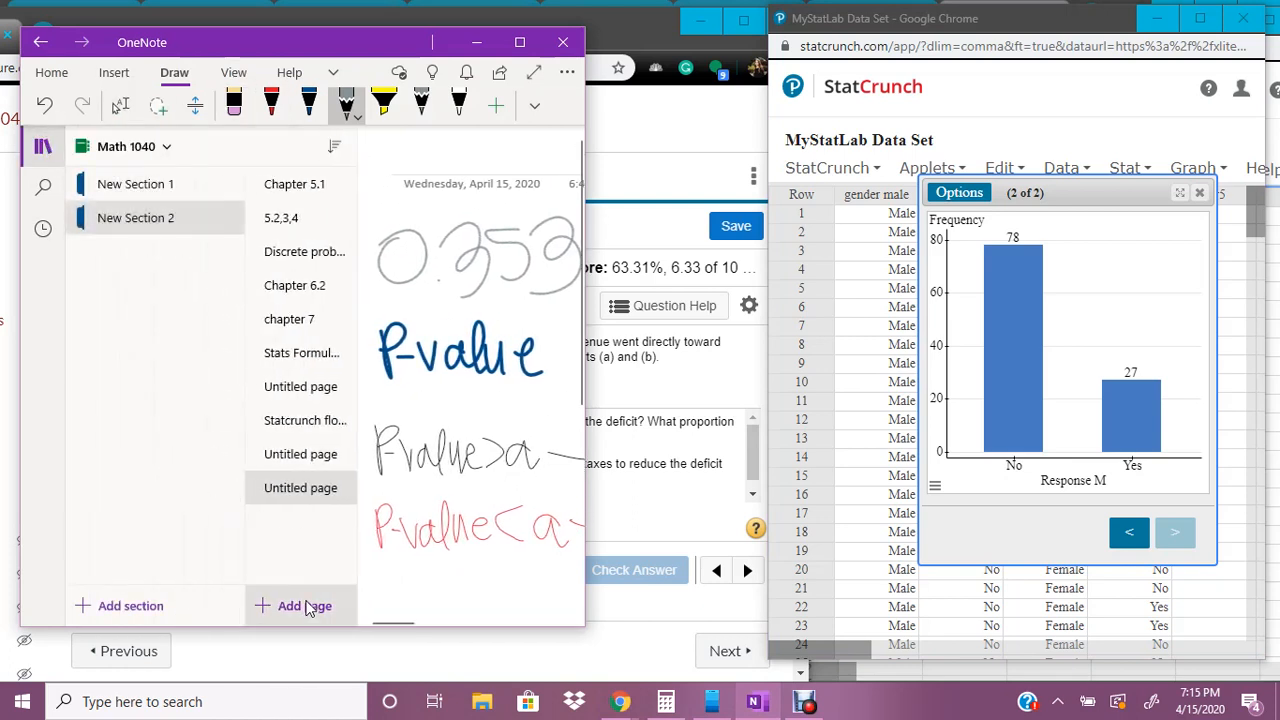
left_click(302, 605)
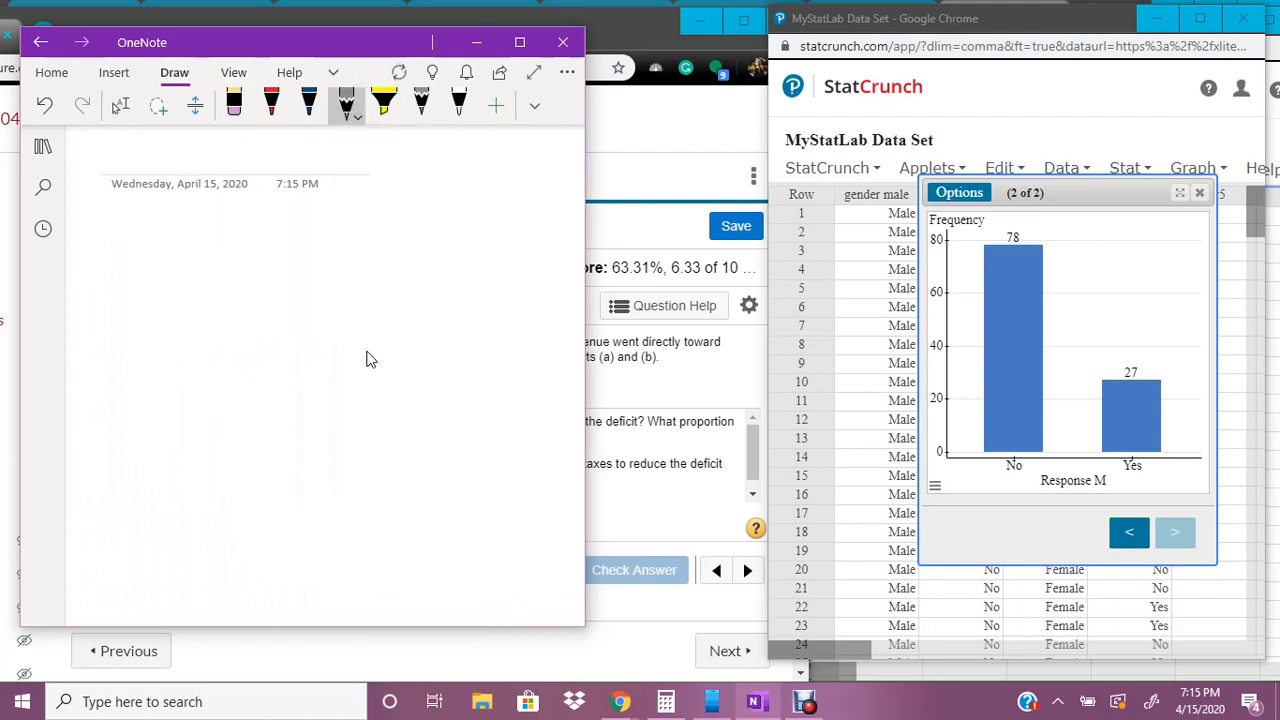
left_click_drag(95, 230, 97, 310)
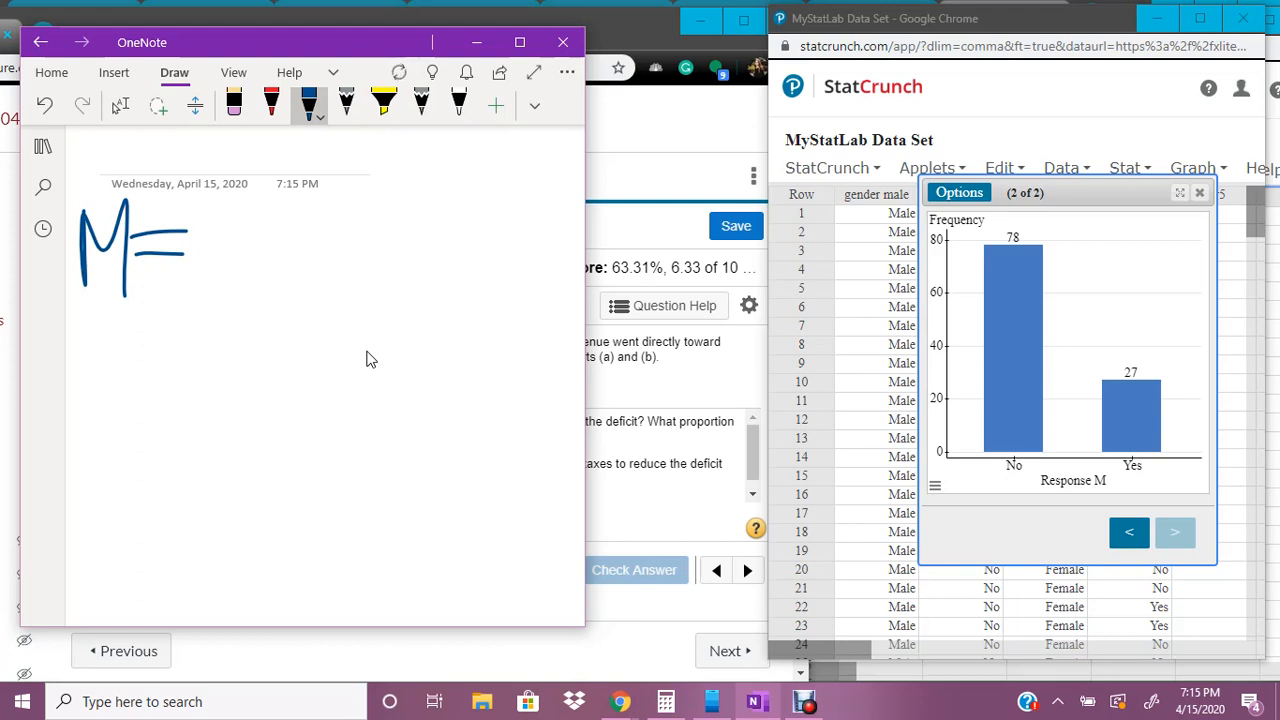
left_click_drag(210, 220, 310, 290)
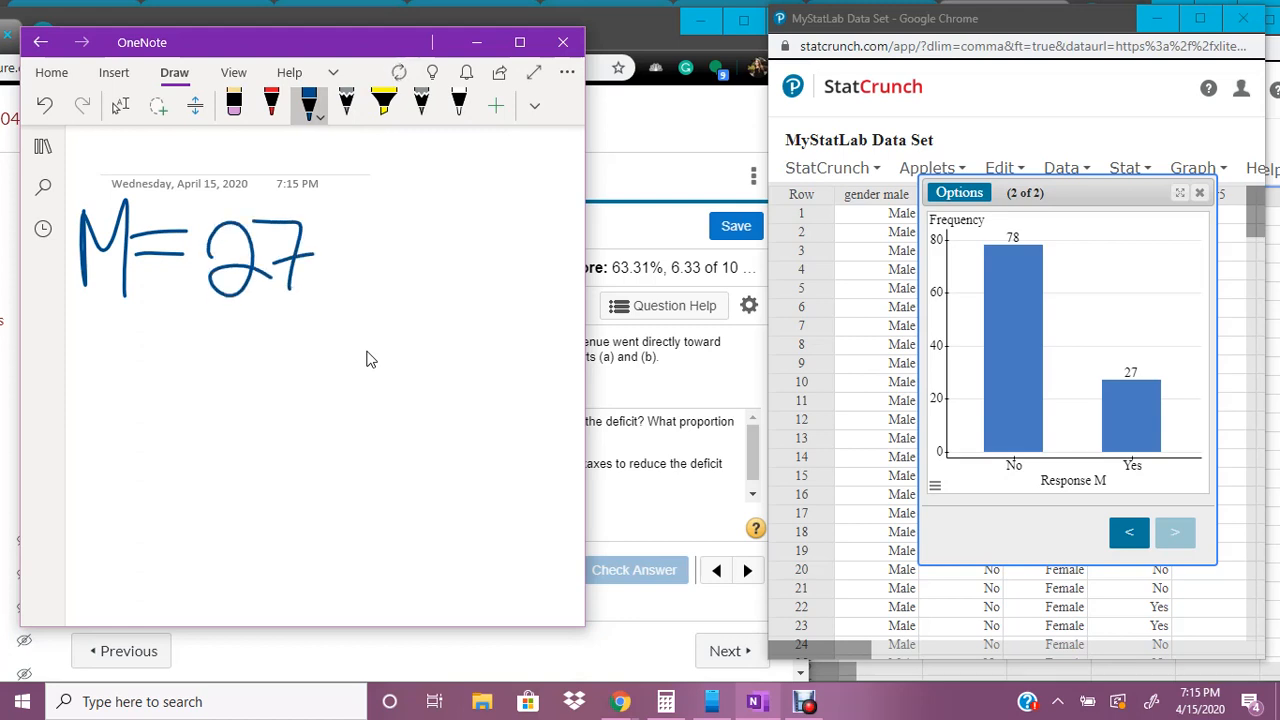
left_click_drag(320, 200, 310, 360)
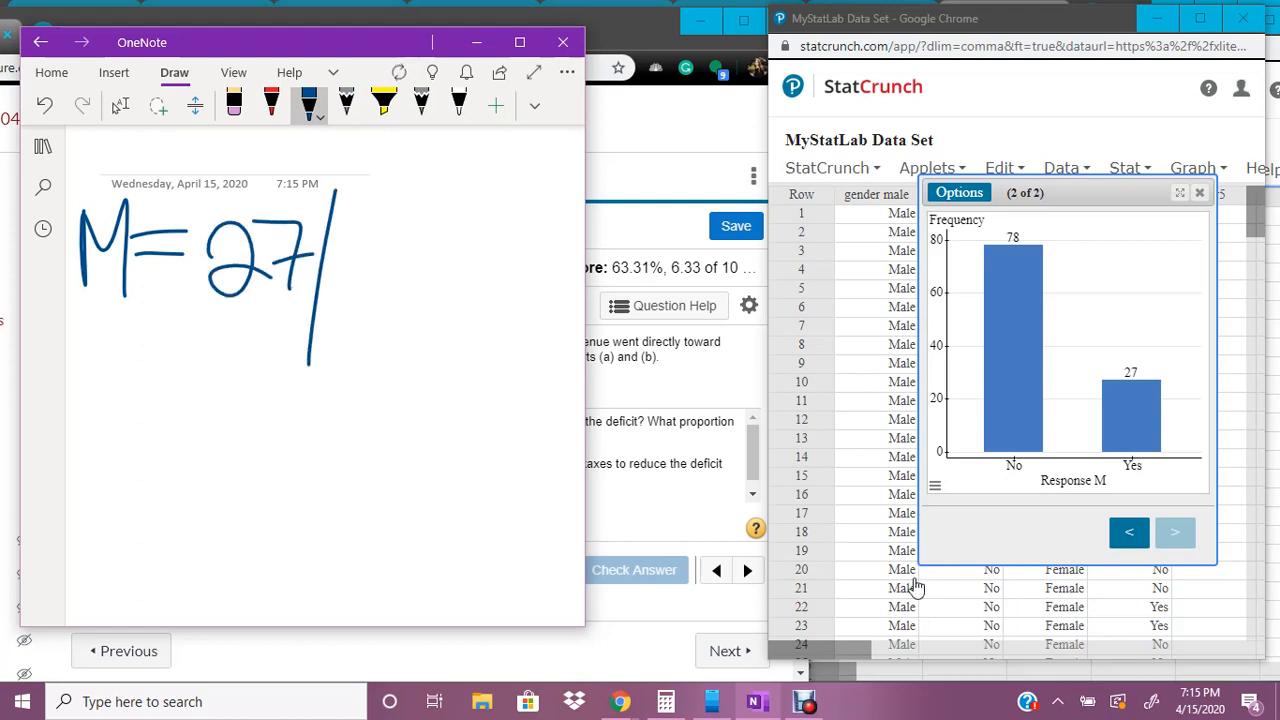
left_click(1129, 533)
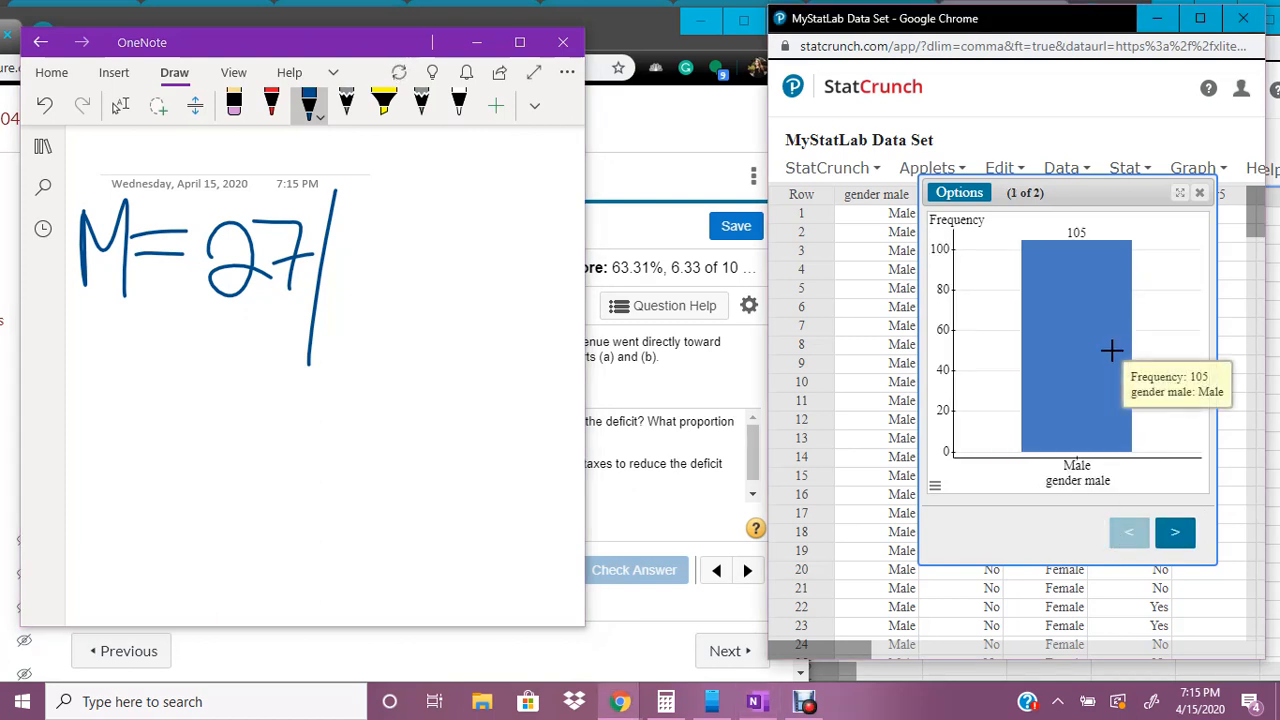
left_click_drag(350, 230, 490, 250)
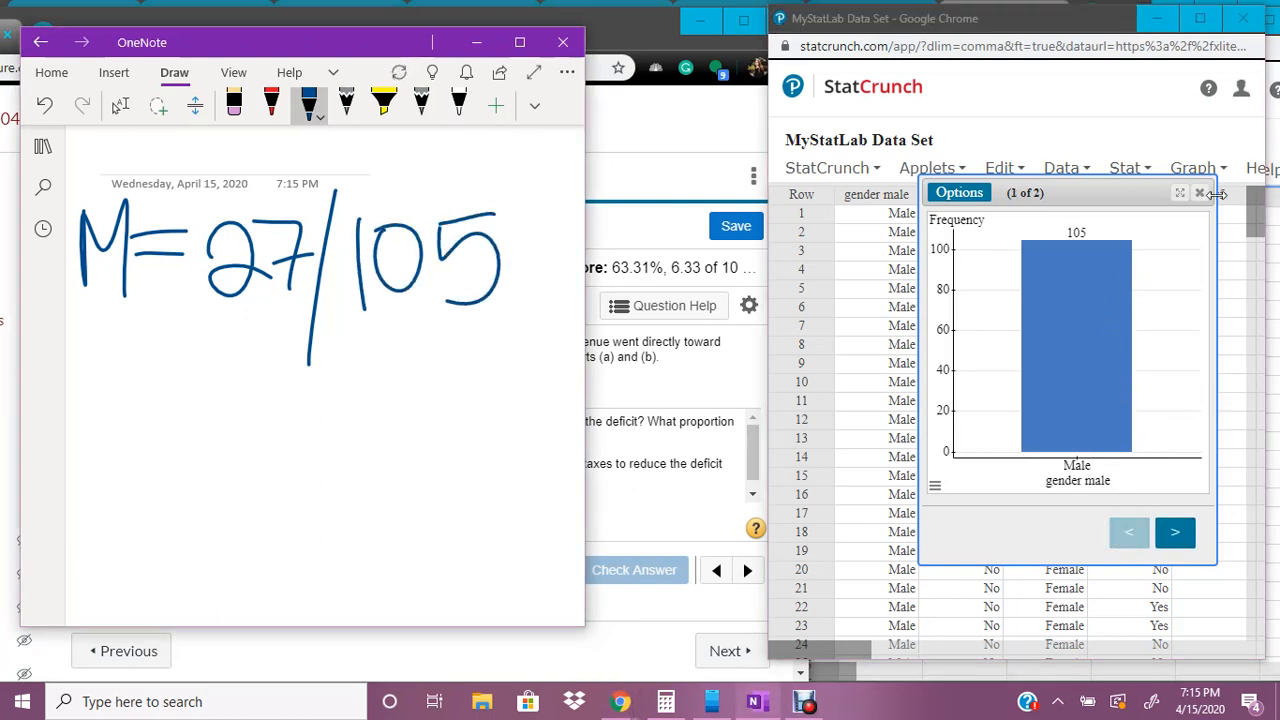
Bar-plot gender F and Response F with counts above bars, reading 95 females and 36 Yes.
left_click(1200, 192)
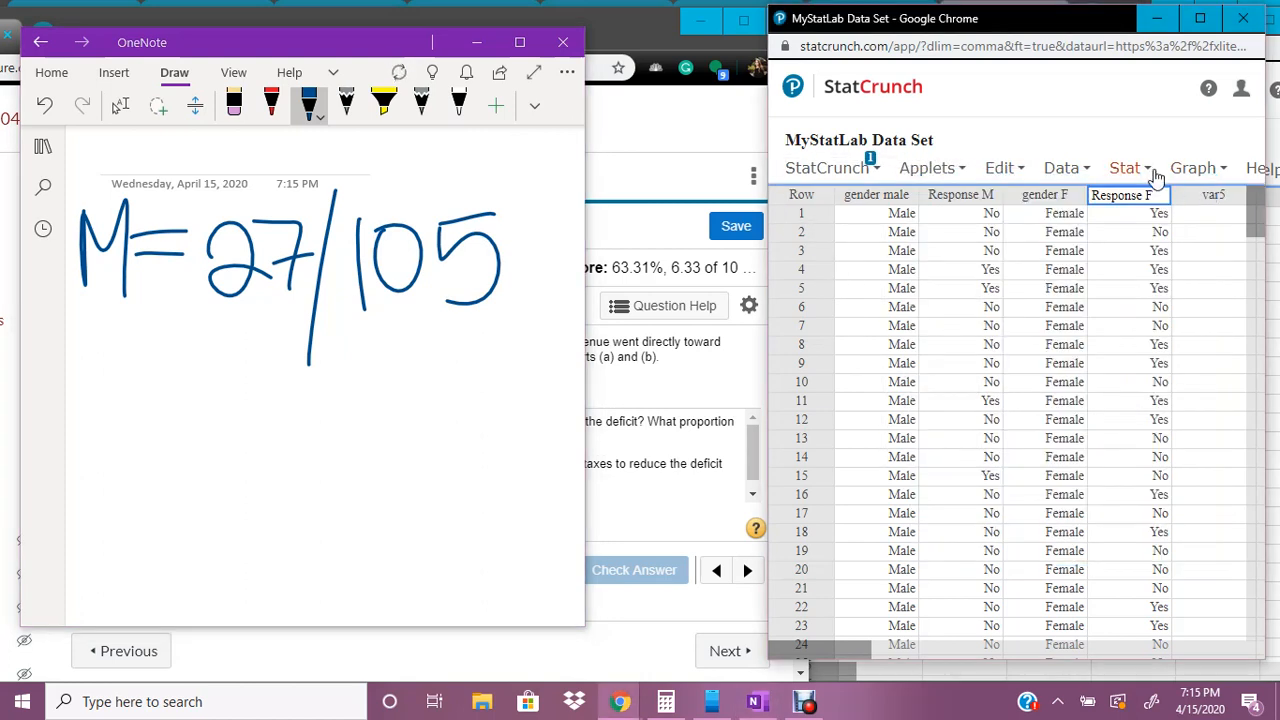
left_click(1124, 167)
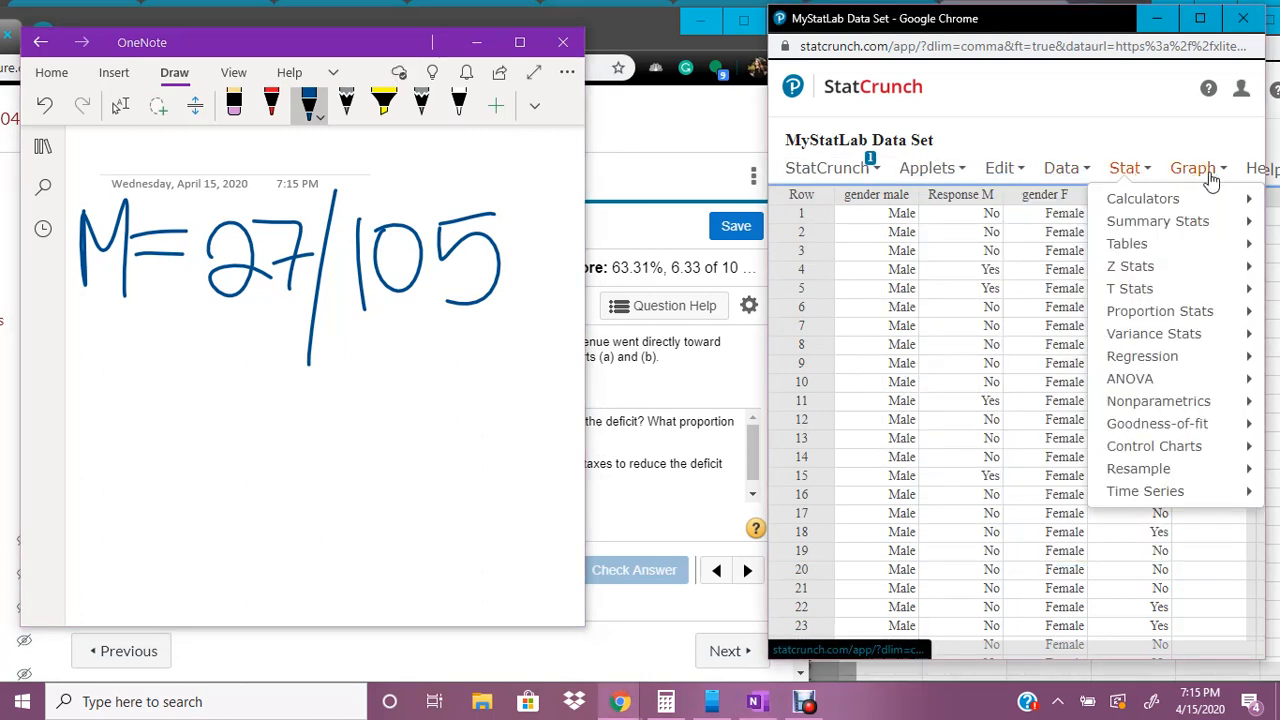
left_click(1193, 167)
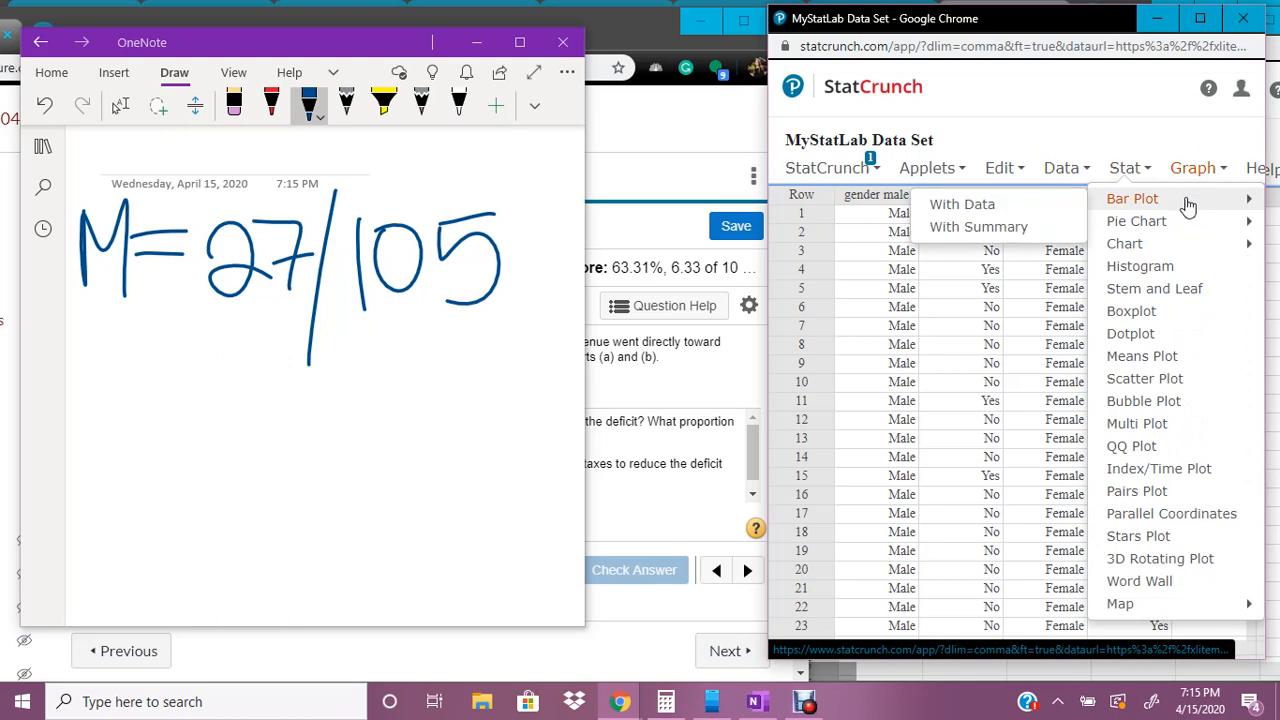
left_click(962, 204)
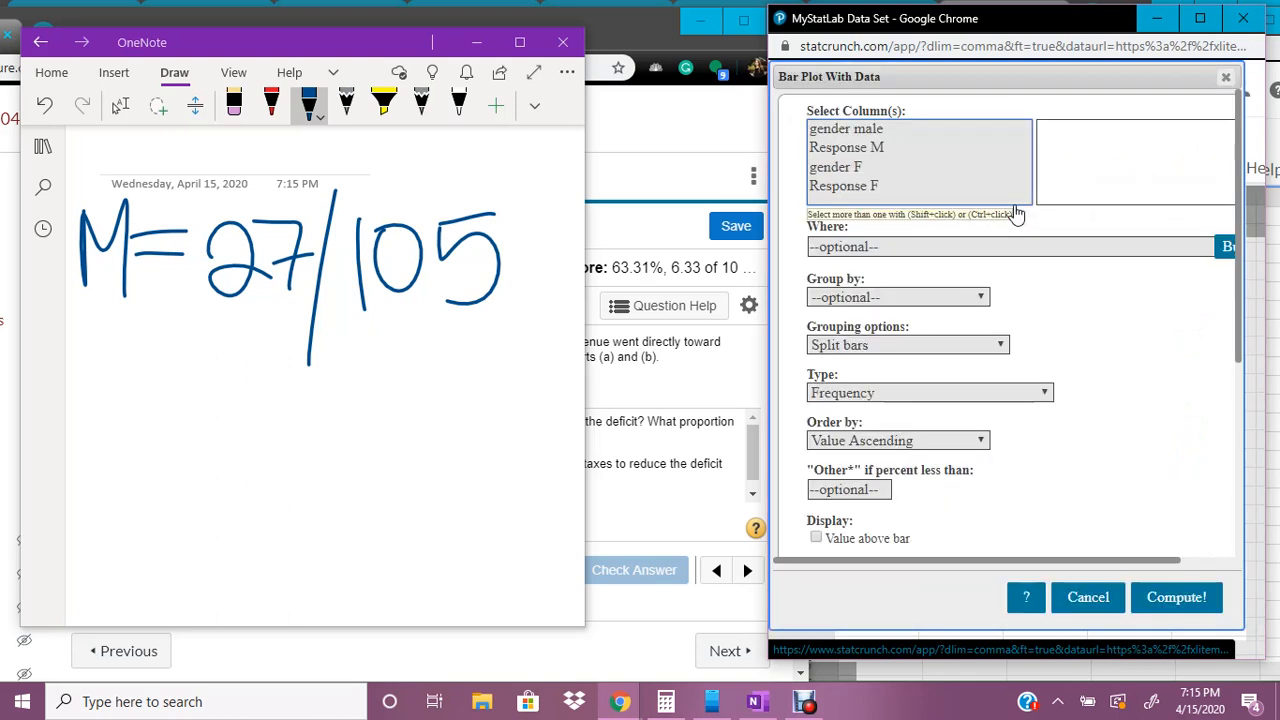
left_click(845, 186)
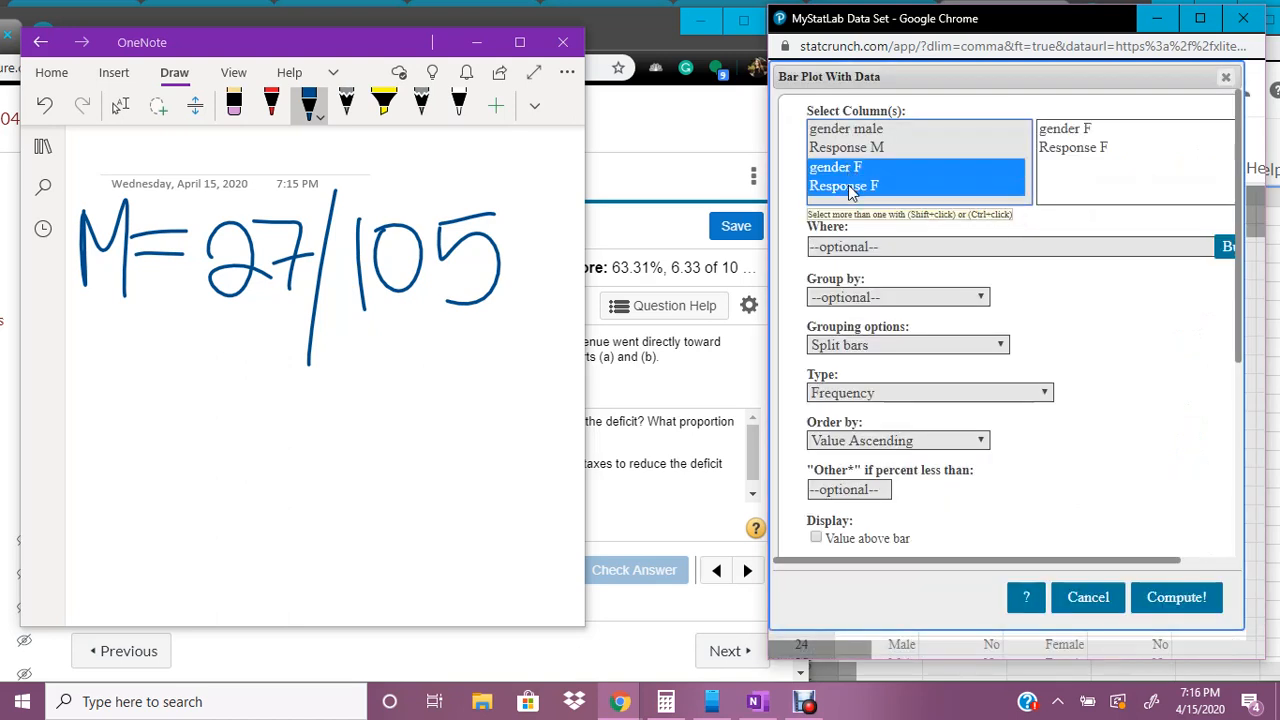
left_click(816, 537)
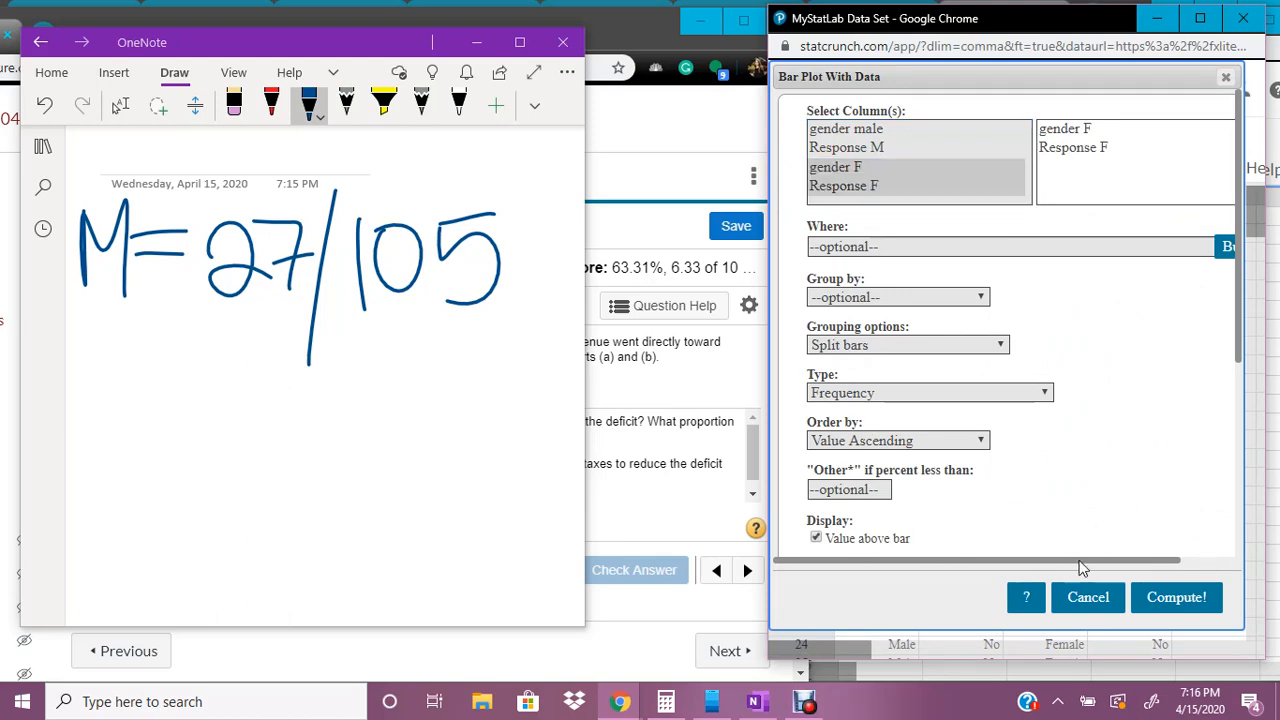
left_click(1177, 597)
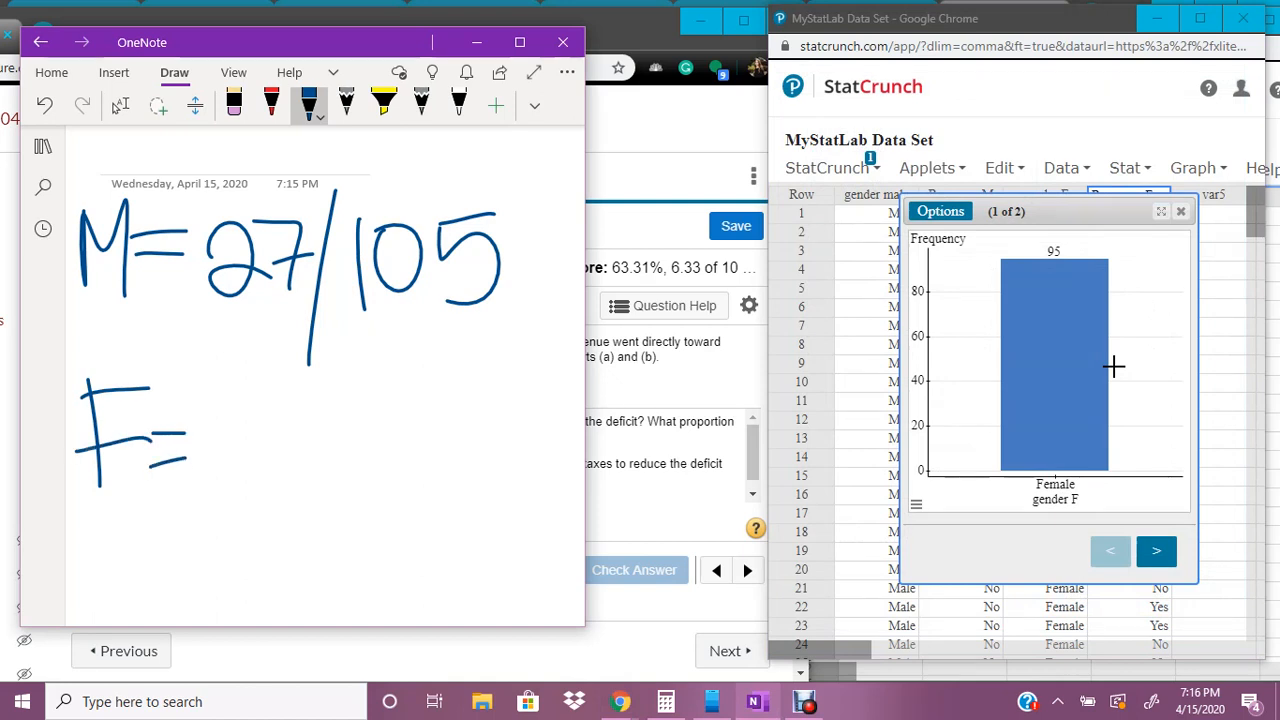
left_click(1158, 550)
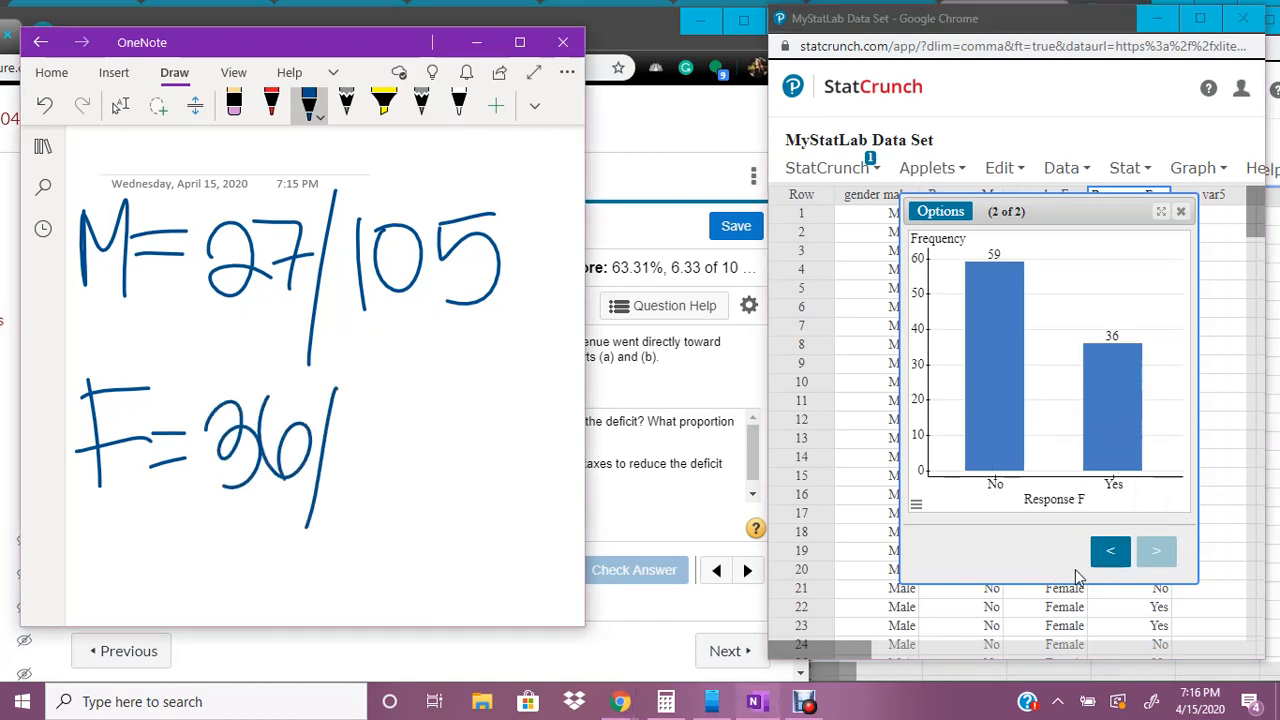
left_click(1110, 551)
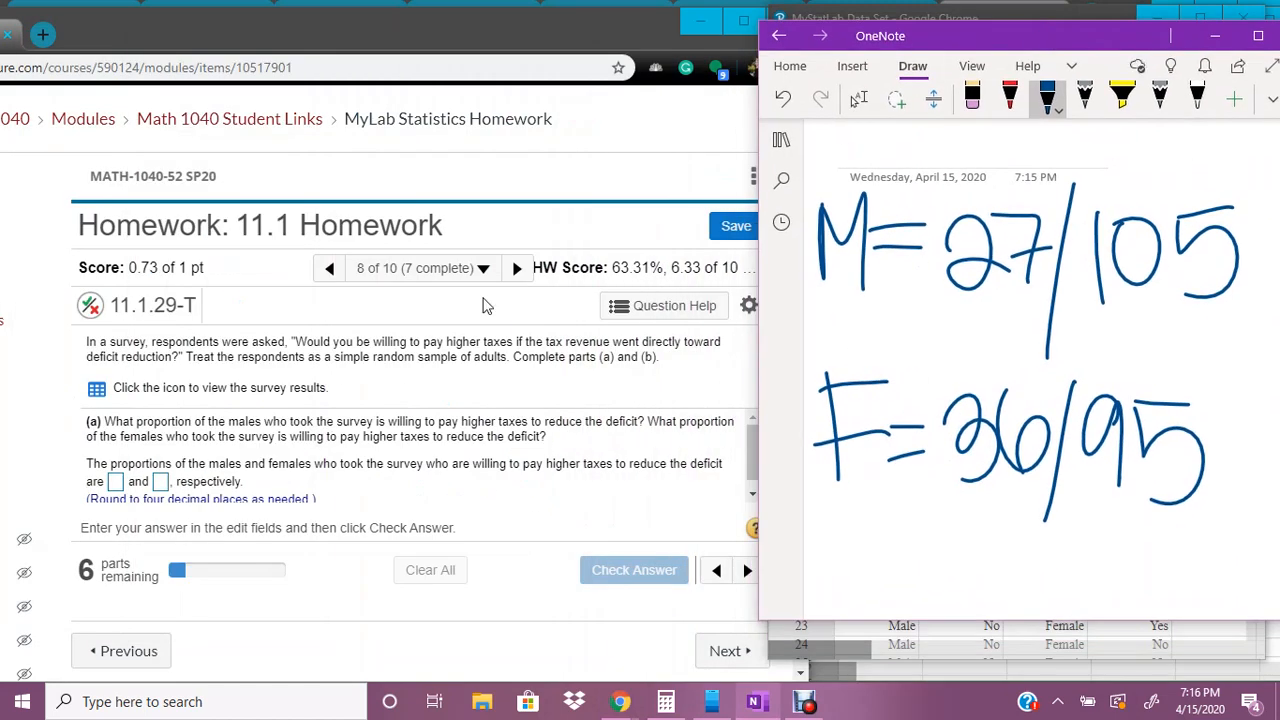
mouse_move(167, 464)
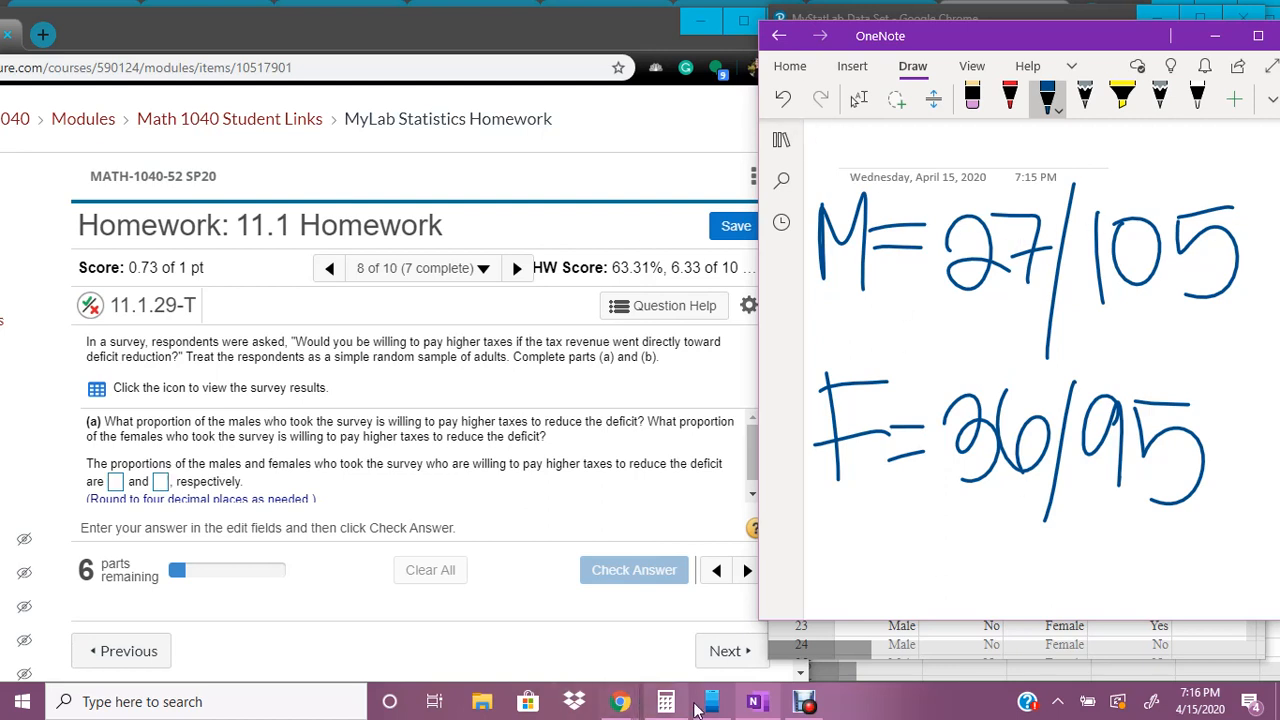
Compute 27/105 and 36/95, then submit .2571 and .3789 for part (a).
left_click(665, 701)
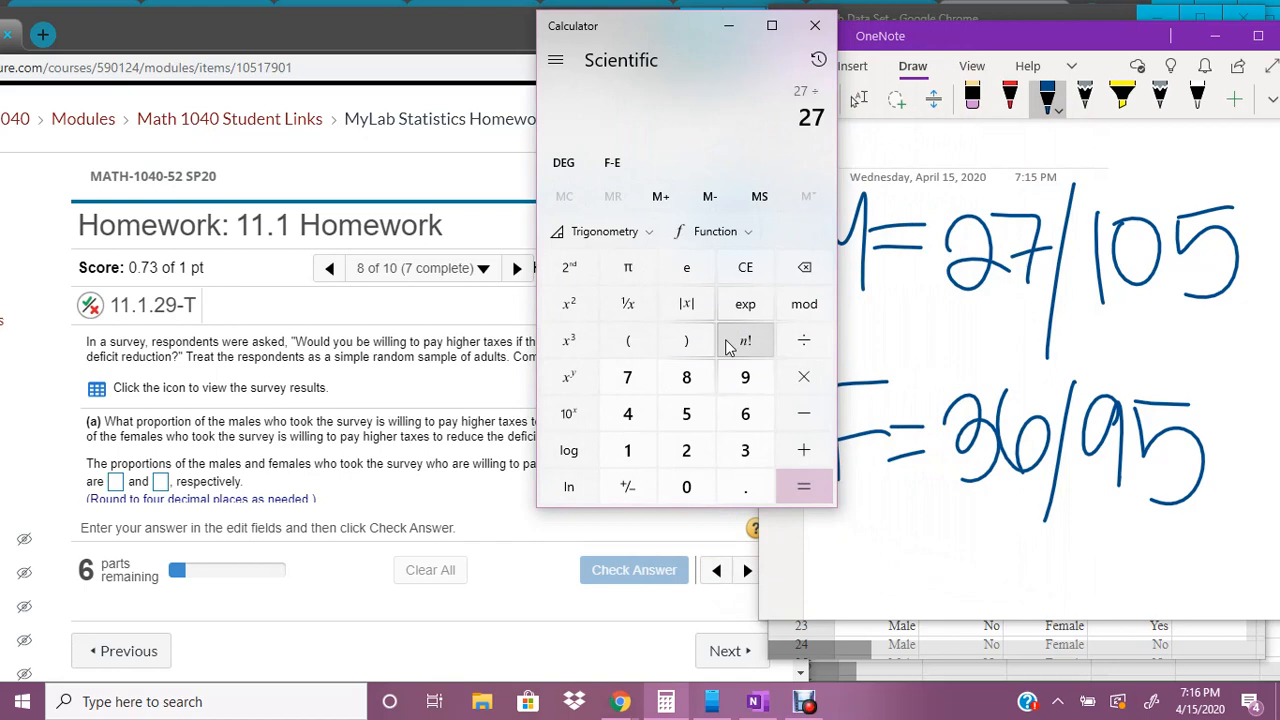
left_click(804, 486)
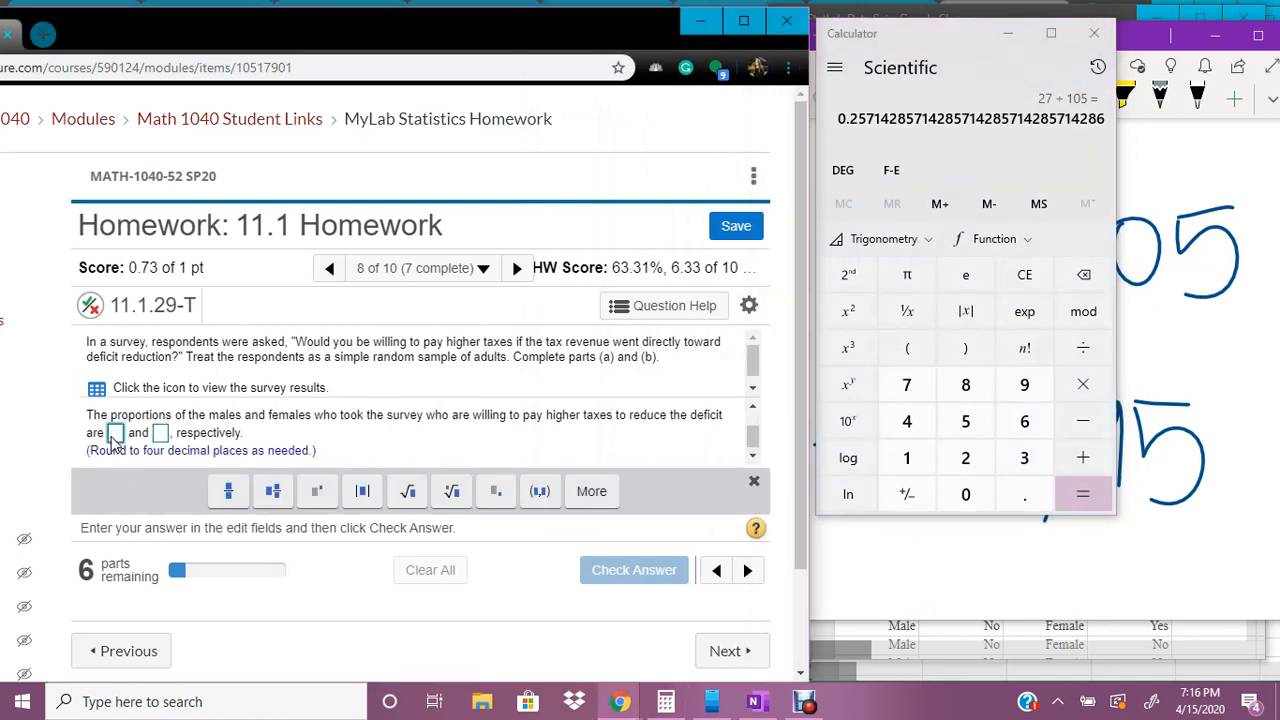
type("2571")
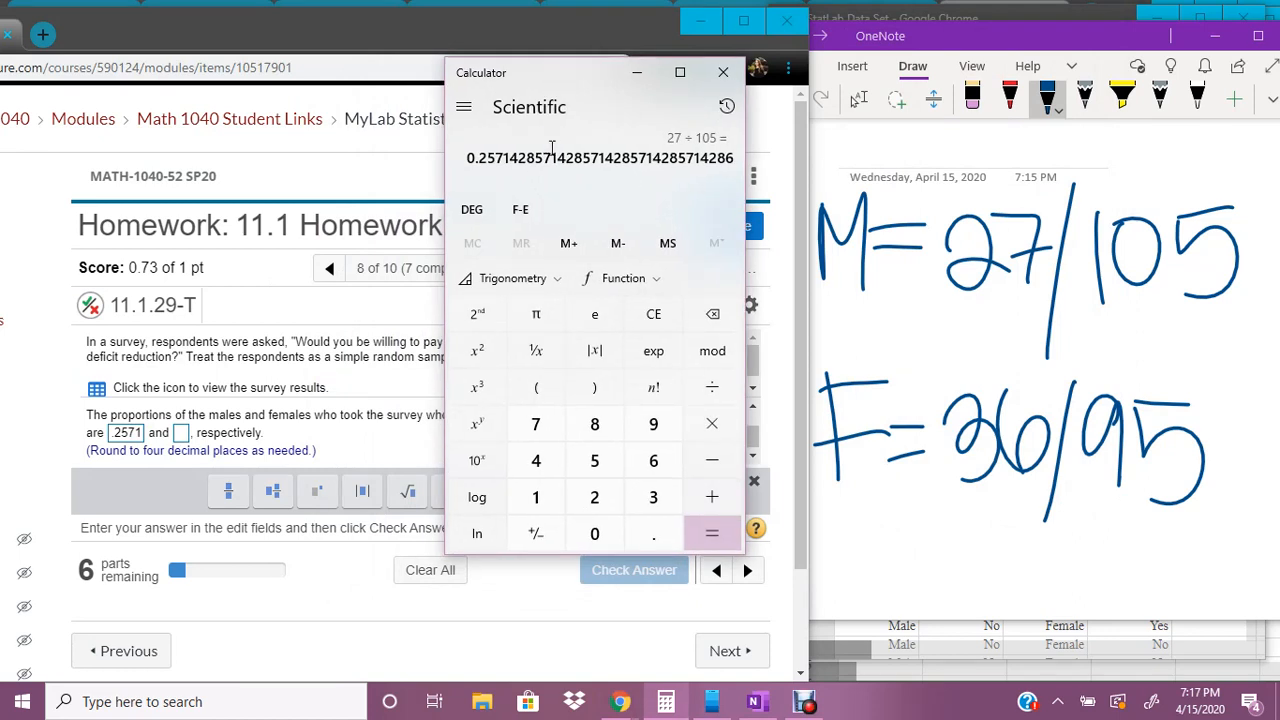
left_click(652, 314)
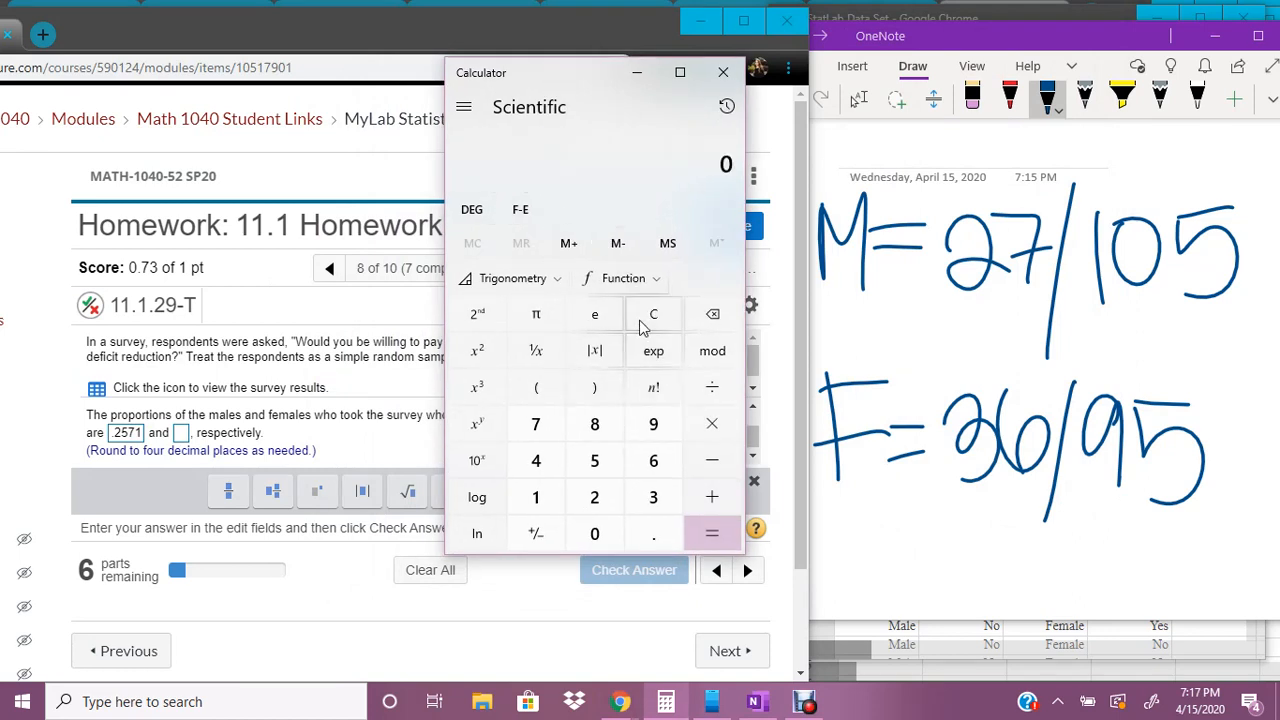
left_click(711, 387)
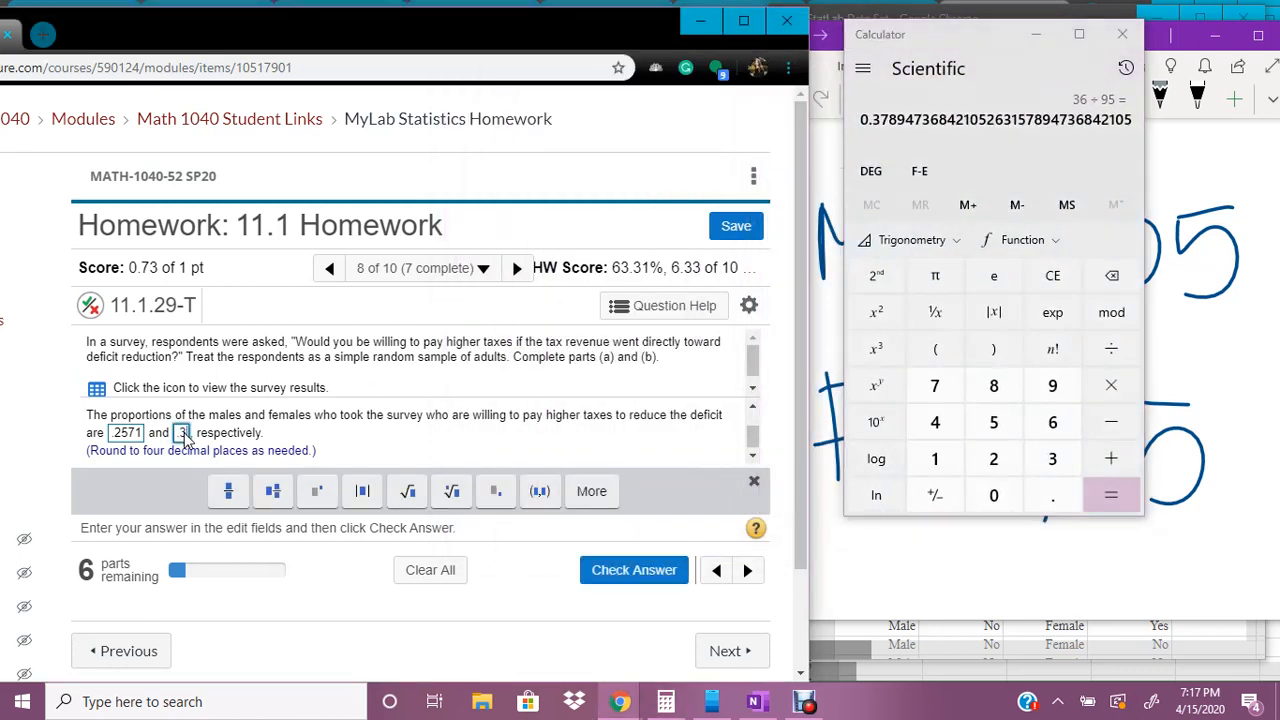
type("378")
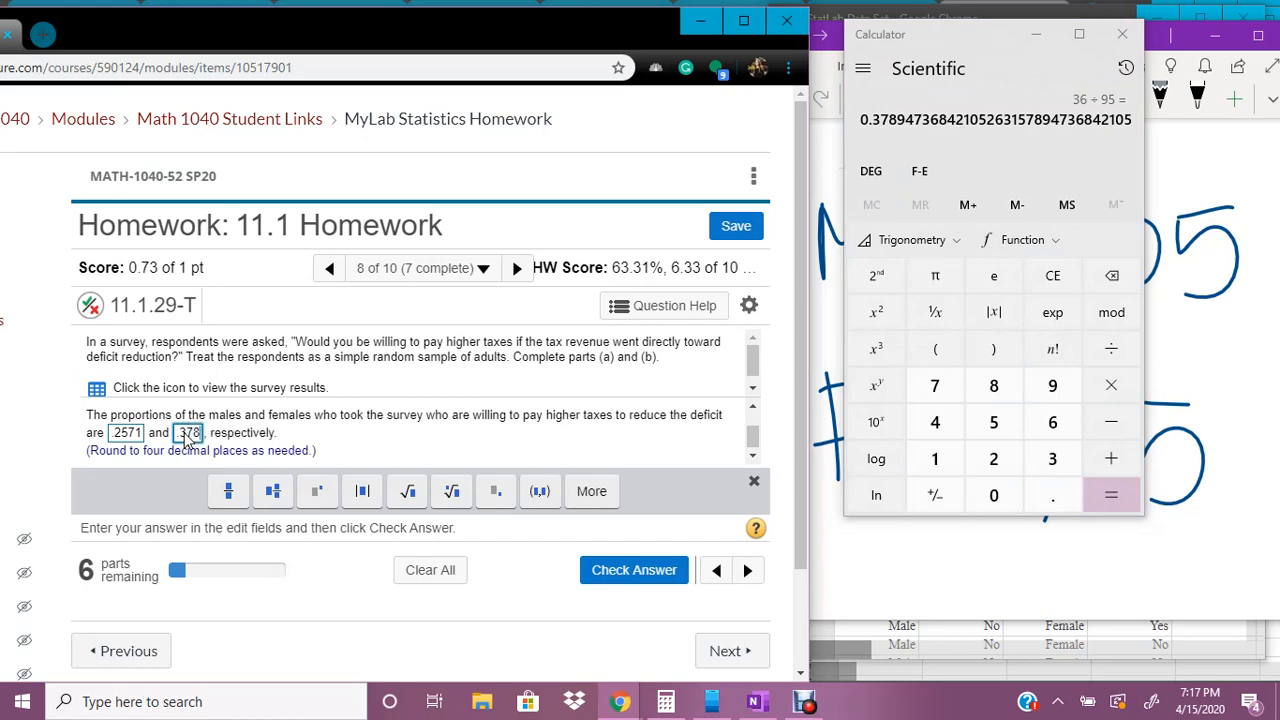
left_click(633, 570)
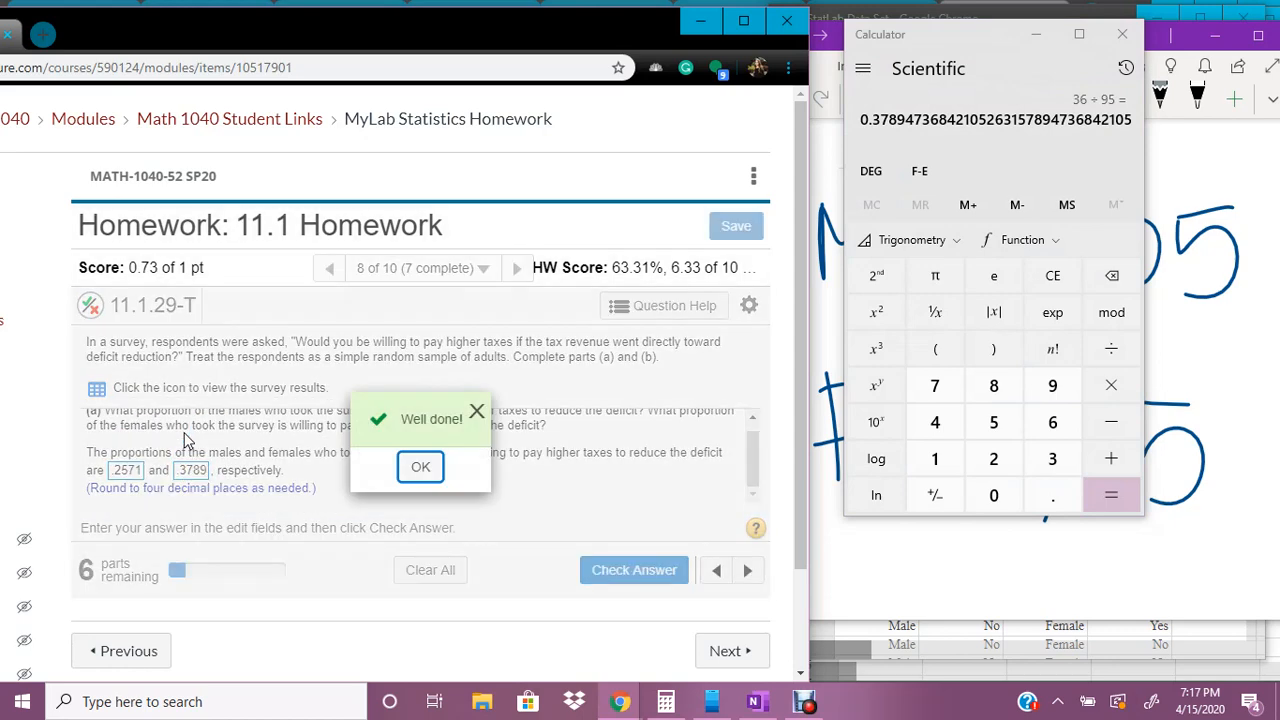
Dismiss Well done and tick option B, n·p̂(1−p̂) ≥ 10 for both samples.
left_click(420, 467)
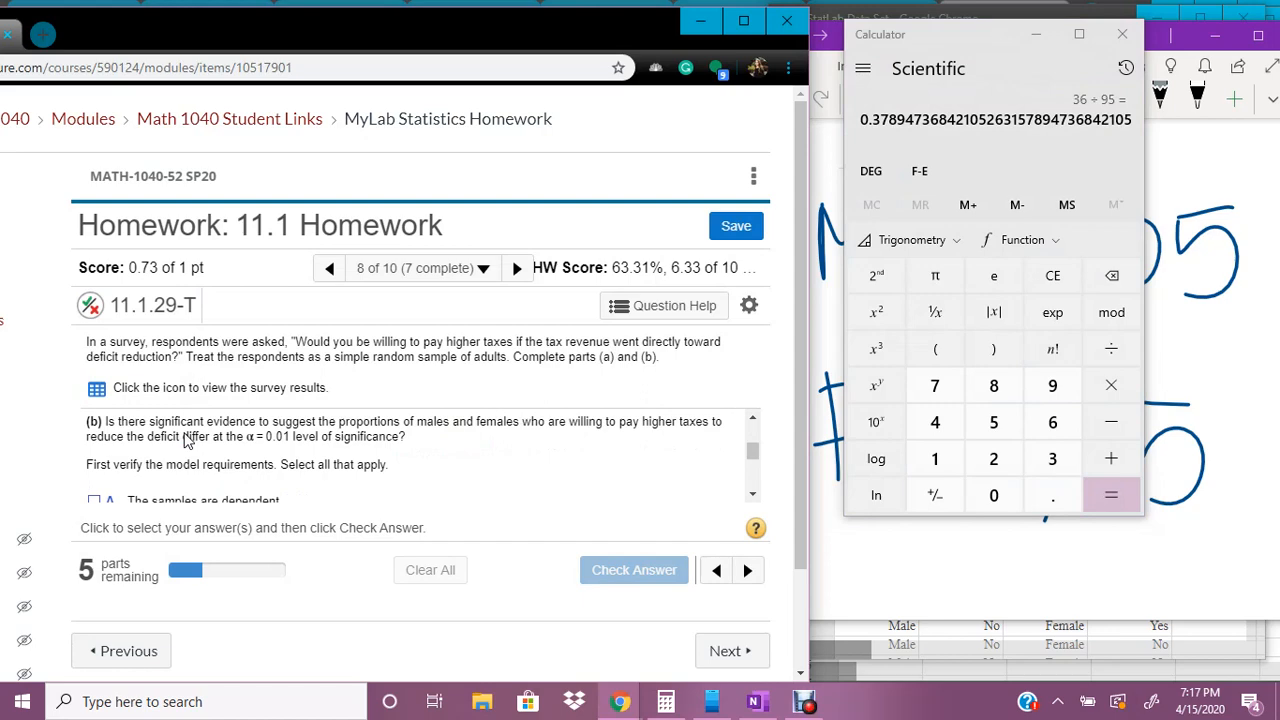
mouse_move(565, 403)
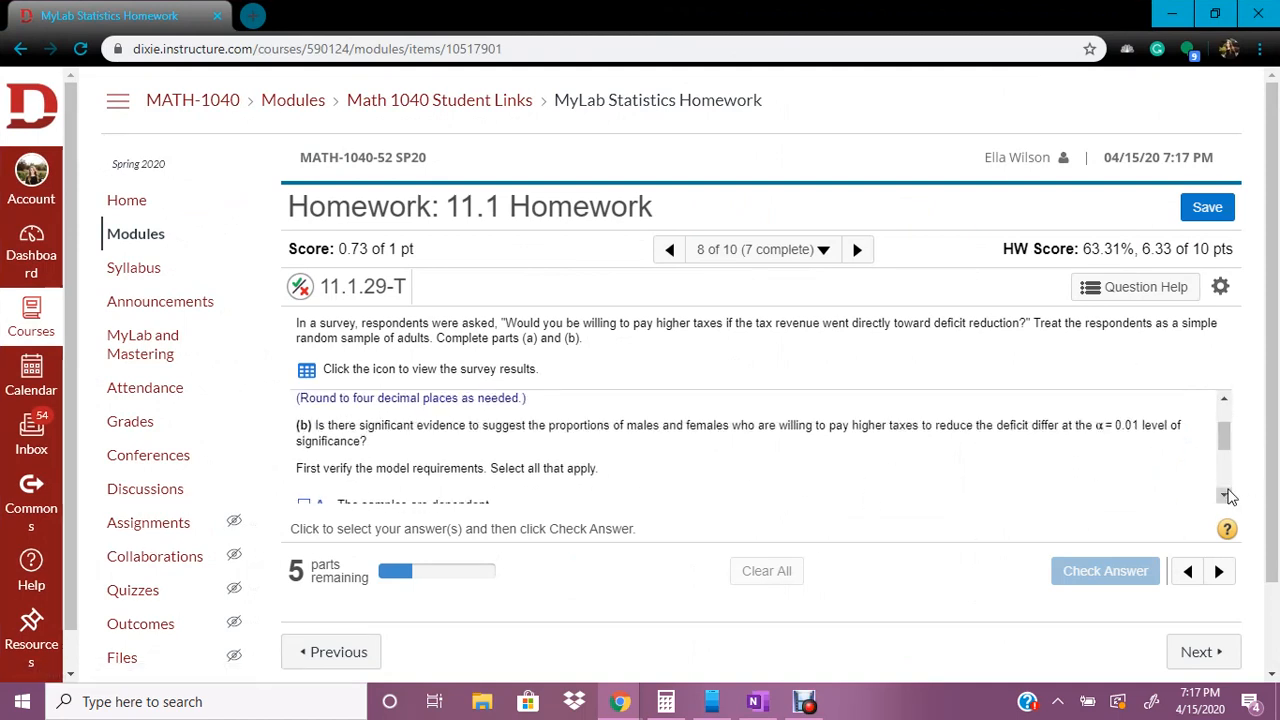
scroll("down", 3)
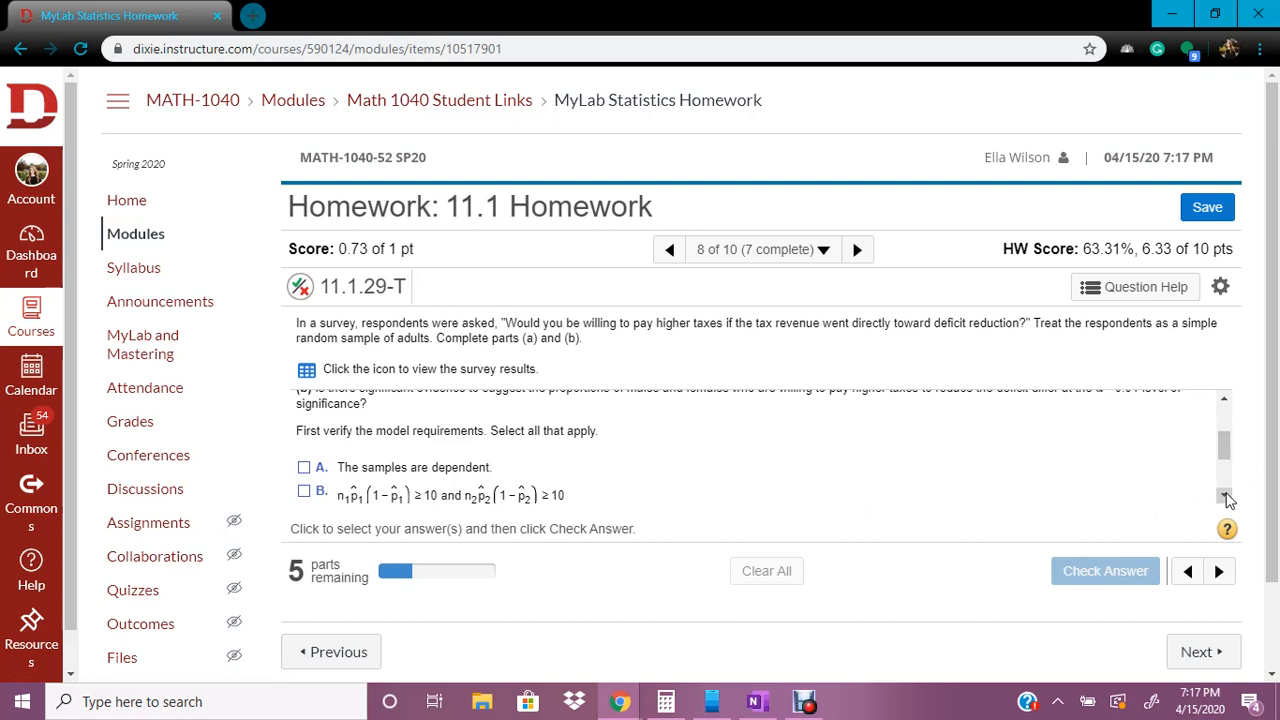
scroll("down", 3)
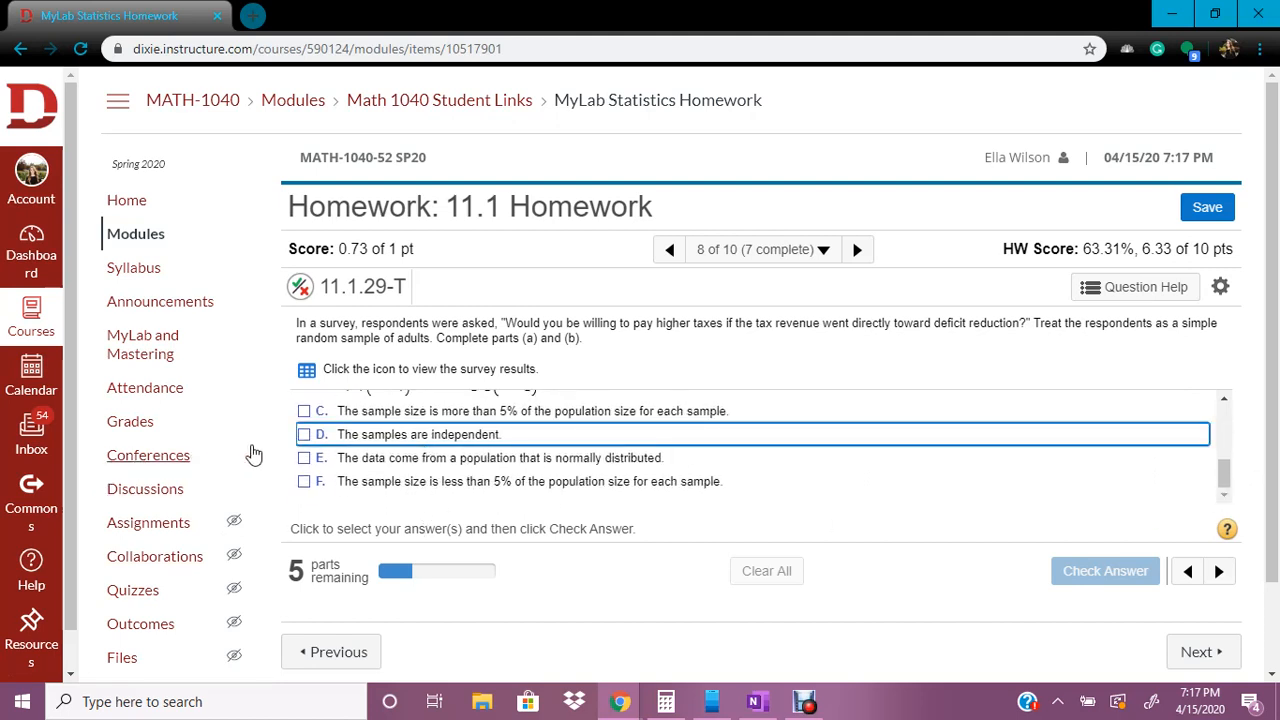
left_click(304, 434)
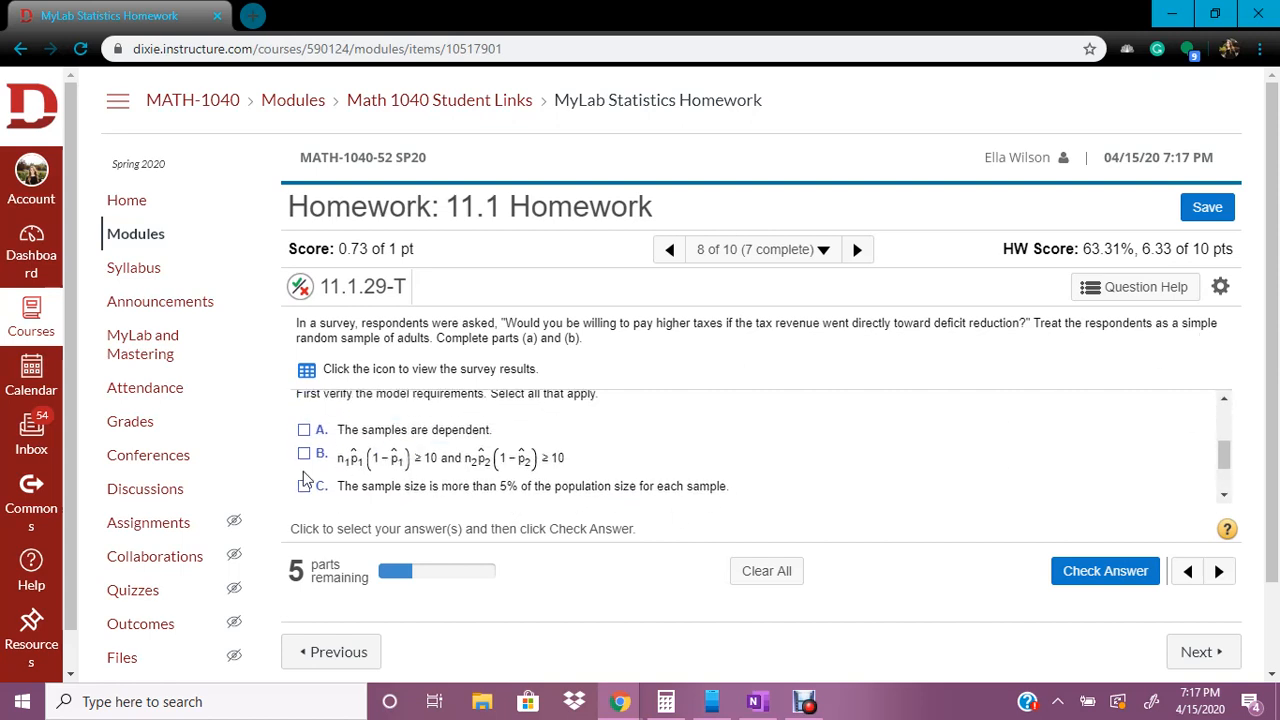
left_click(301, 454)
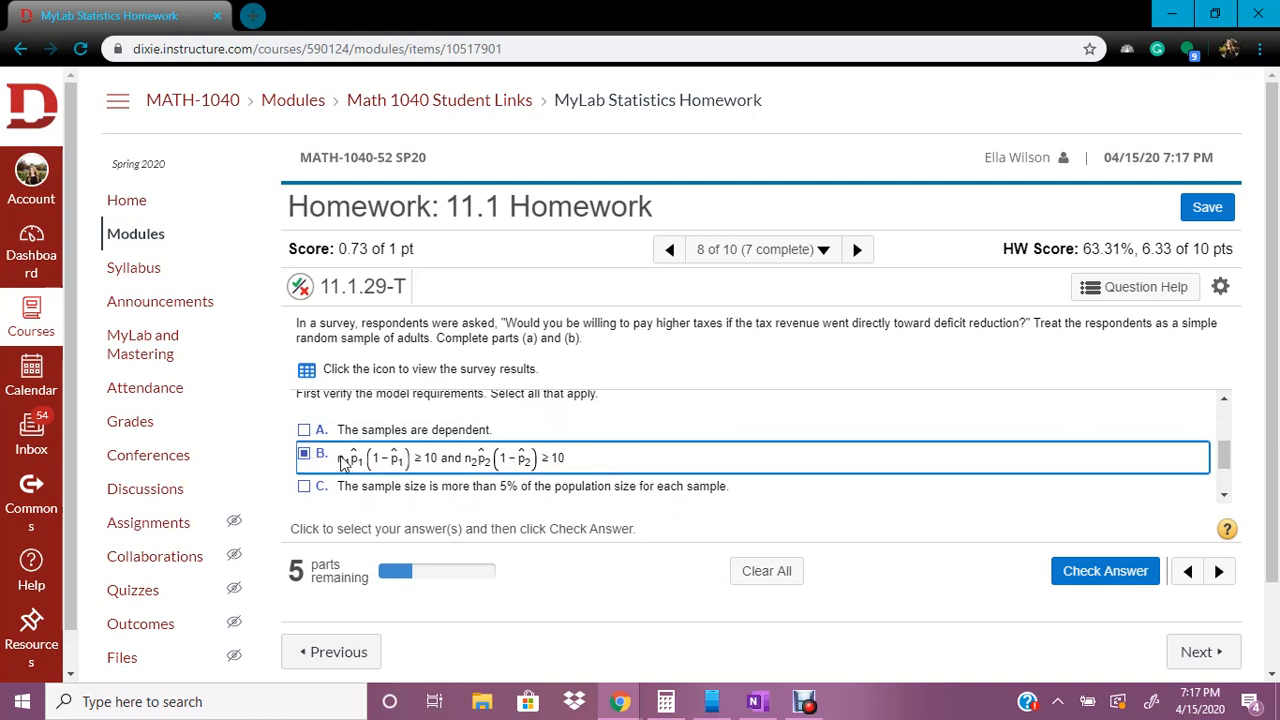
mouse_move(512, 487)
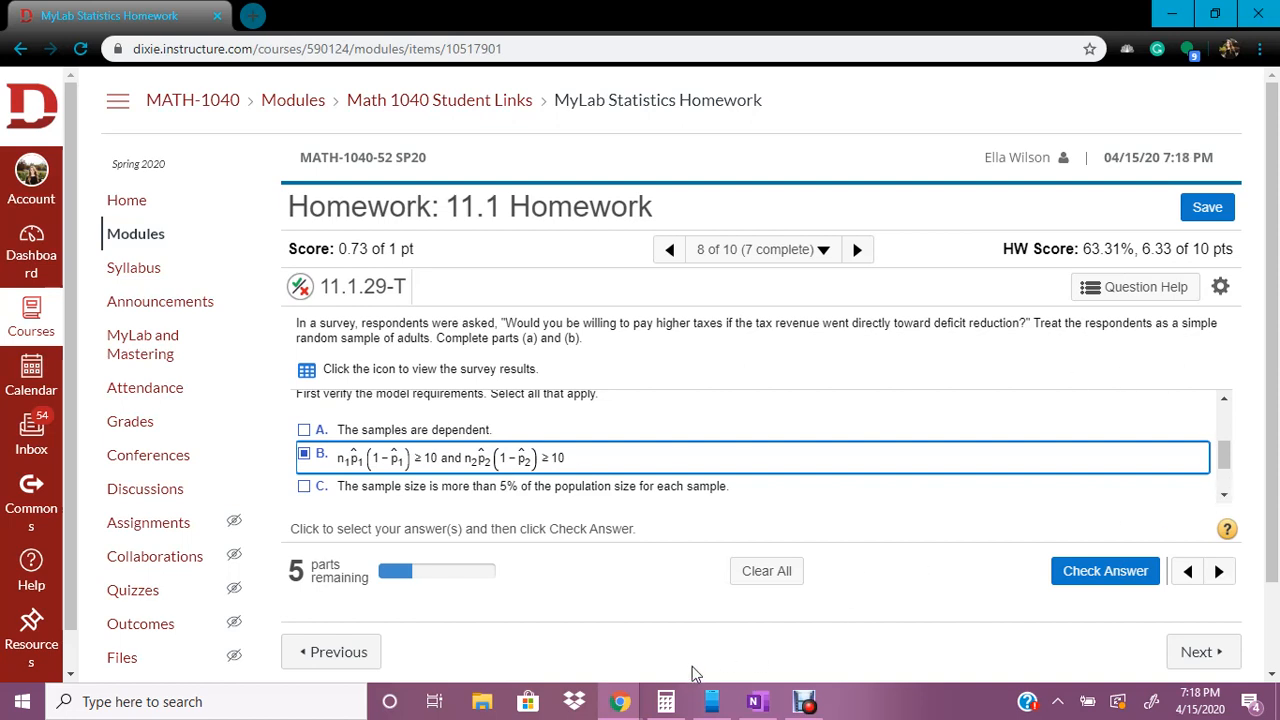
In Calculator, compute 105 × 0.2571 = 26.9955 and begin multiplying by (1 − 0.2571).
left_click(662, 699)
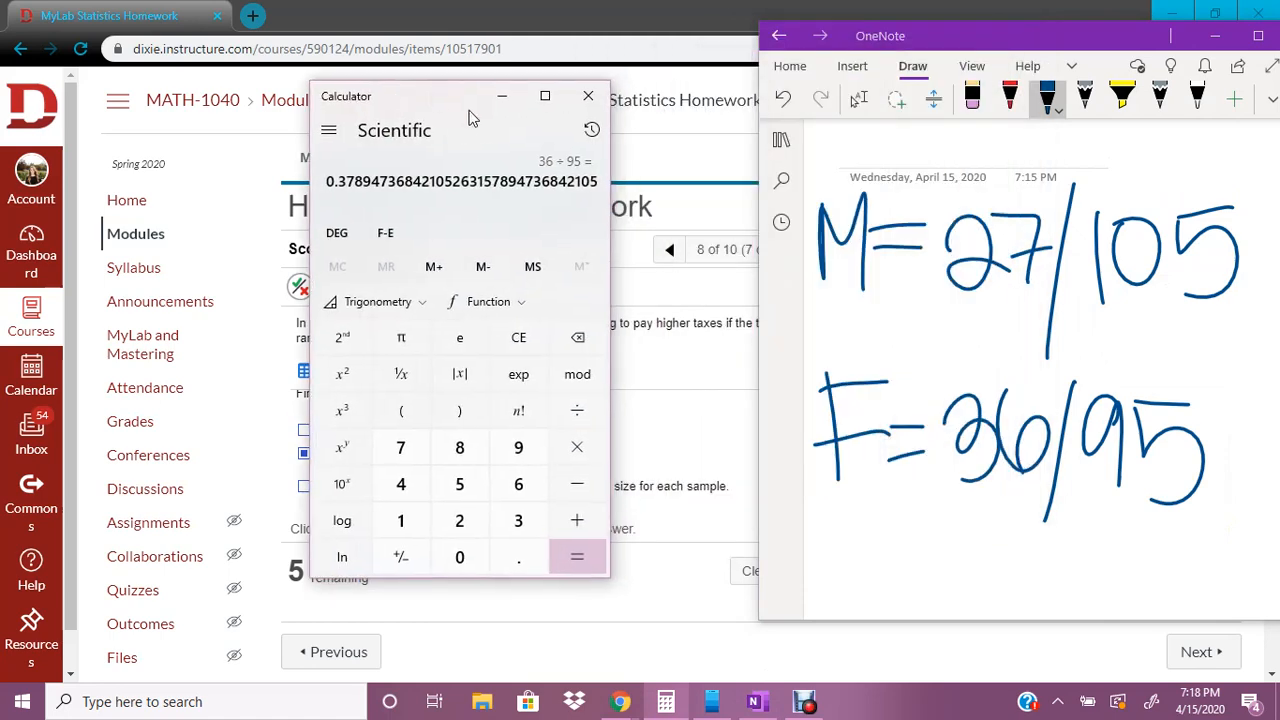
left_click(517, 337)
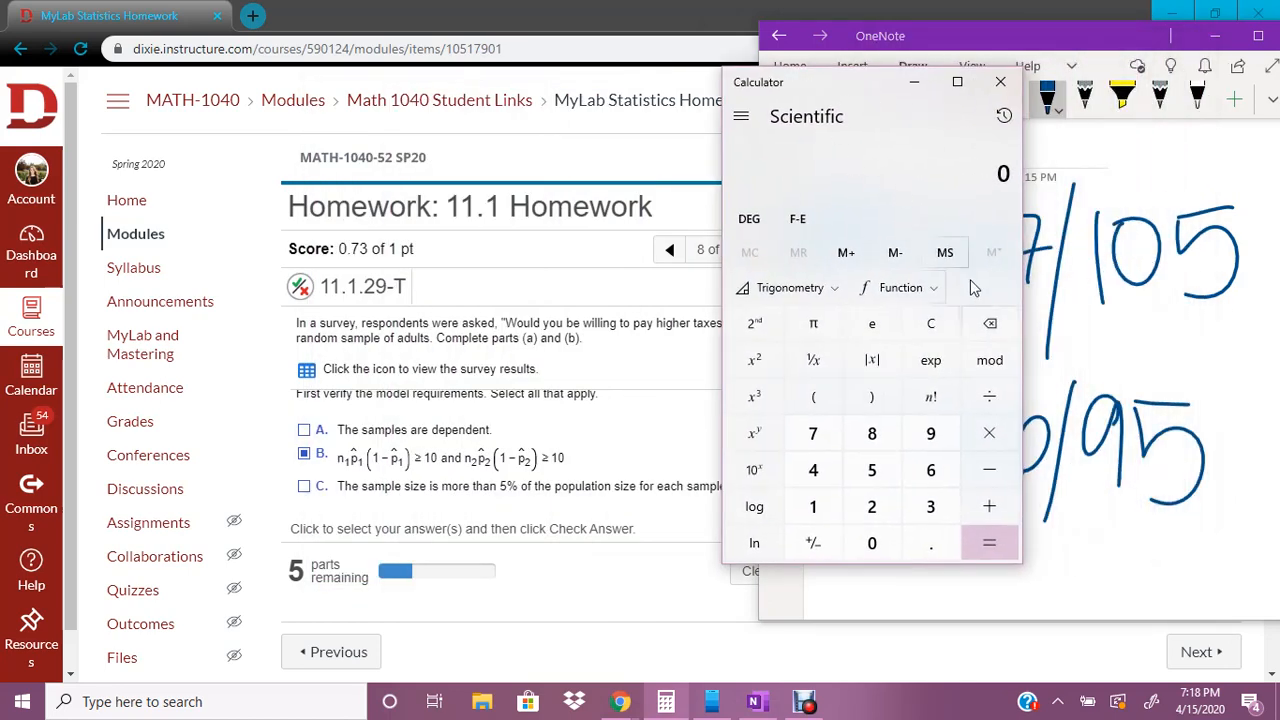
left_click(813, 506)
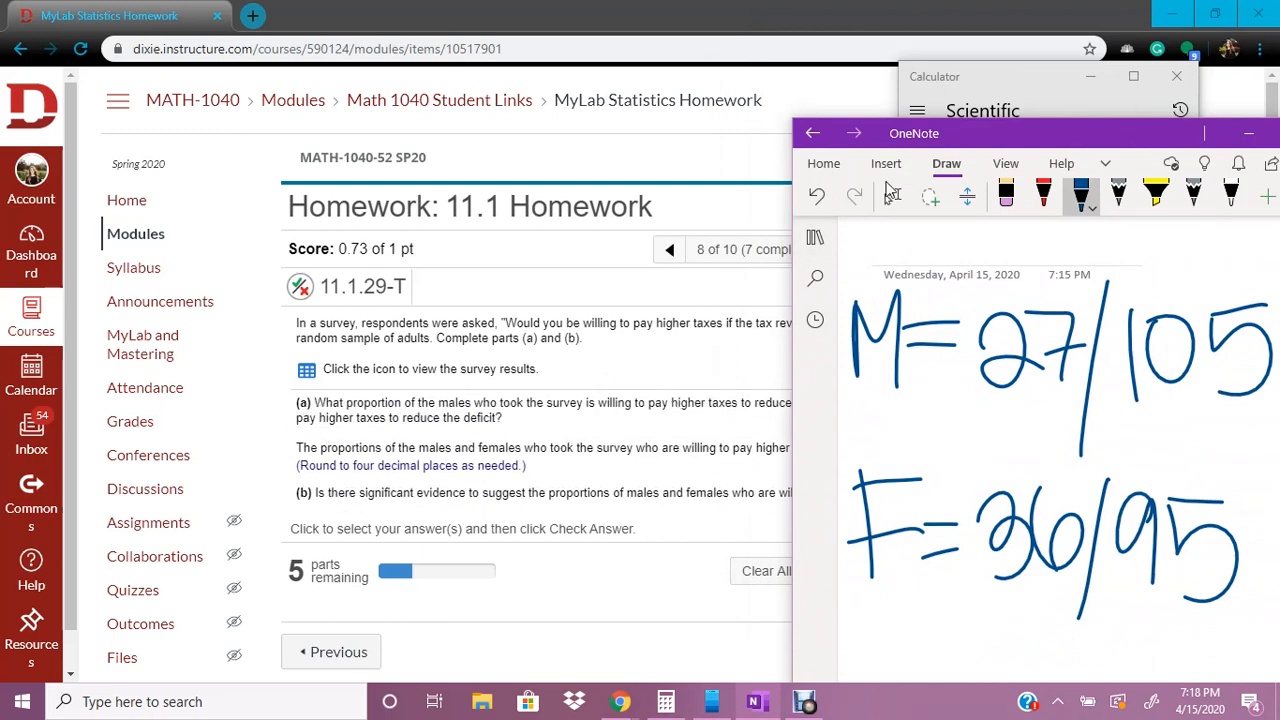
left_click(955, 76)
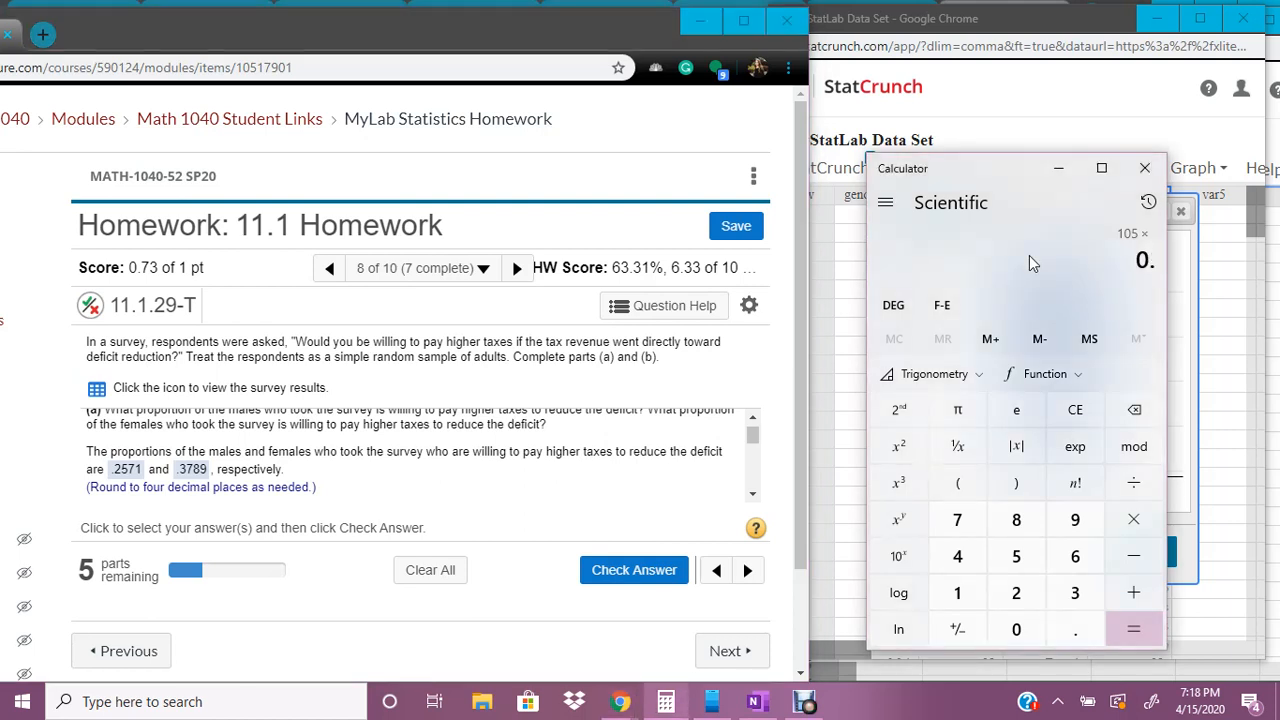
left_click(1133, 627)
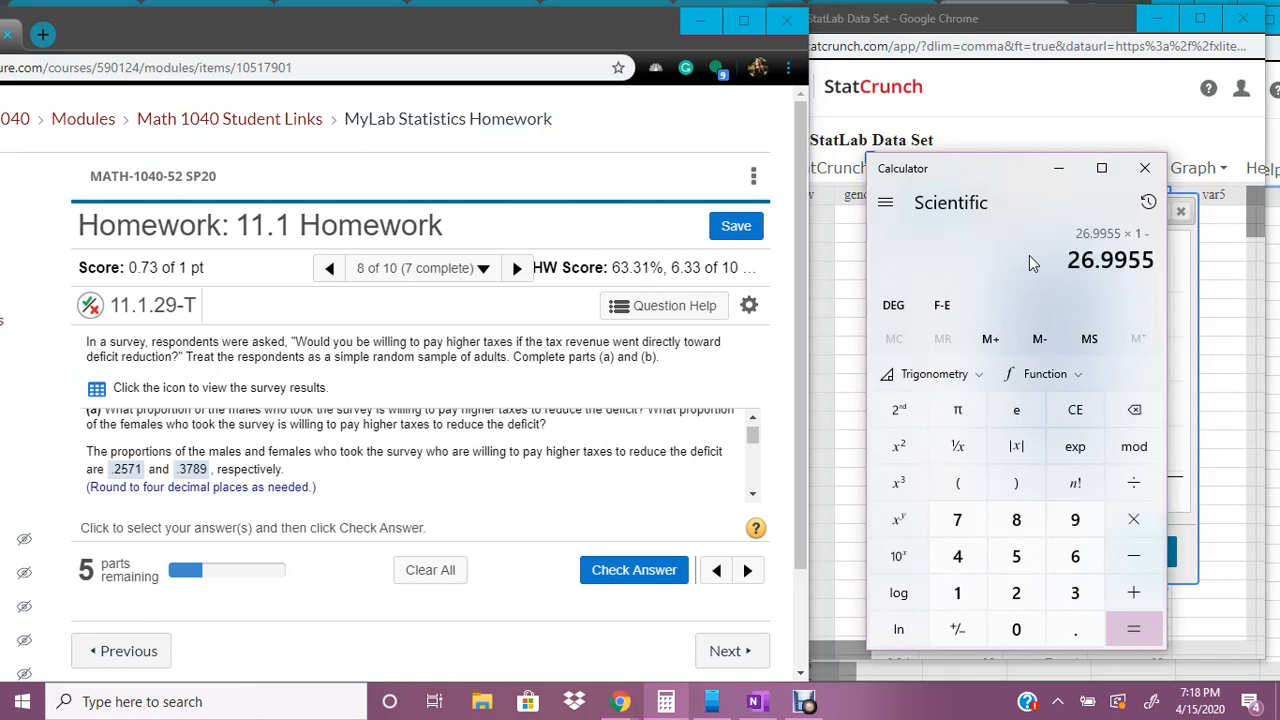
mouse_move(1103, 410)
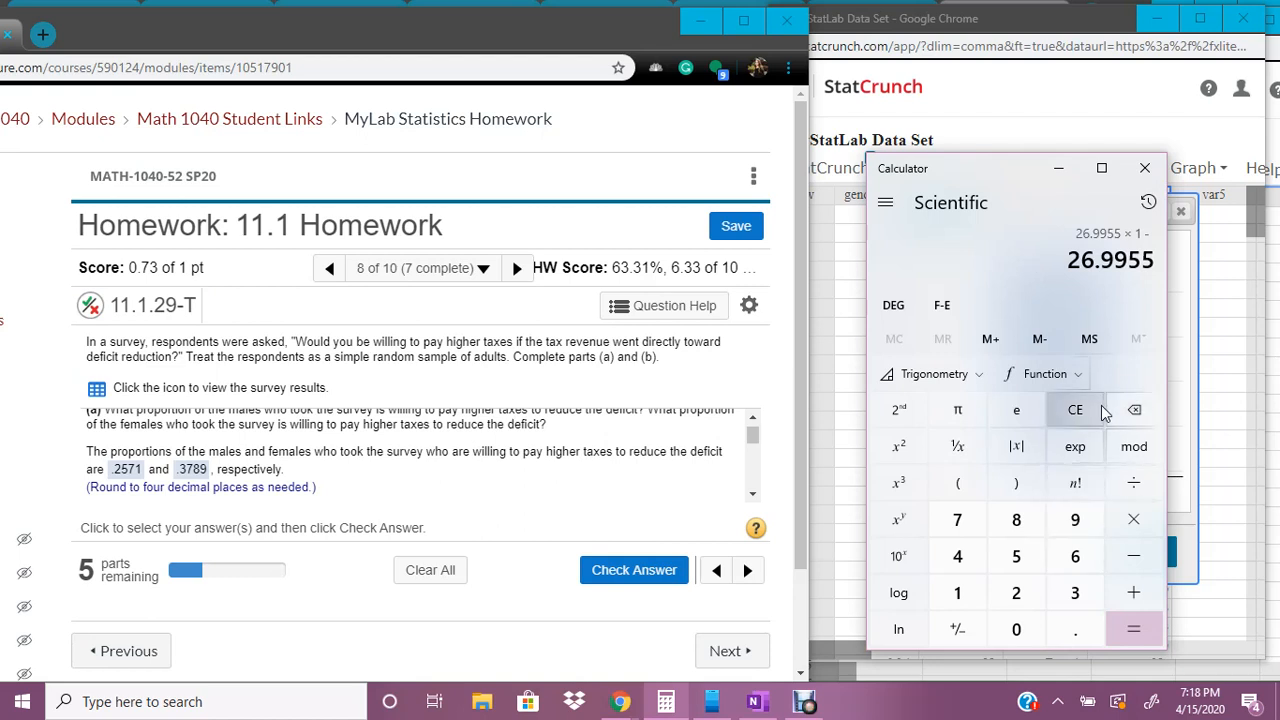
Evaluate the male check: 26.9955 × (1 − 0.2571).
left_click(1074, 410)
type("0.25")
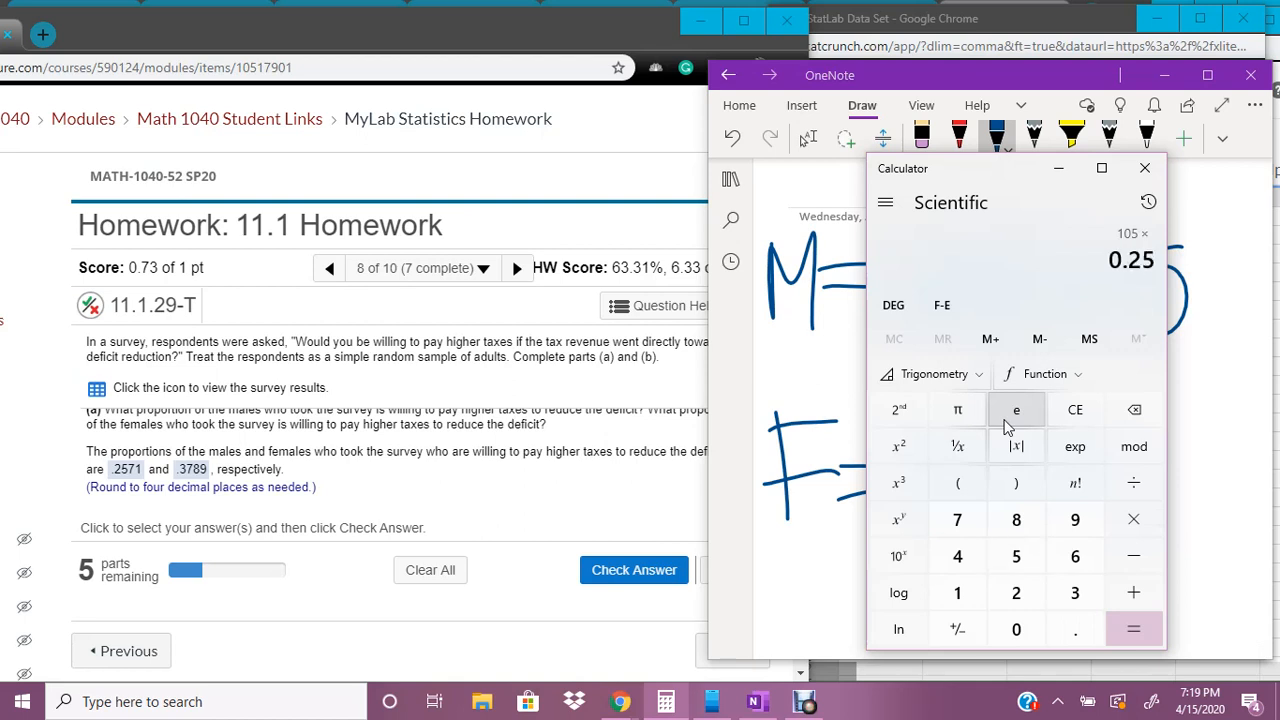
left_click(1133, 629)
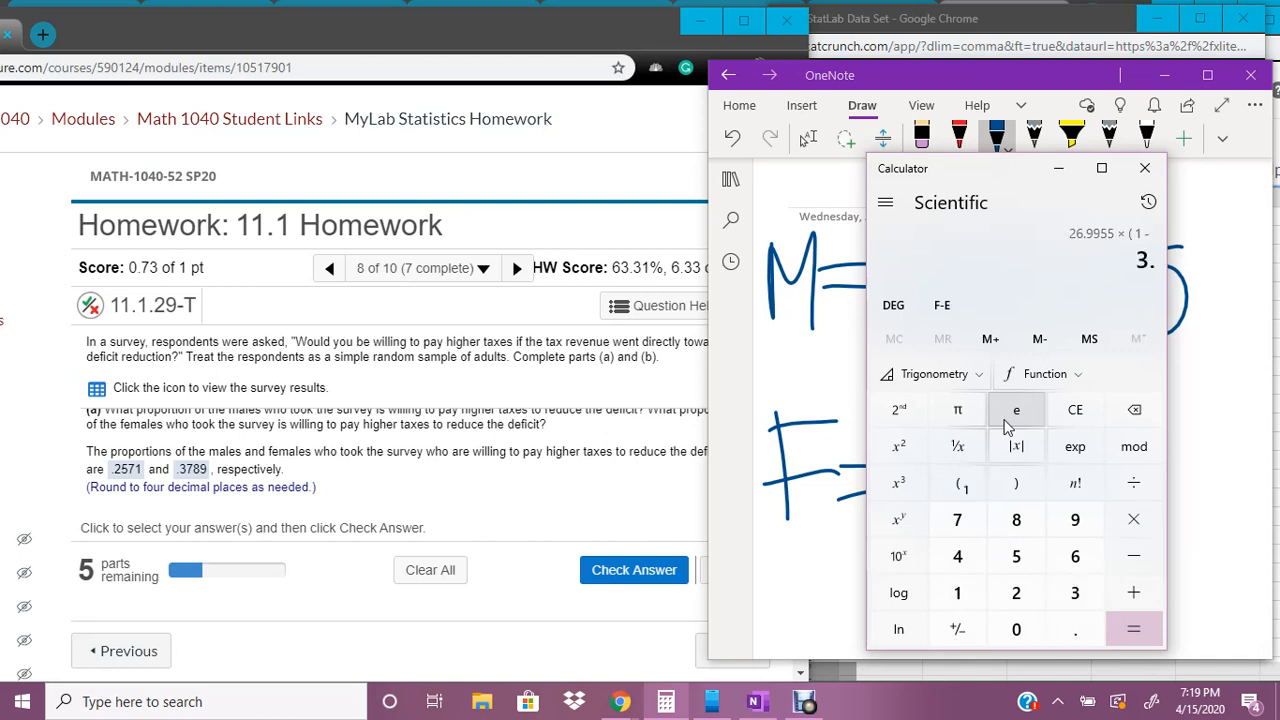
left_click(1133, 628)
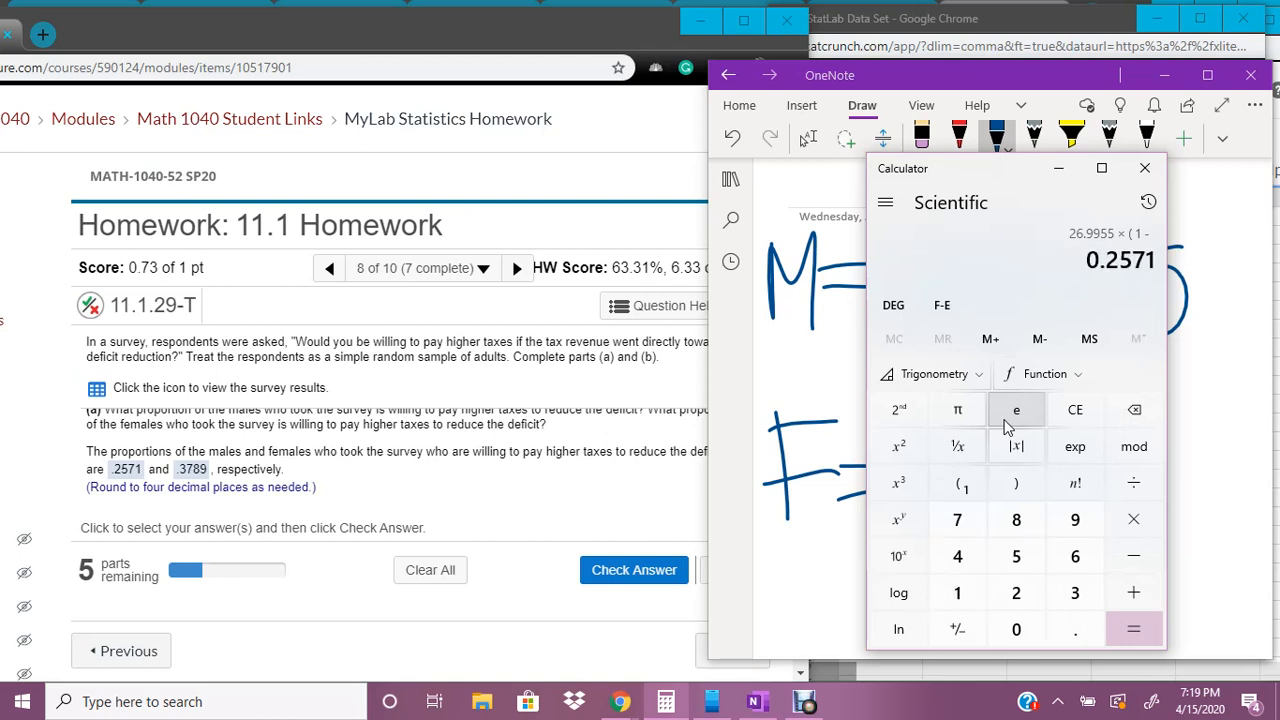
left_click(1133, 628)
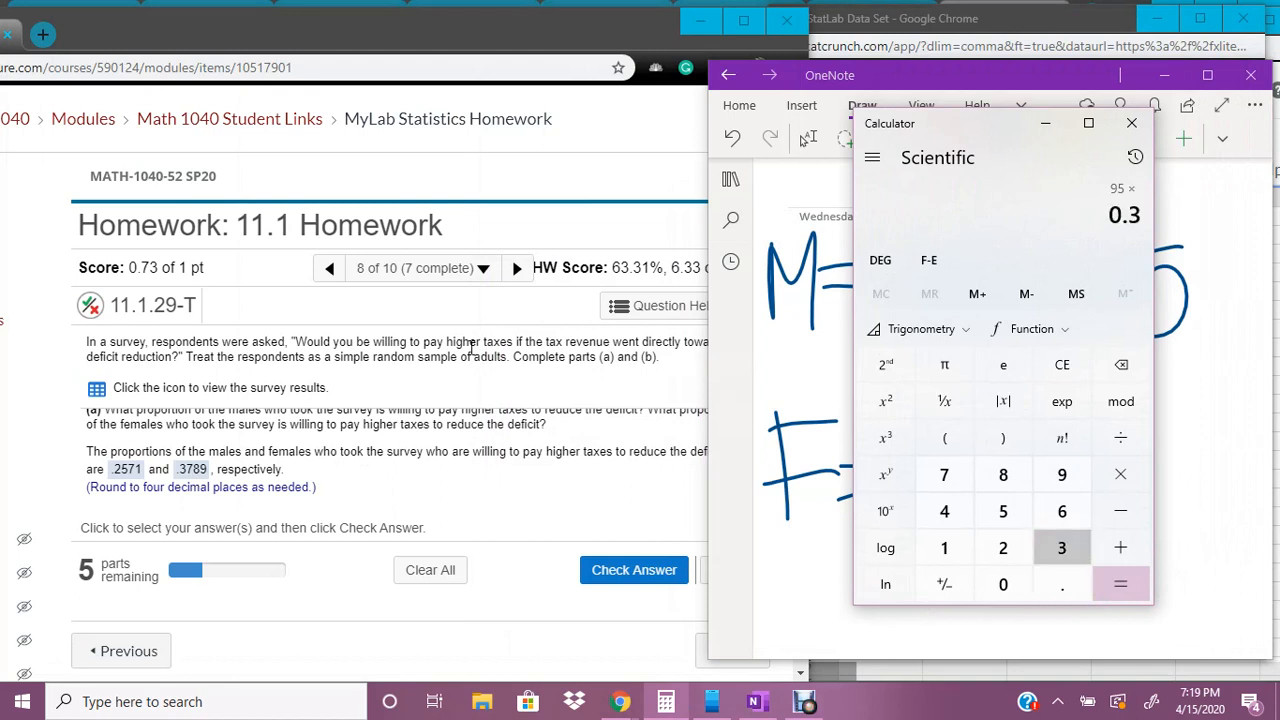
Evaluate the female check: 95 × 0.3789 = 35.9955 × (1 − 0.3789) = 22.3568.
left_click(1061, 474)
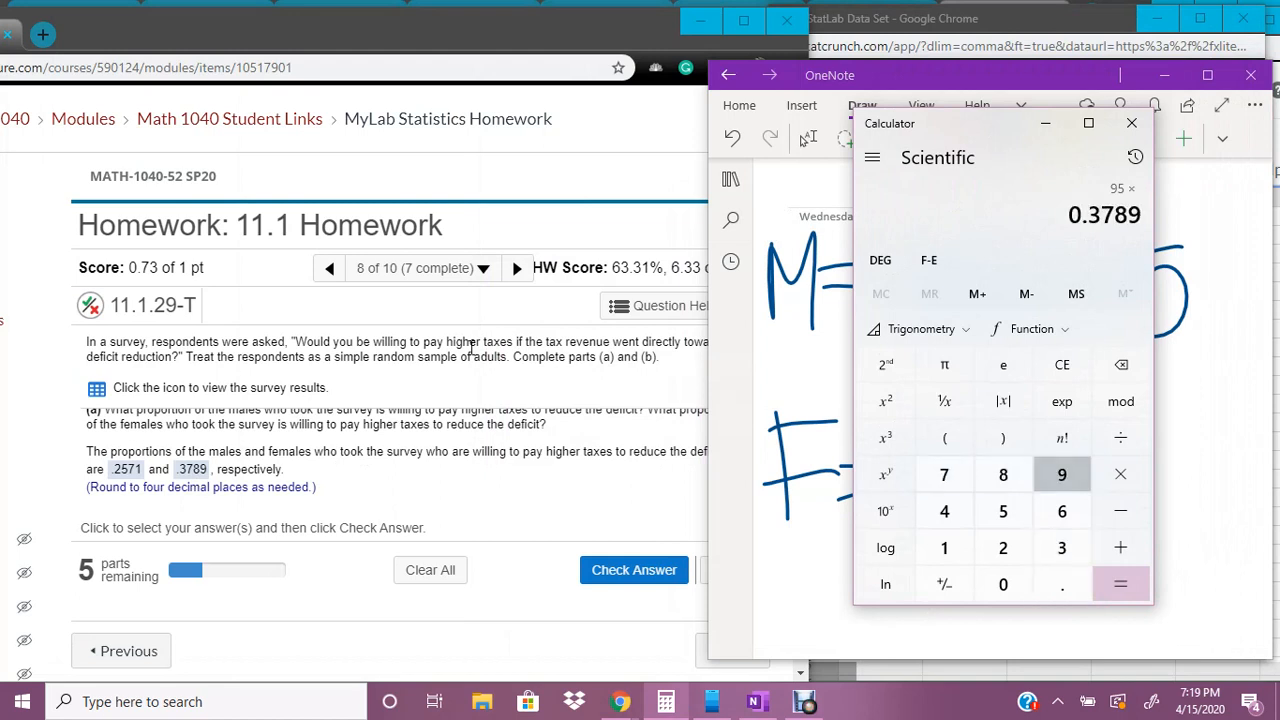
left_click(1120, 583)
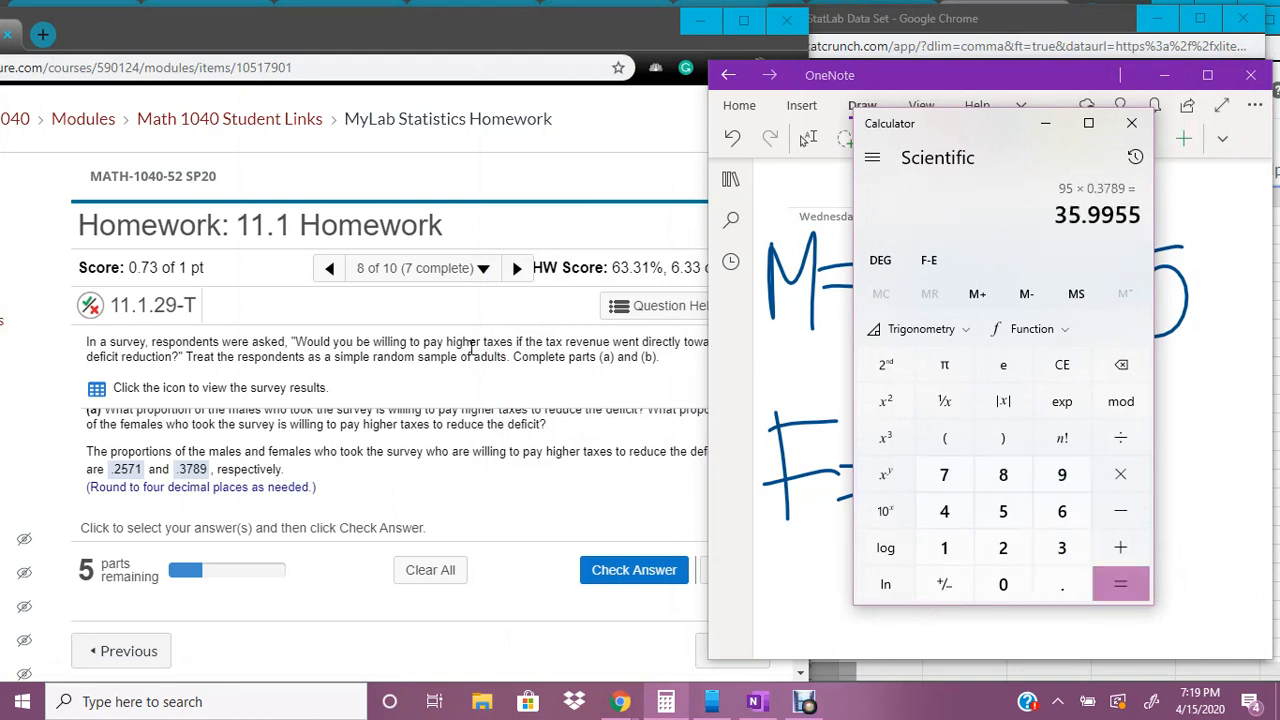
left_click(1120, 510)
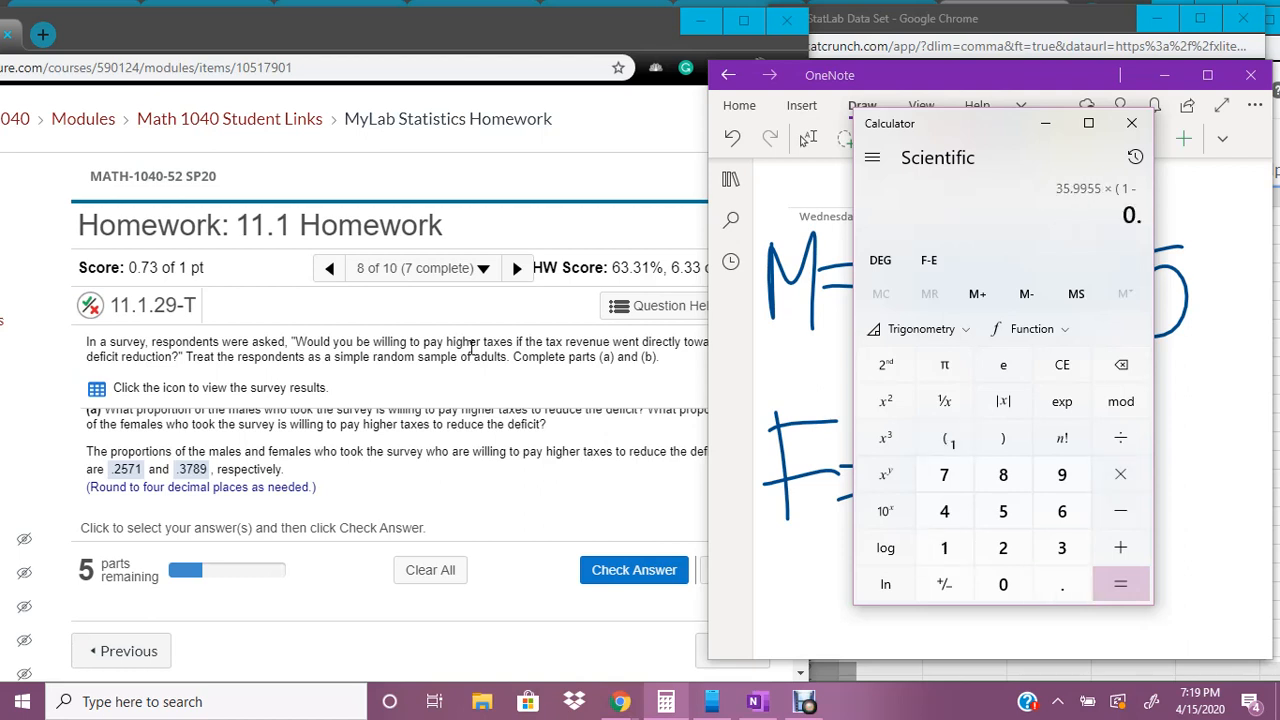
left_click(1120, 584)
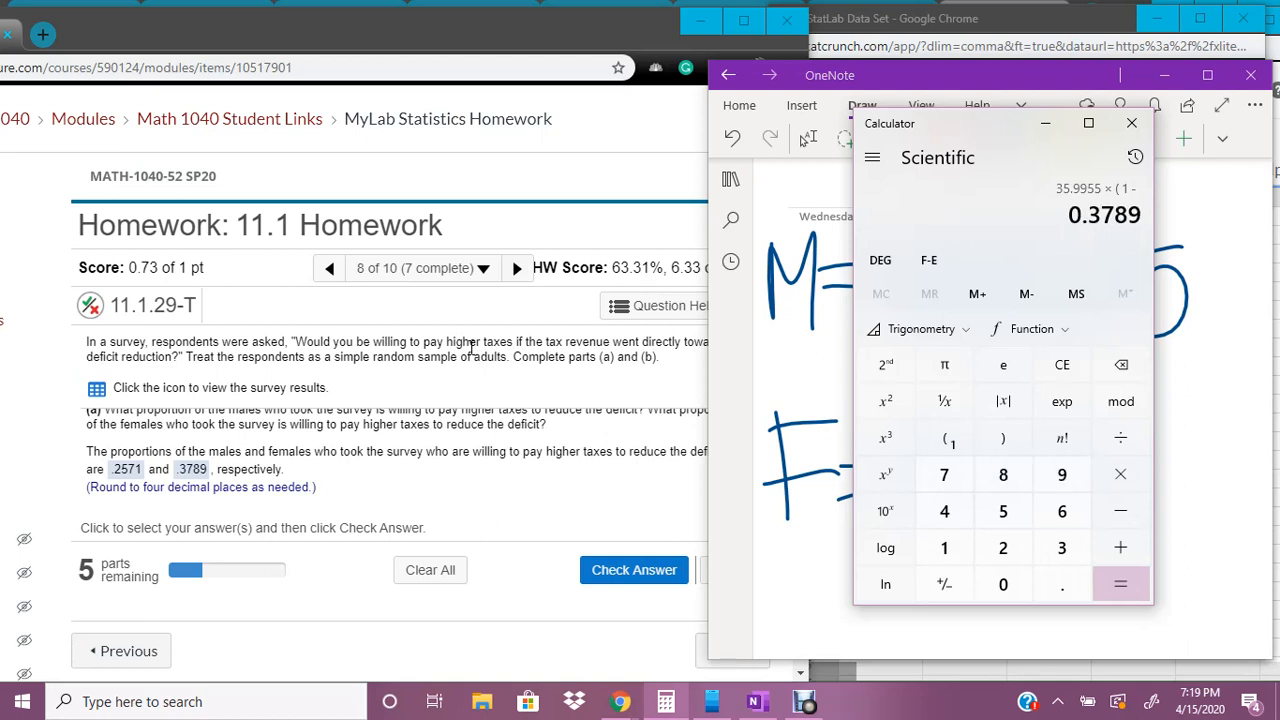
left_click(1120, 584)
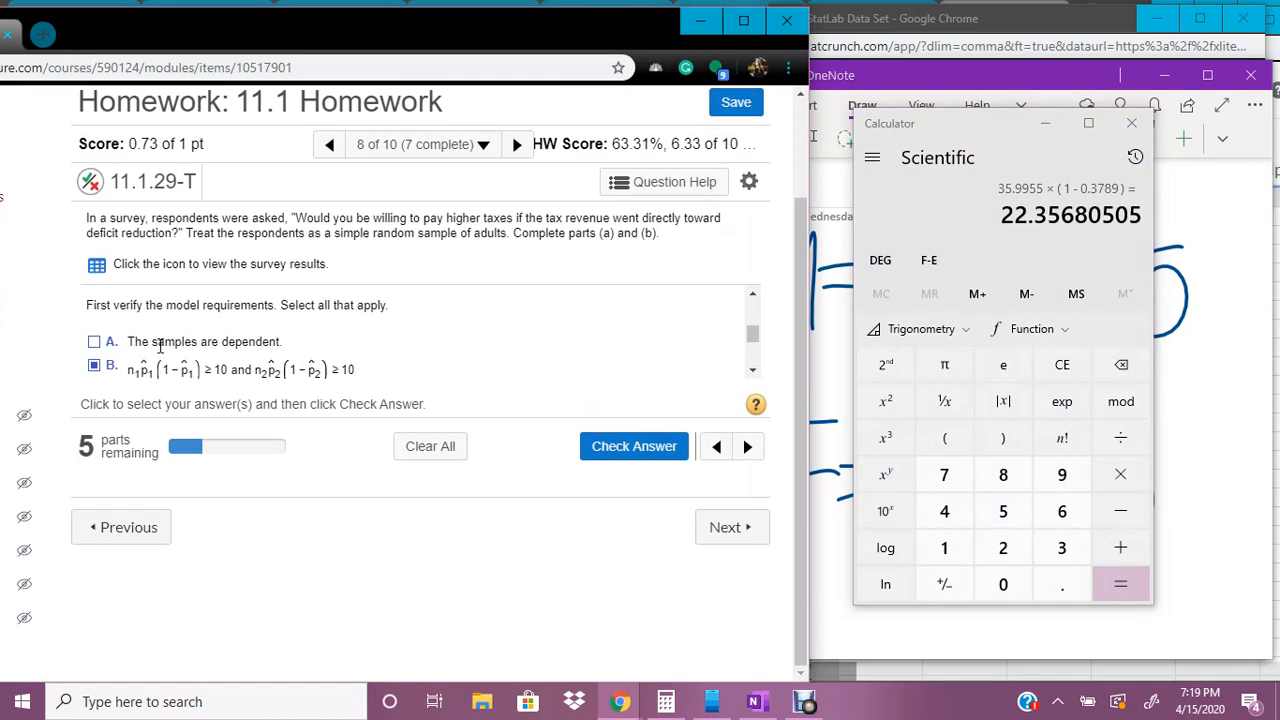
Add option F (sample under 5% of population) and submit conditions B, D, F as correct.
scroll("down", 3)
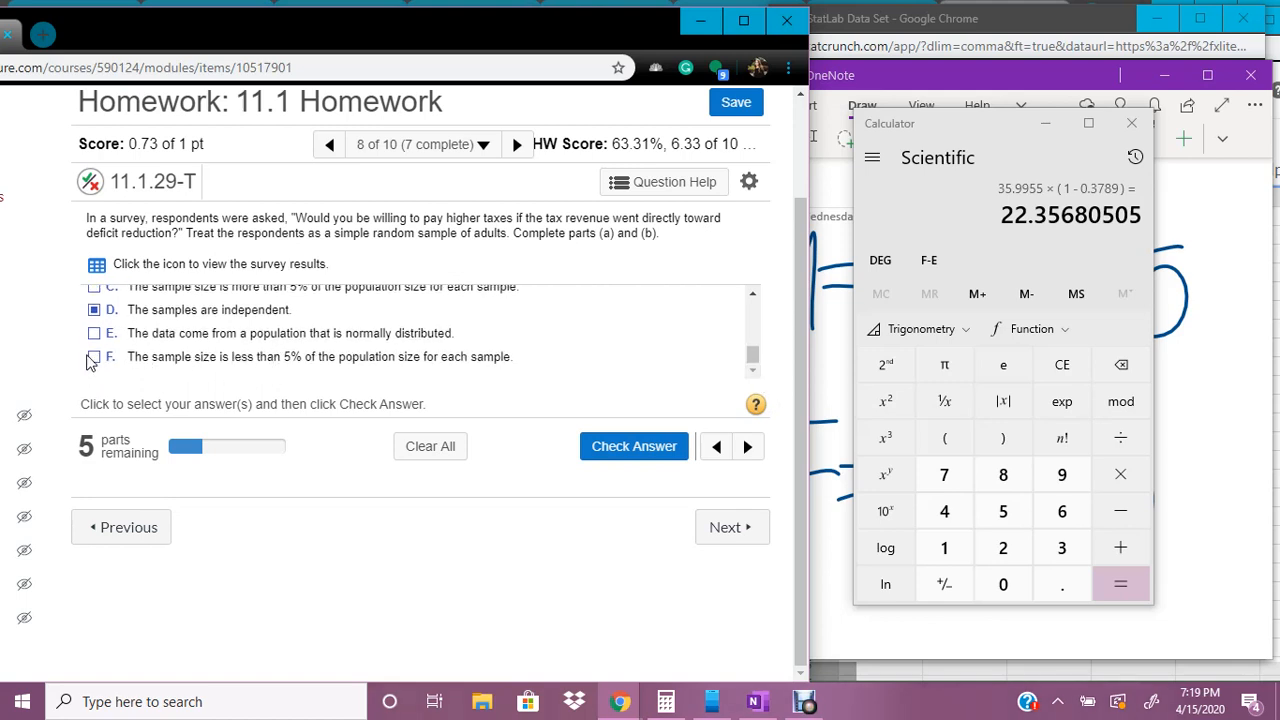
left_click(92, 357)
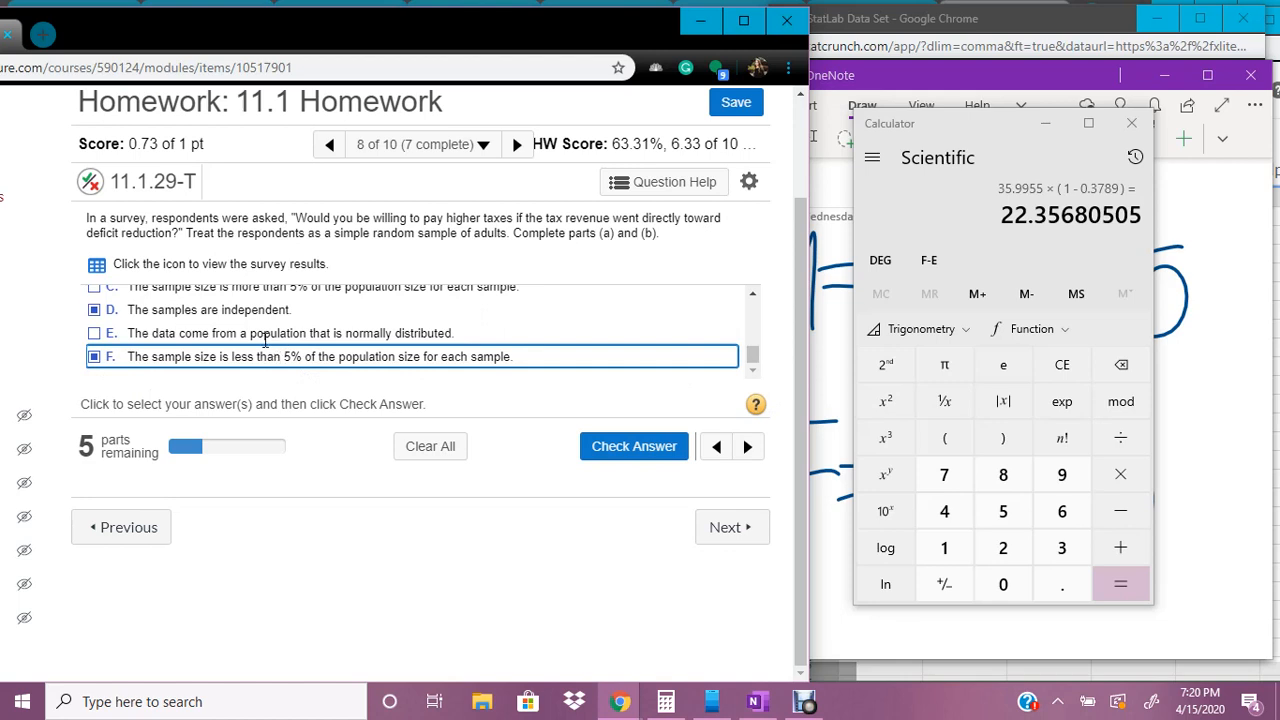
mouse_move(398, 333)
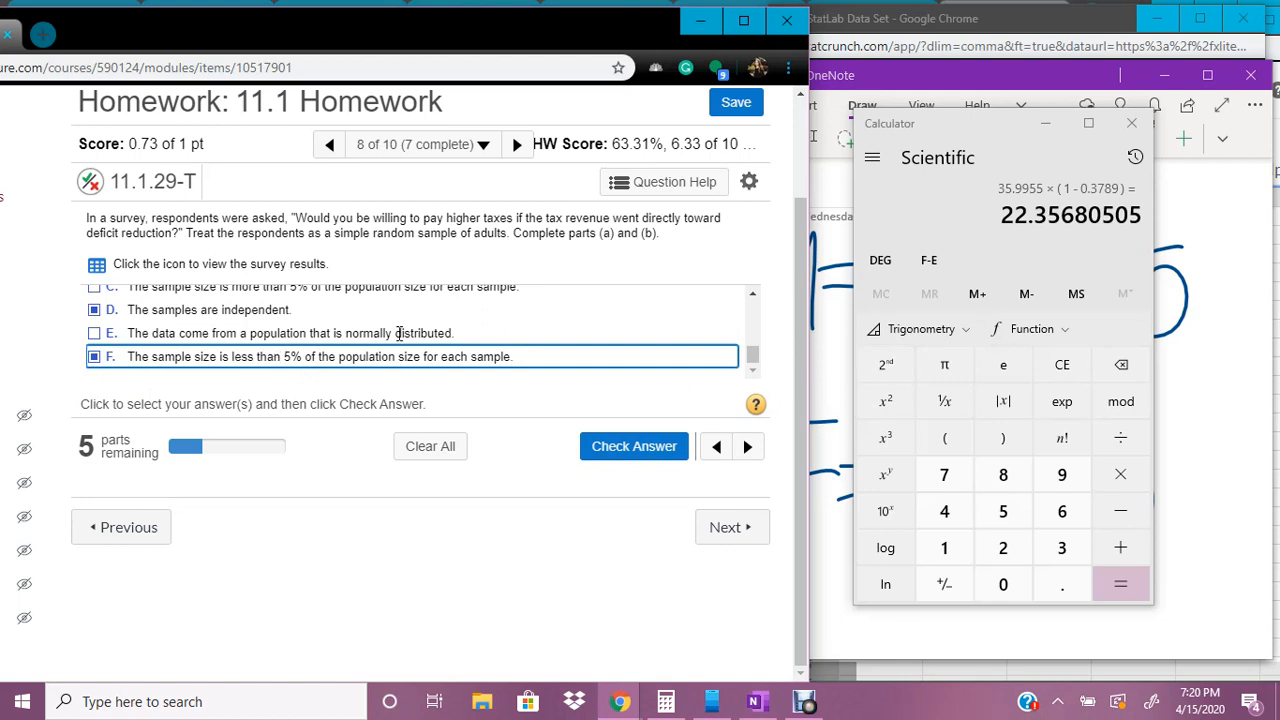
mouse_move(292, 356)
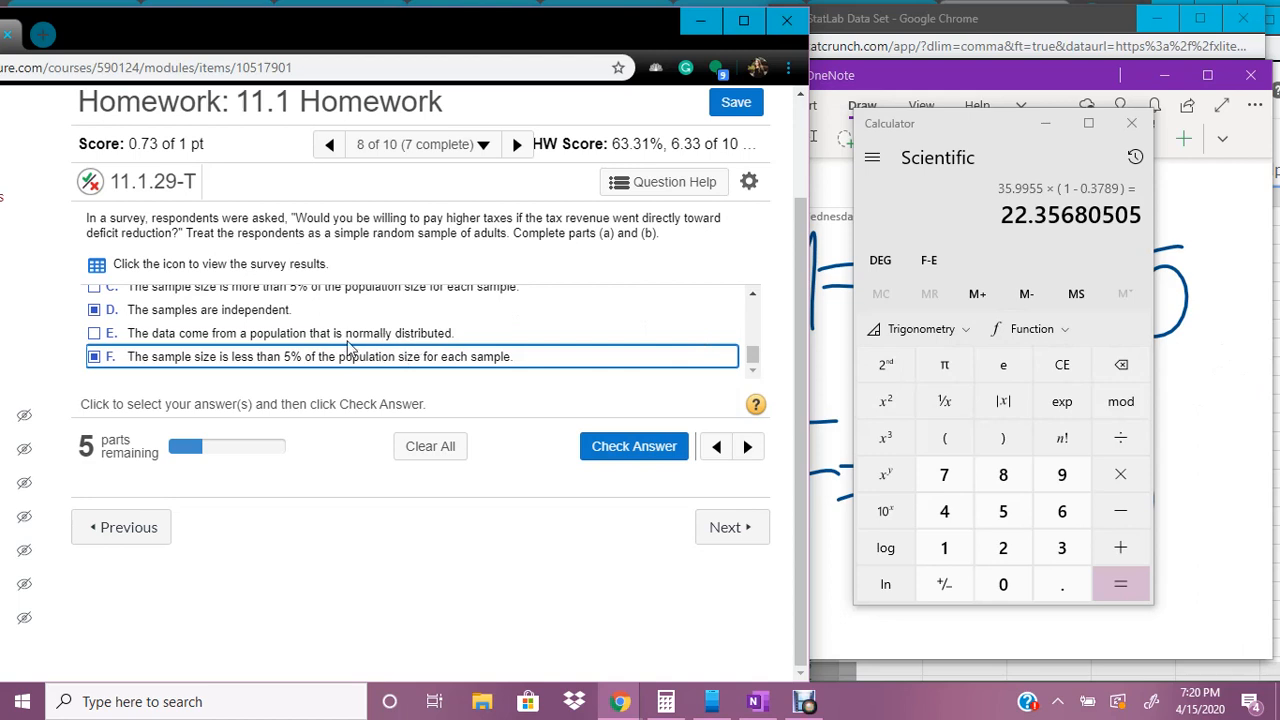
left_click(633, 446)
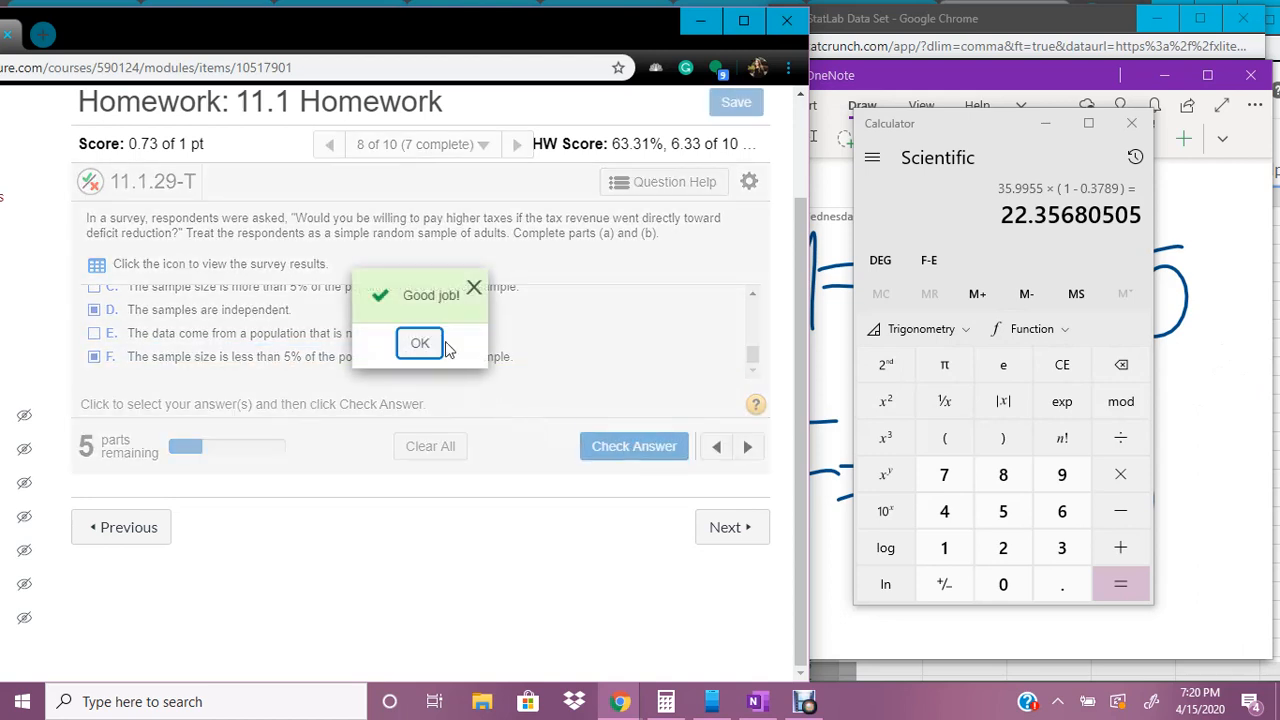
left_click(419, 342)
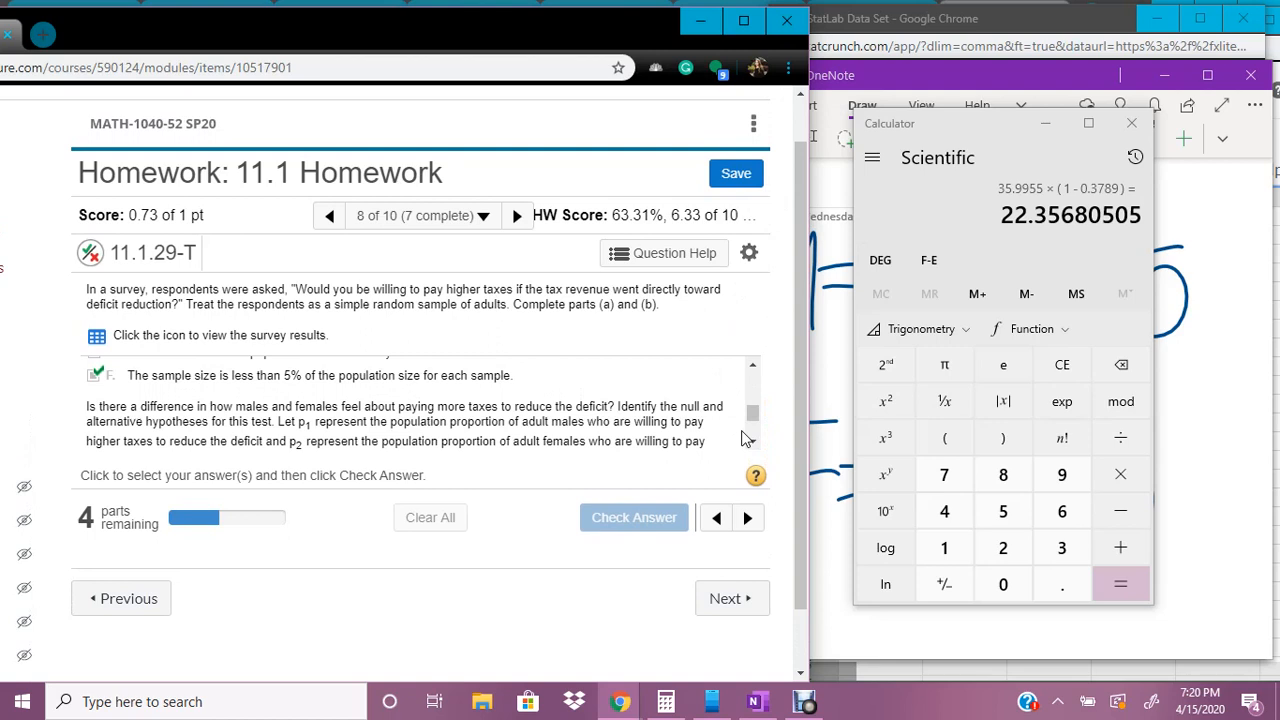
Set H0: p1 = p2 and H1: p1 ≠ p2, then submit them as correct.
scroll("down", 3)
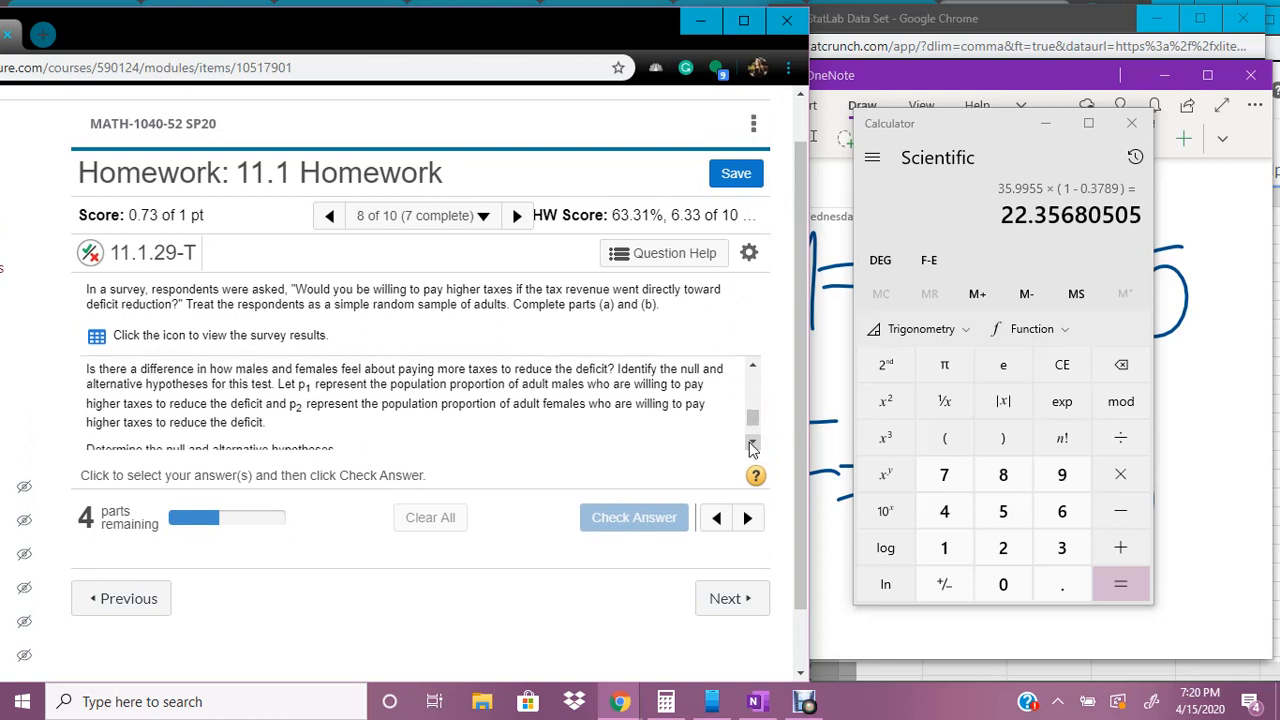
scroll("down", 3)
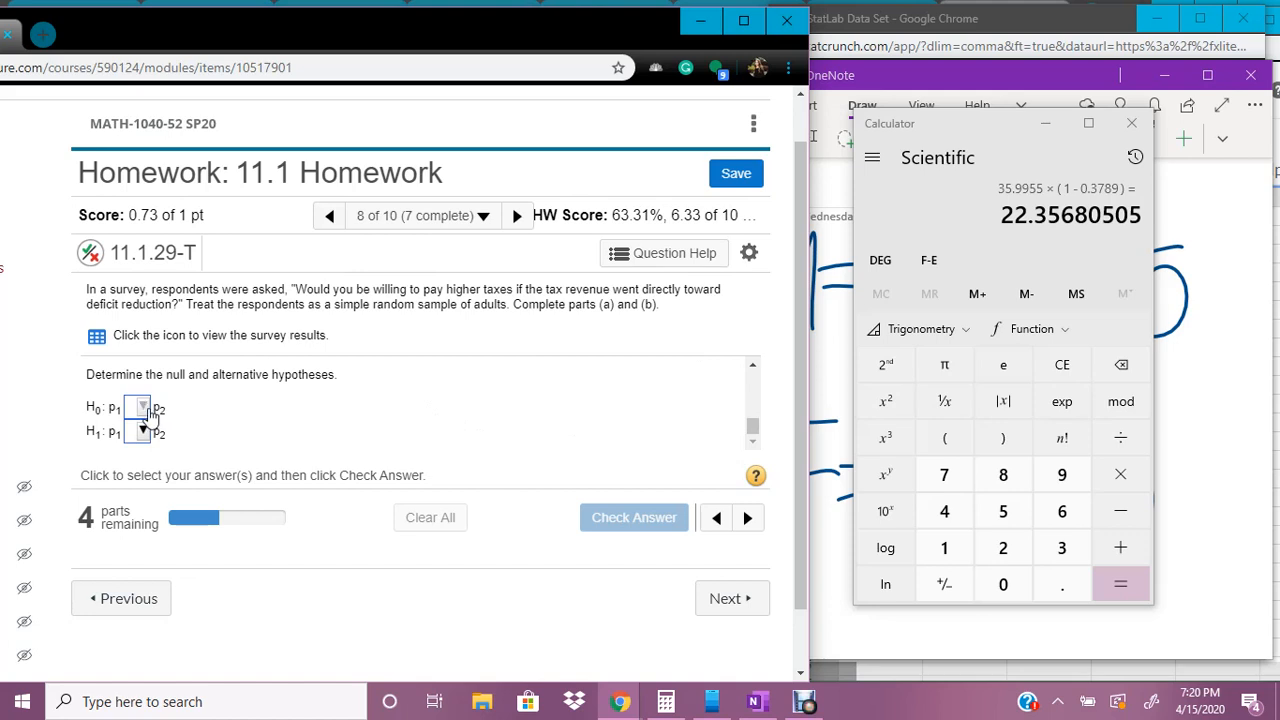
left_click(142, 407)
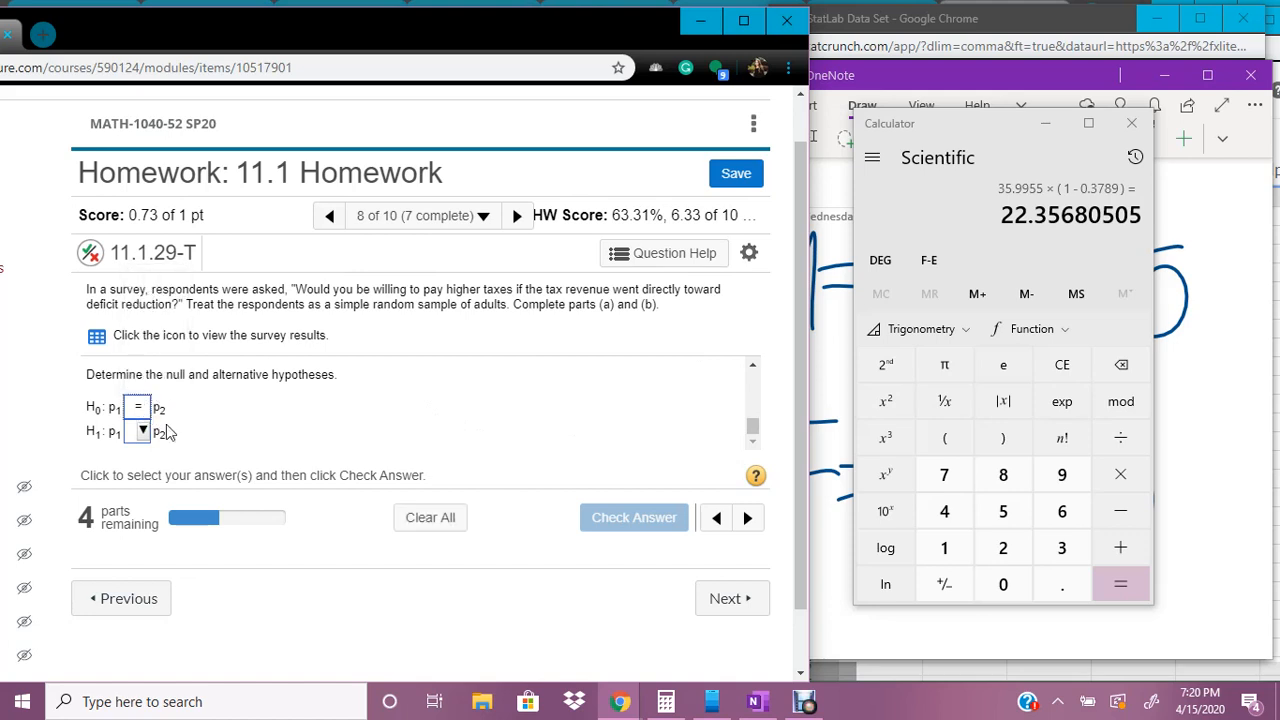
mouse_move(210, 400)
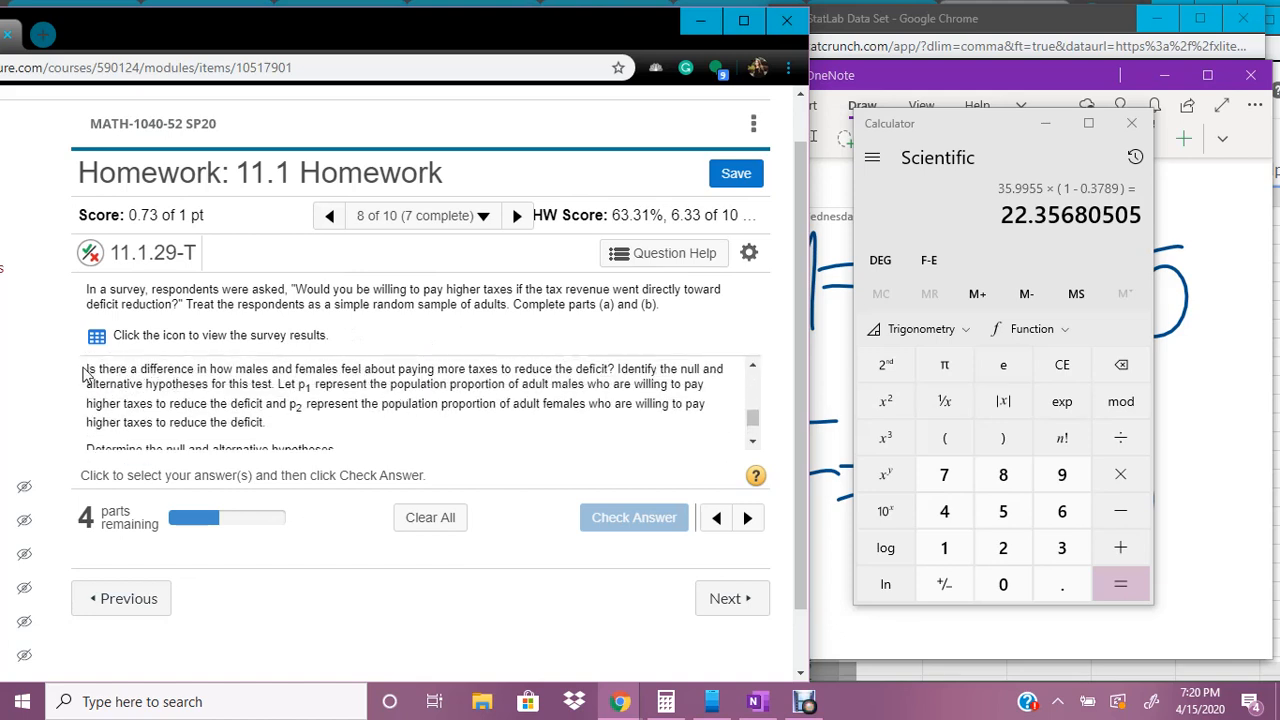
mouse_move(460, 395)
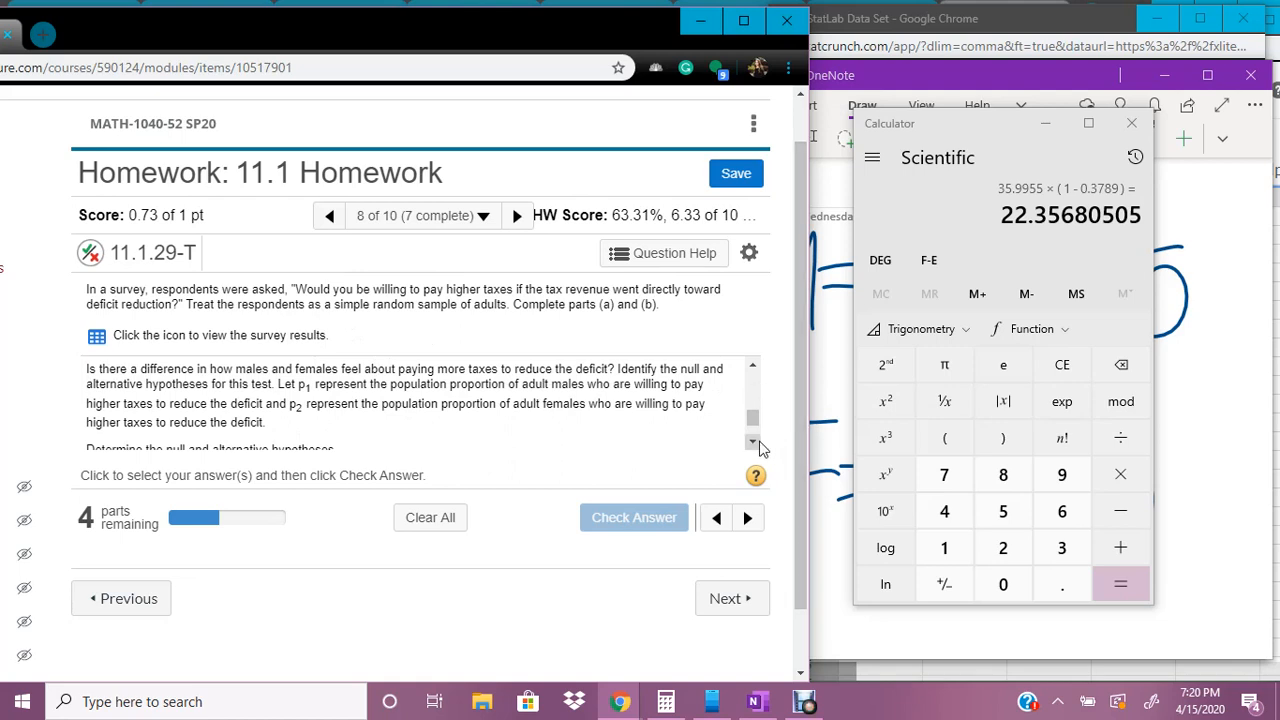
scroll("down", 3)
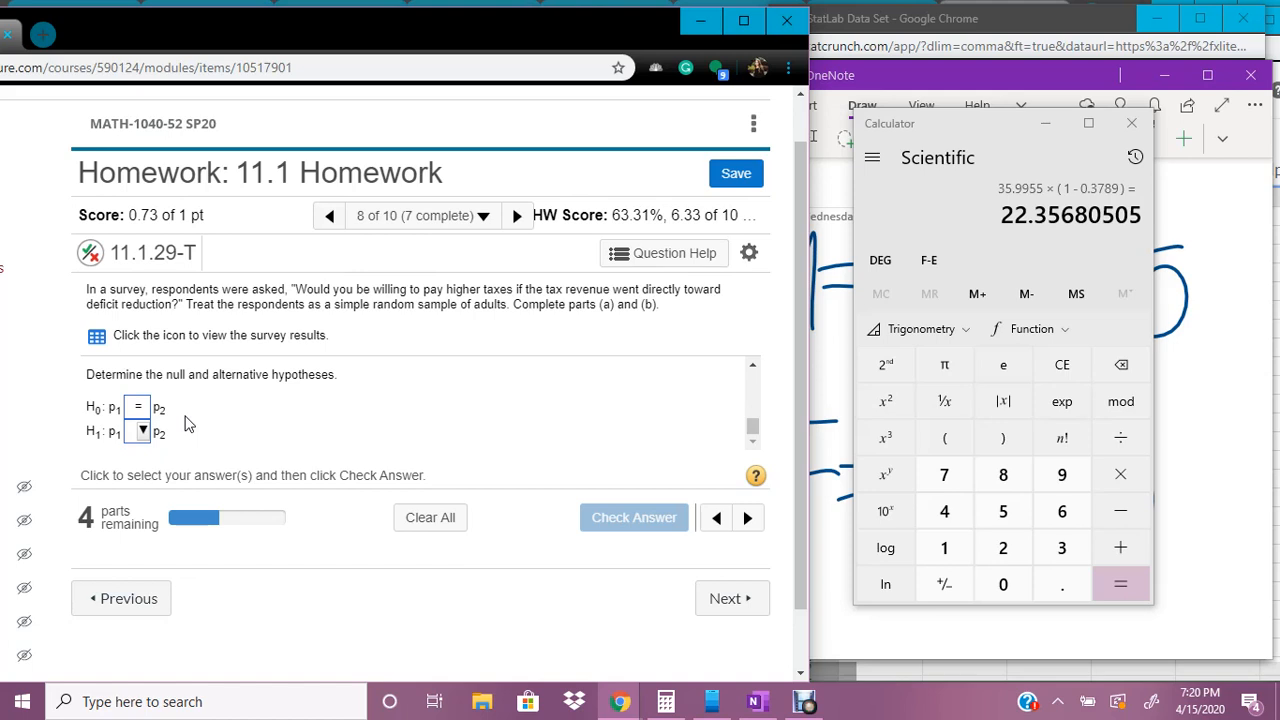
mouse_move(168, 430)
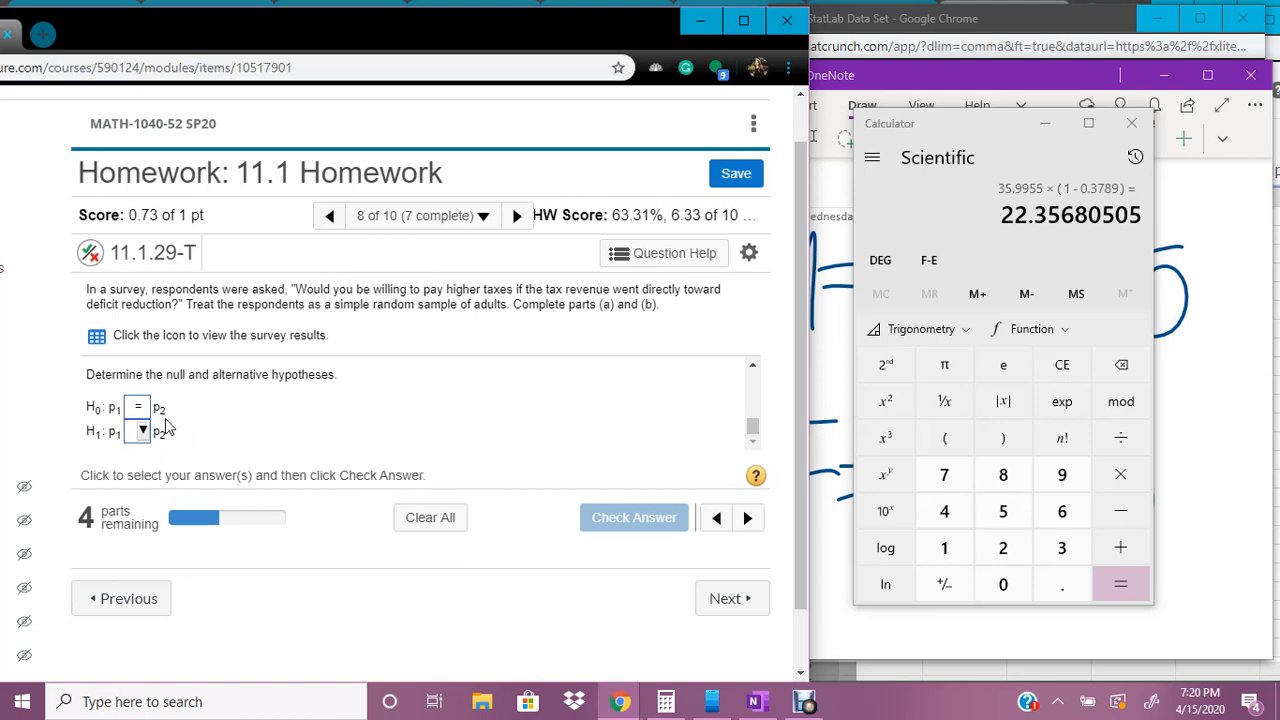
left_click(142, 428)
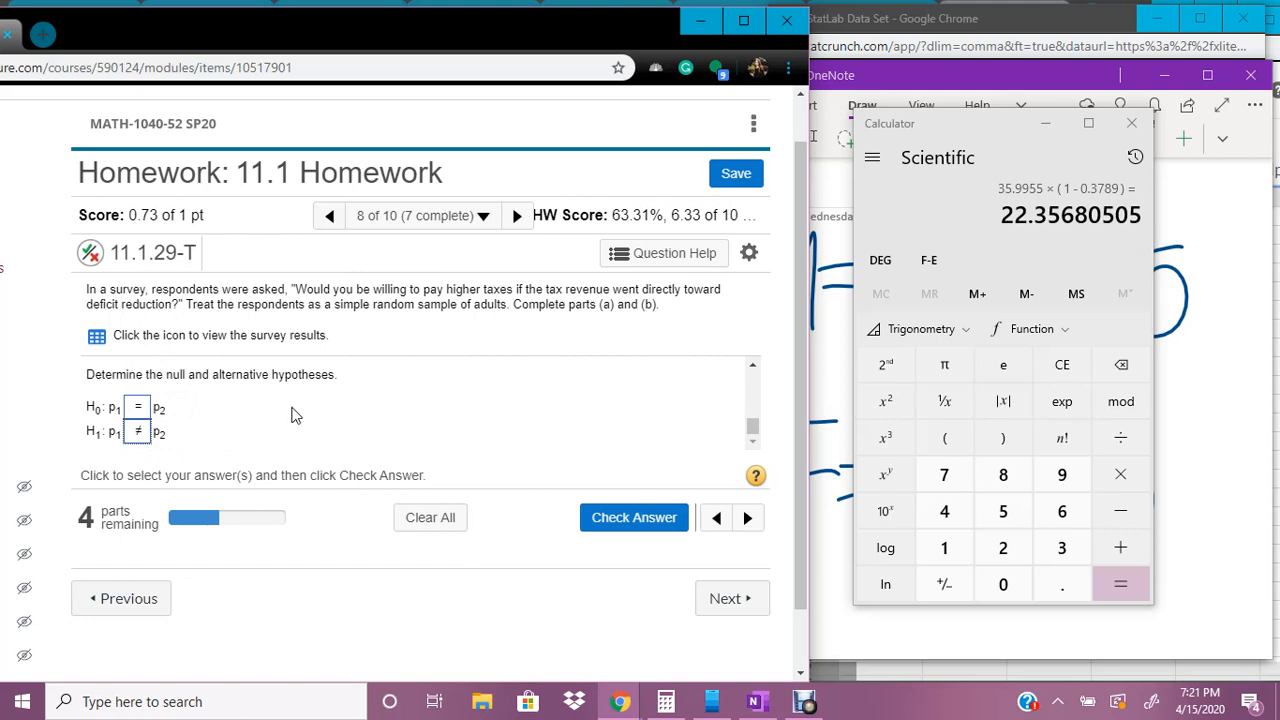
left_click(633, 517)
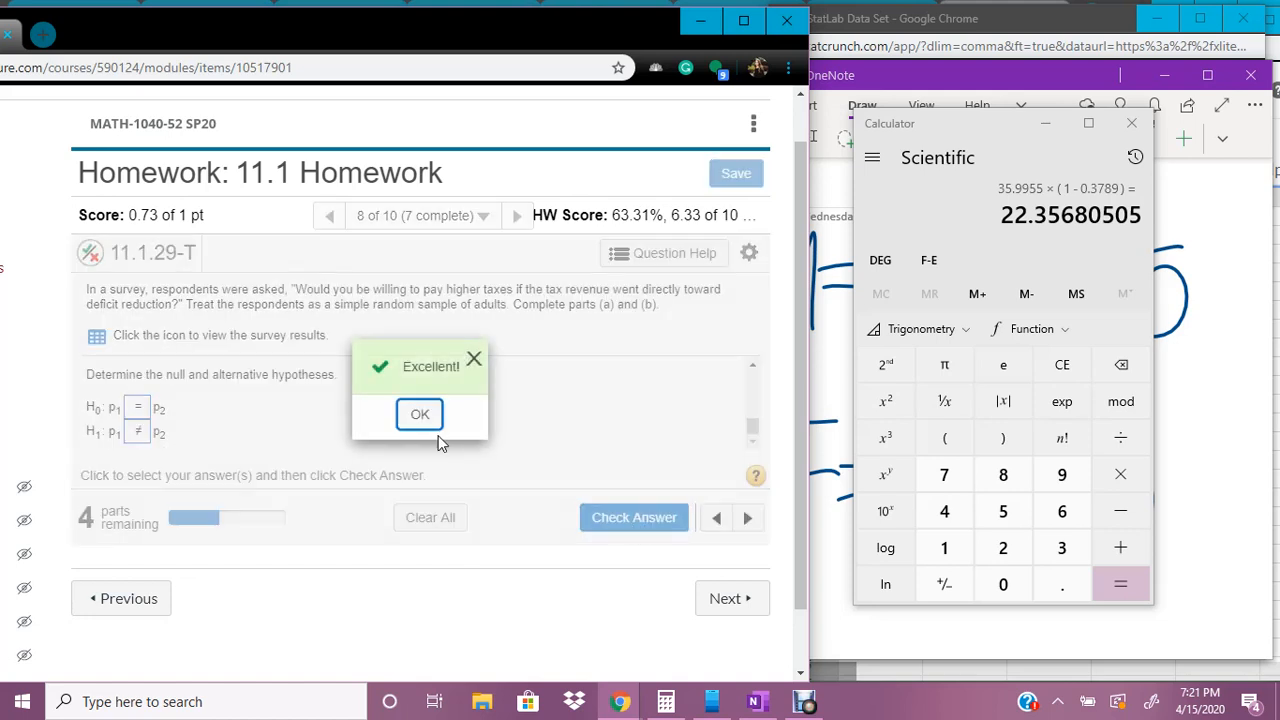
left_click(419, 414)
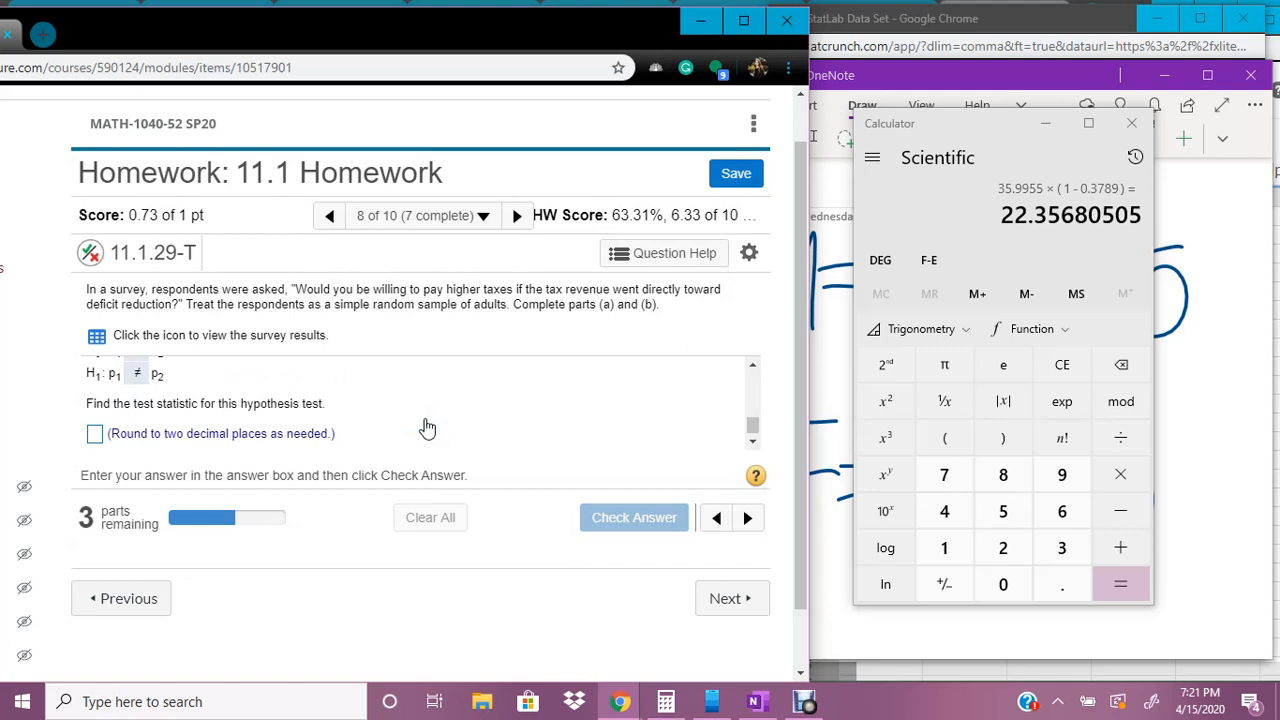
mouse_move(729, 249)
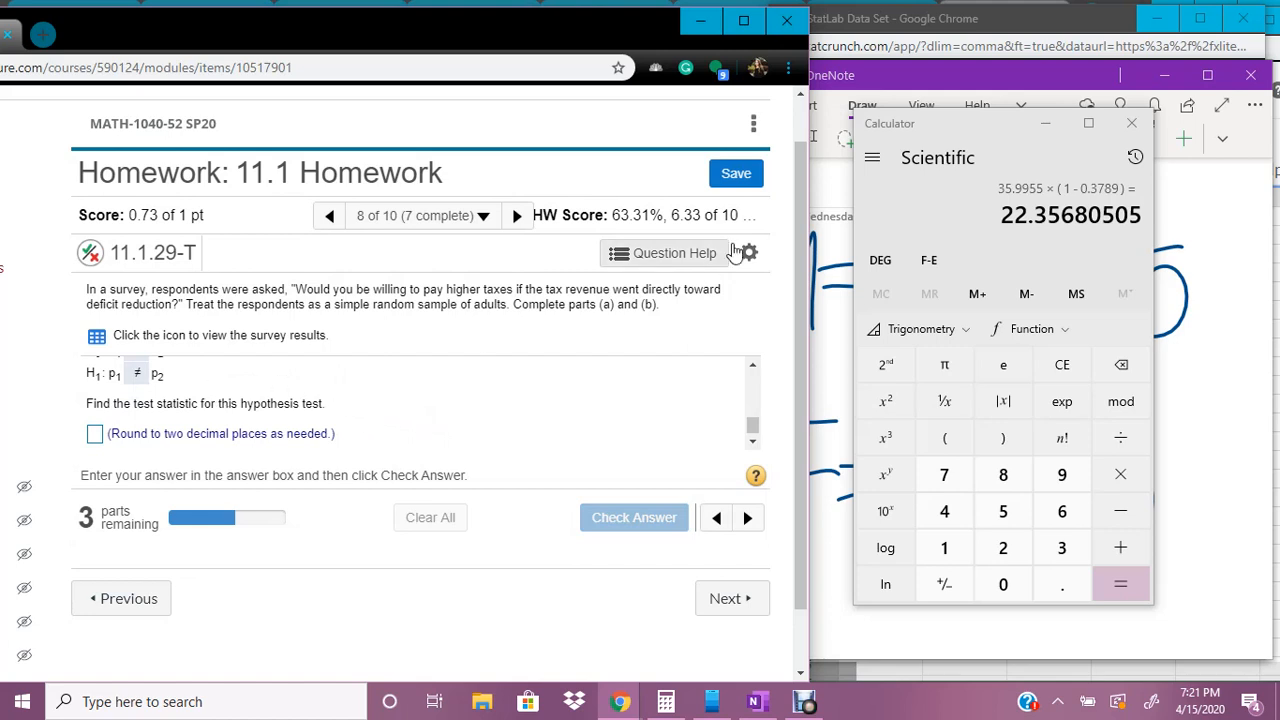
mouse_move(476, 356)
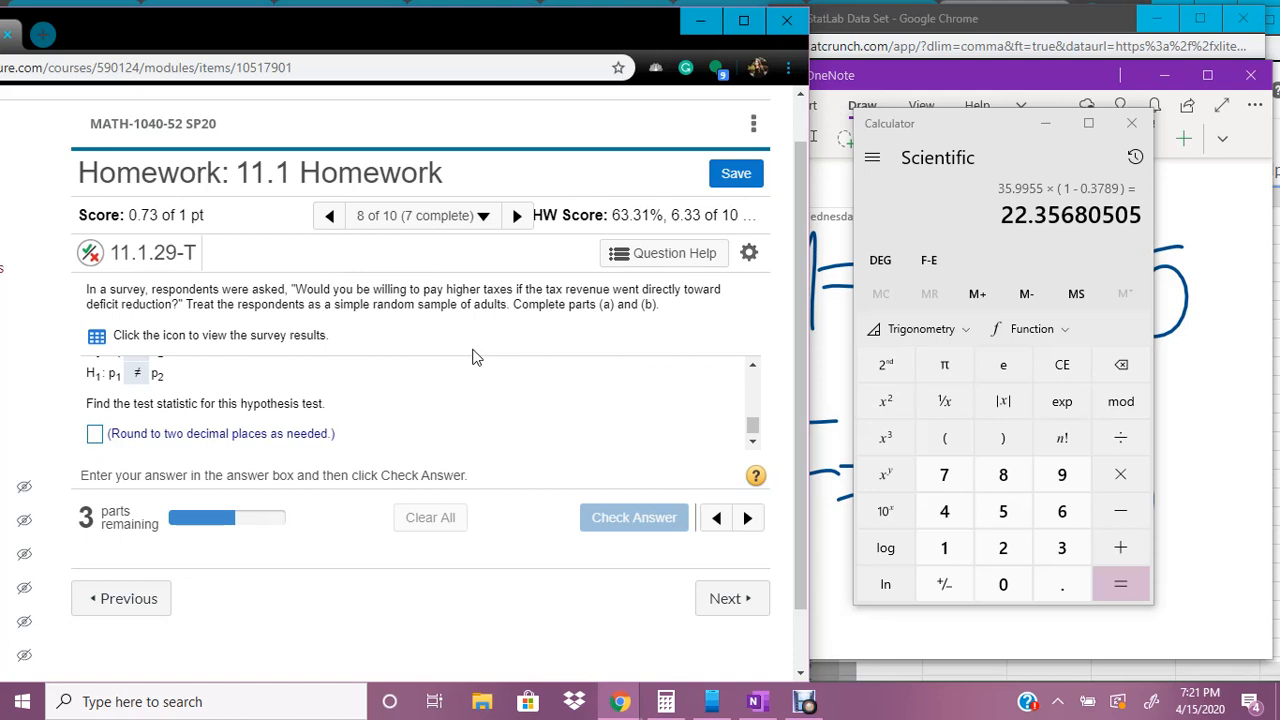
mouse_move(707, 190)
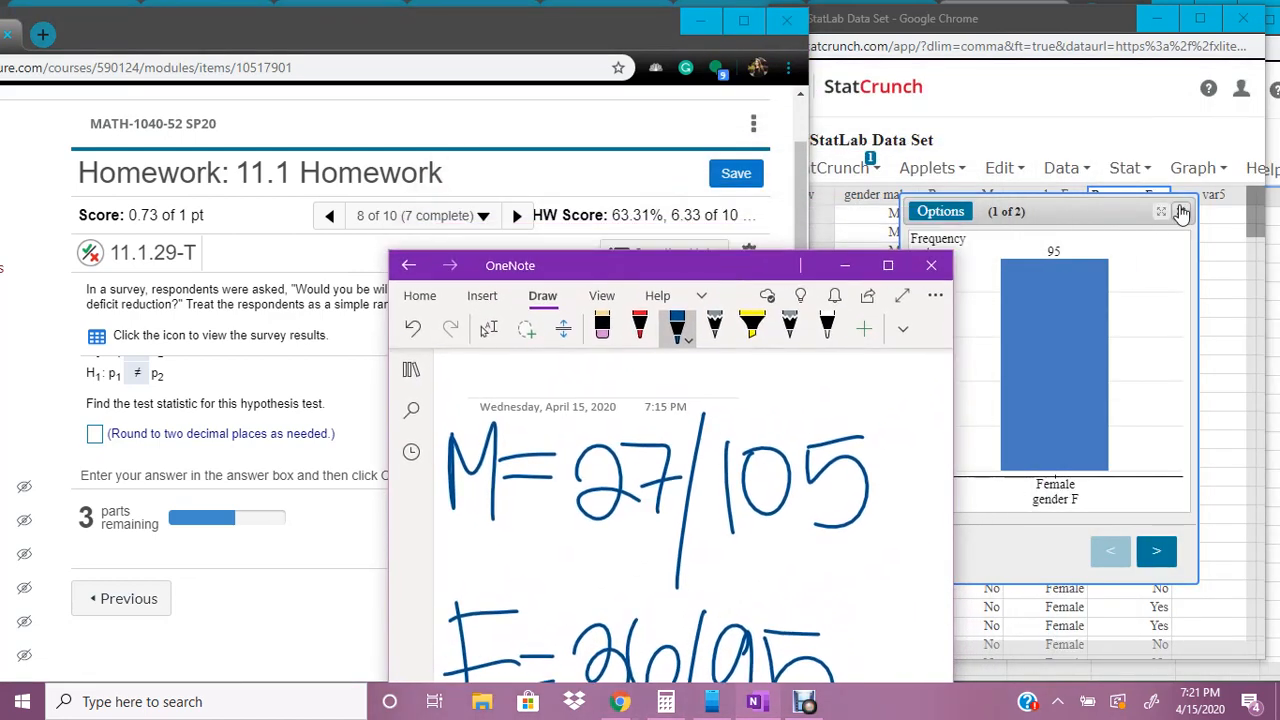
Close the survey bar chart and data set, leaving a blank Untitled sheet.
left_click(1181, 211)
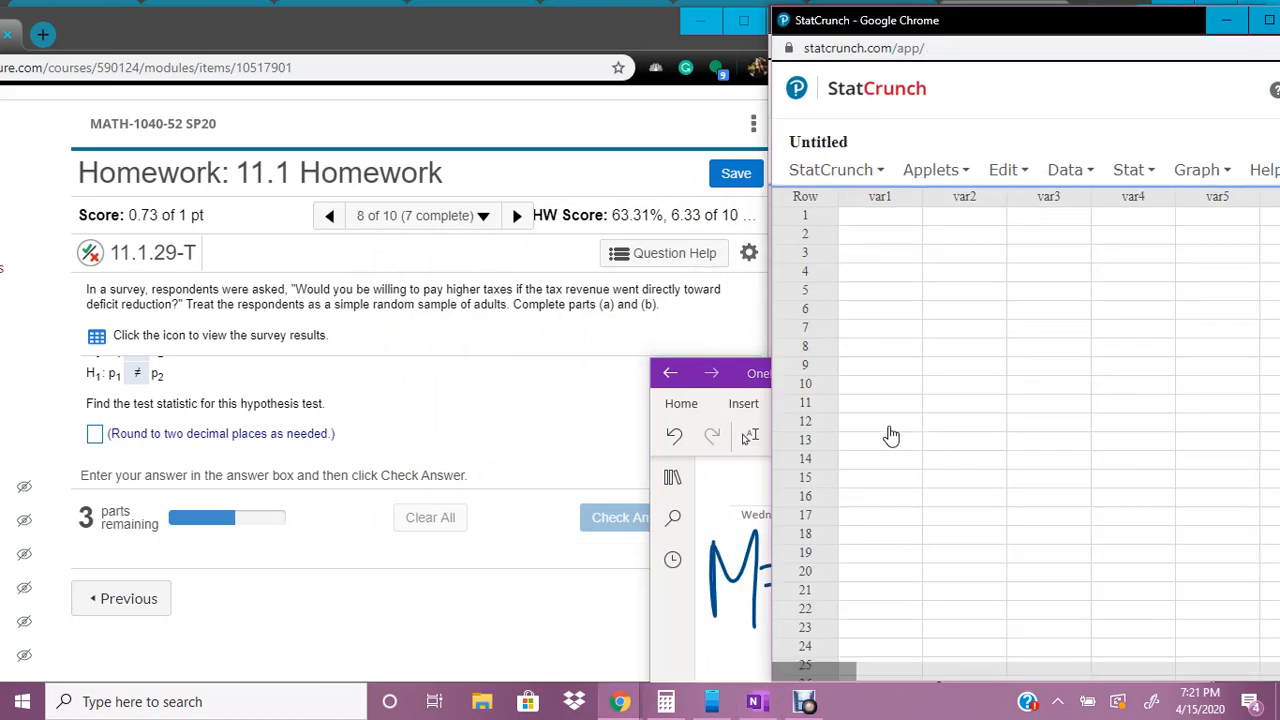
mouse_move(1036, 374)
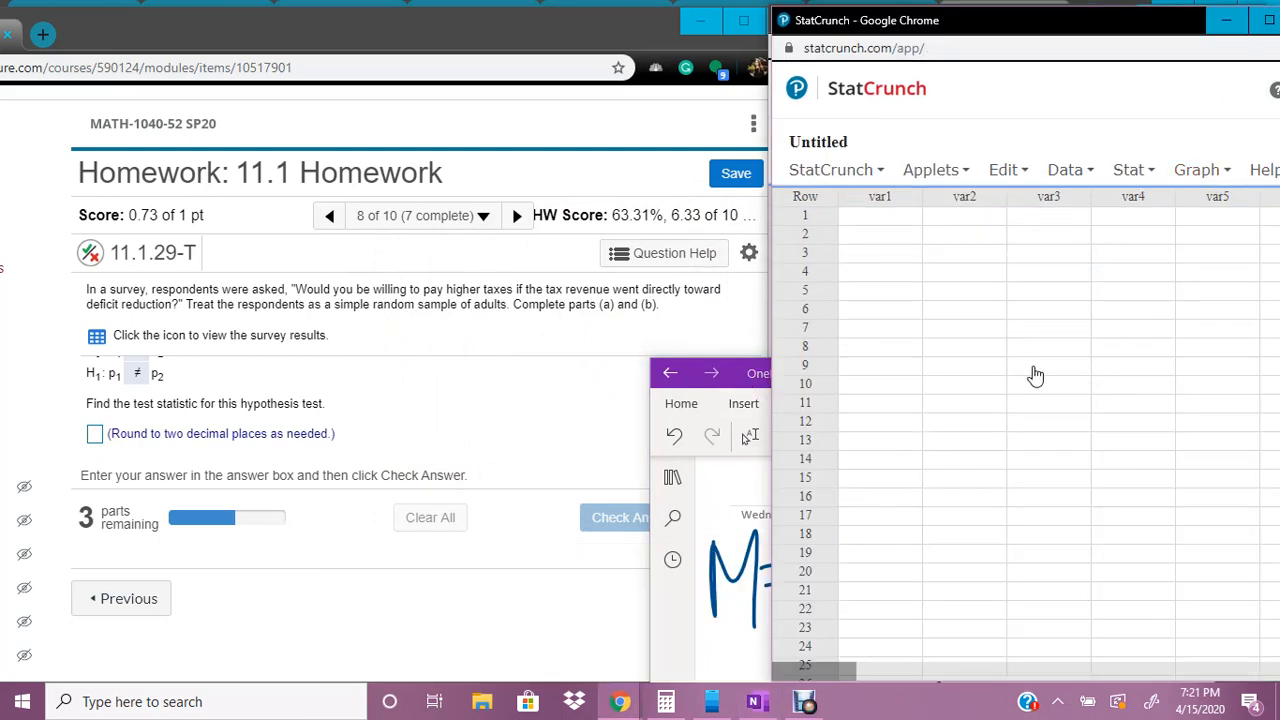
mouse_move(884, 359)
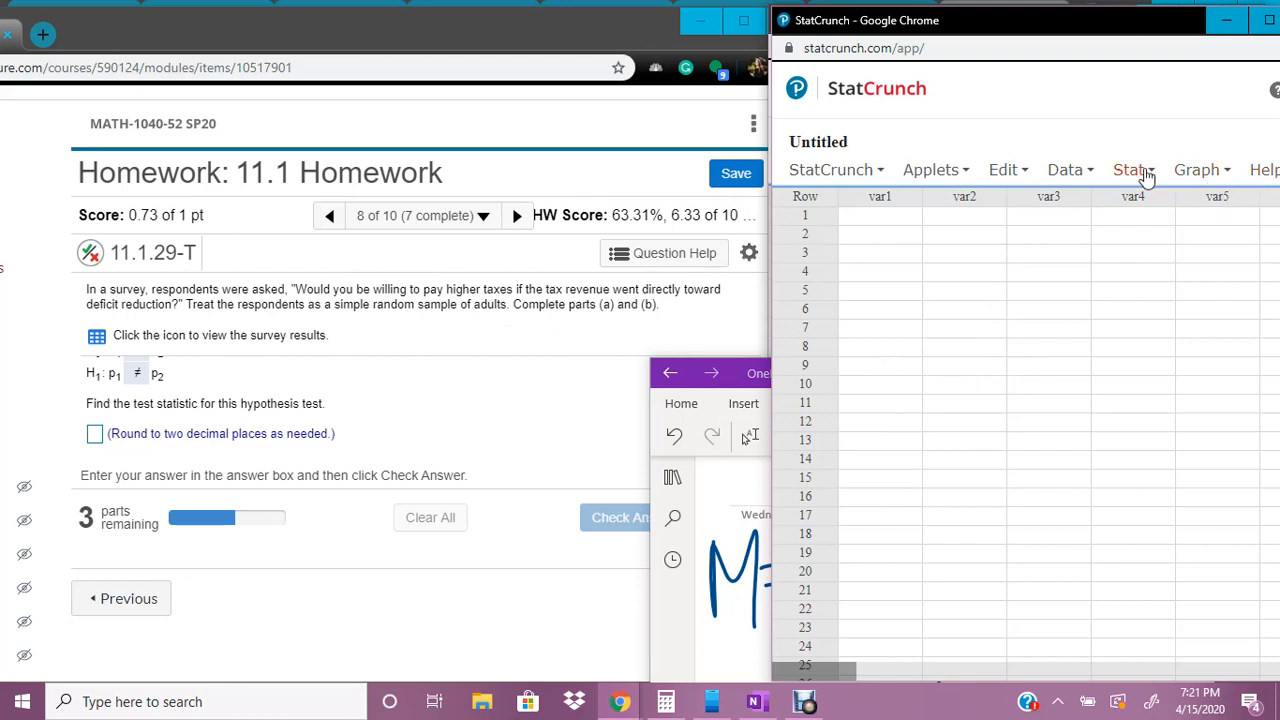
Open Stat > Proportion Stats > Two Sample > With Summary.
left_click(1128, 169)
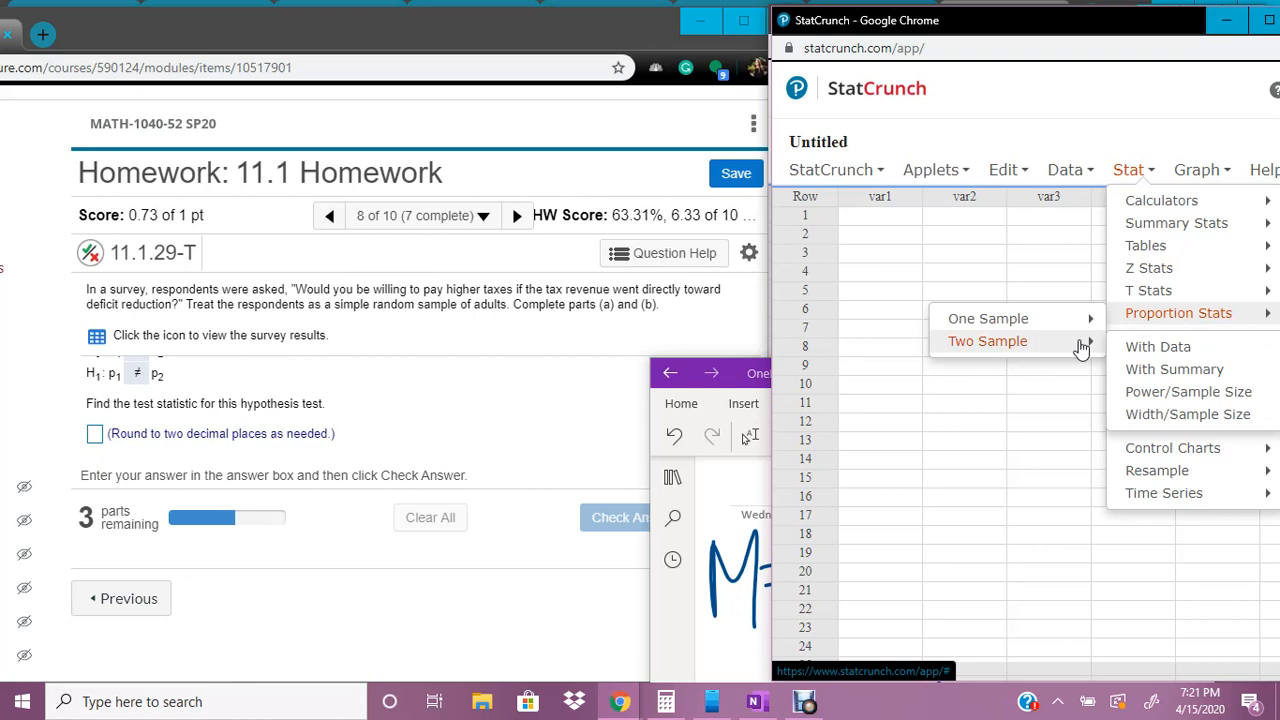
mouse_move(1095, 350)
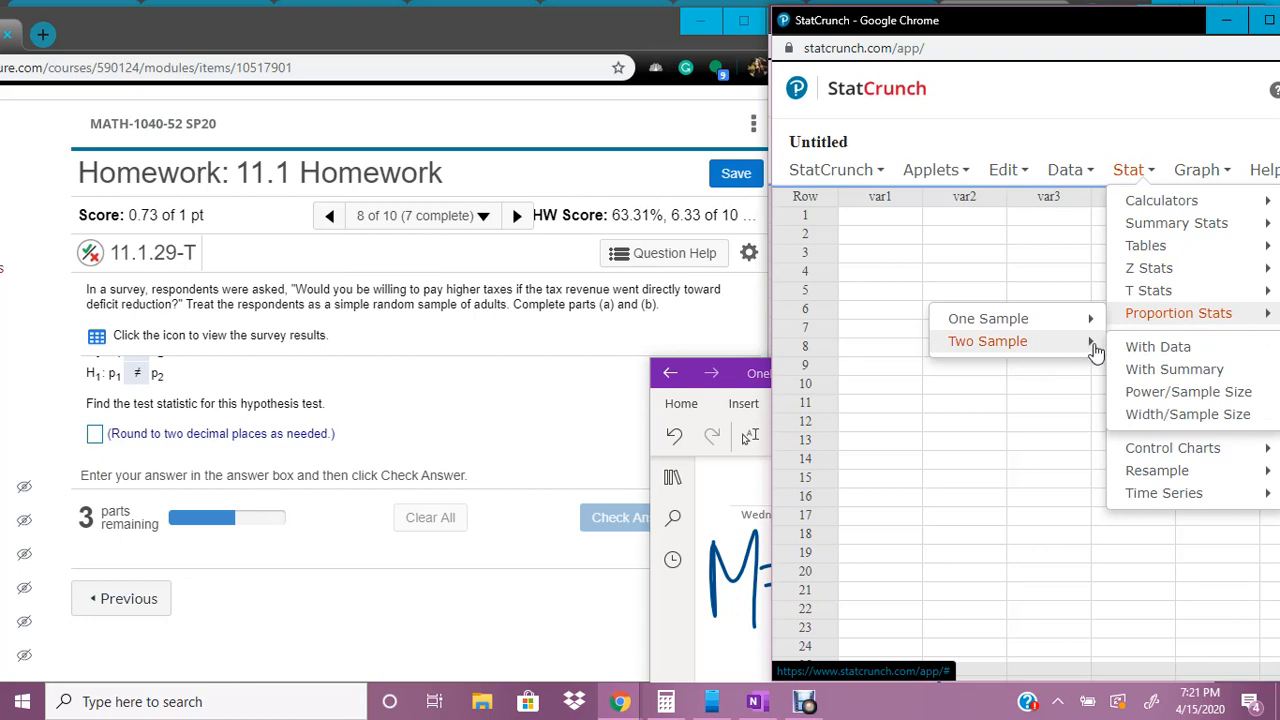
mouse_move(1174, 369)
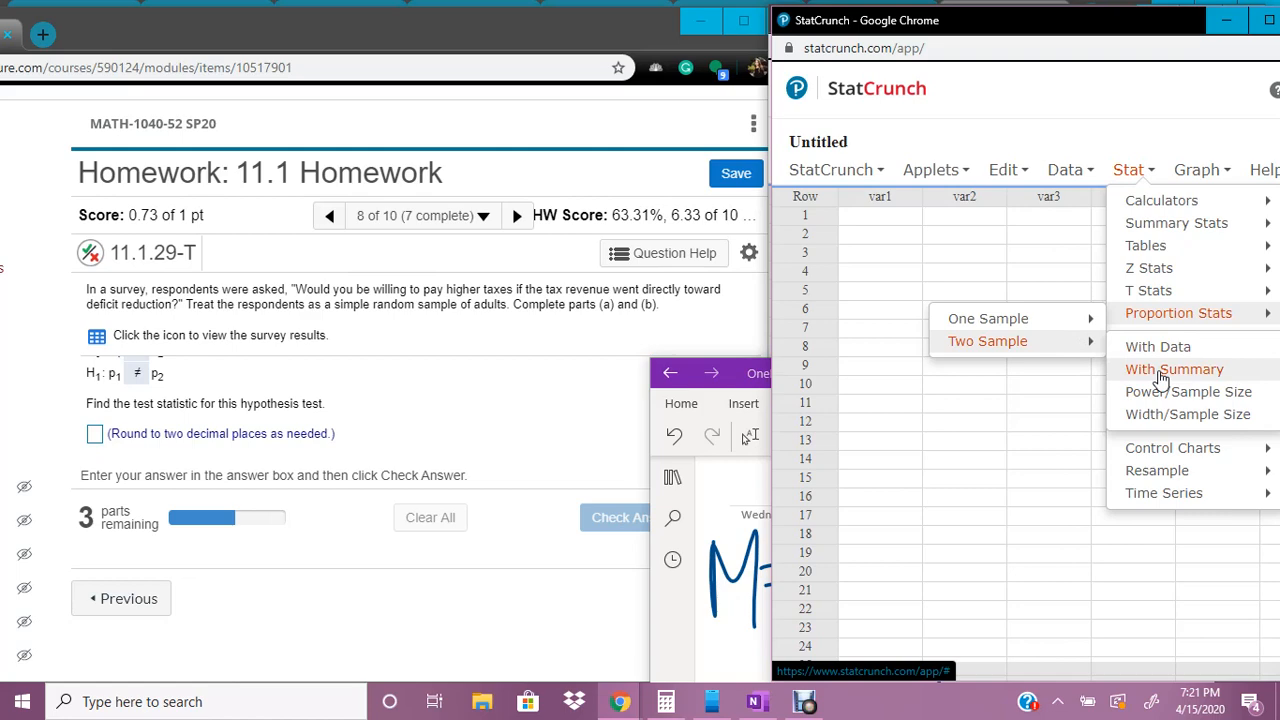
left_click(1174, 369)
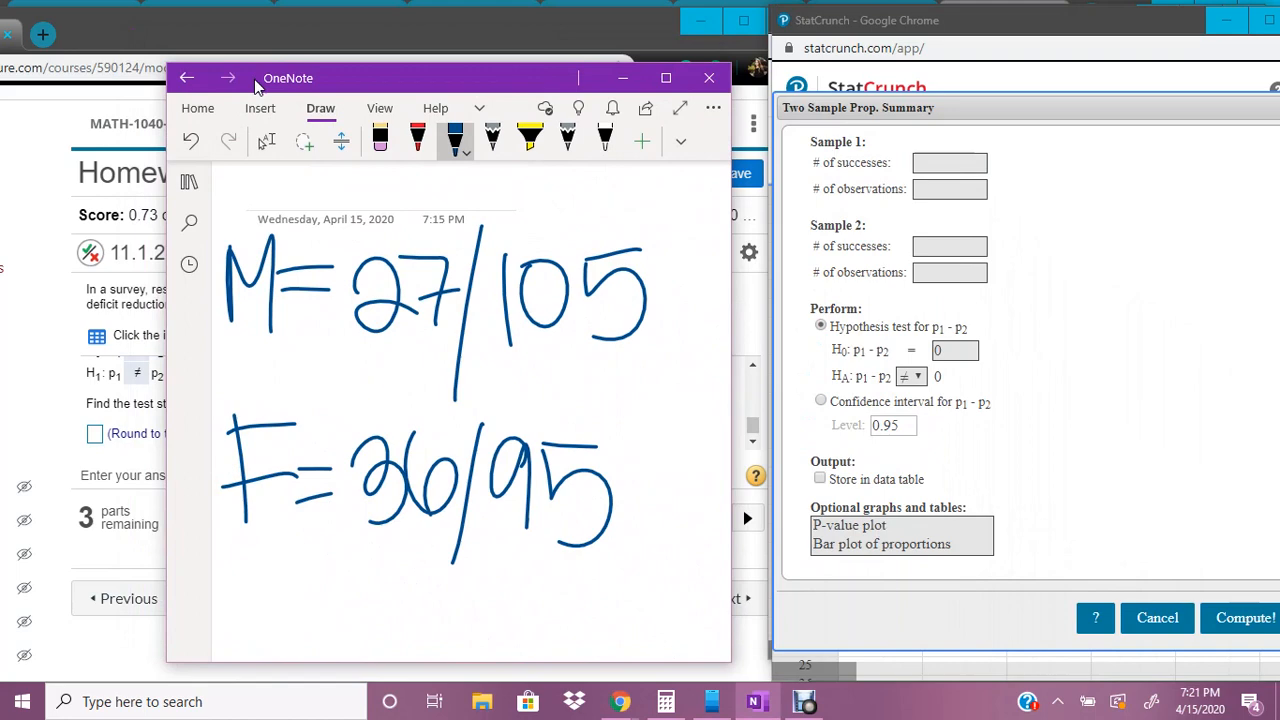
Enter 27 successes of 105 for sample 1 and 36 of 95 for sample 2.
left_click(949, 162)
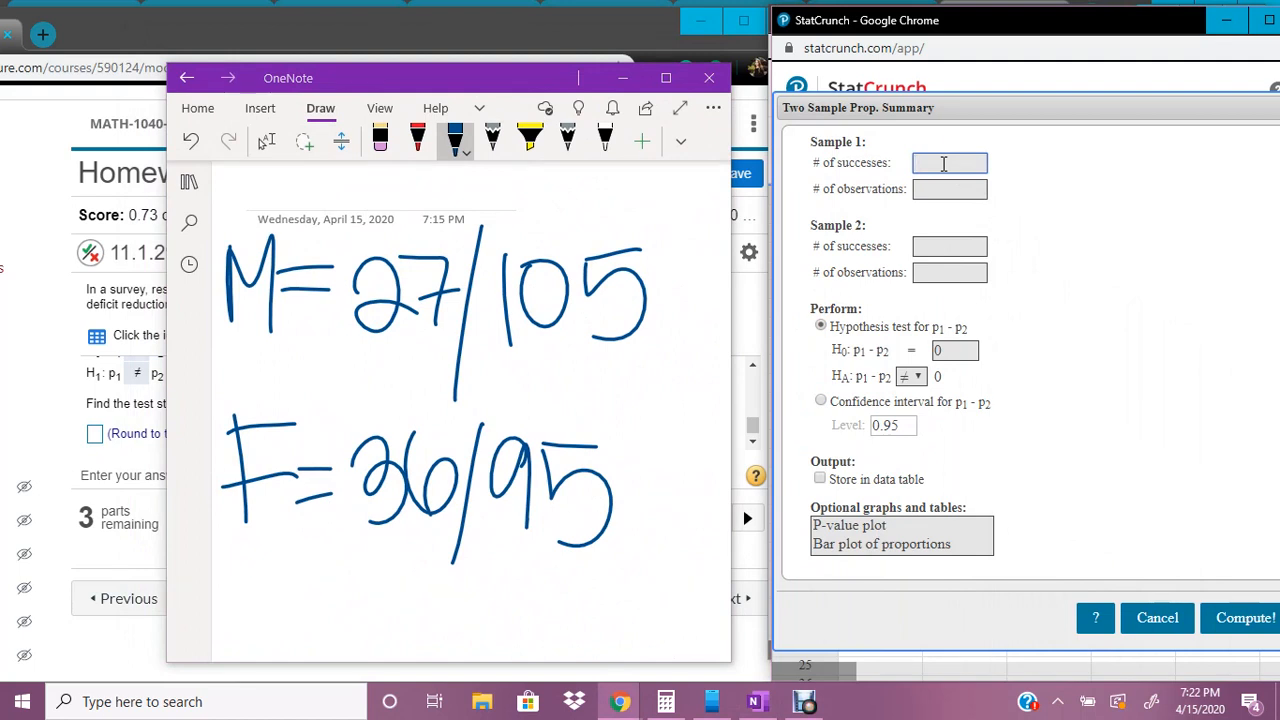
type("27")
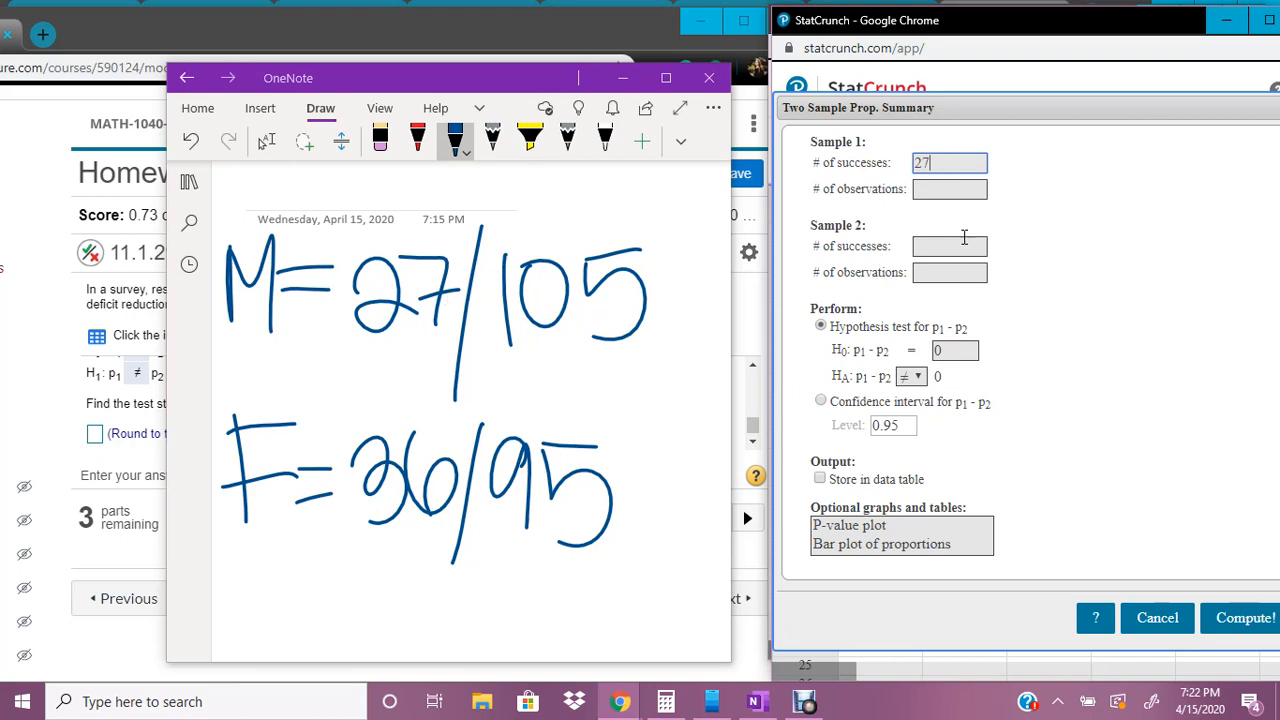
type("105")
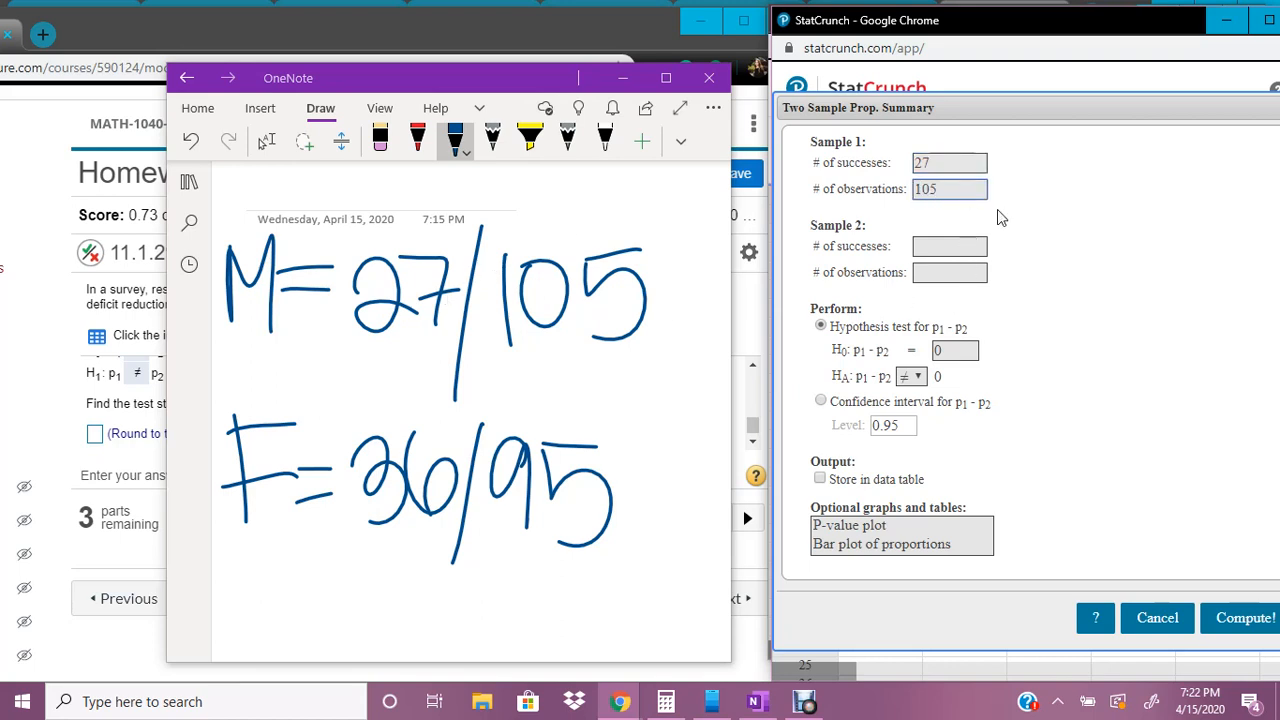
left_click(949, 246)
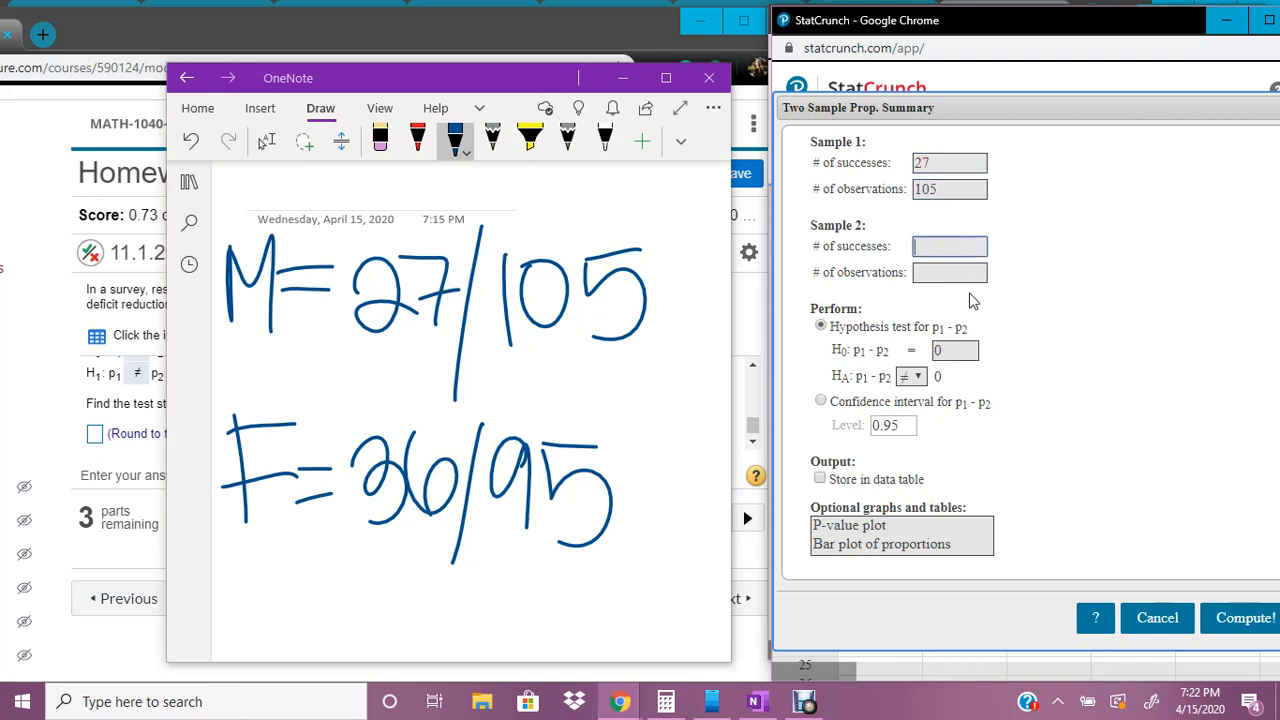
type("36")
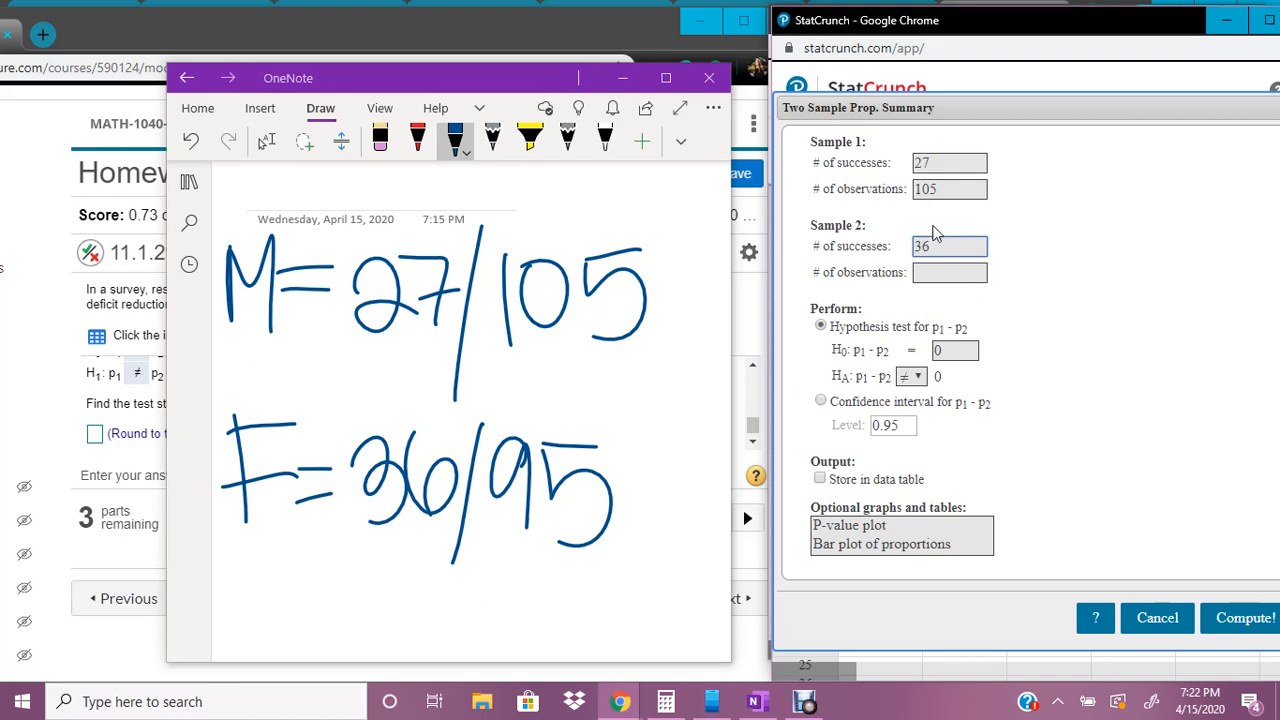
type("95")
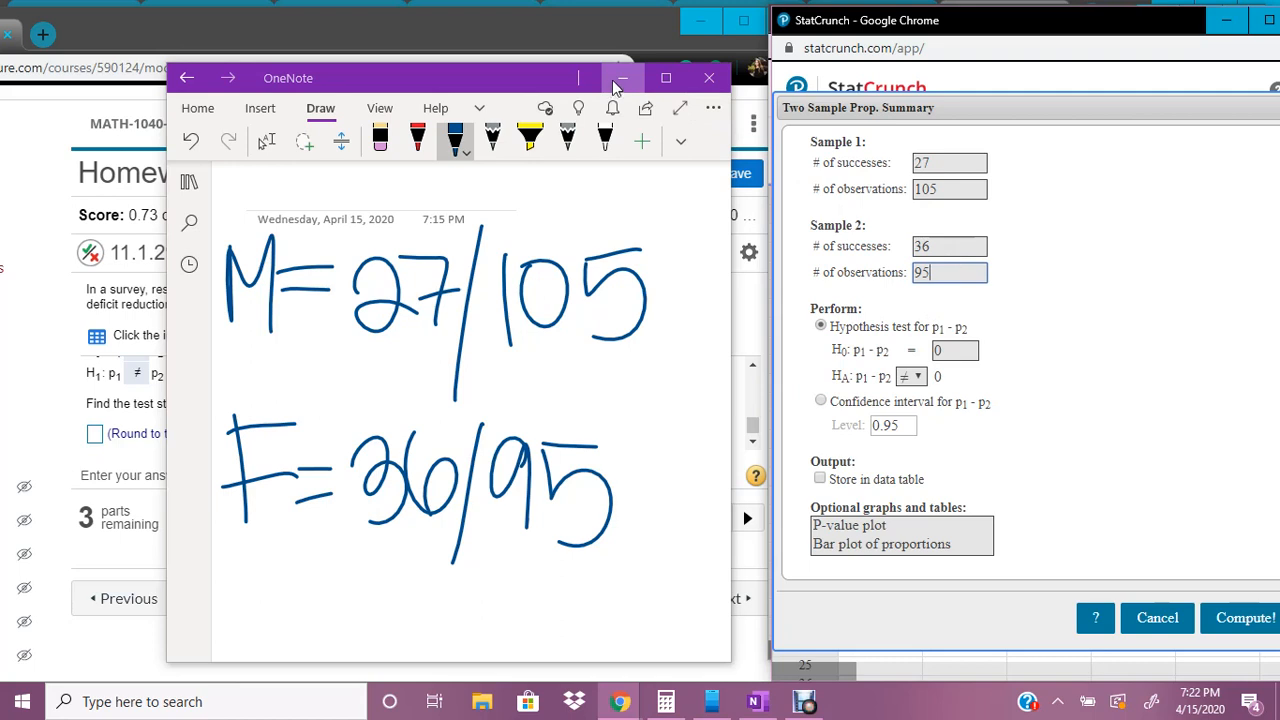
mouse_move(323, 423)
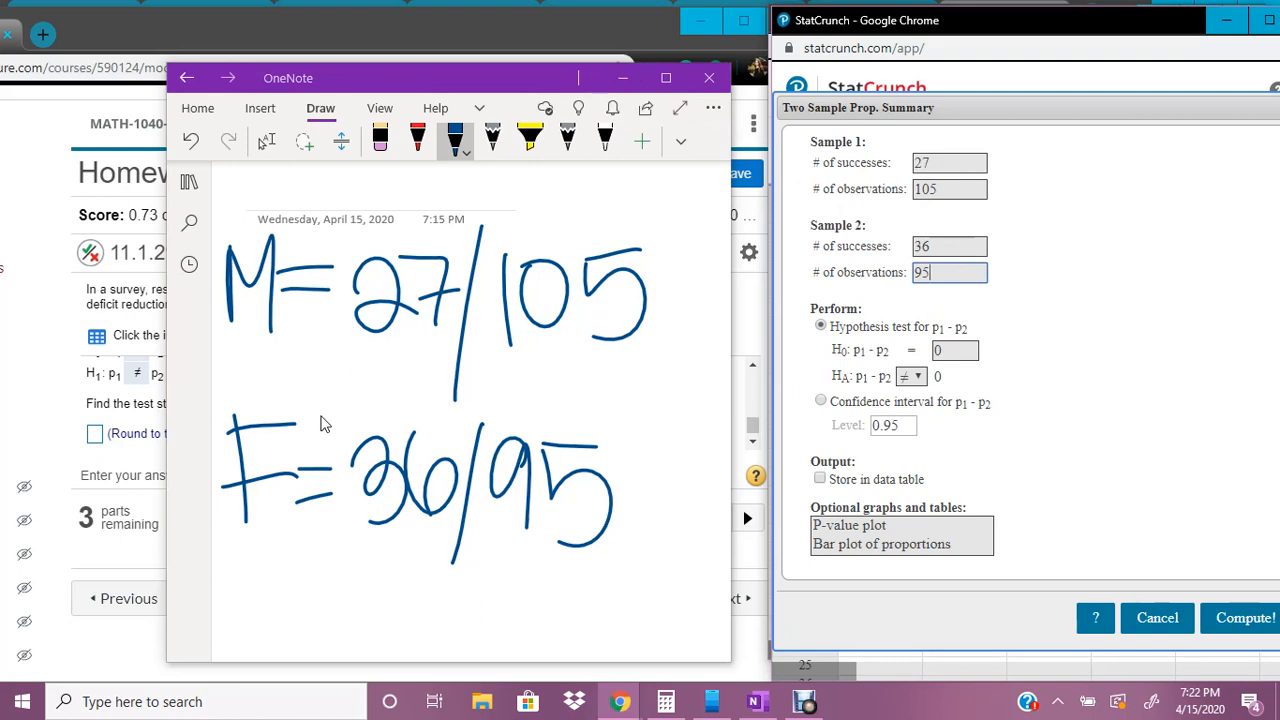
mouse_move(412, 445)
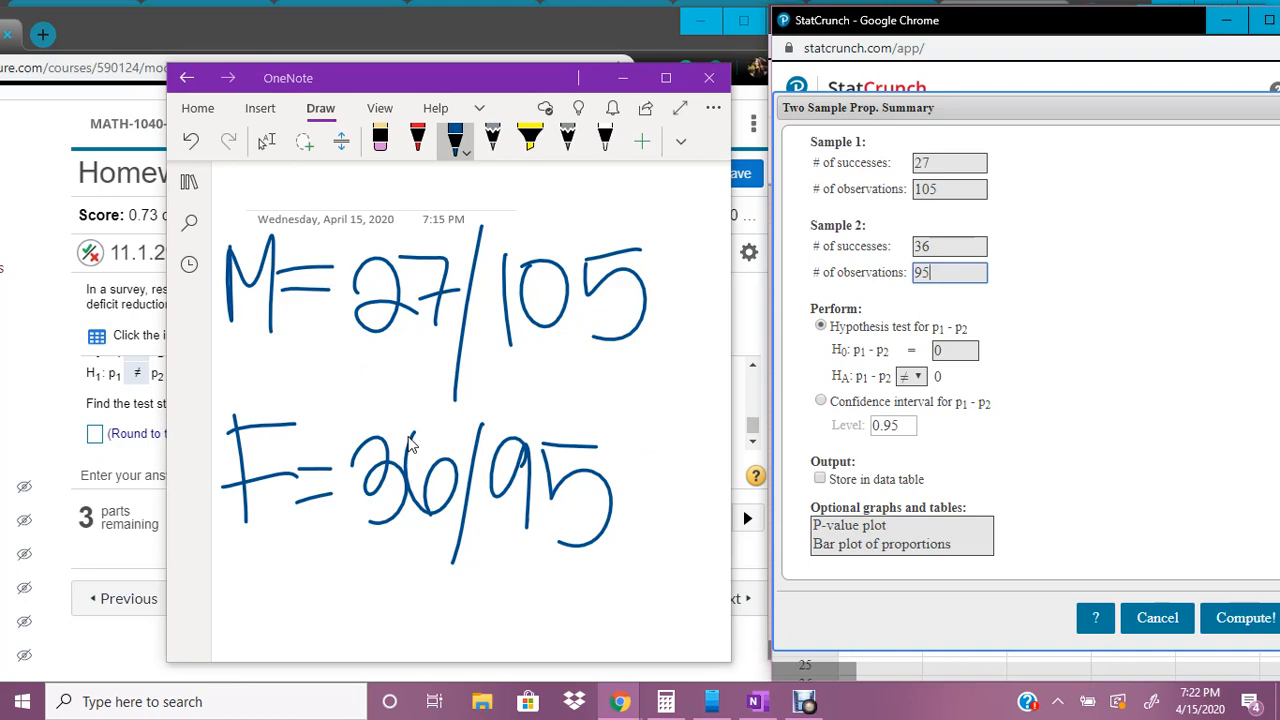
mouse_move(575, 258)
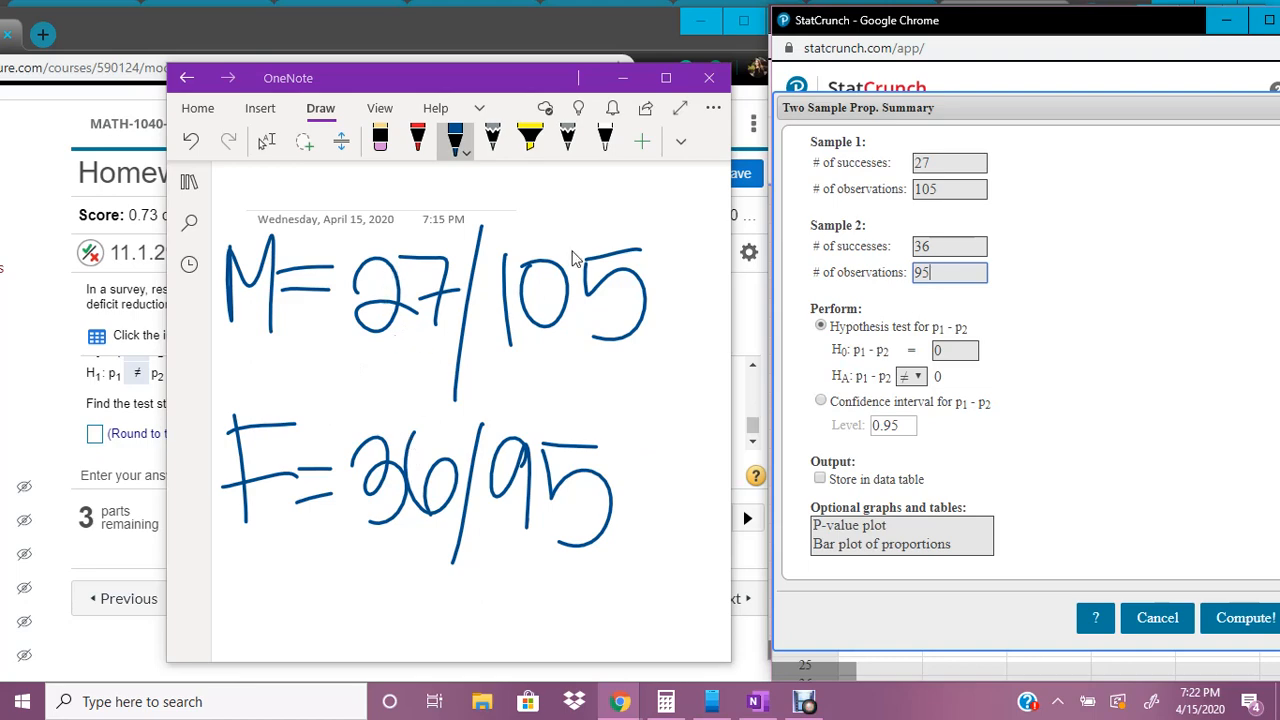
left_click(708, 78)
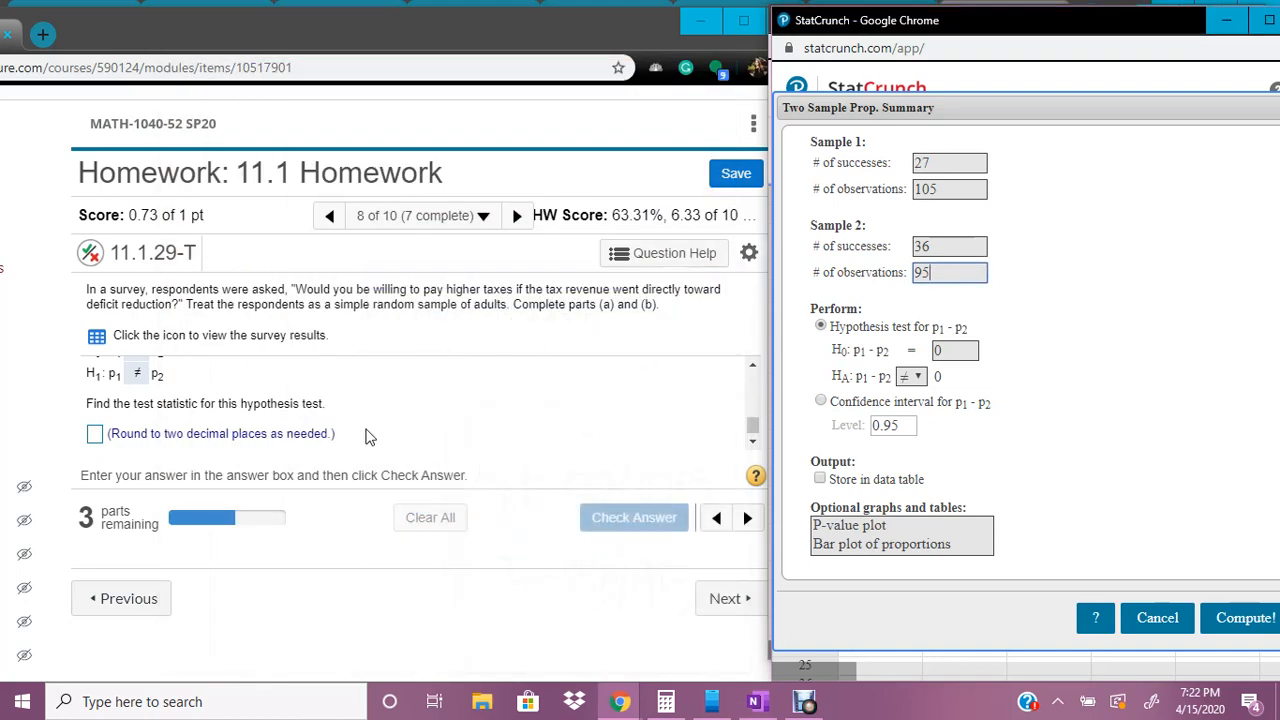
mouse_move(167, 395)
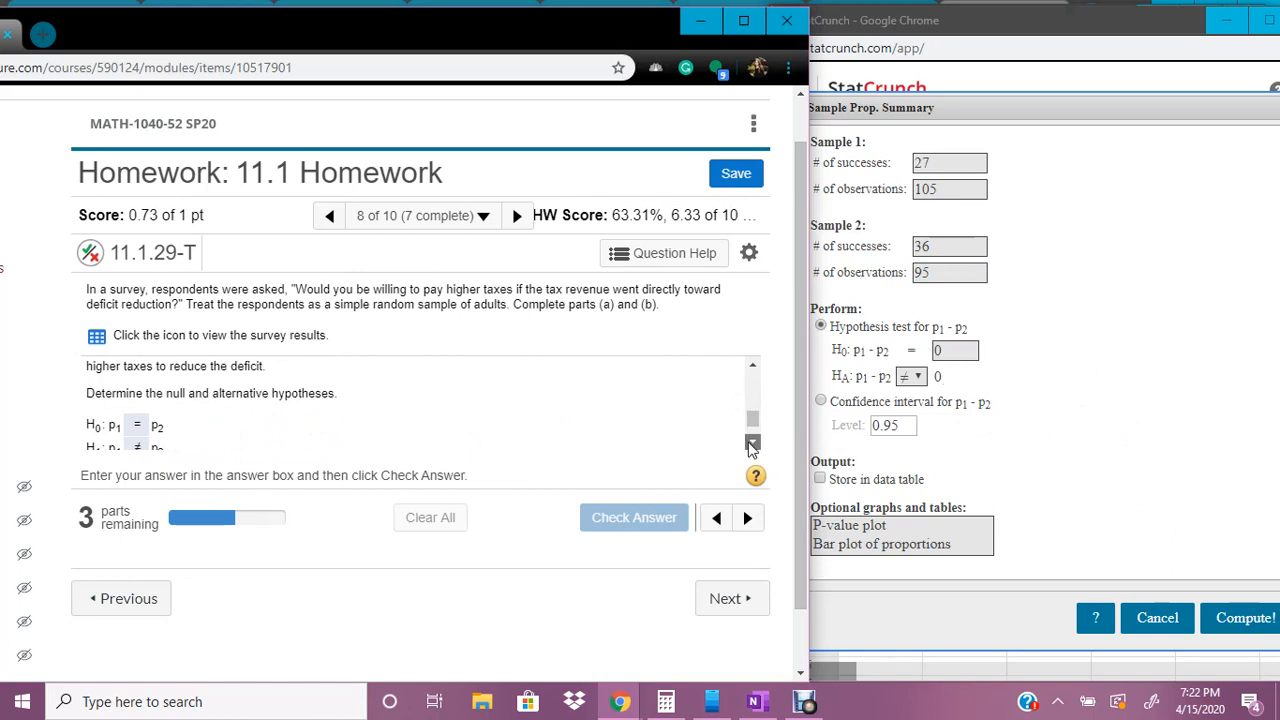
Scroll the homework to show the accepted hypotheses above the test-statistic prompt.
scroll("down", 3)
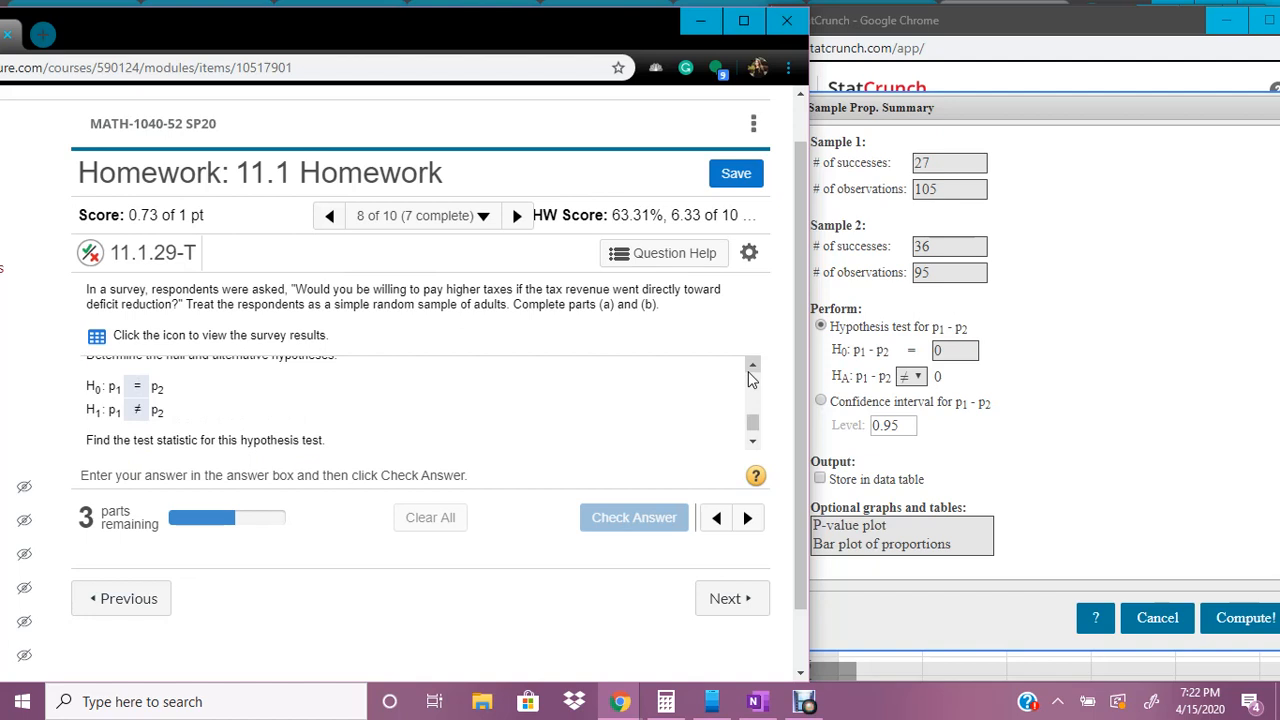
mouse_move(501, 406)
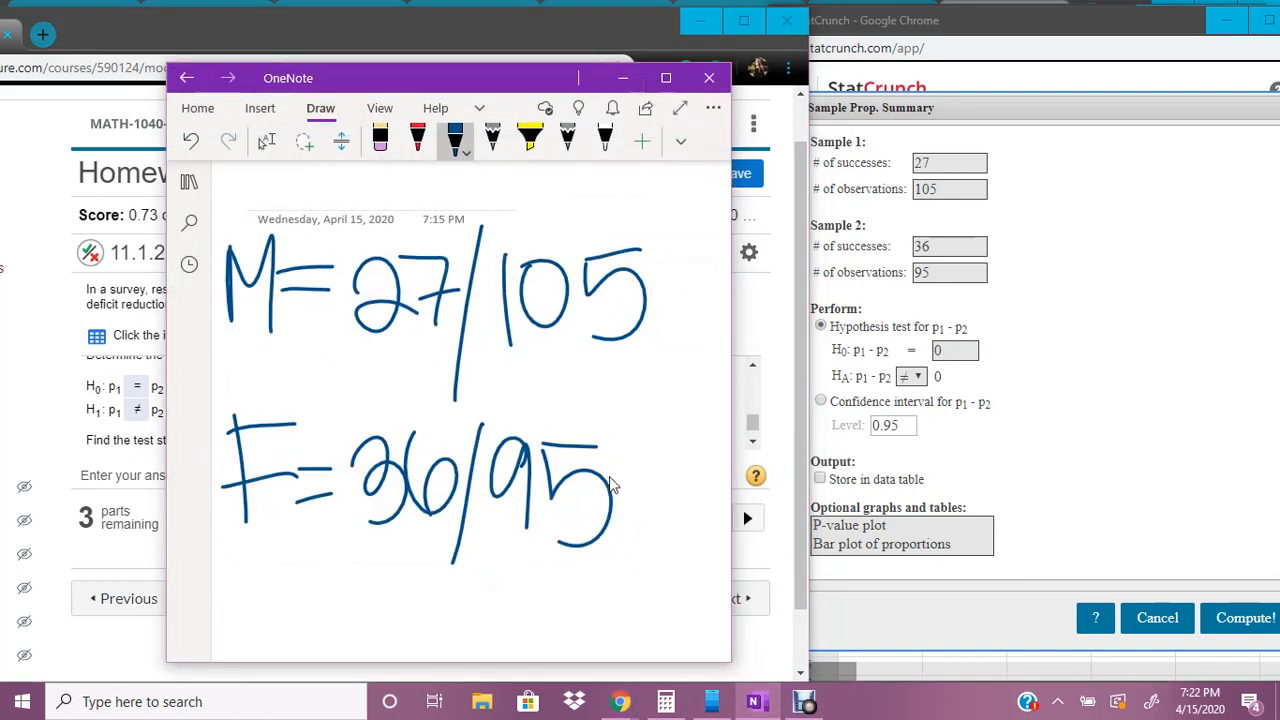
mouse_move(490, 222)
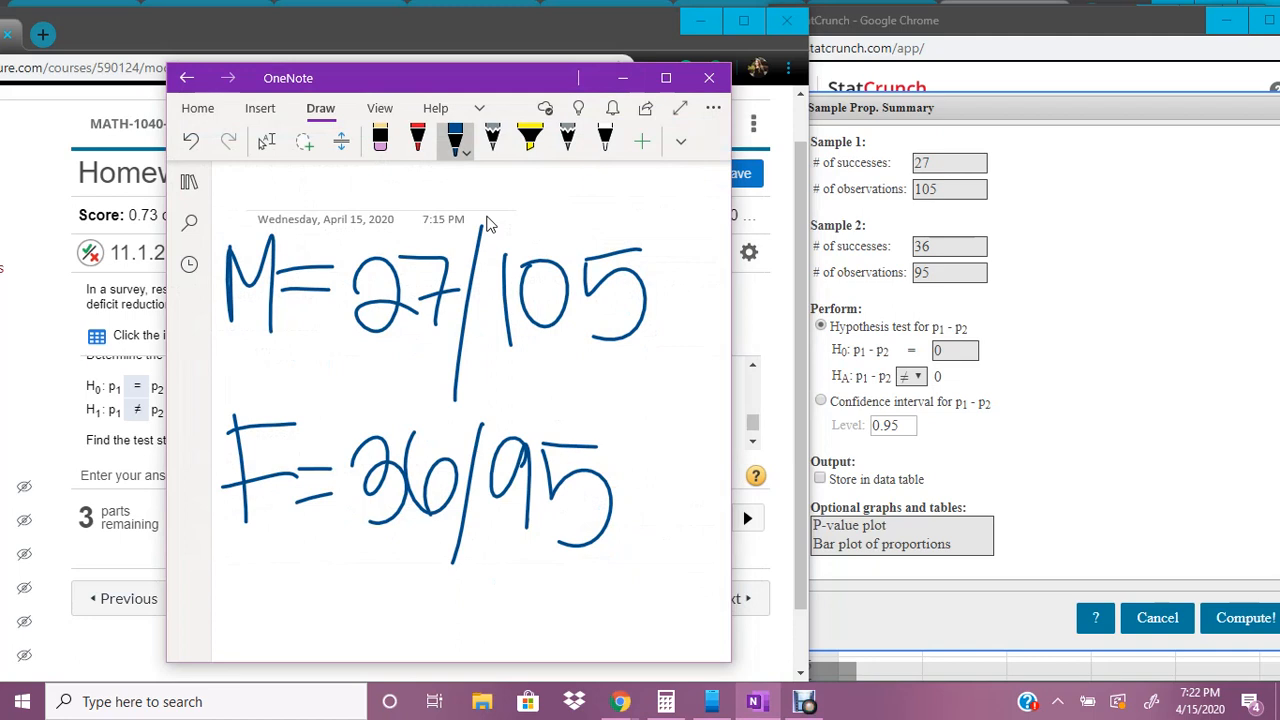
Handwrite the p1 and p2 estimates under the fractions in OneNote, then minimize it.
left_click(282, 603)
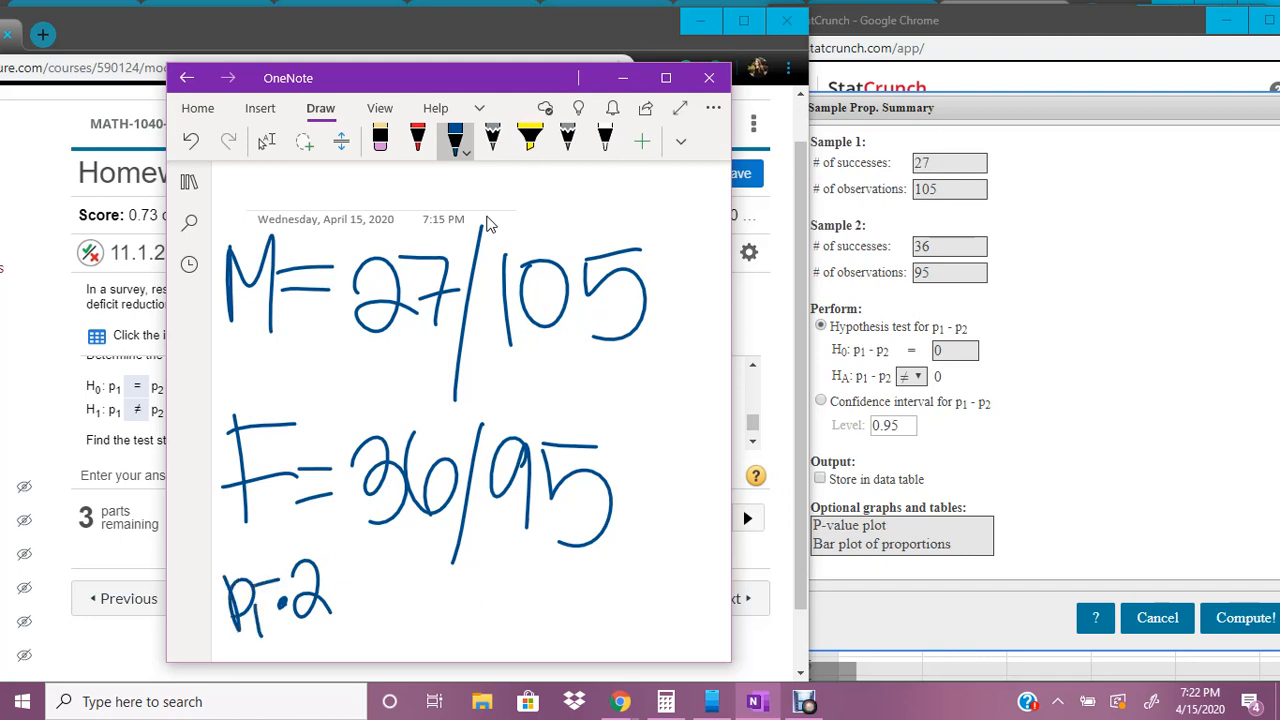
left_click_drag(410, 580, 450, 620)
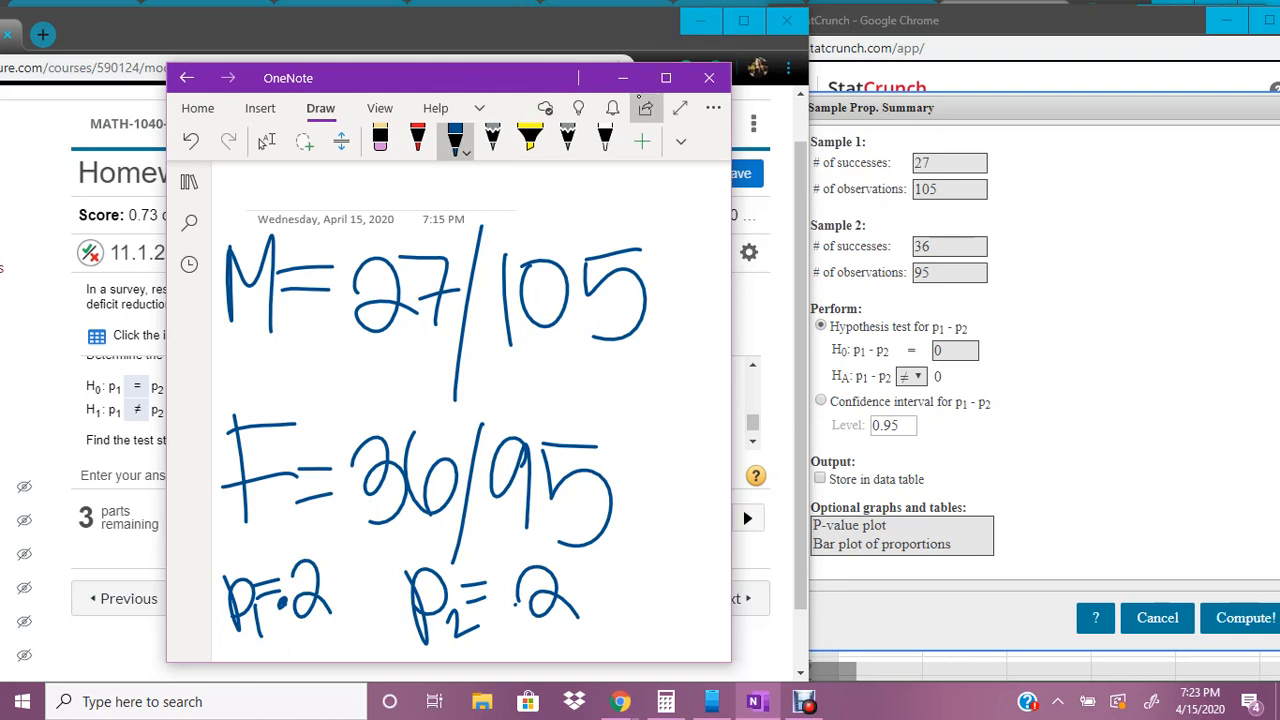
left_click(708, 78)
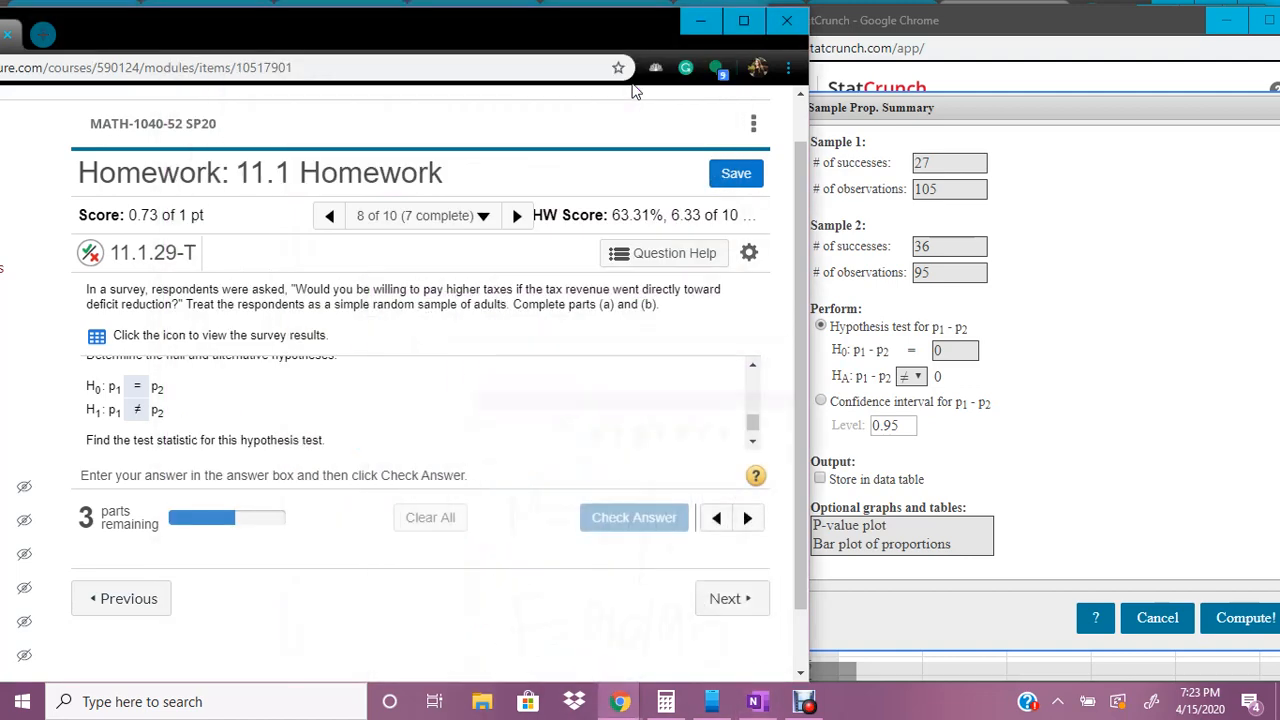
mouse_move(1088, 528)
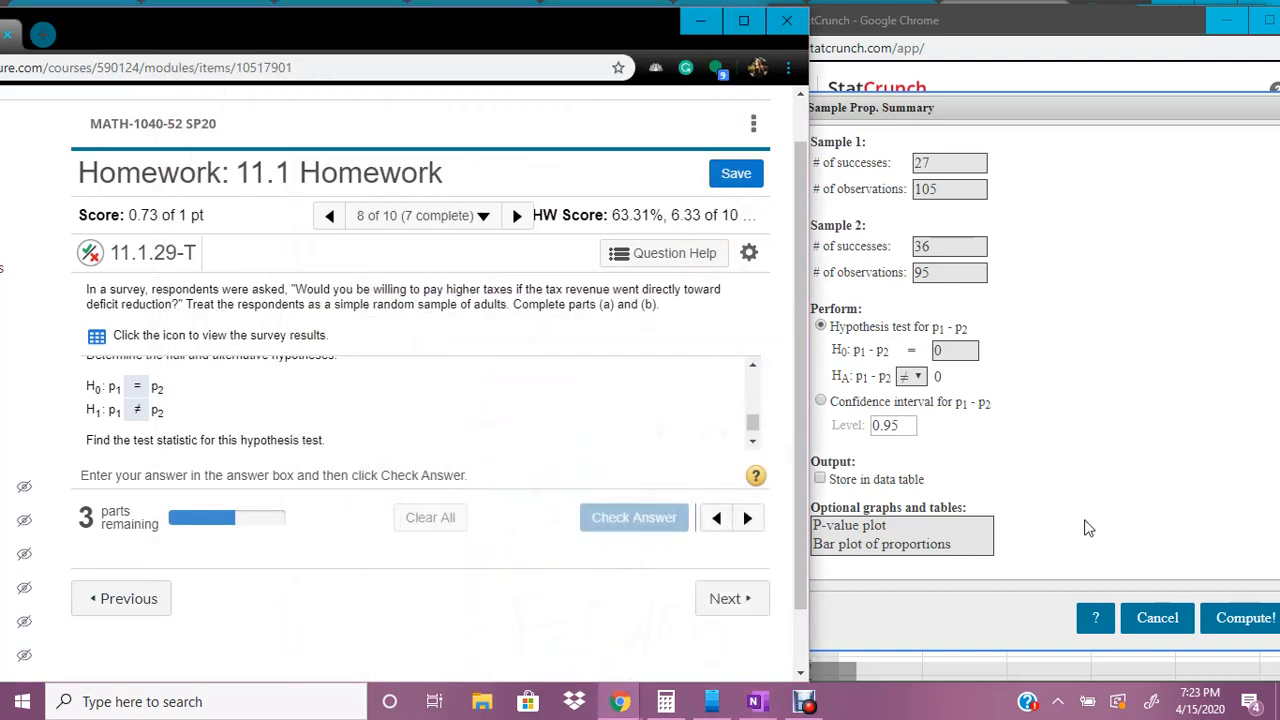
mouse_move(865, 395)
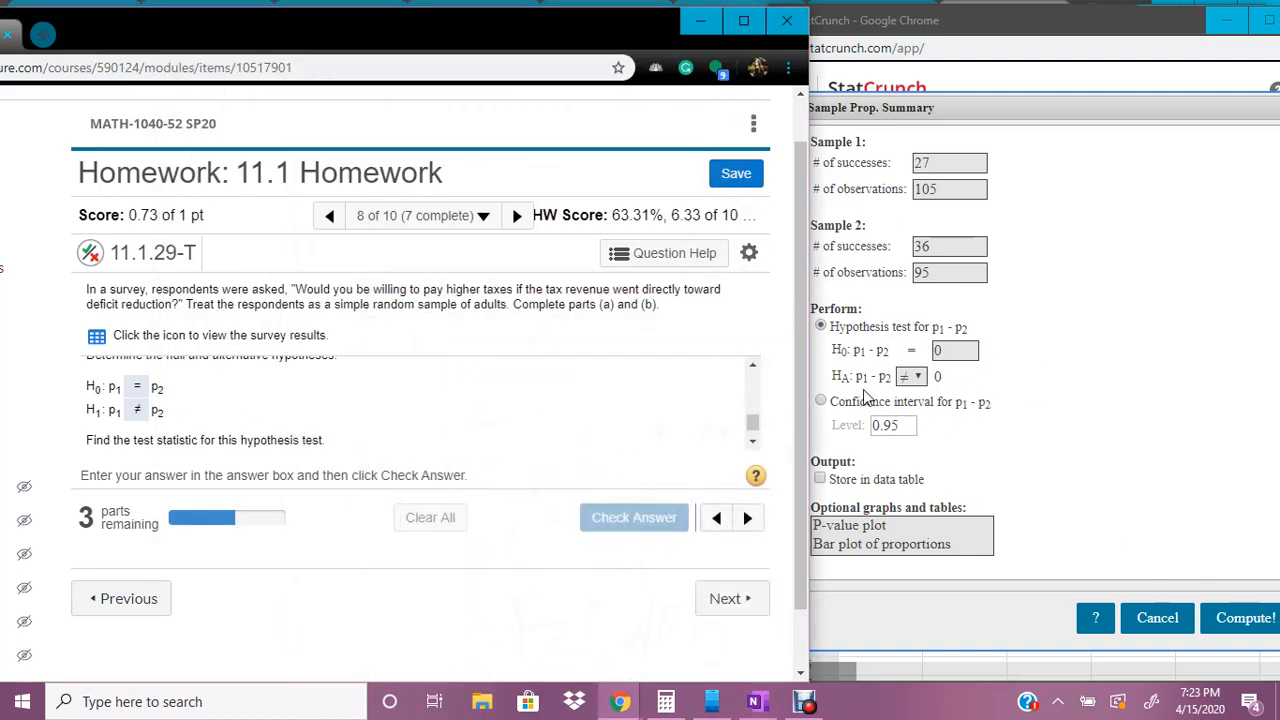
mouse_move(853, 388)
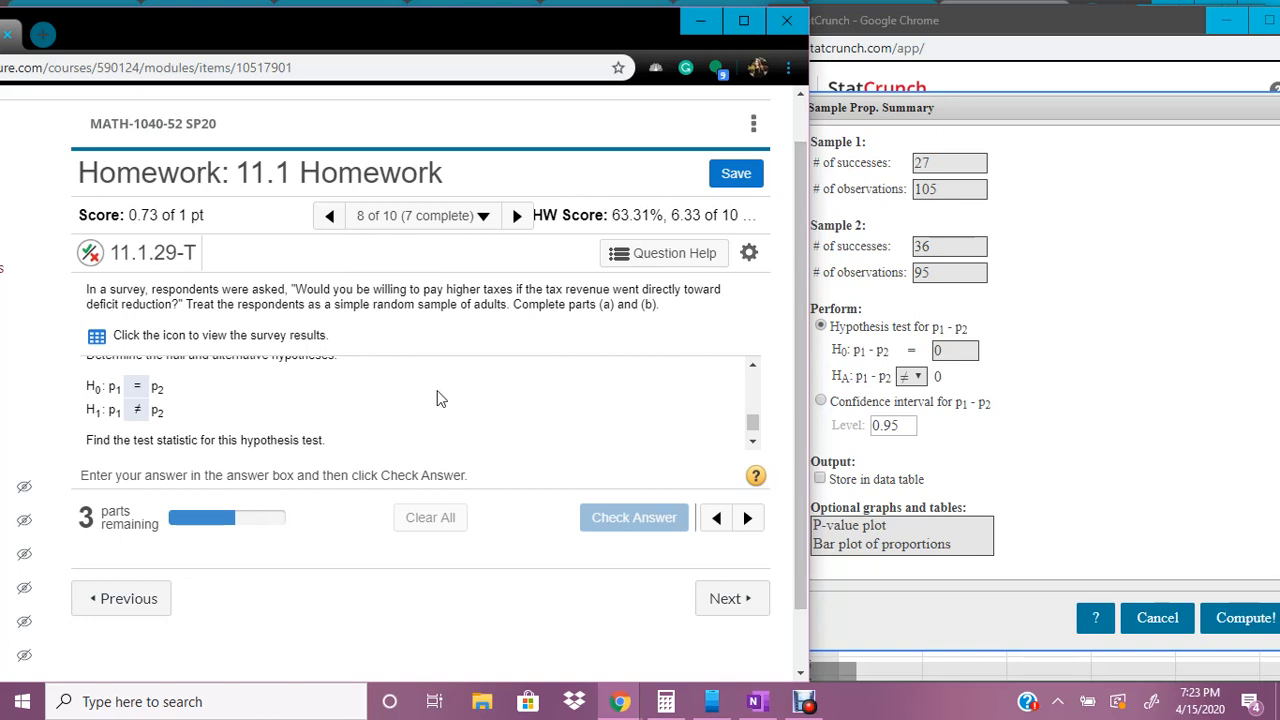
mouse_move(1030, 414)
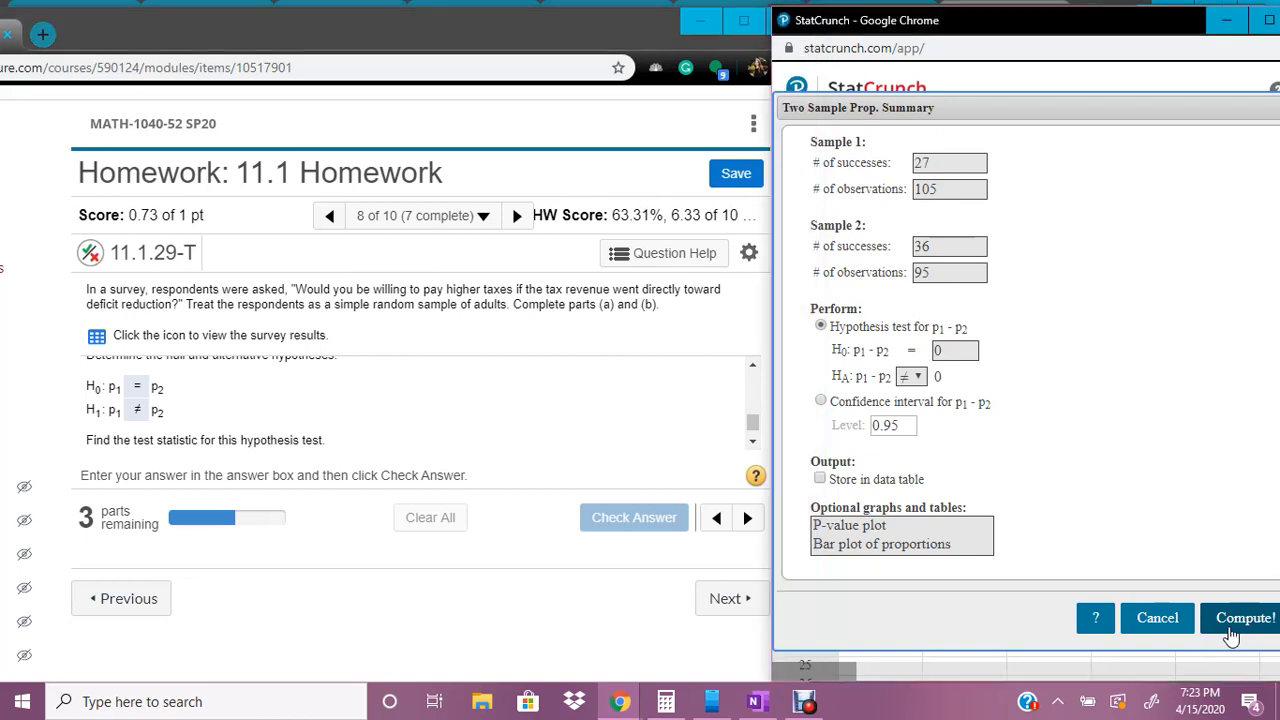
Compute the two-sample proportion test, giving Z = -1.8518434.
left_click(1246, 618)
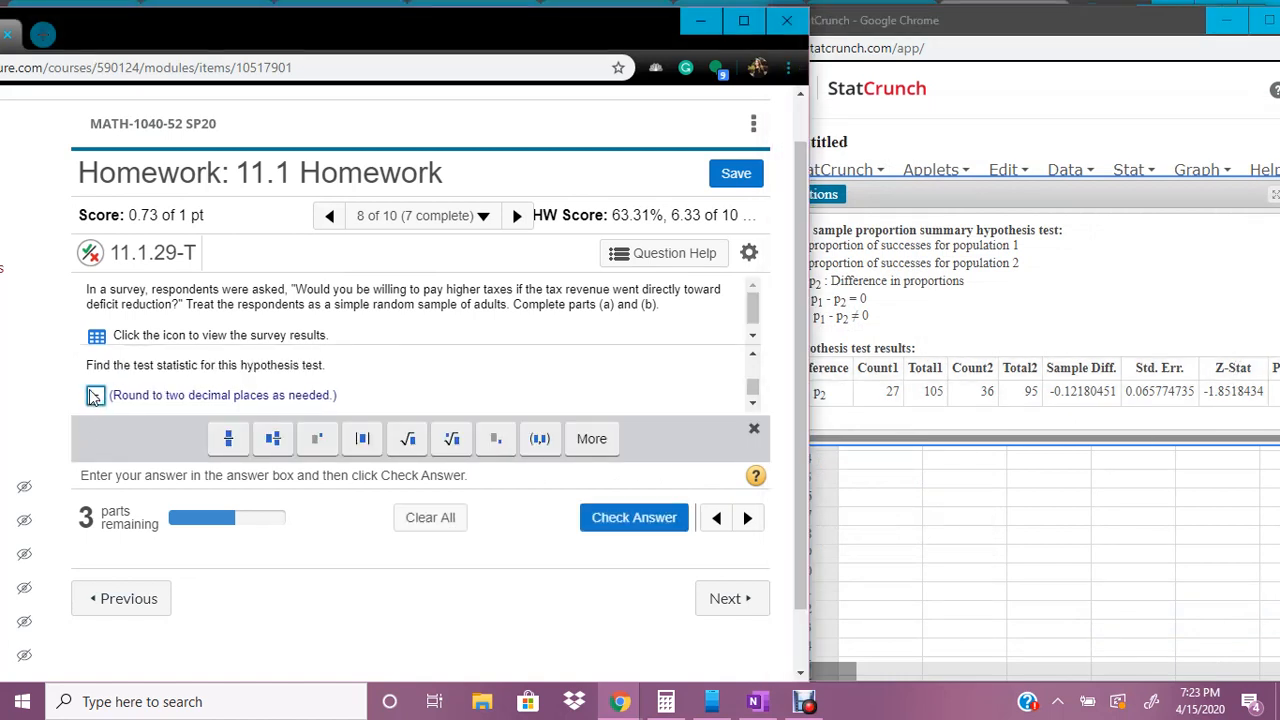
Enter the test statistic −1.85 and get it checked correct.
type("1.8")
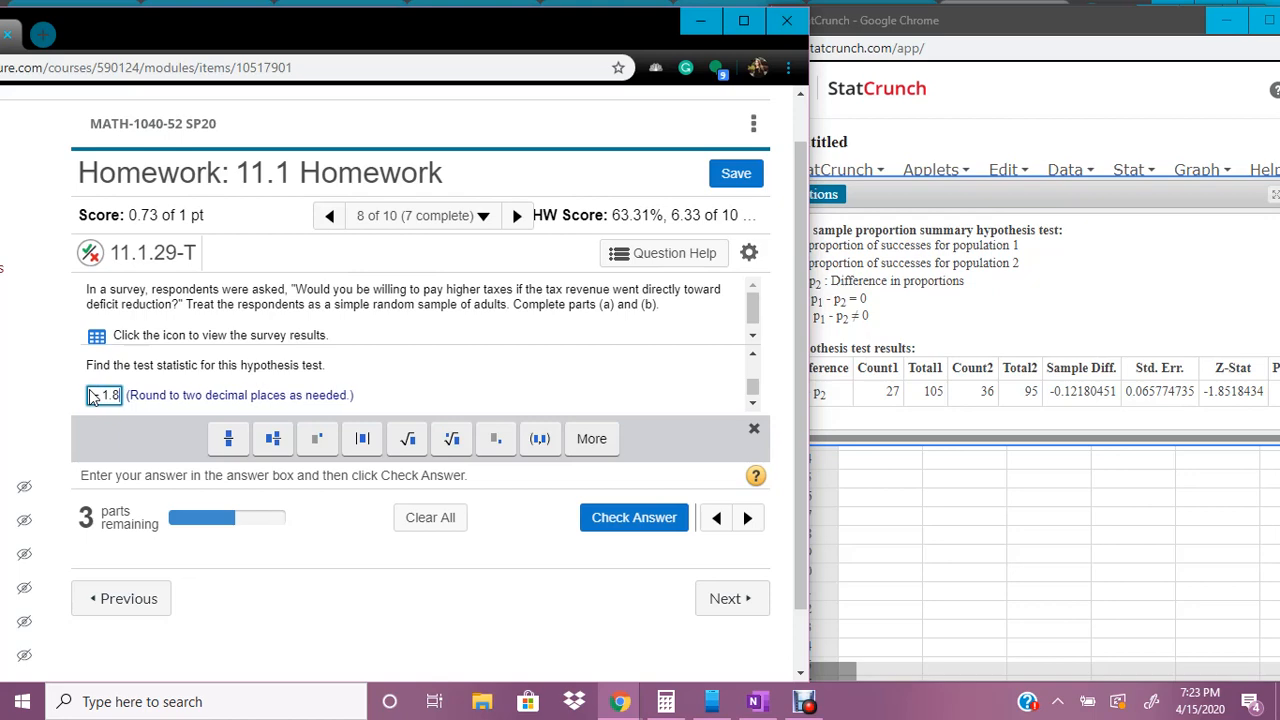
left_click(634, 517)
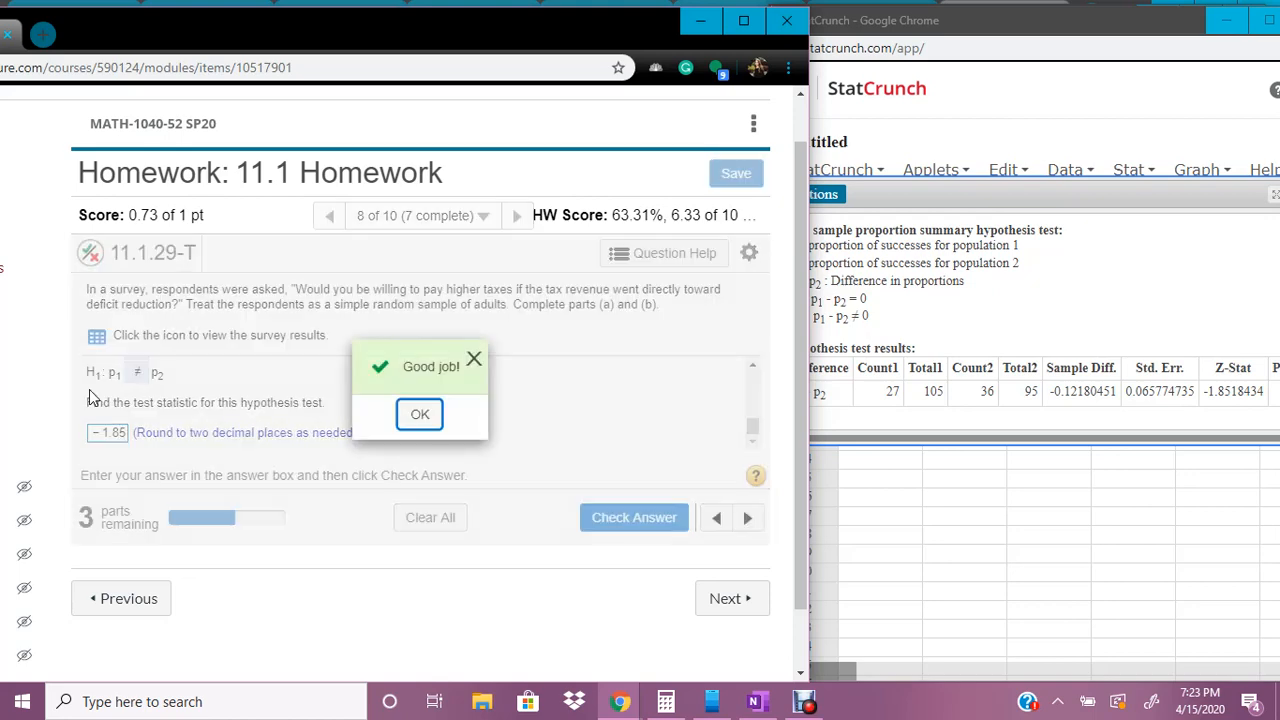
left_click(419, 414)
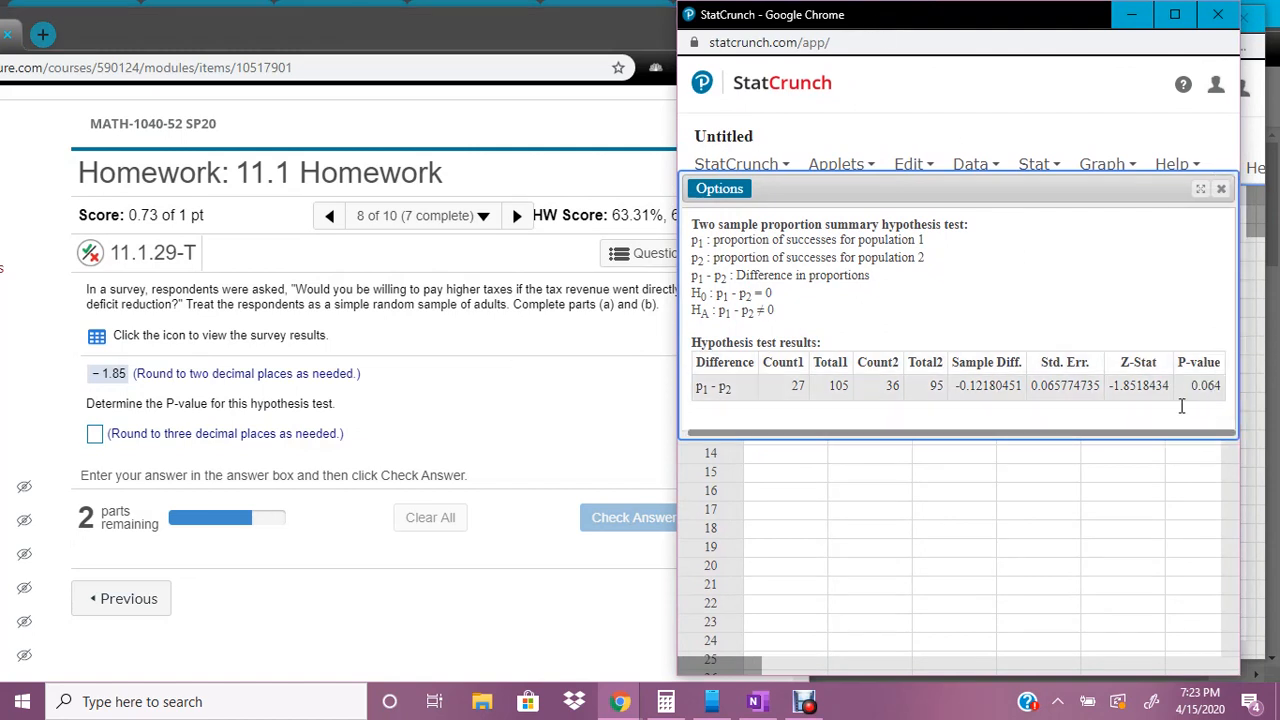
Enter 0.064 as the P-value and submit it for checking.
left_click(94, 395)
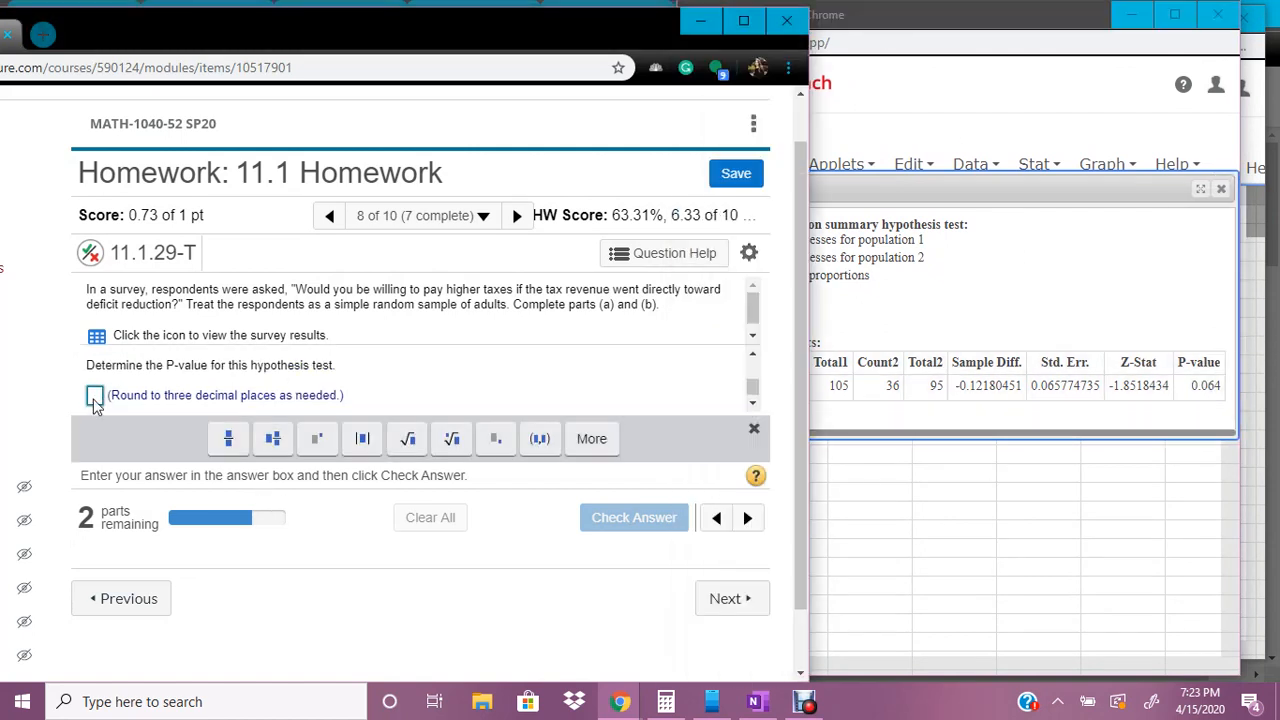
type("0")
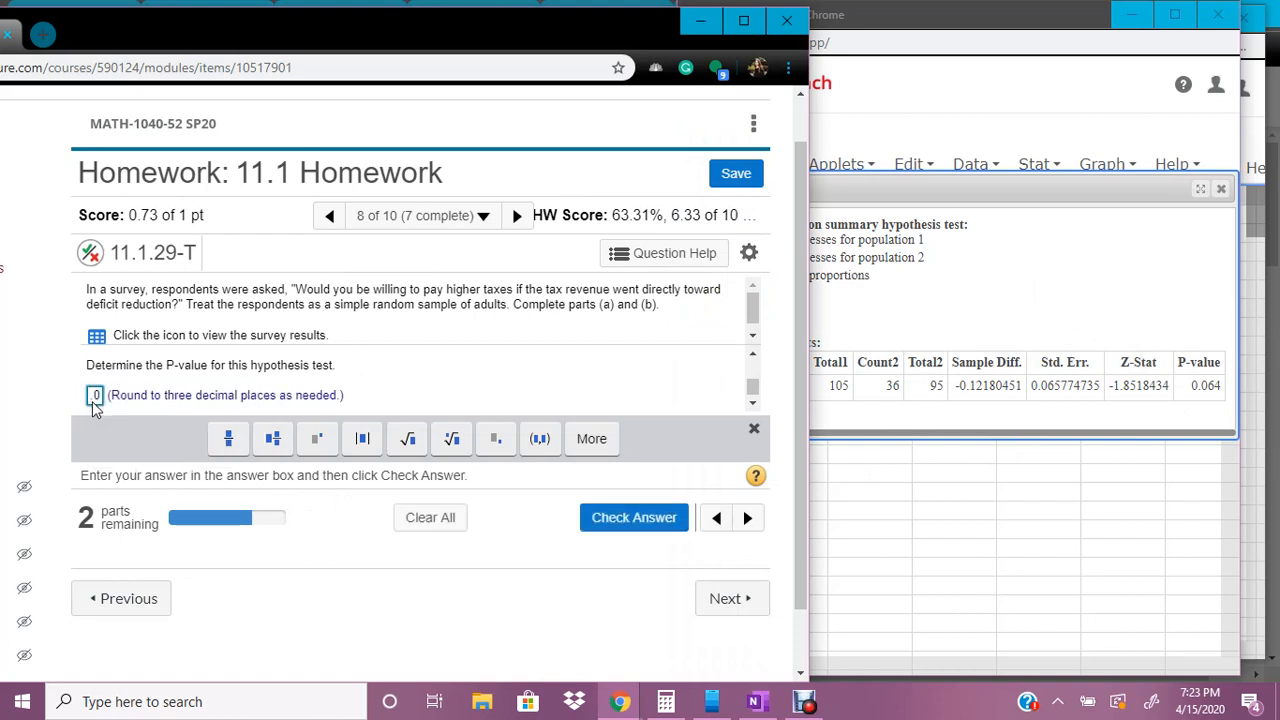
type("064")
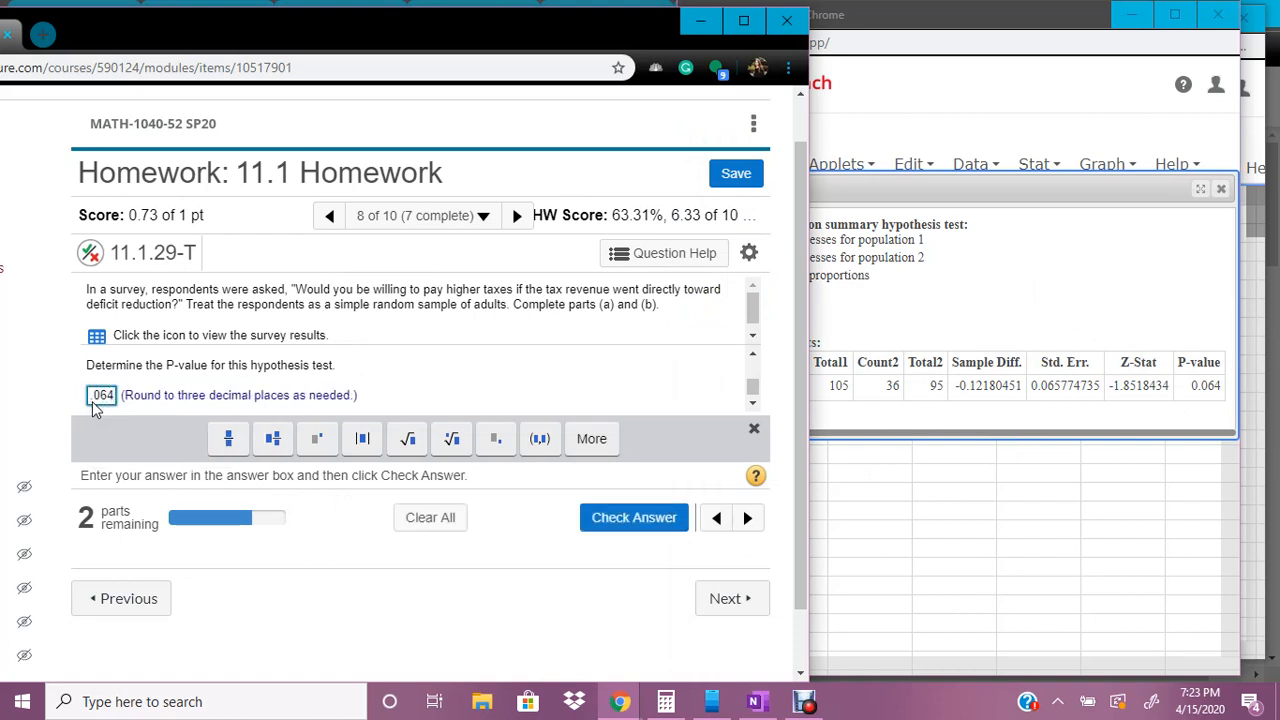
left_click(633, 517)
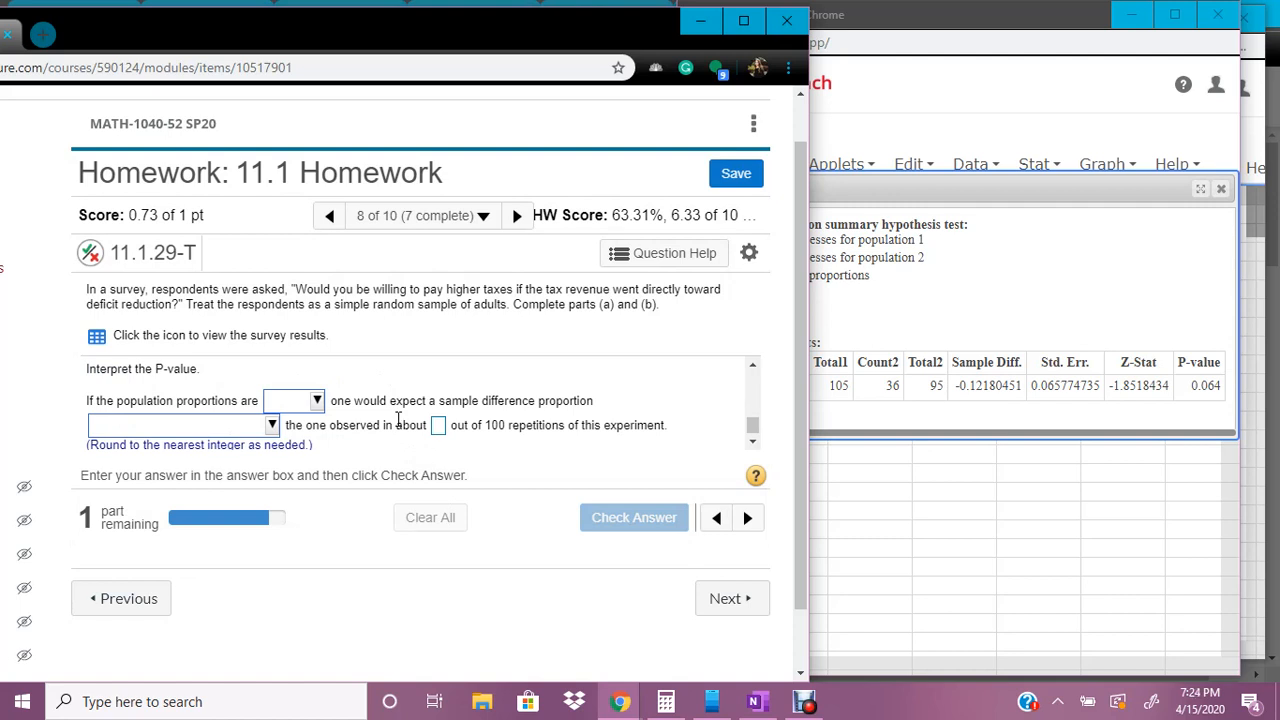
mouse_move(394, 362)
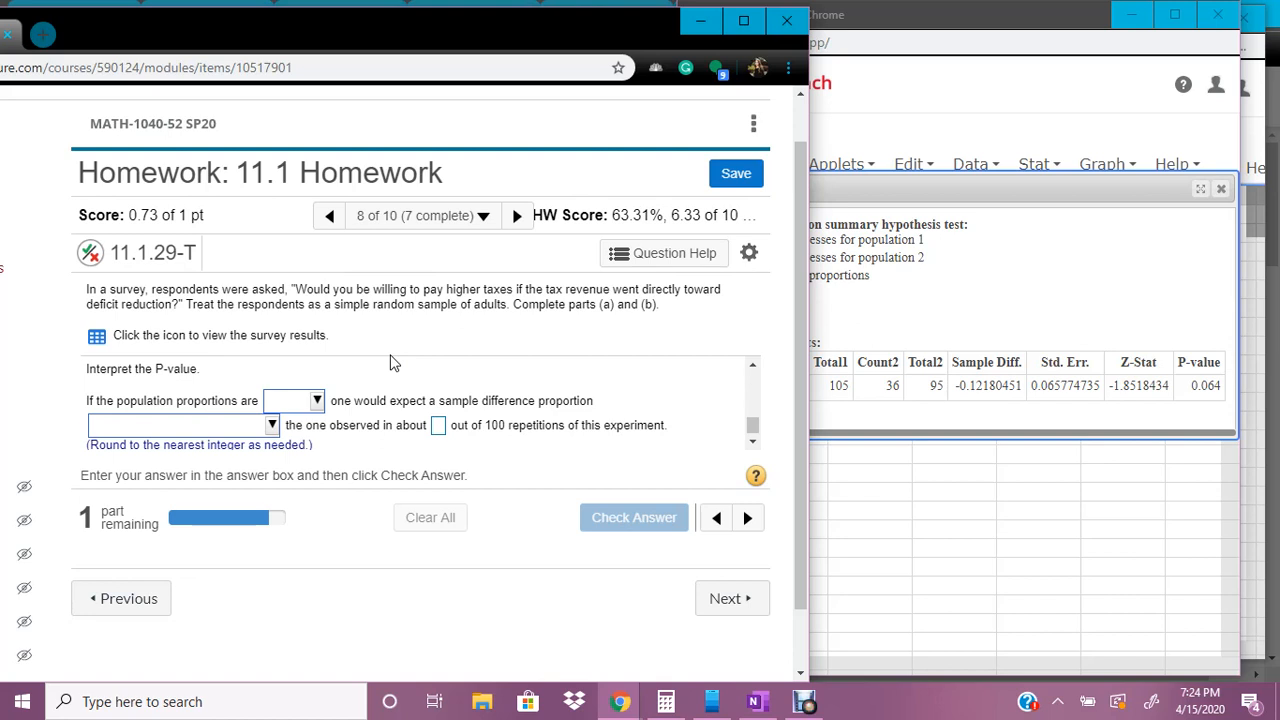
Complete the interpretation with 'equal' proportions and 'greater than the absolute value of', and check it.
left_click(318, 400)
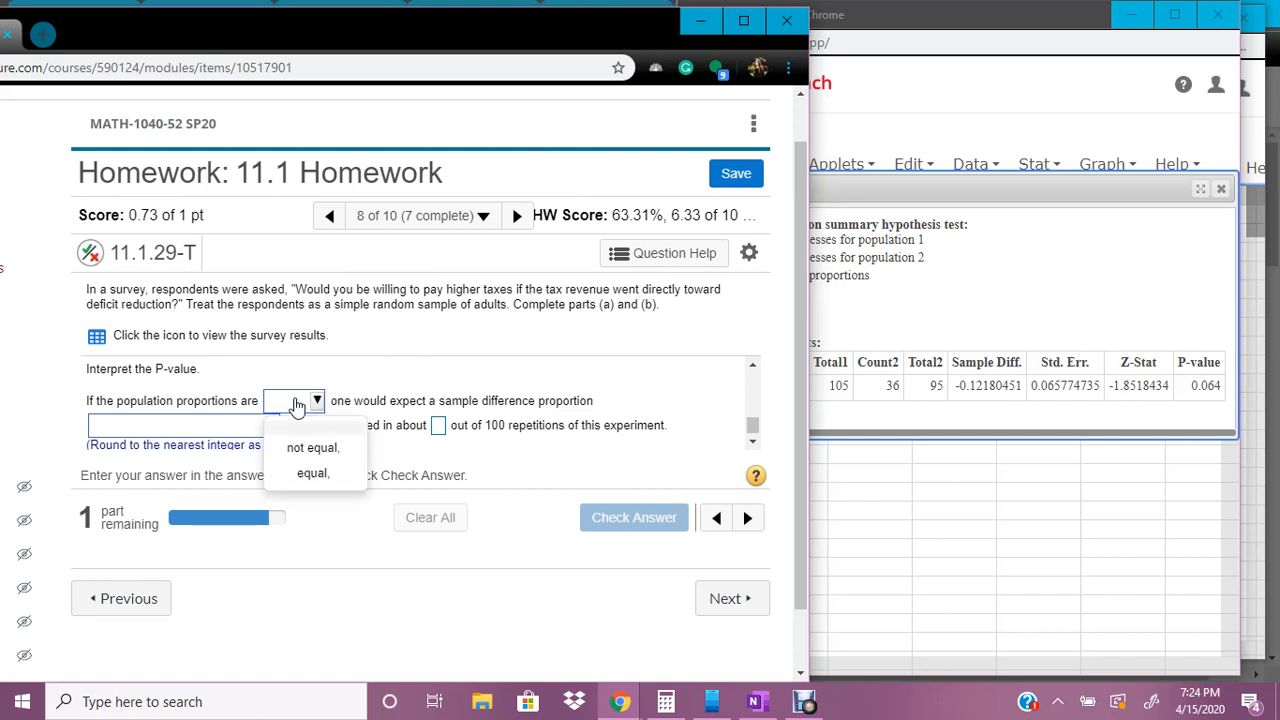
left_click(312, 474)
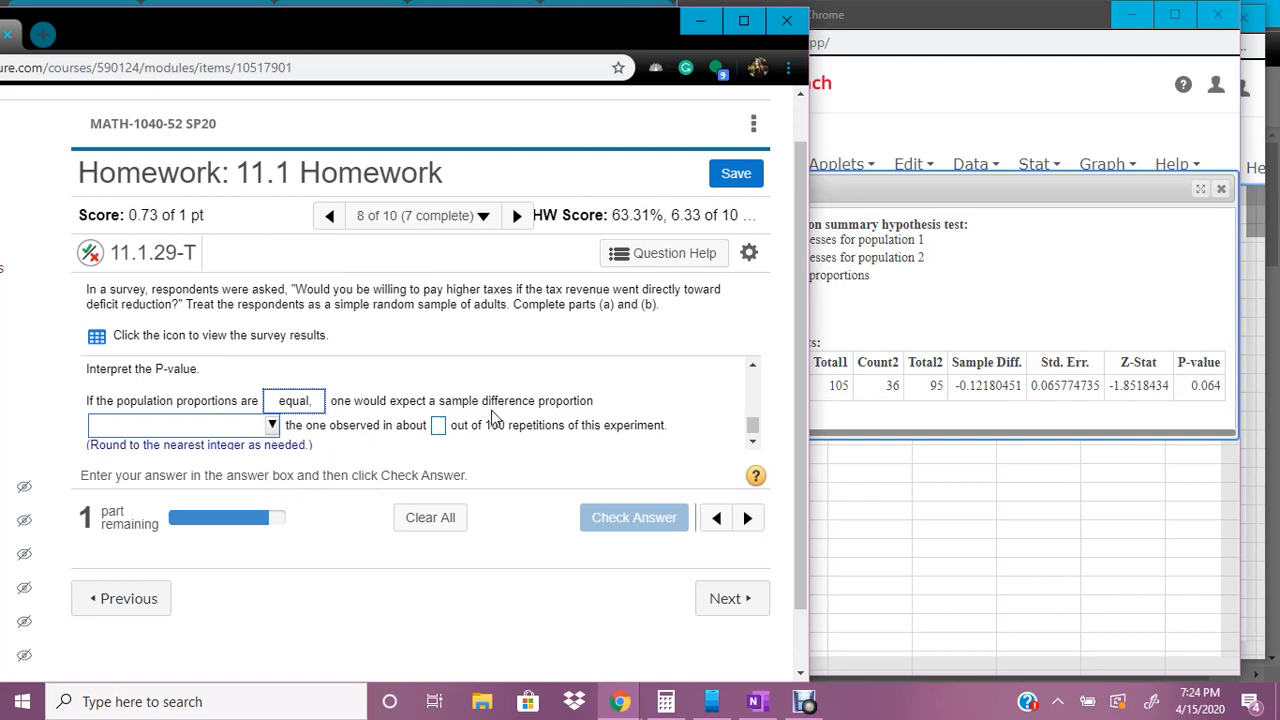
mouse_move(505, 420)
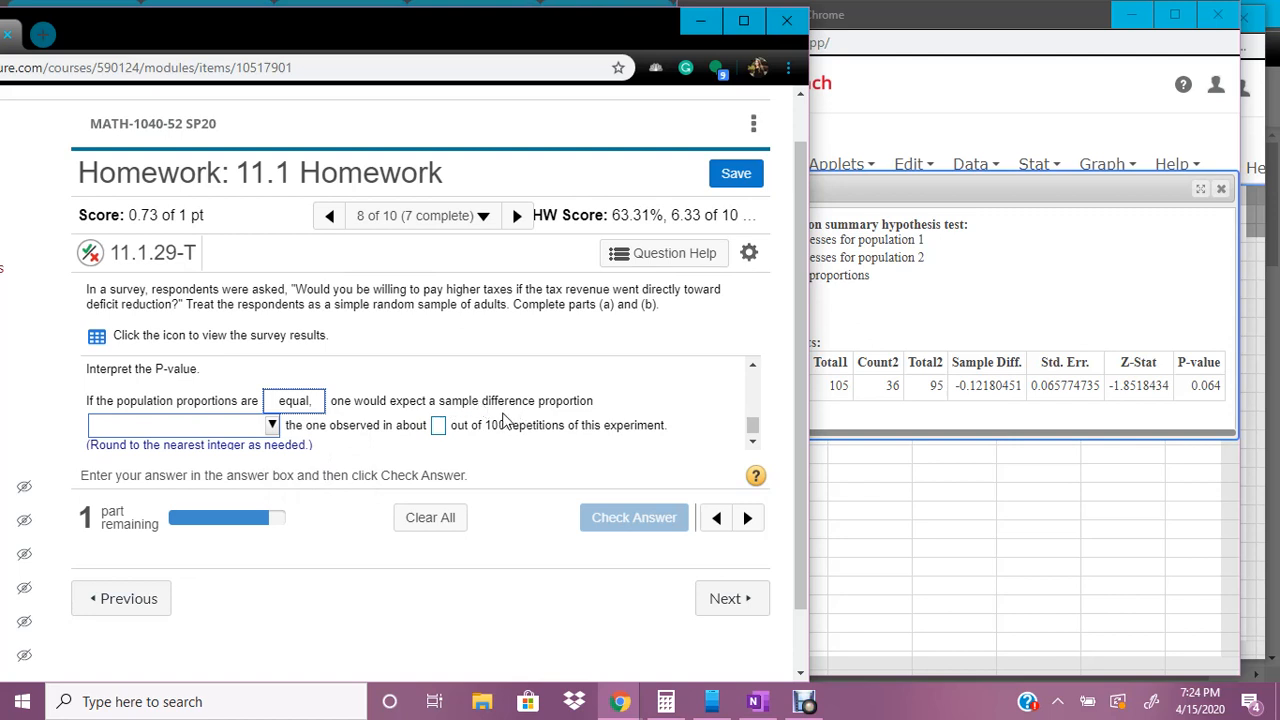
left_click(270, 424)
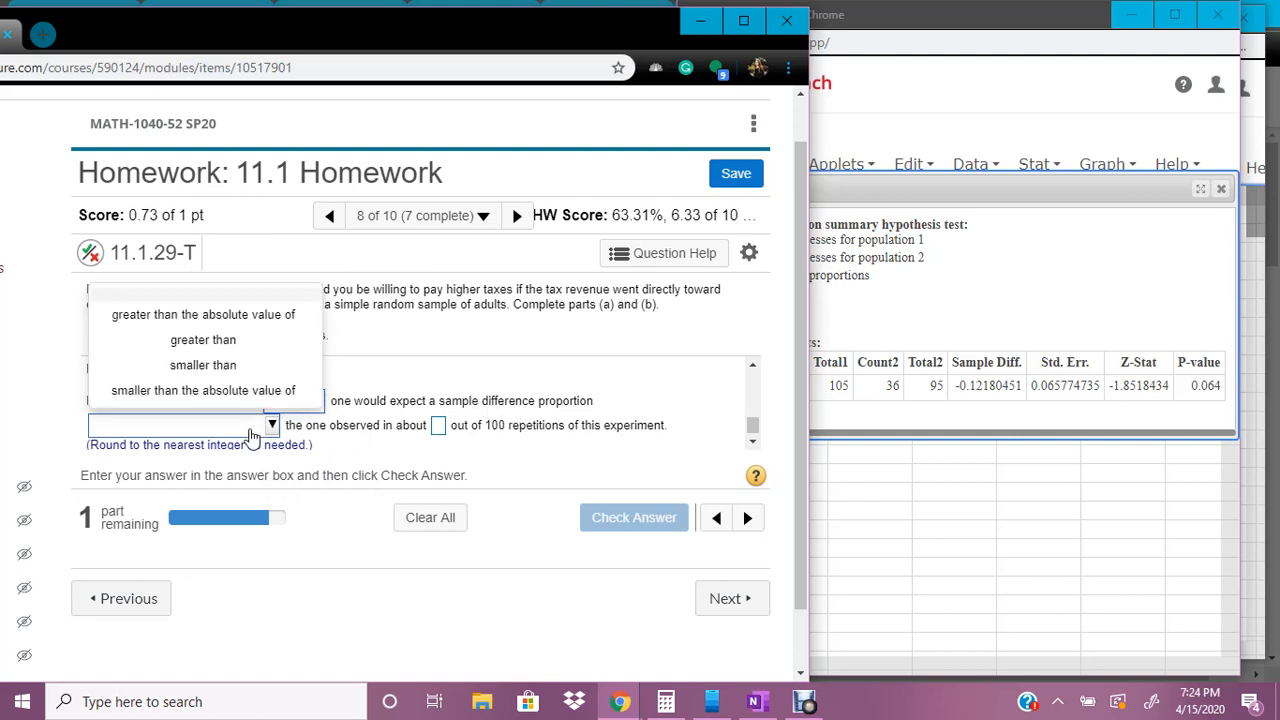
mouse_move(240, 320)
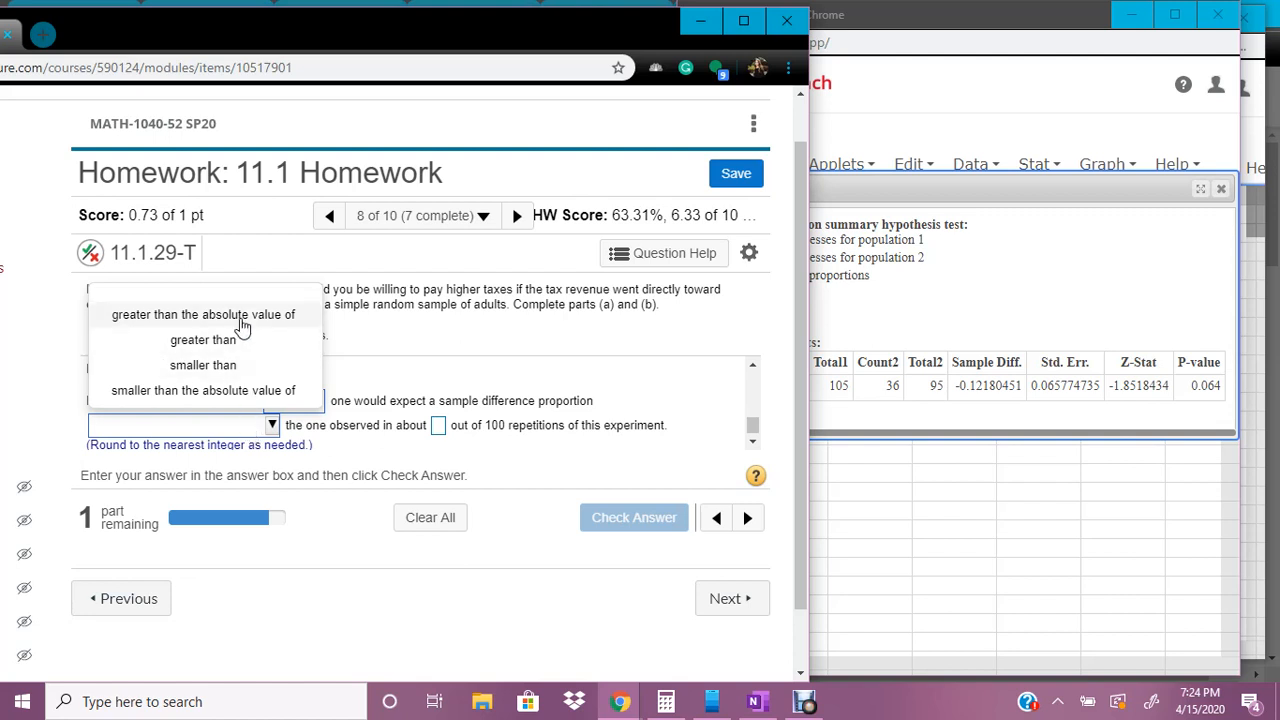
left_click(203, 314)
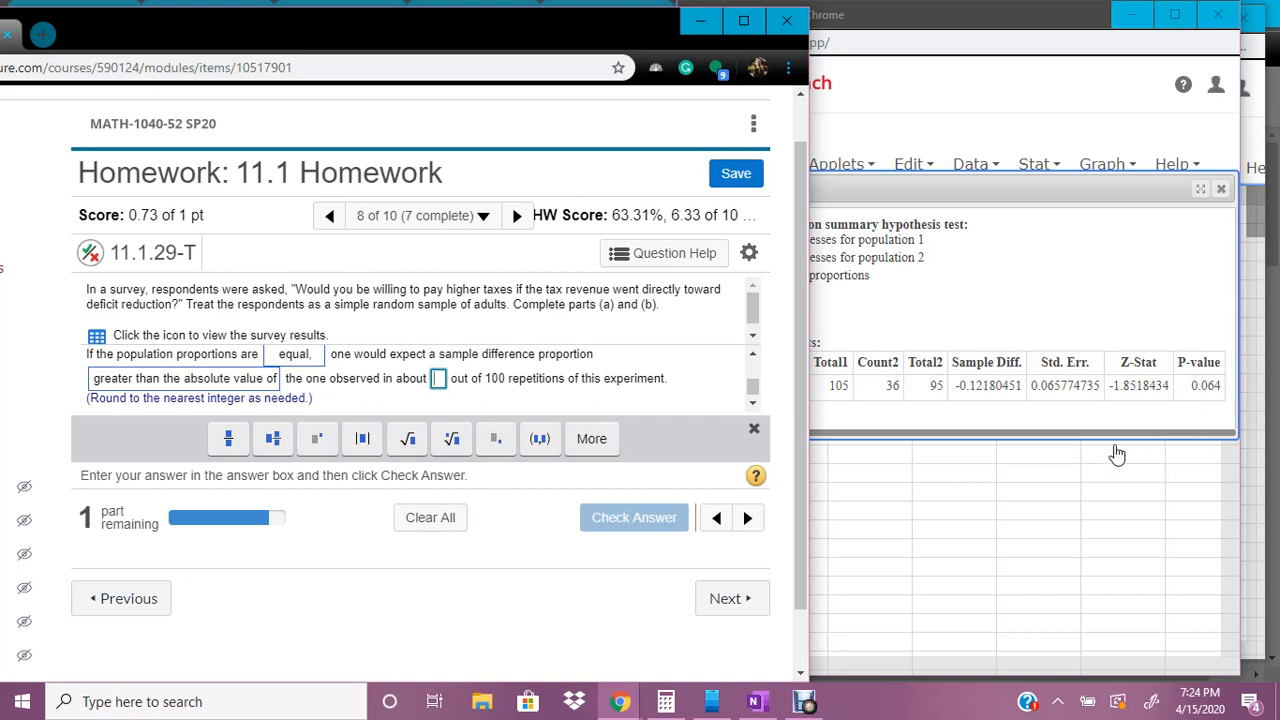
left_click(633, 517)
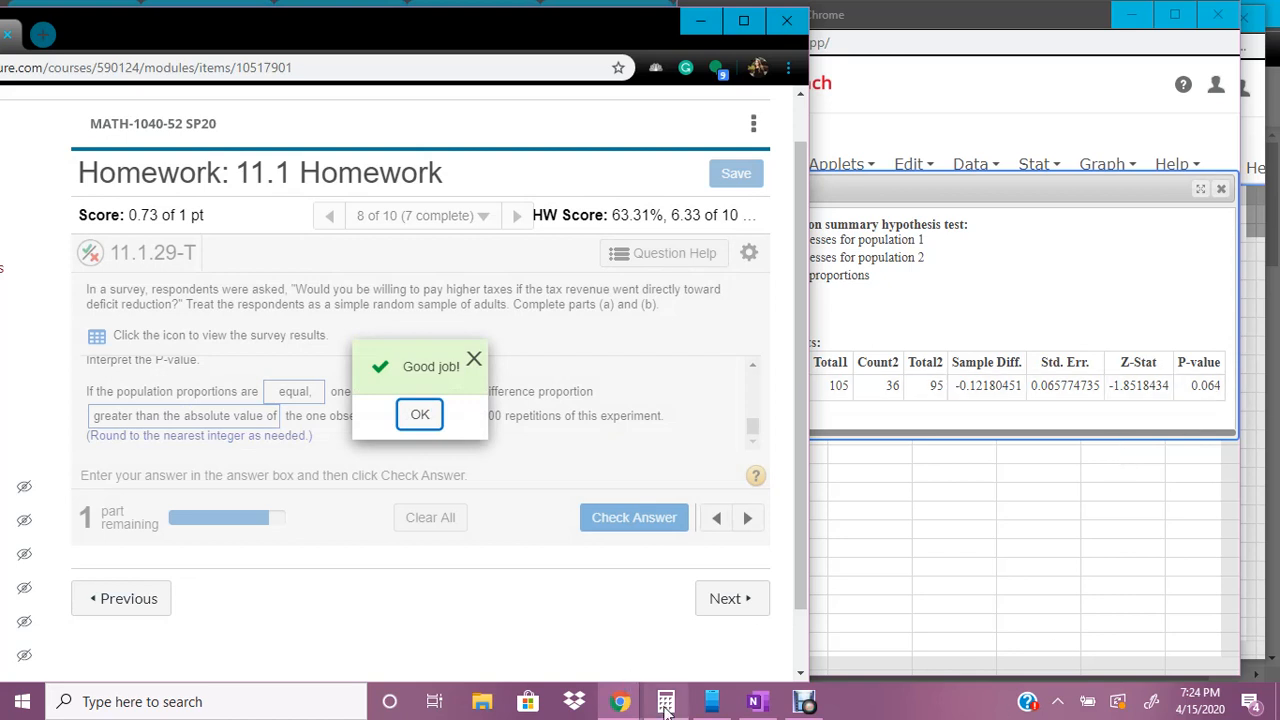
left_click(665, 701)
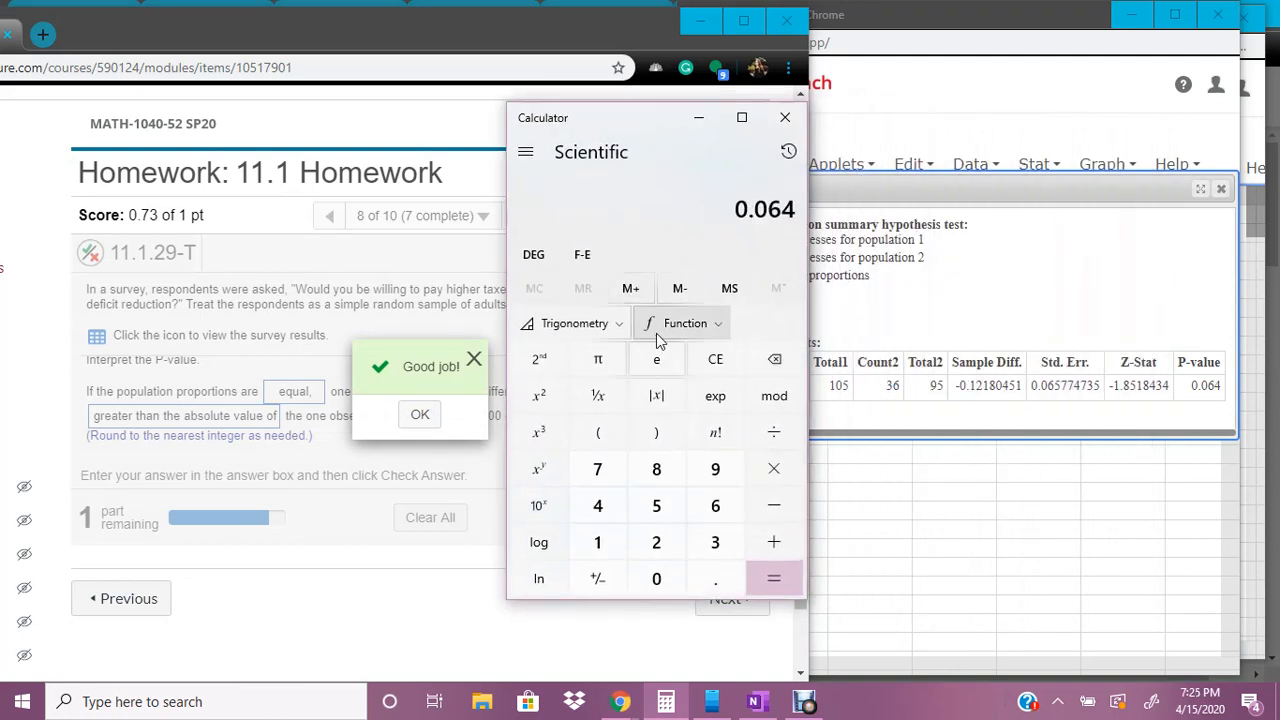
Compute 0.064 × 100 = 6.4 in Calculator and dismiss MyStatLab's correct-answer feedback.
left_click(773, 578)
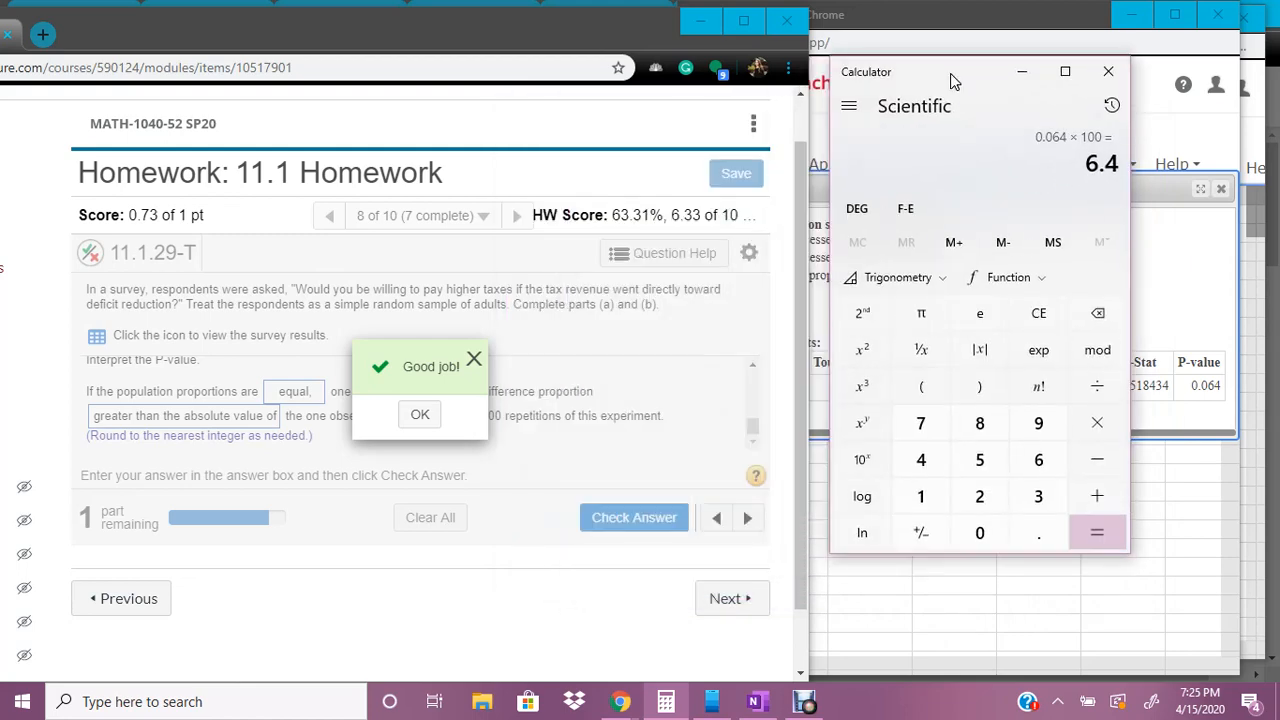
mouse_move(474, 358)
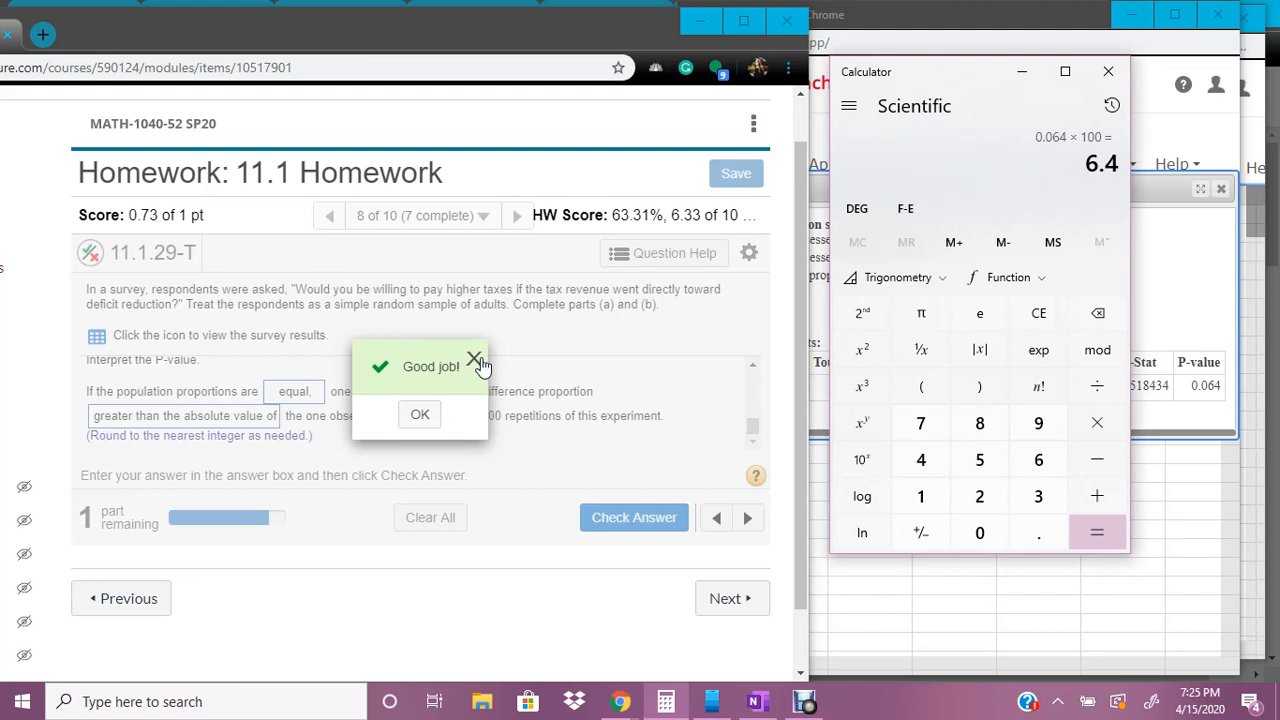
left_click(473, 360)
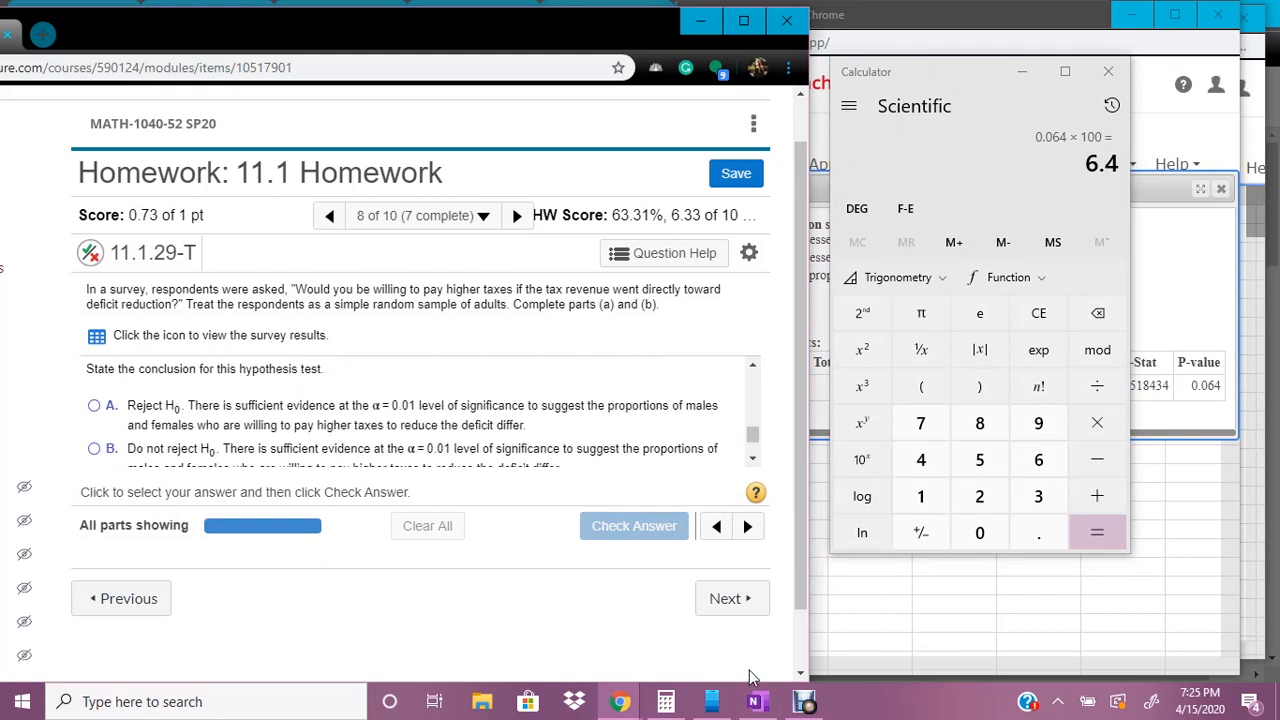
Go to OneNote's P-value decision-rules page and erase the old 0.353 > 0.10 comparison.
left_click(754, 700)
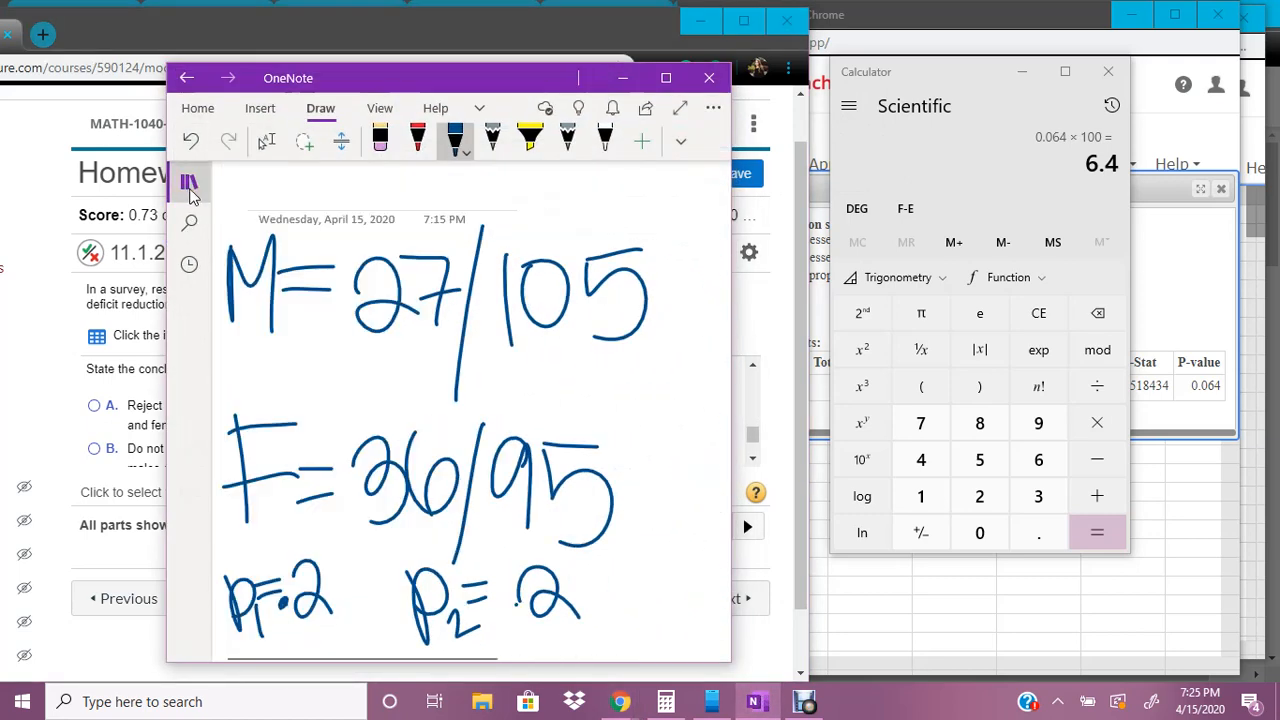
left_click(189, 181)
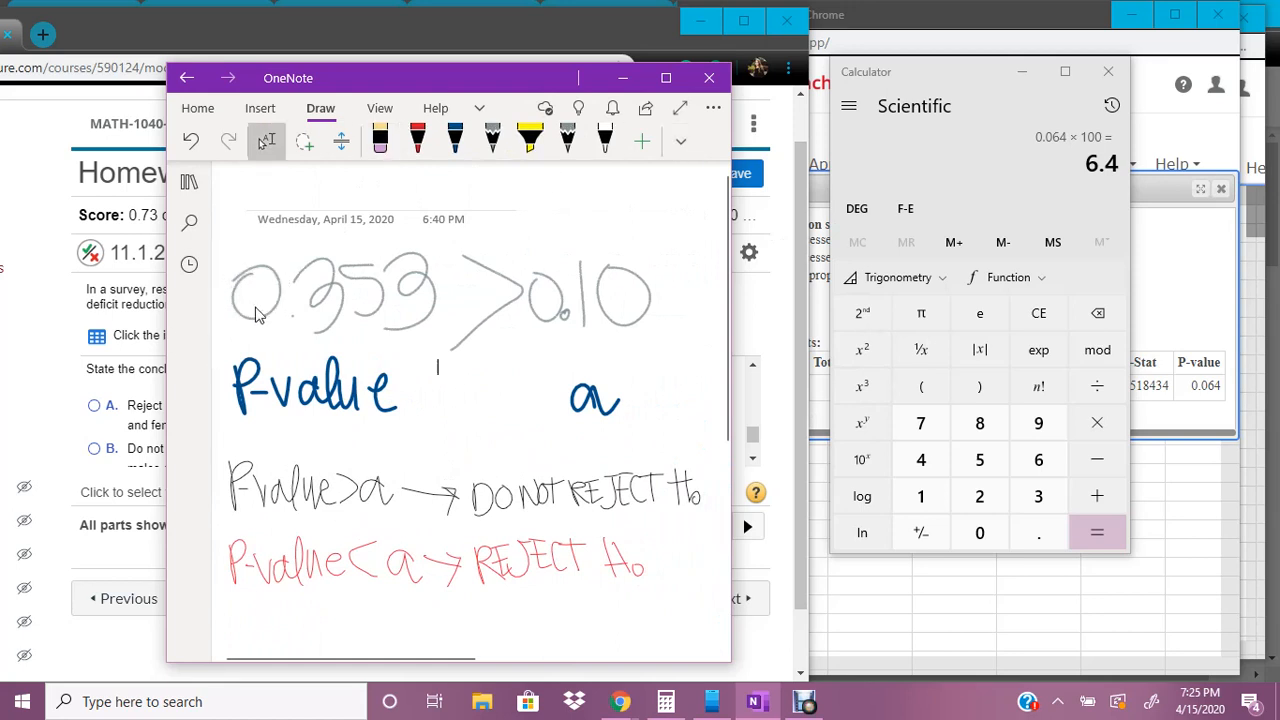
left_click(680, 141)
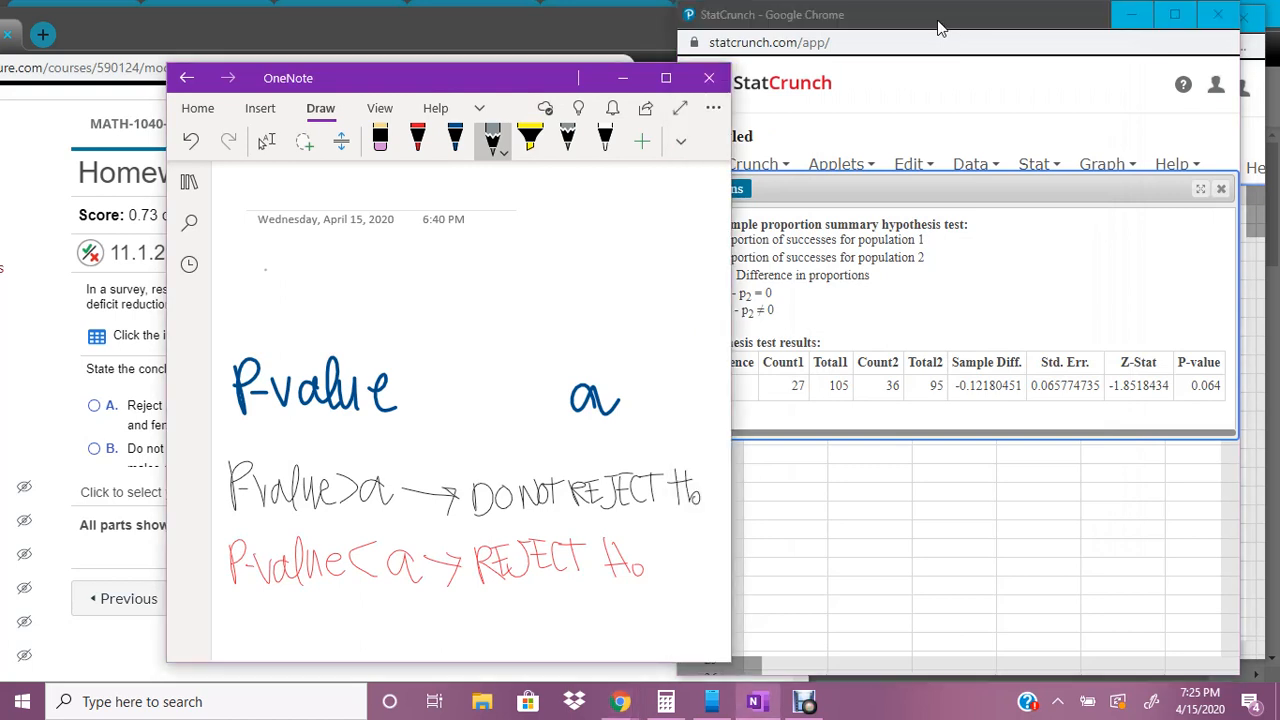
Handwrite 0.064 > 0.01 above the P-value and α labels.
left_click_drag(250, 270, 255, 320)
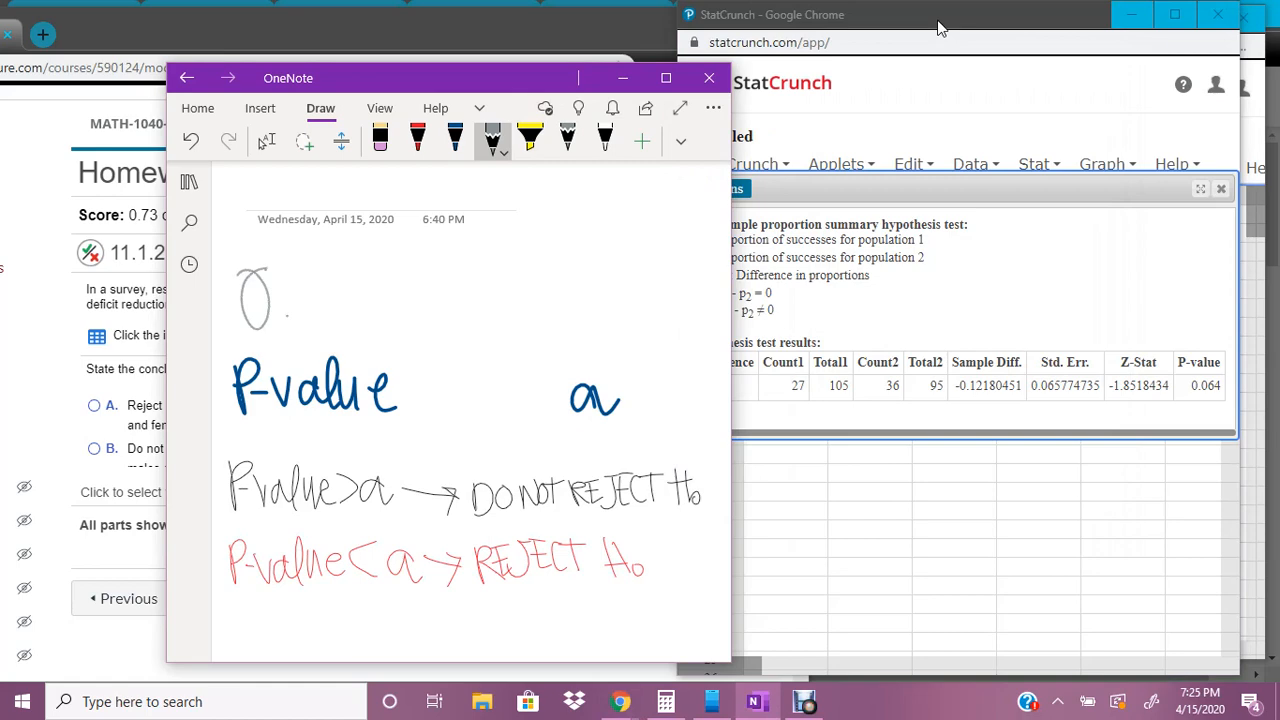
left_click_drag(240, 300, 420, 300)
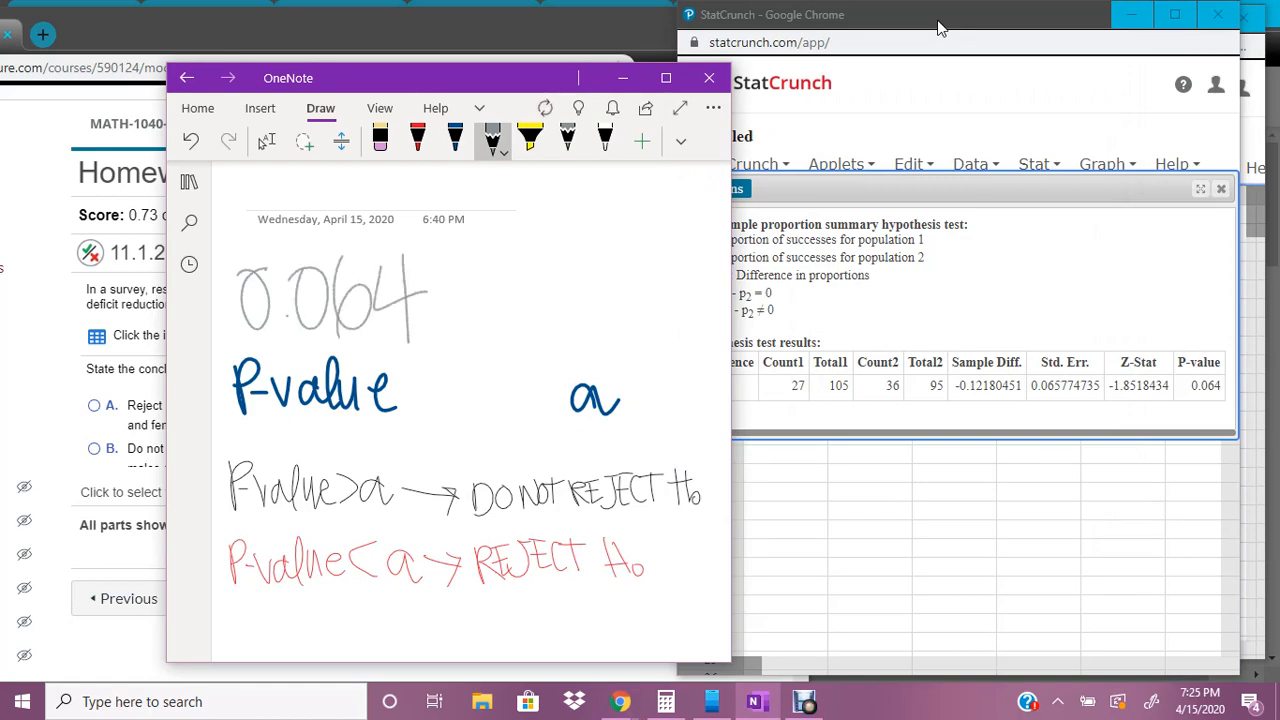
left_click_drag(288, 77, 822, 48)
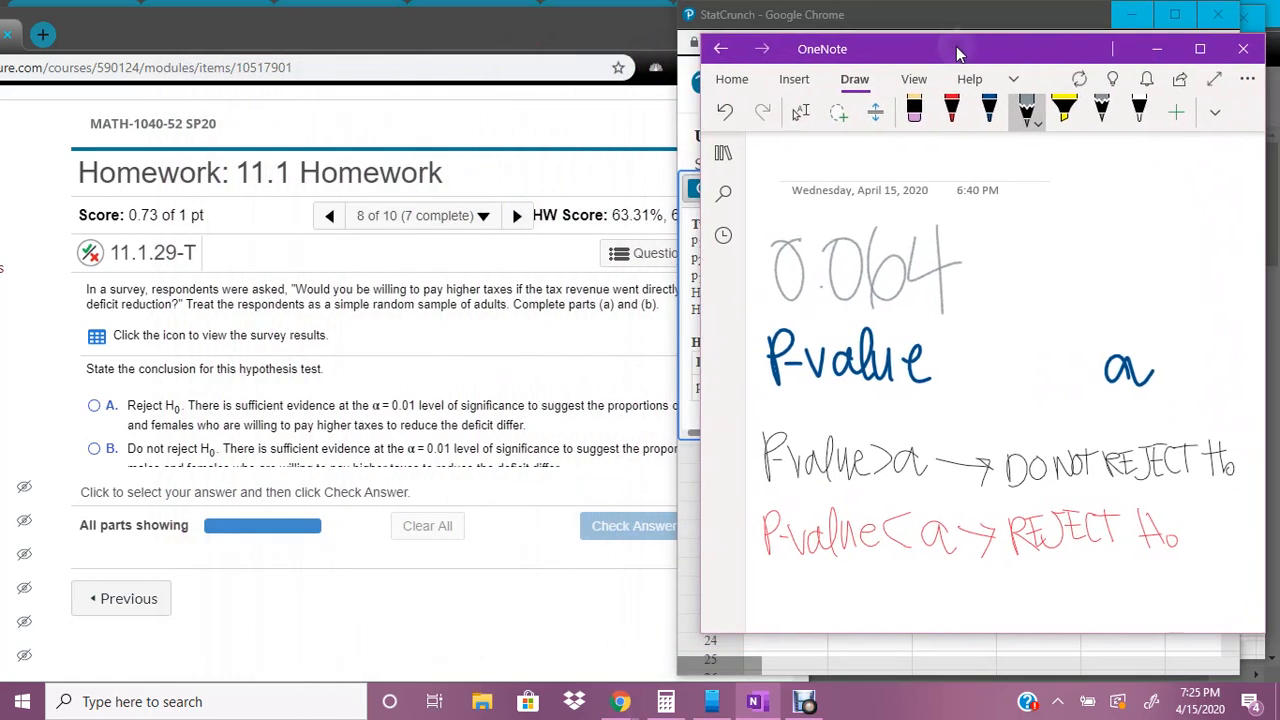
mouse_move(204, 369)
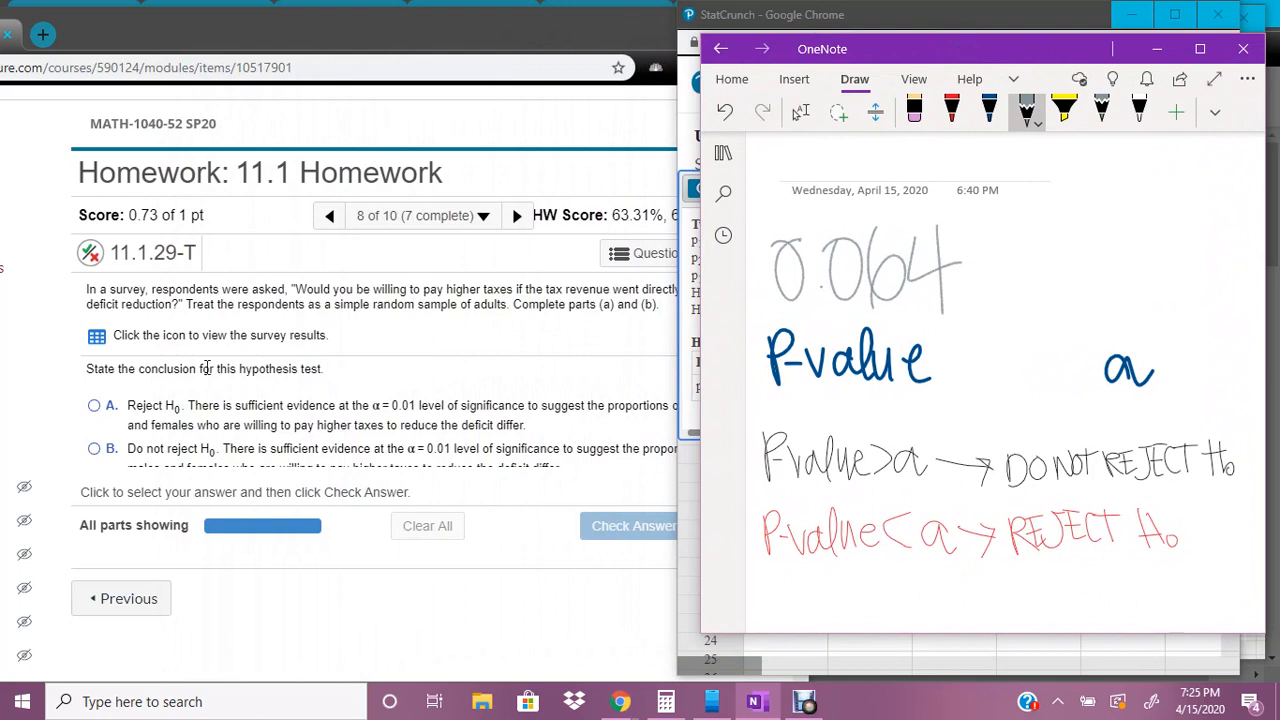
mouse_move(375, 410)
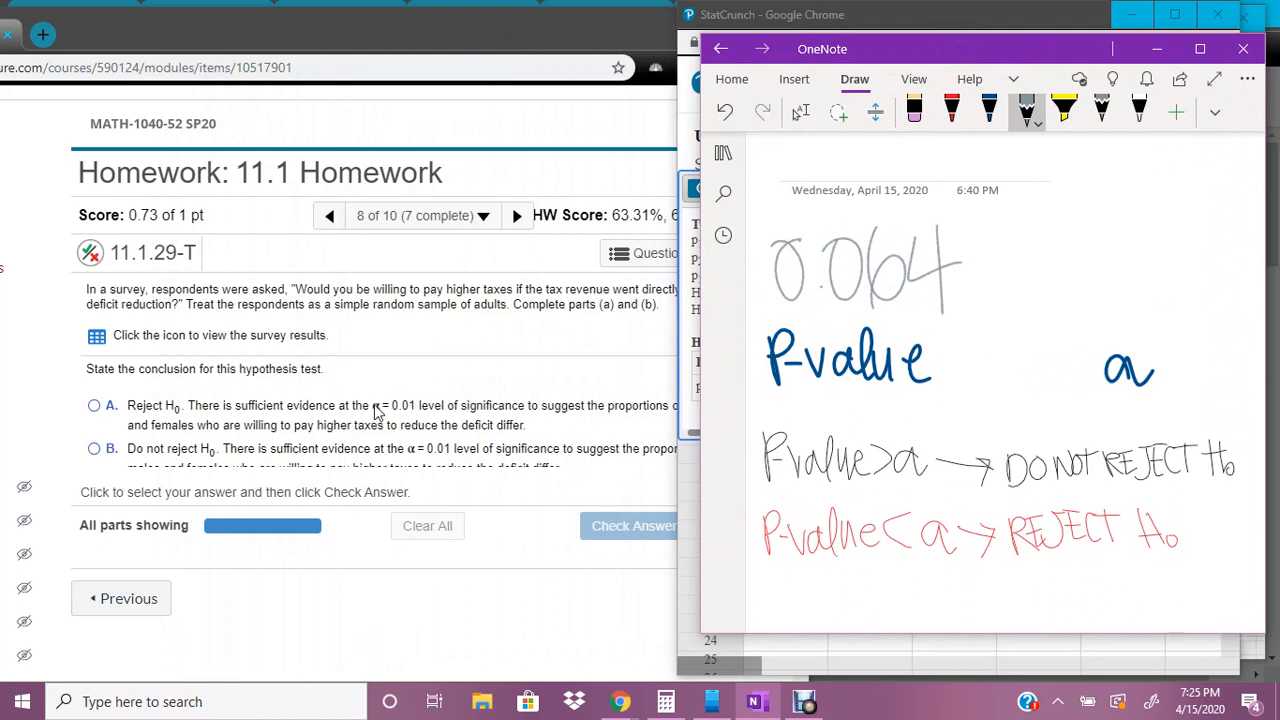
left_click_drag(1075, 260, 1100, 295)
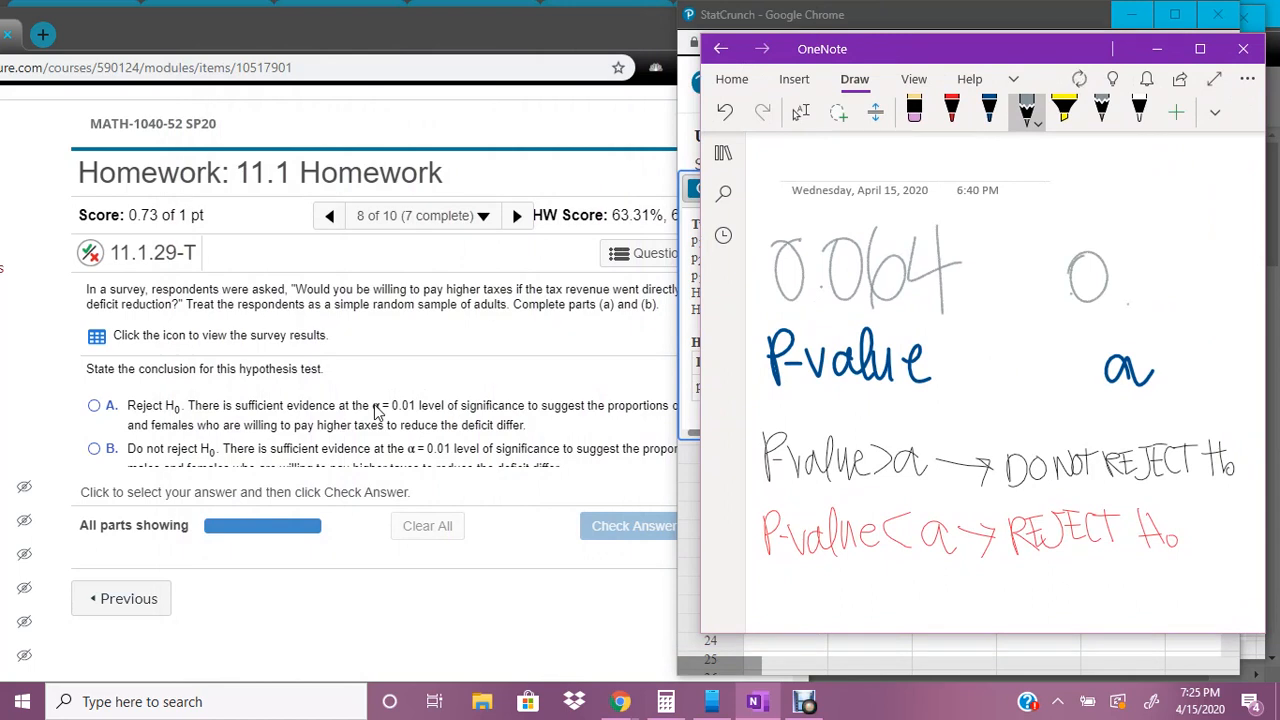
left_click_drag(1110, 275, 1200, 290)
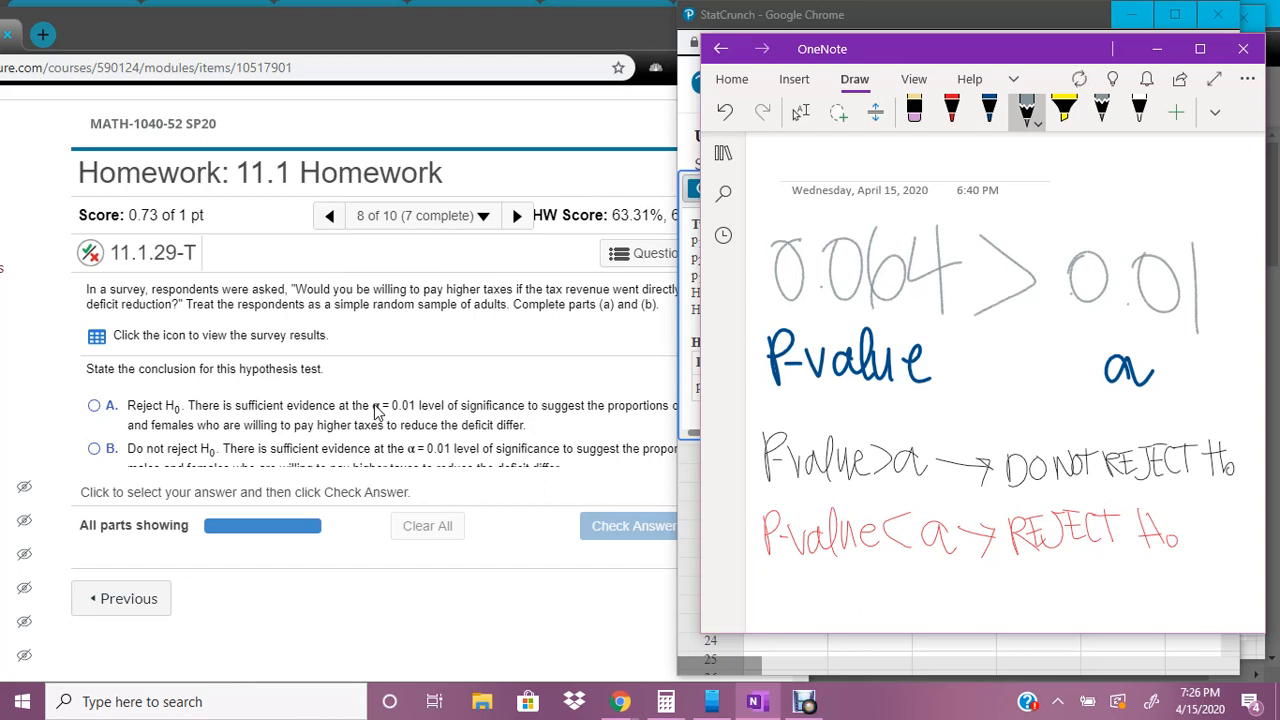
mouse_move(1155, 373)
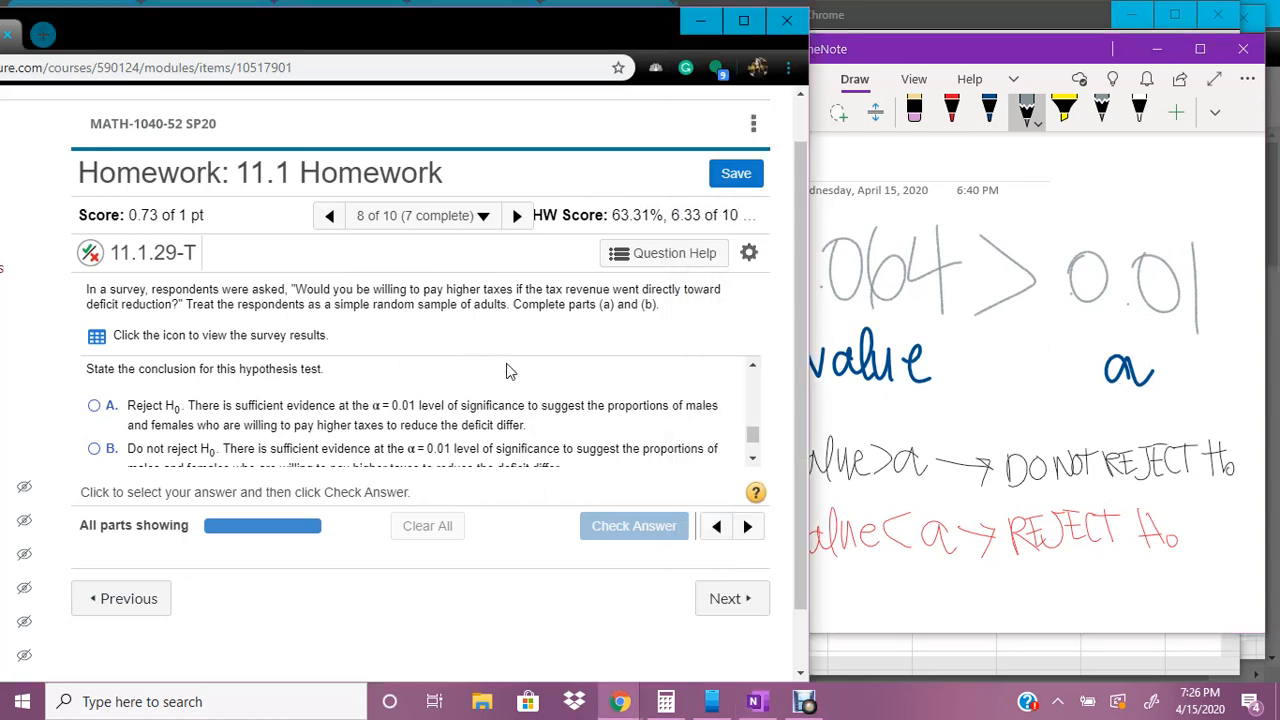
mouse_move(126, 471)
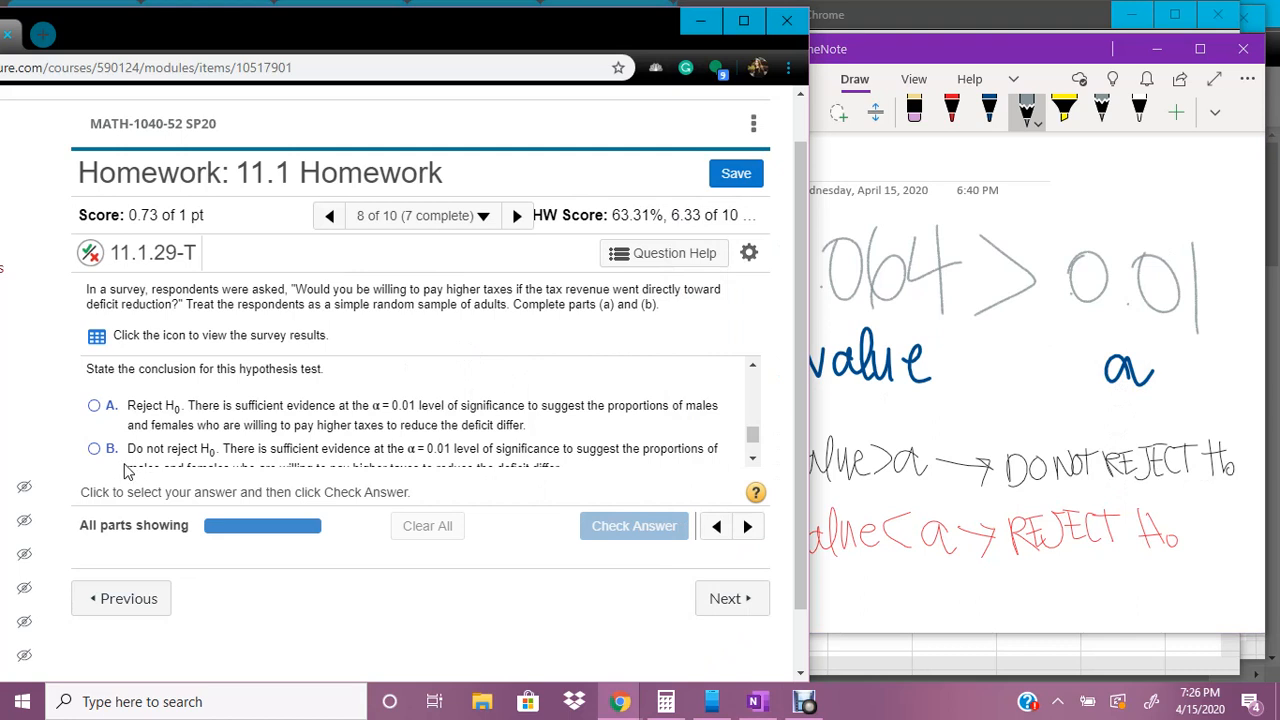
Select option D, 'Do not reject H0, not sufficient evidence', and check the answer.
scroll("down", 3)
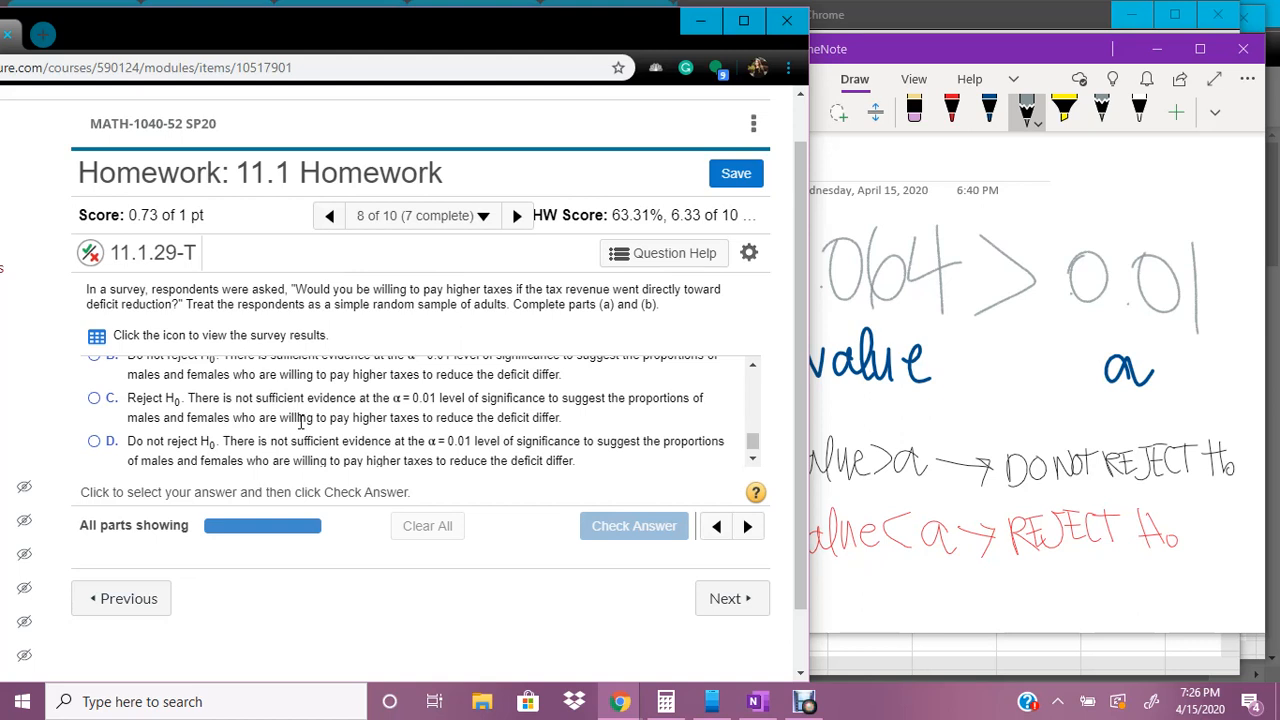
mouse_move(240, 460)
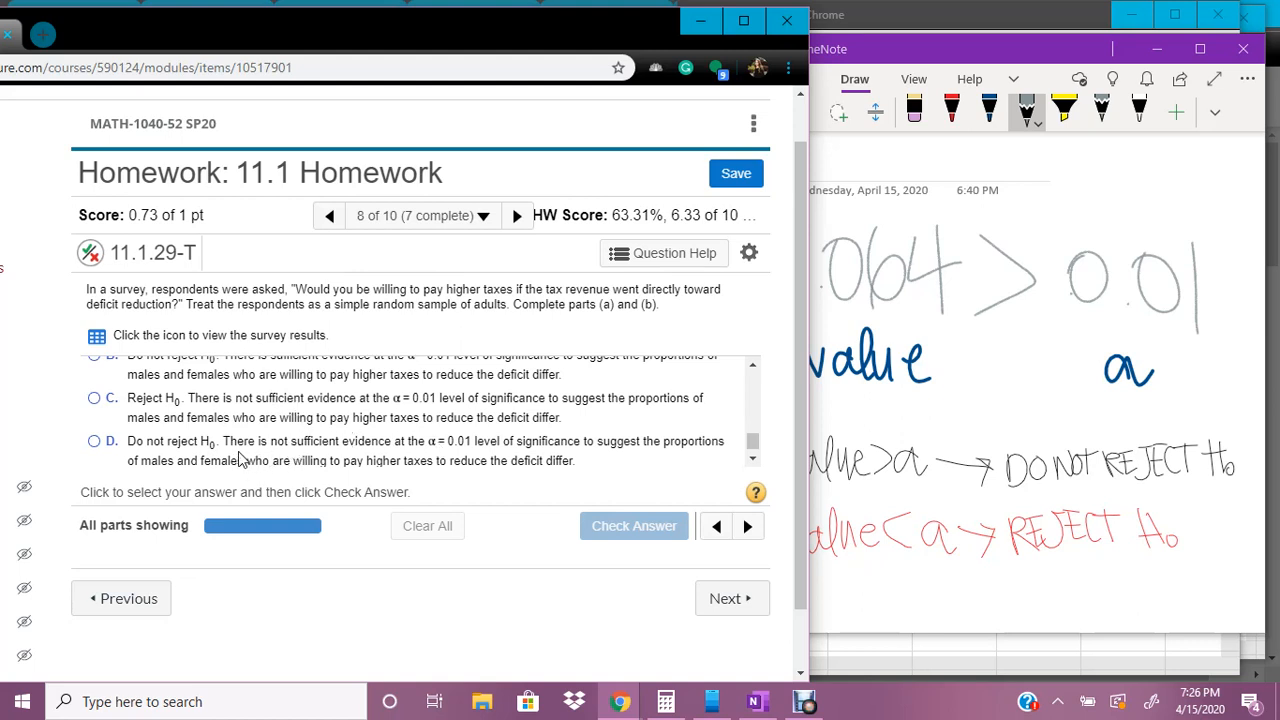
left_click(94, 442)
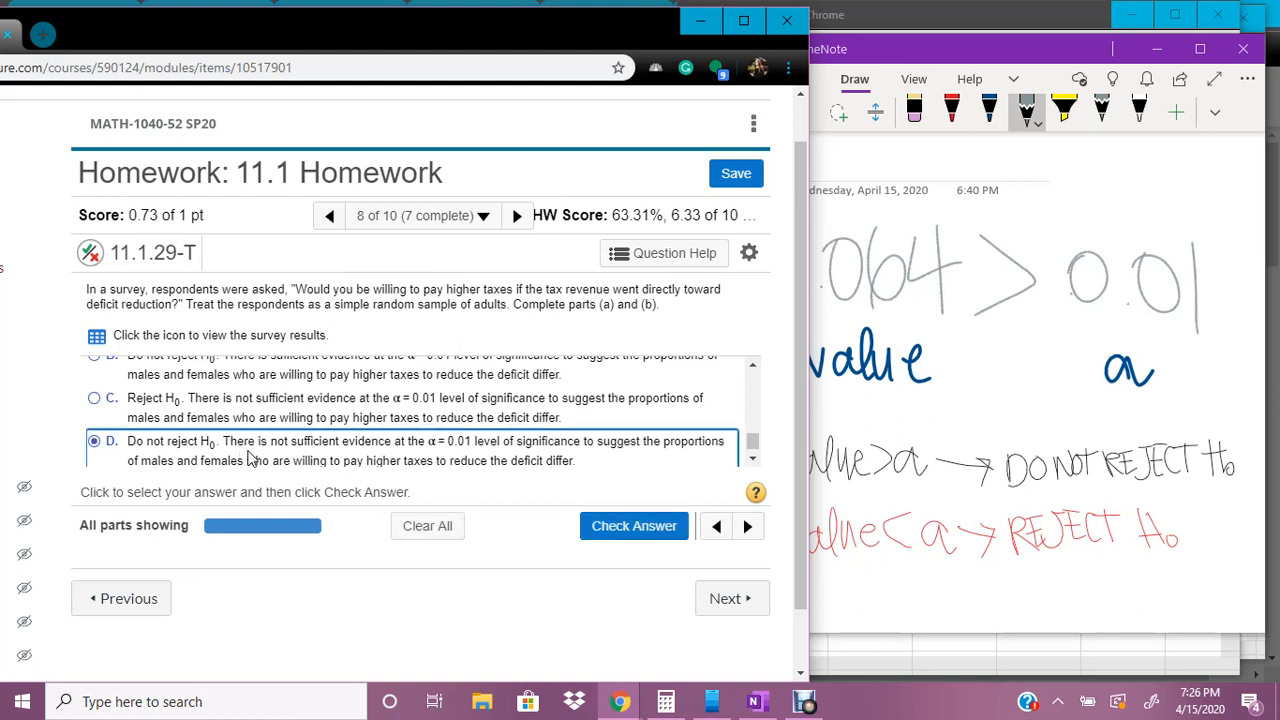
left_click(633, 526)
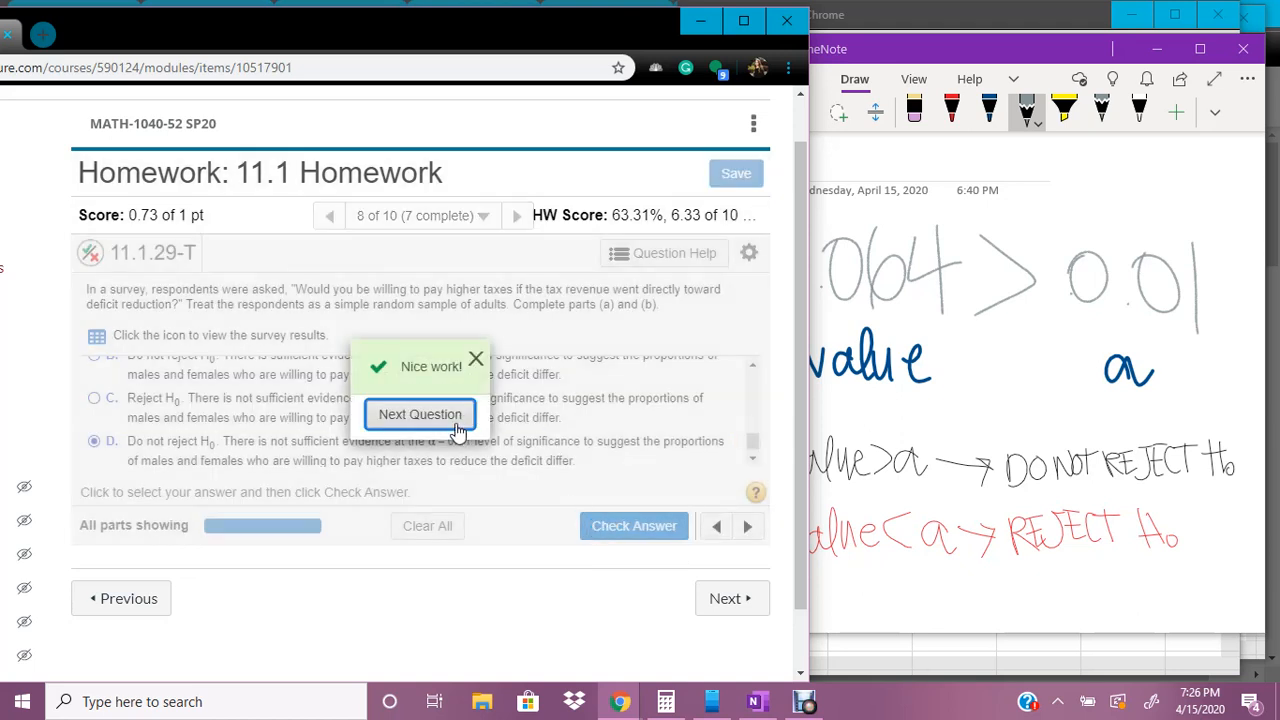
mouse_move(582, 479)
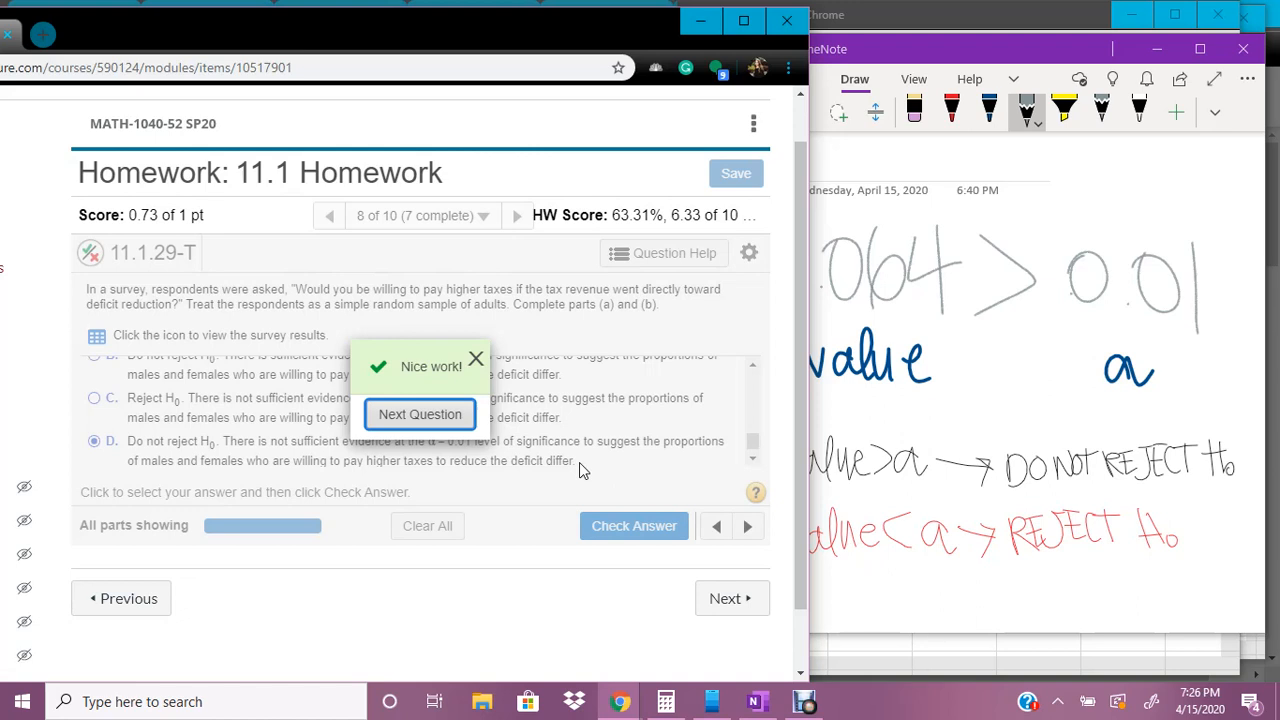
mouse_move(734, 580)
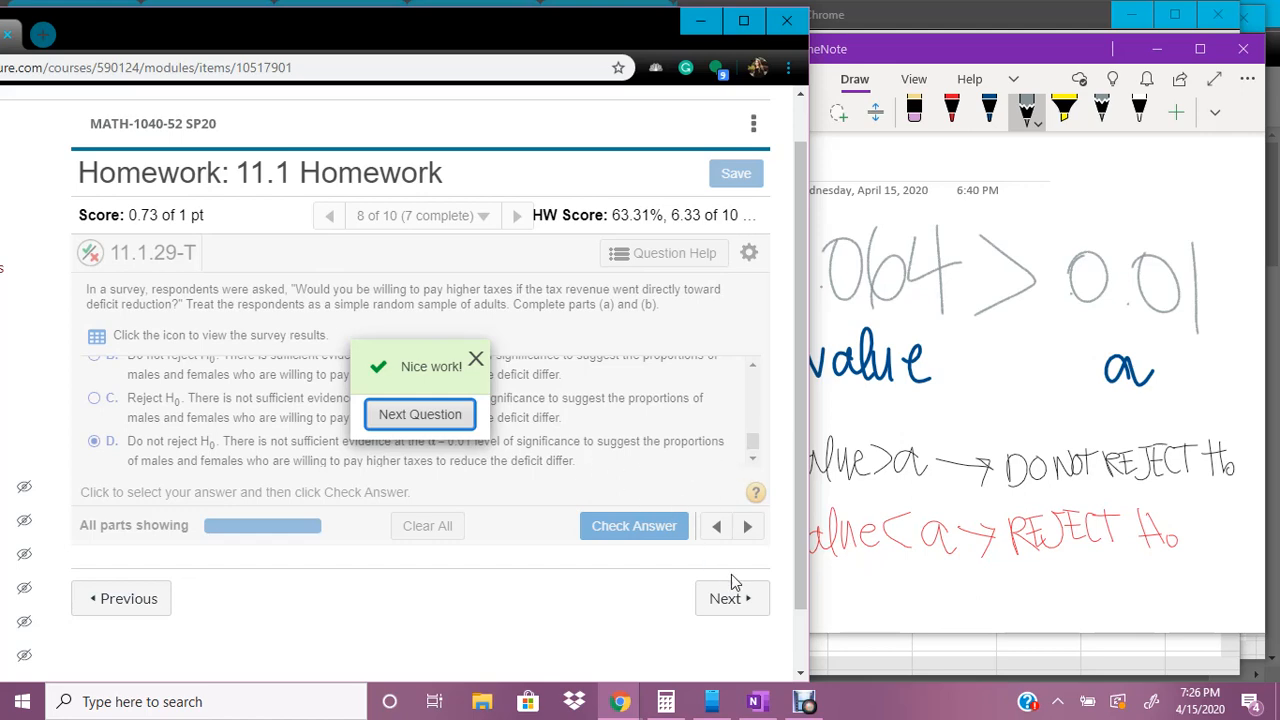